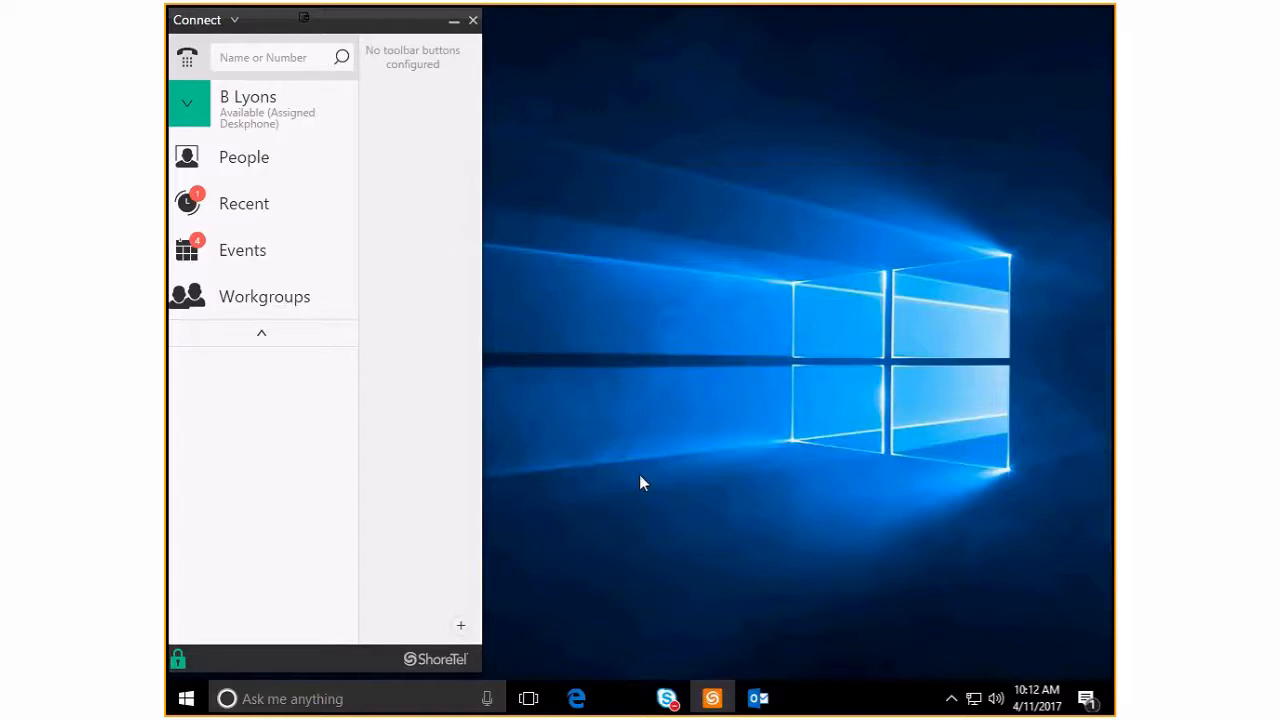
pyautogui.moveTo(320, 224)
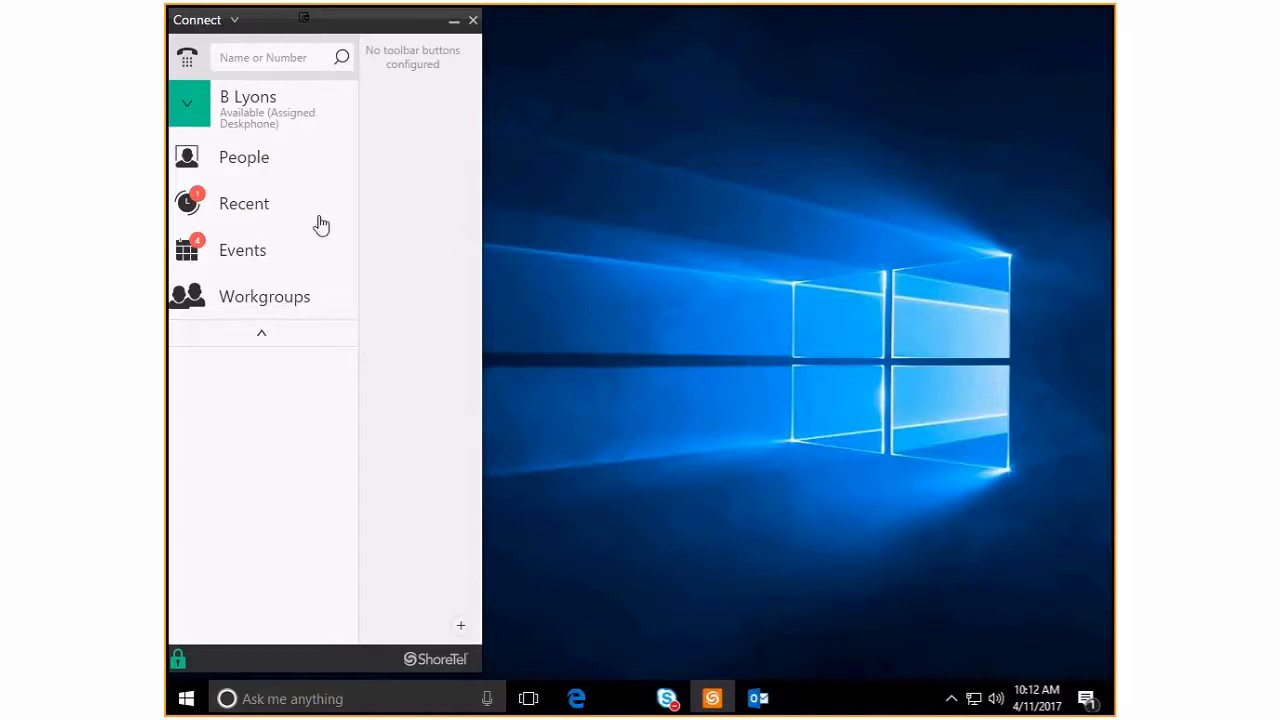
pyautogui.moveTo(216, 44)
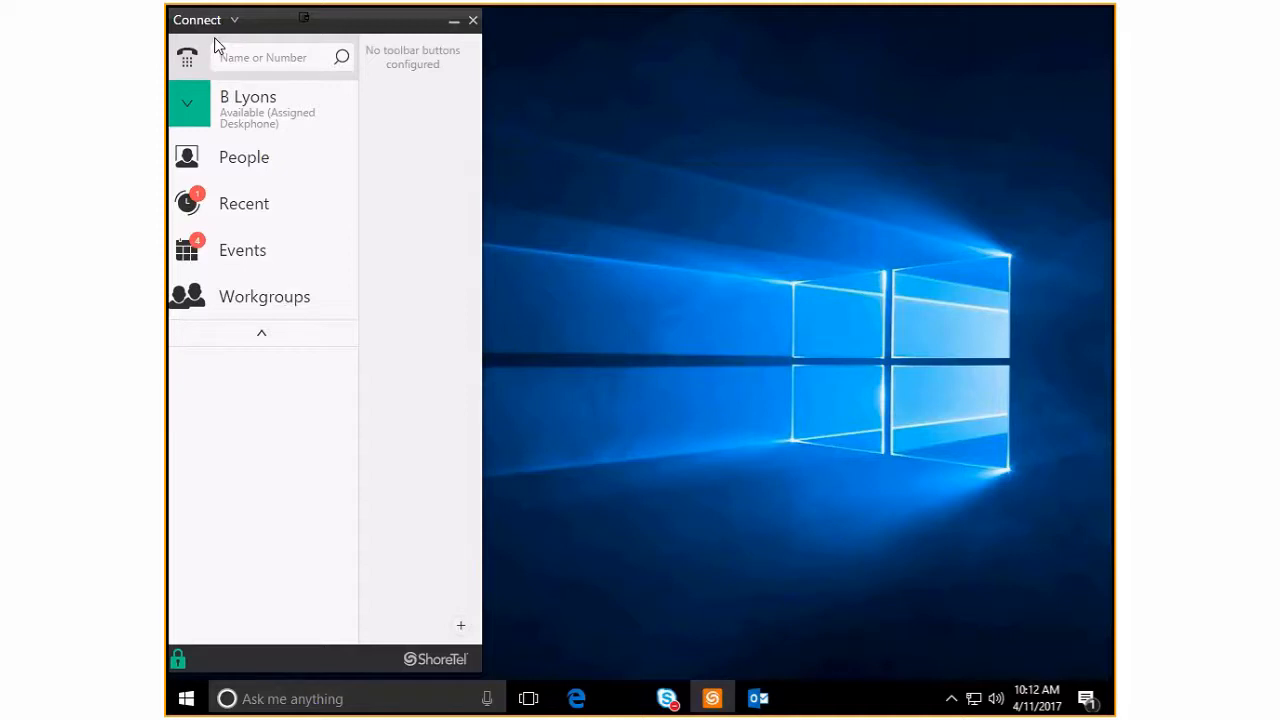
pyautogui.moveTo(236, 136)
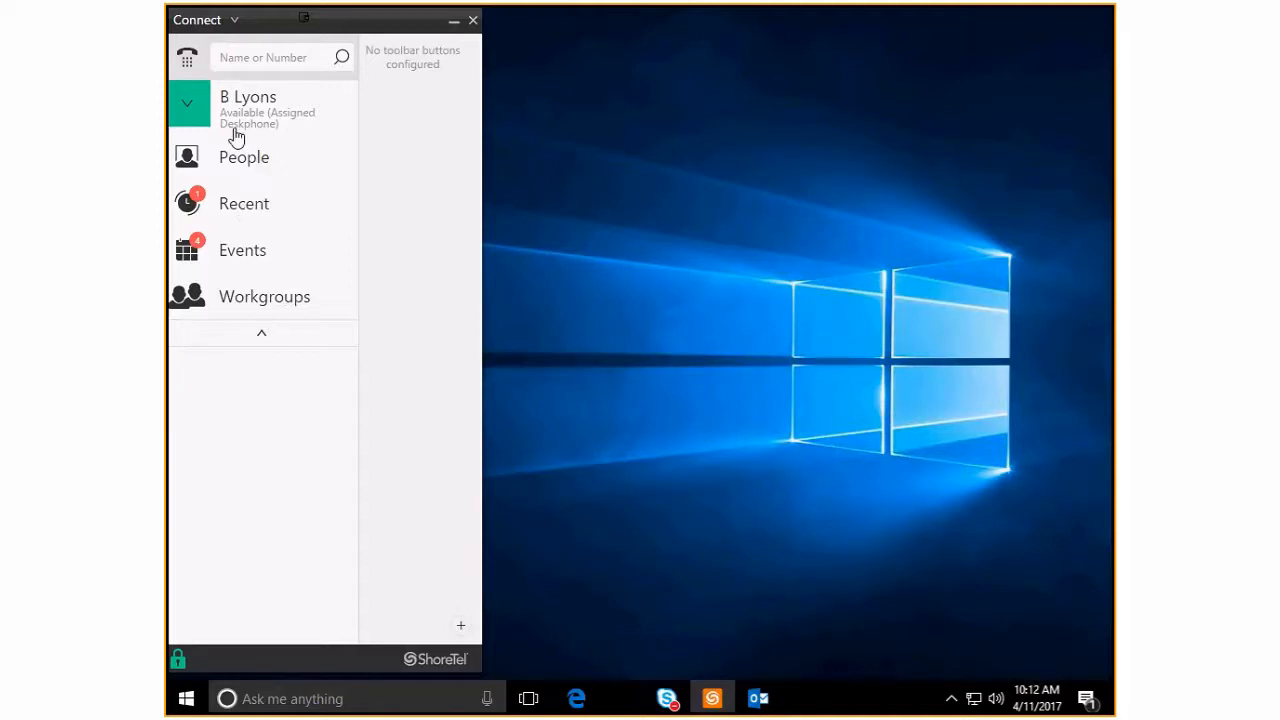
pyautogui.moveTo(256, 242)
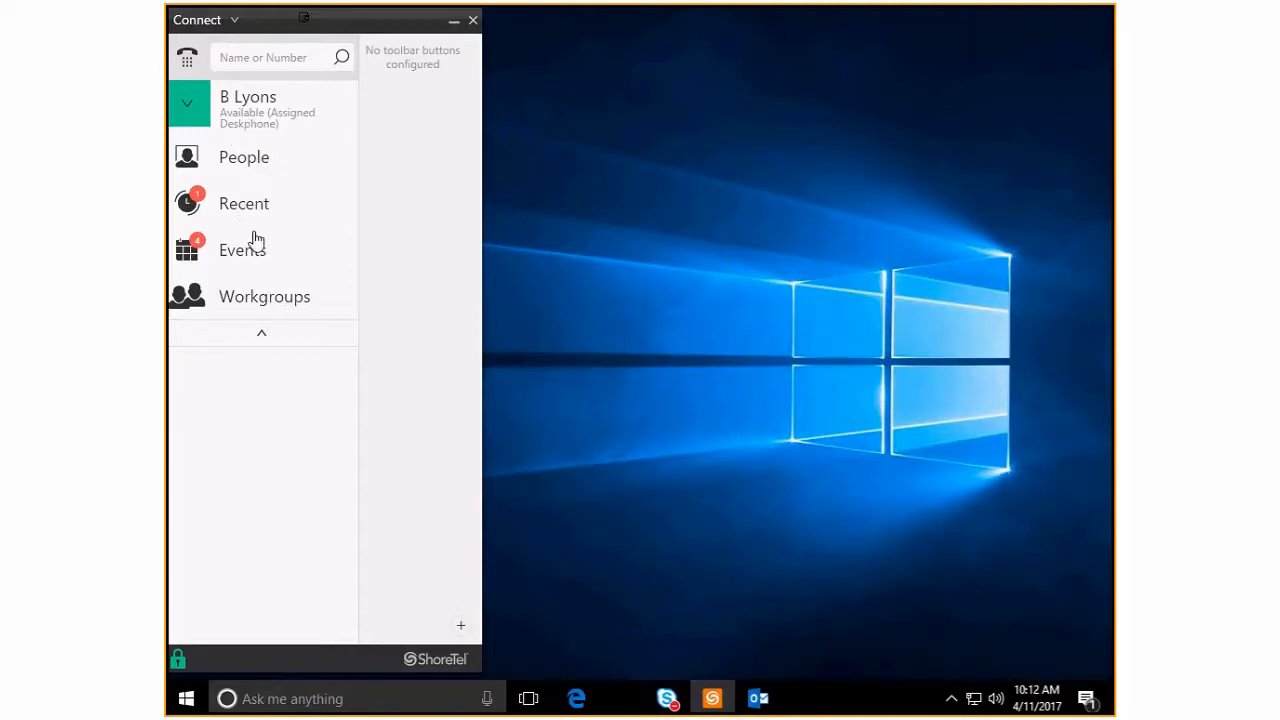
pyautogui.moveTo(308, 308)
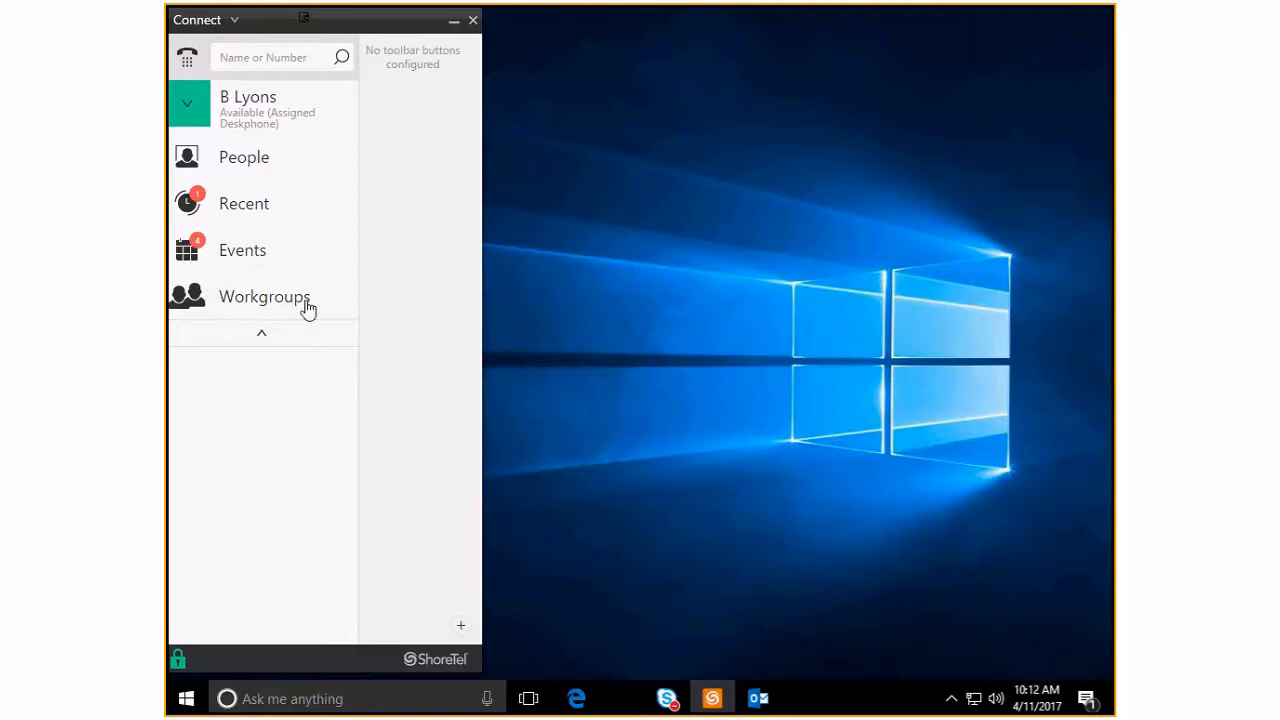
pyautogui.moveTo(320, 304)
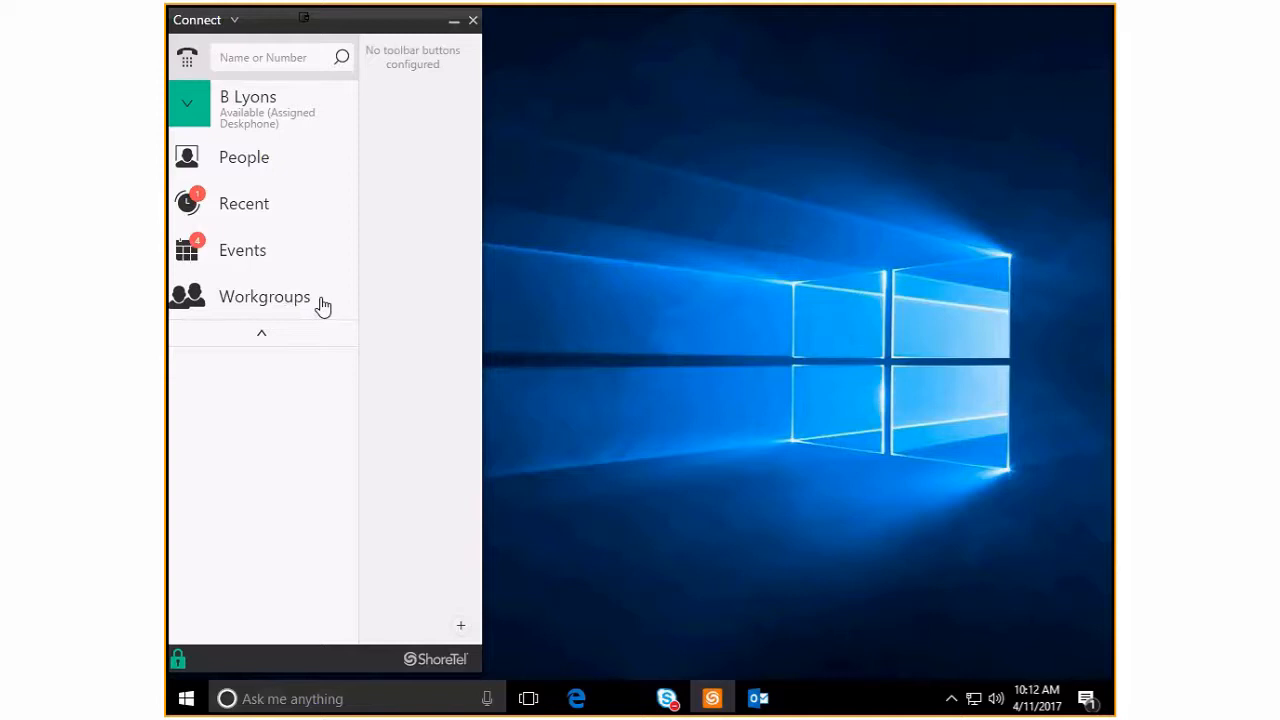
pyautogui.moveTo(280, 304)
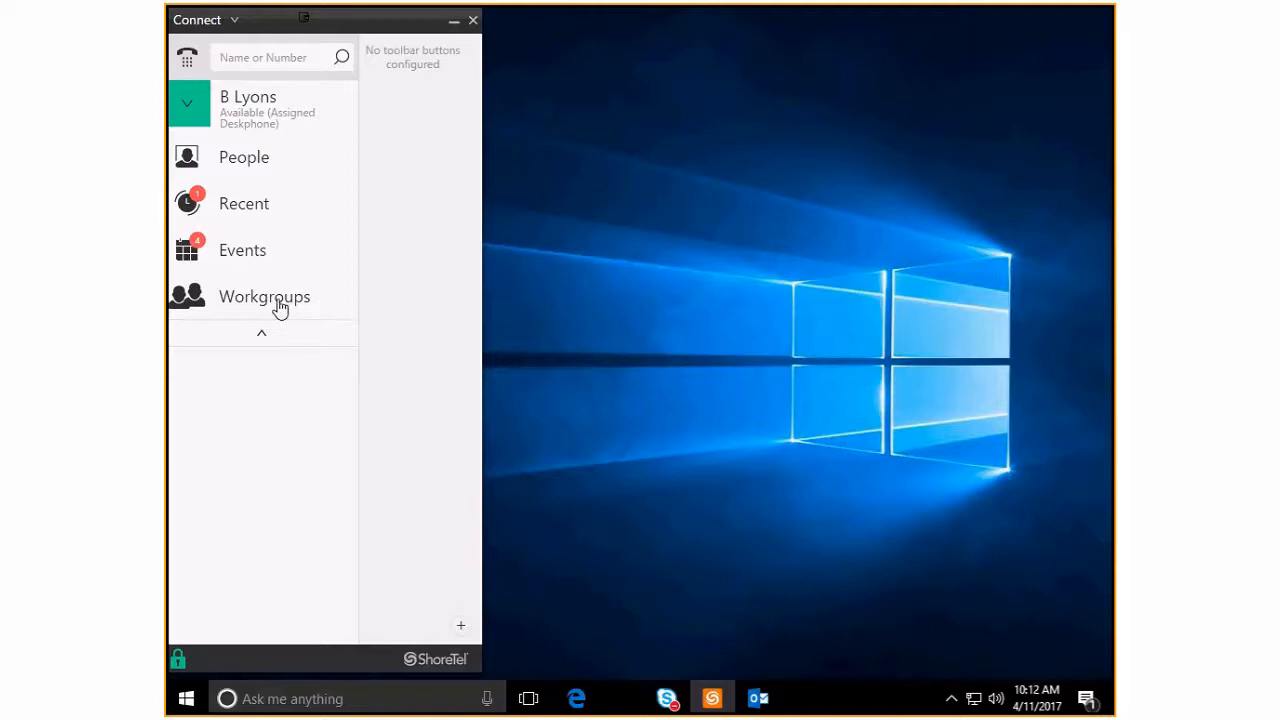
pyautogui.moveTo(240, 250)
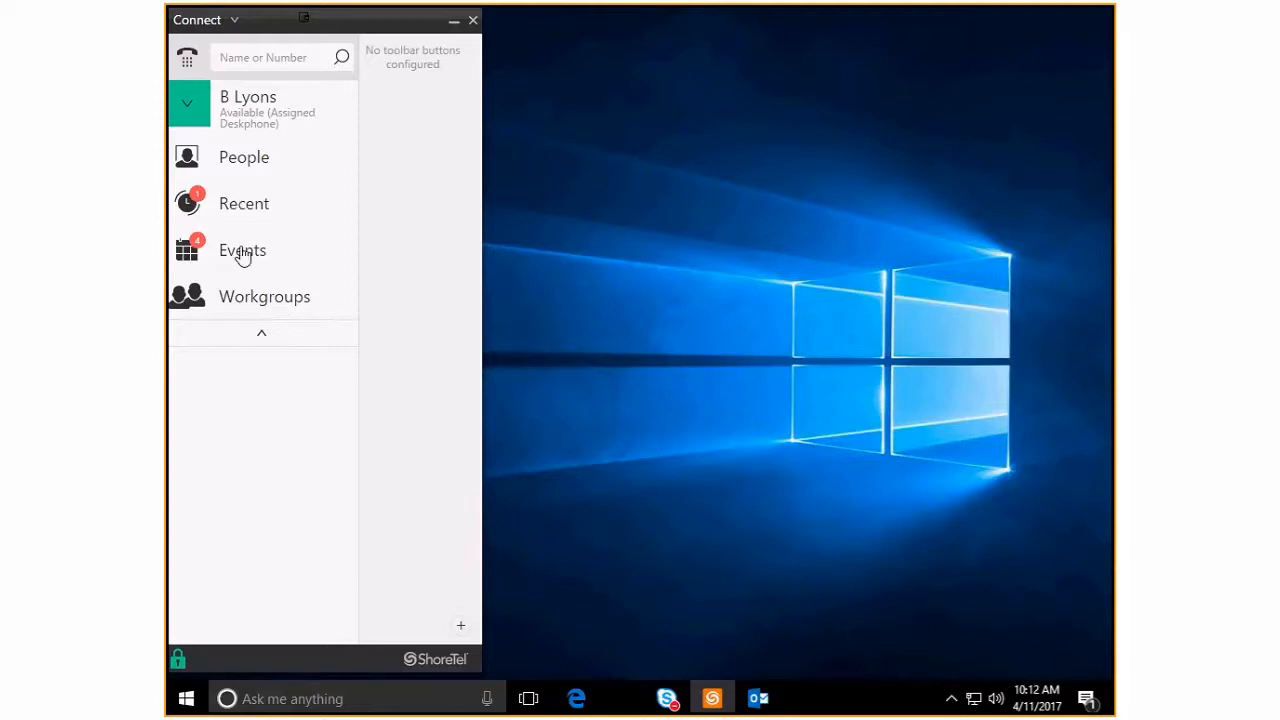
pyautogui.moveTo(252, 160)
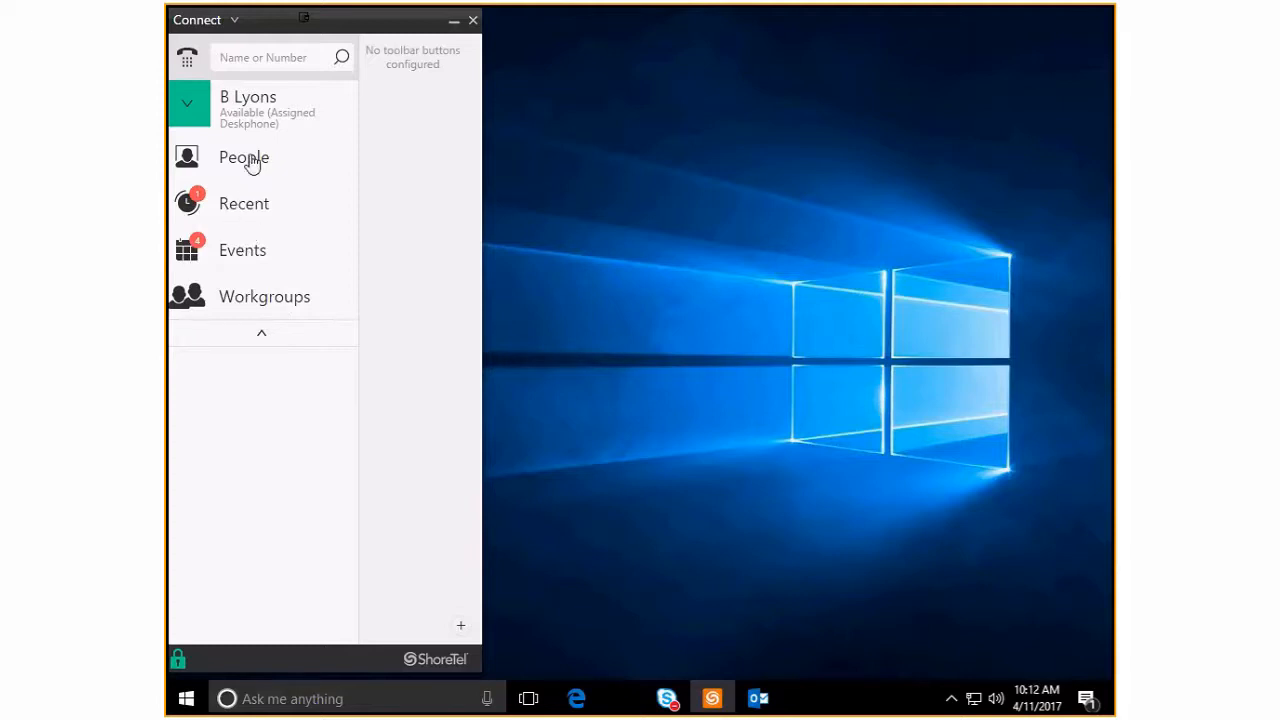
pyautogui.moveTo(236, 114)
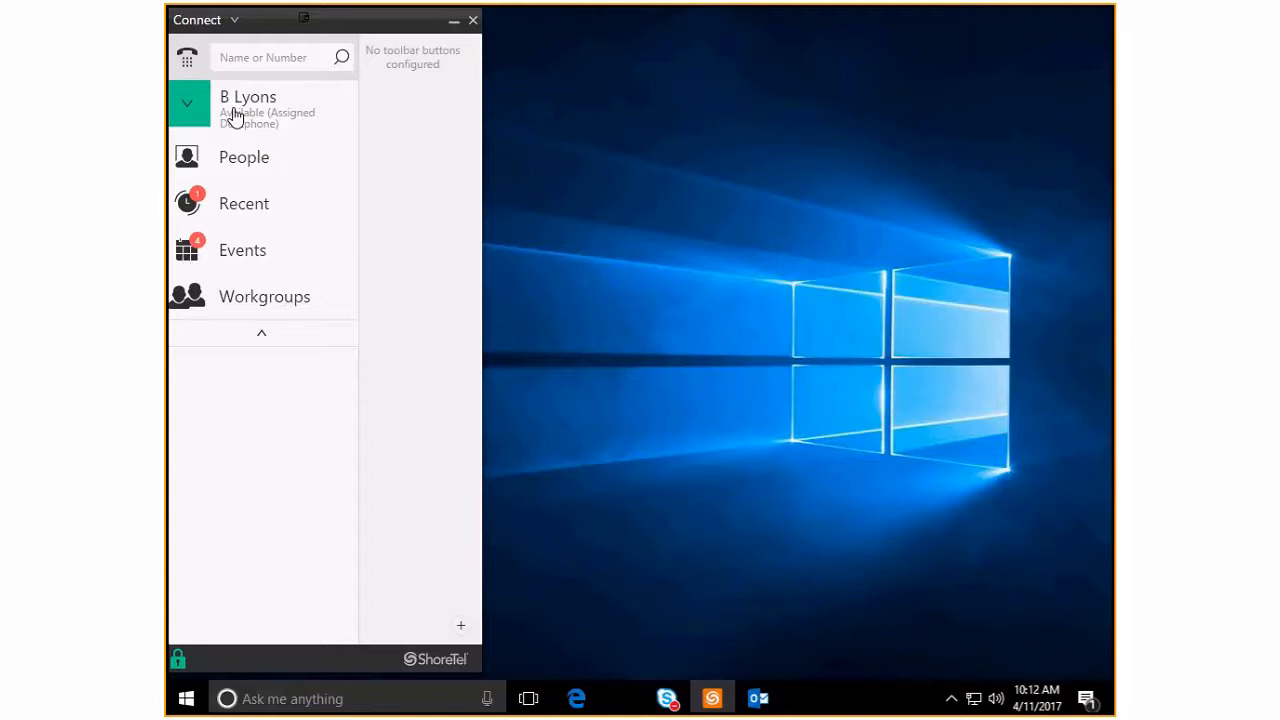
pyautogui.moveTo(240, 164)
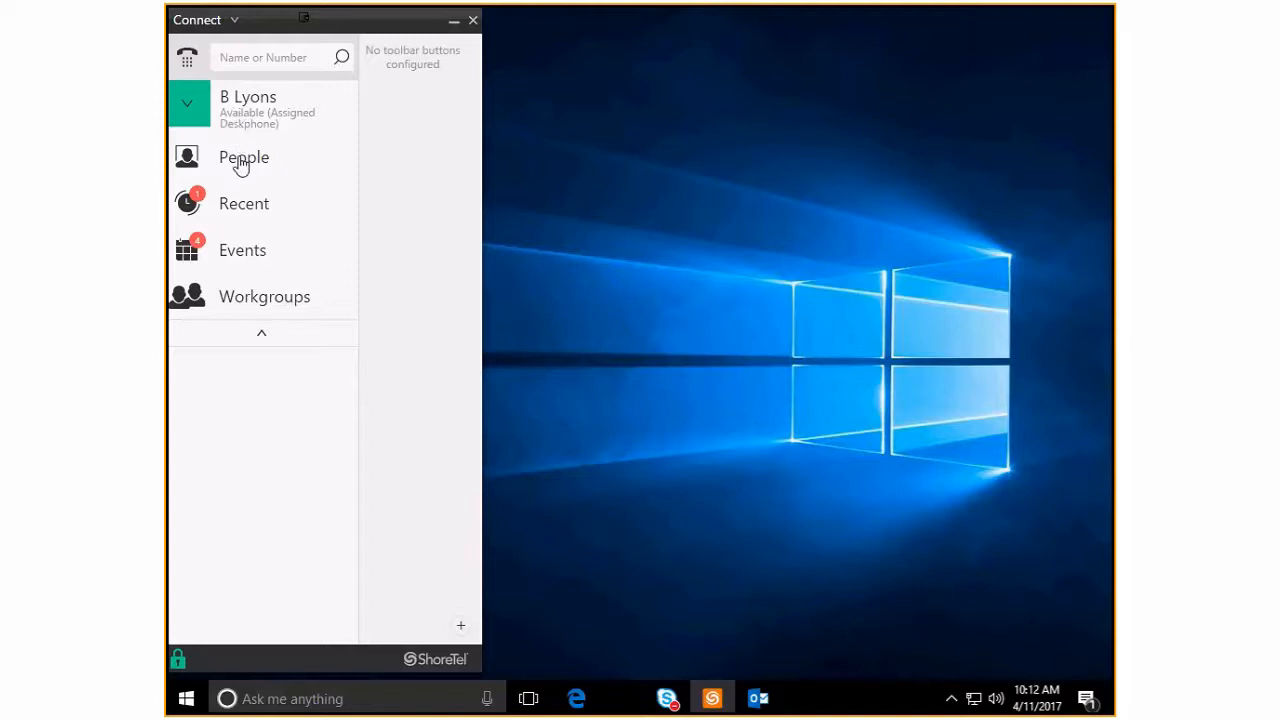
# Show the People directory with the Favorites list of starred contacts
pyautogui.click(244, 156)
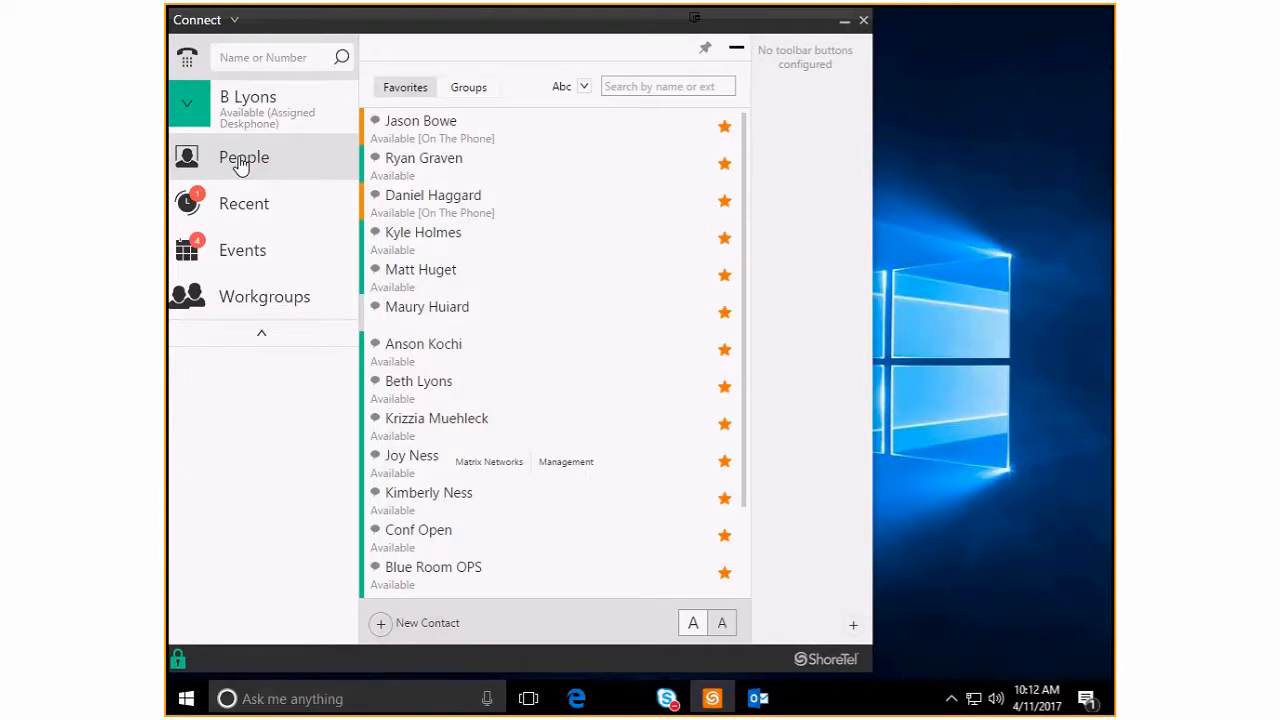
pyautogui.moveTo(452, 164)
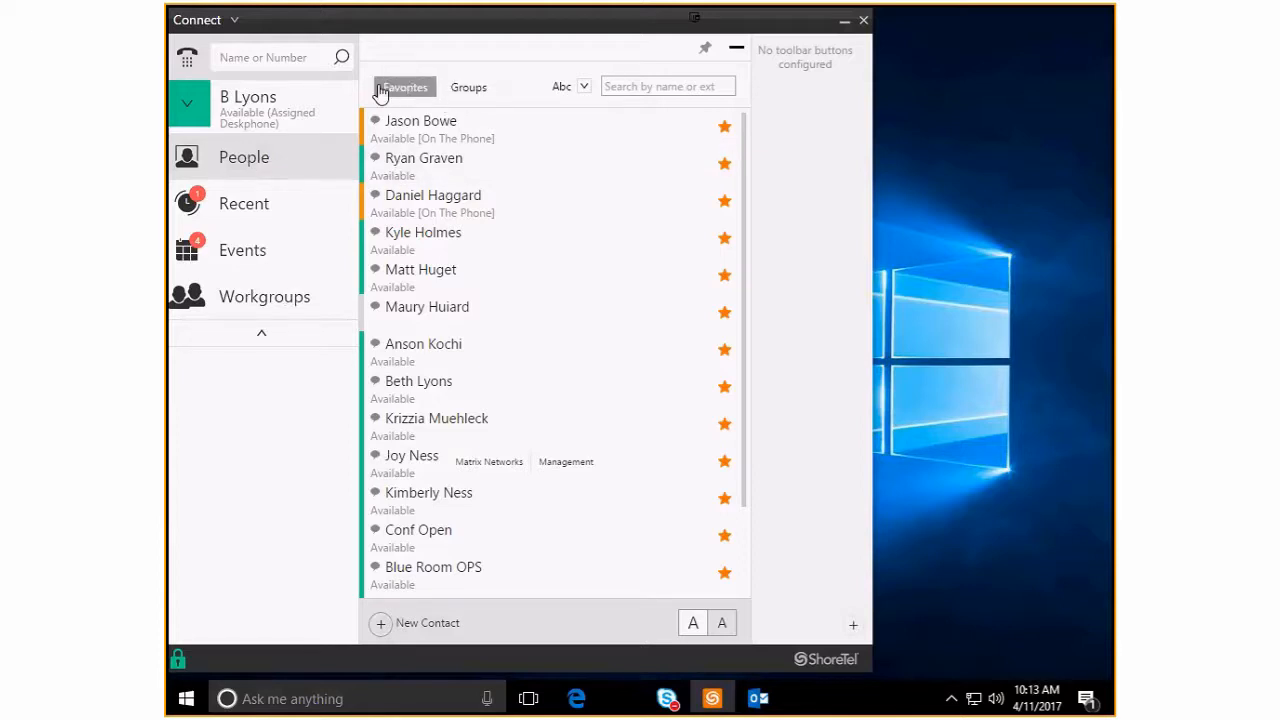
pyautogui.moveTo(400, 90)
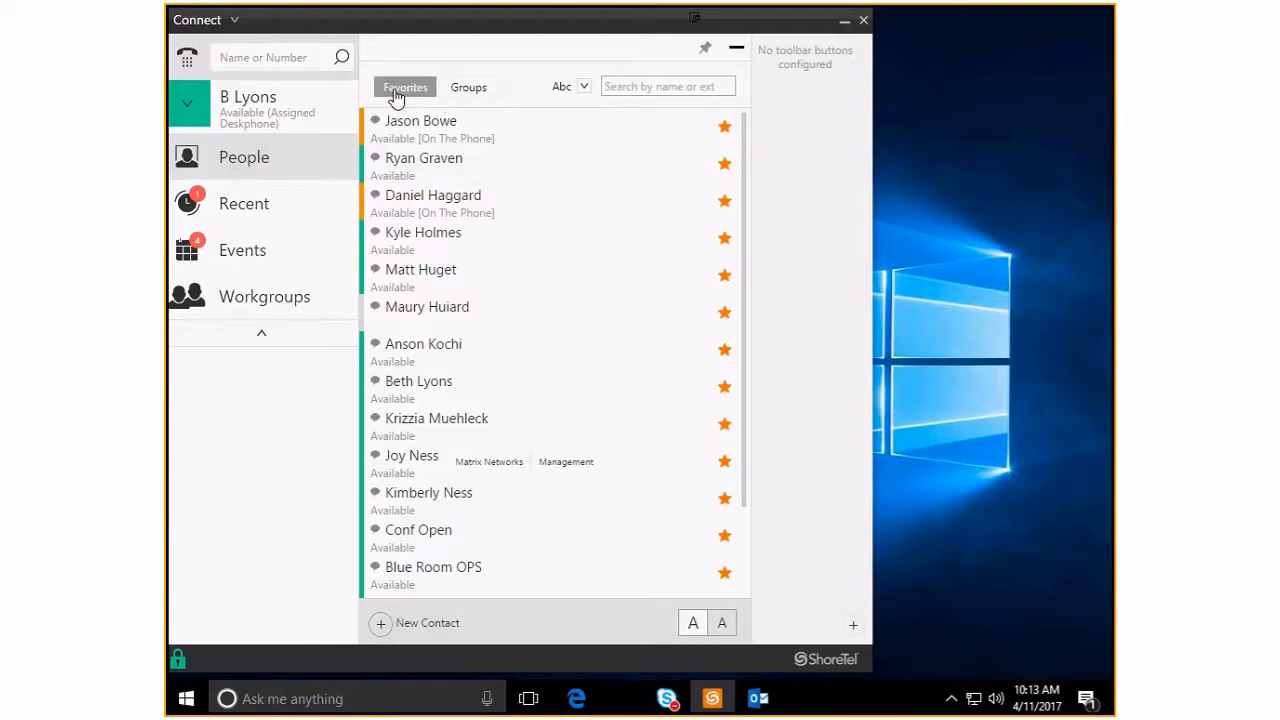
pyautogui.moveTo(520, 296)
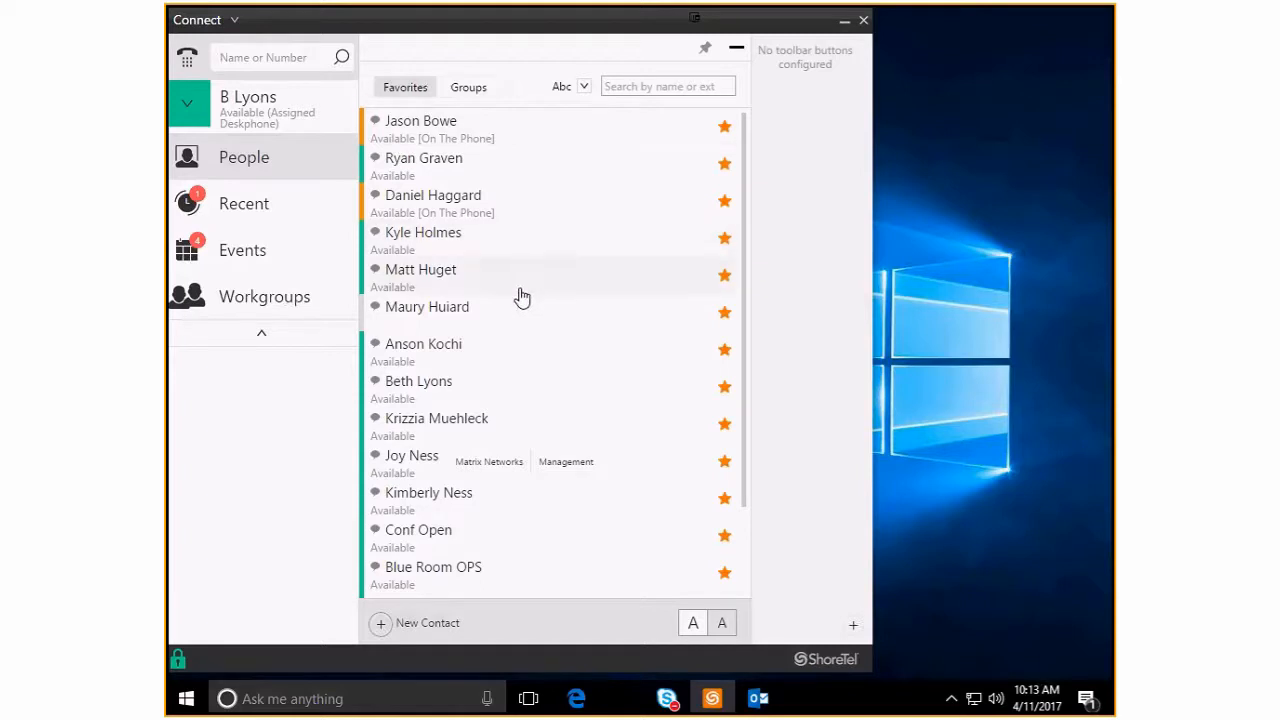
pyautogui.moveTo(368, 132)
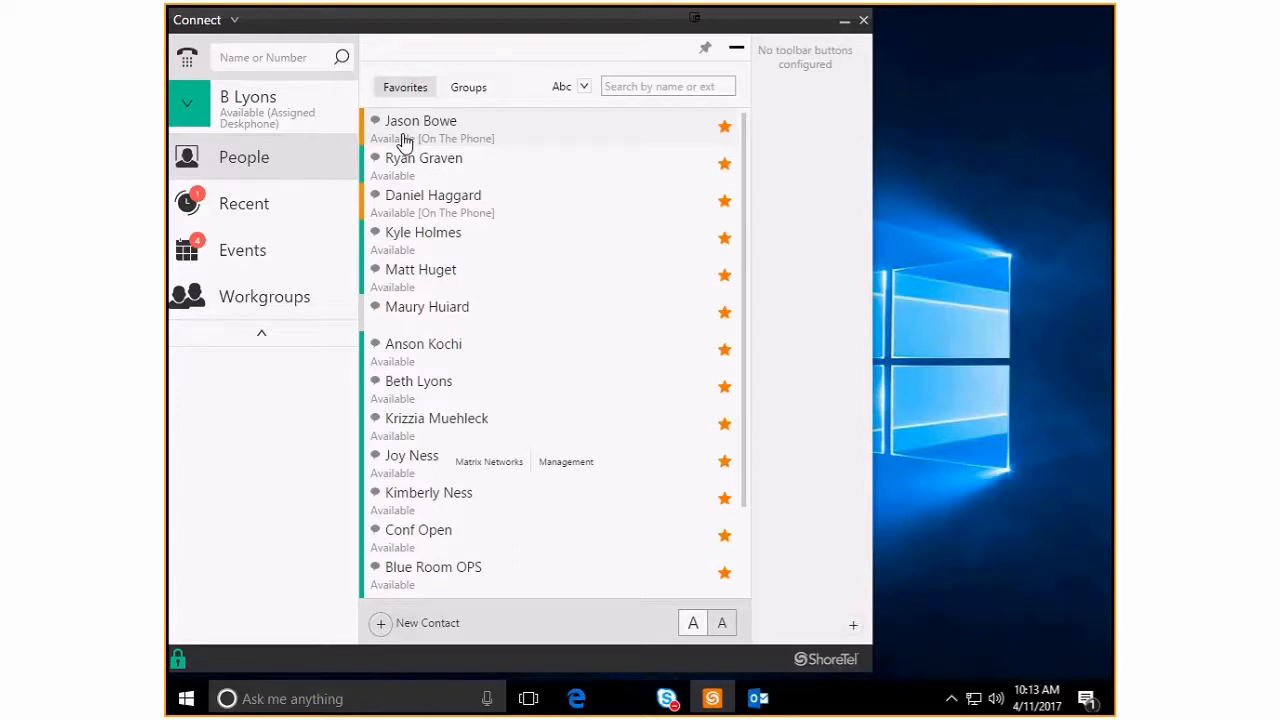
pyautogui.moveTo(364, 148)
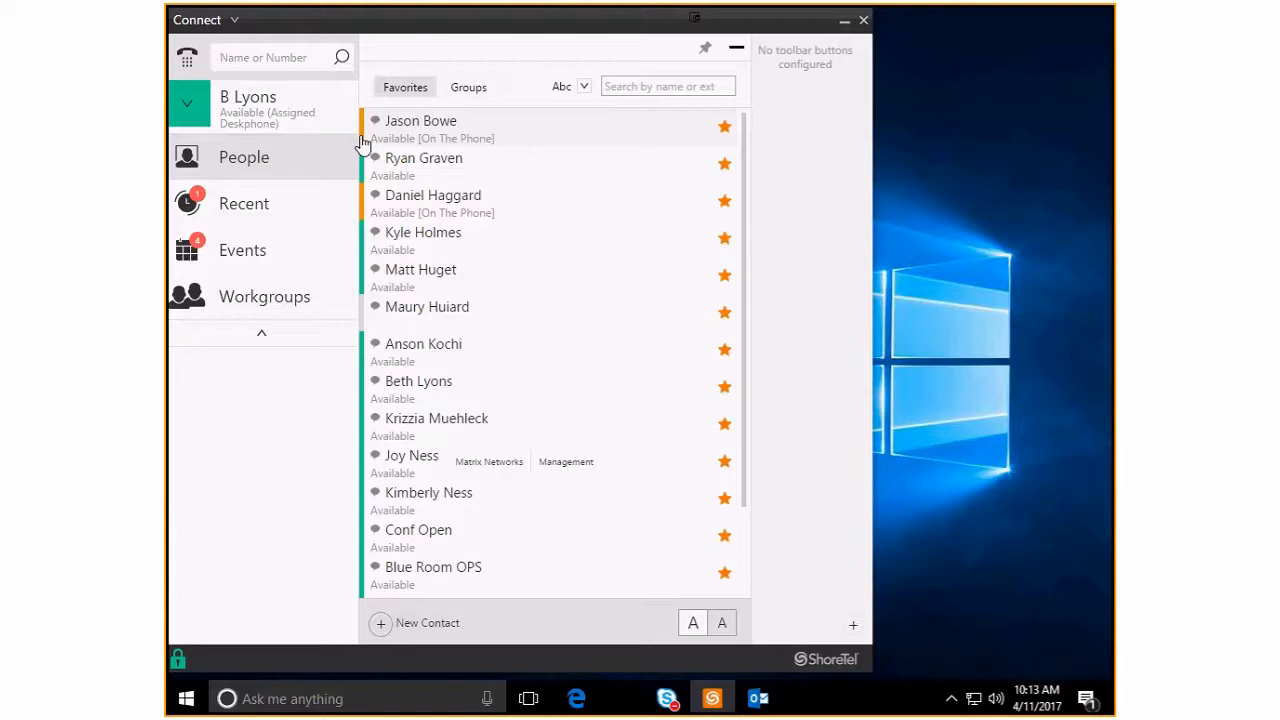
pyautogui.moveTo(432, 148)
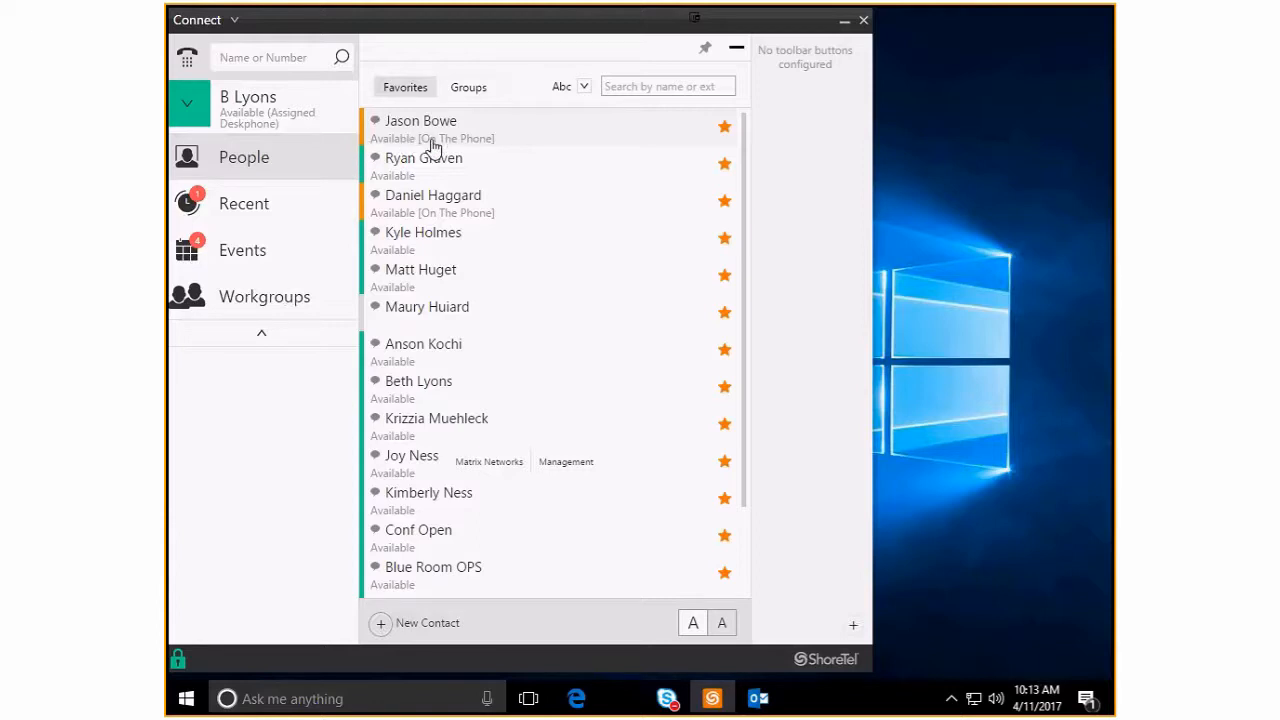
pyautogui.moveTo(450, 150)
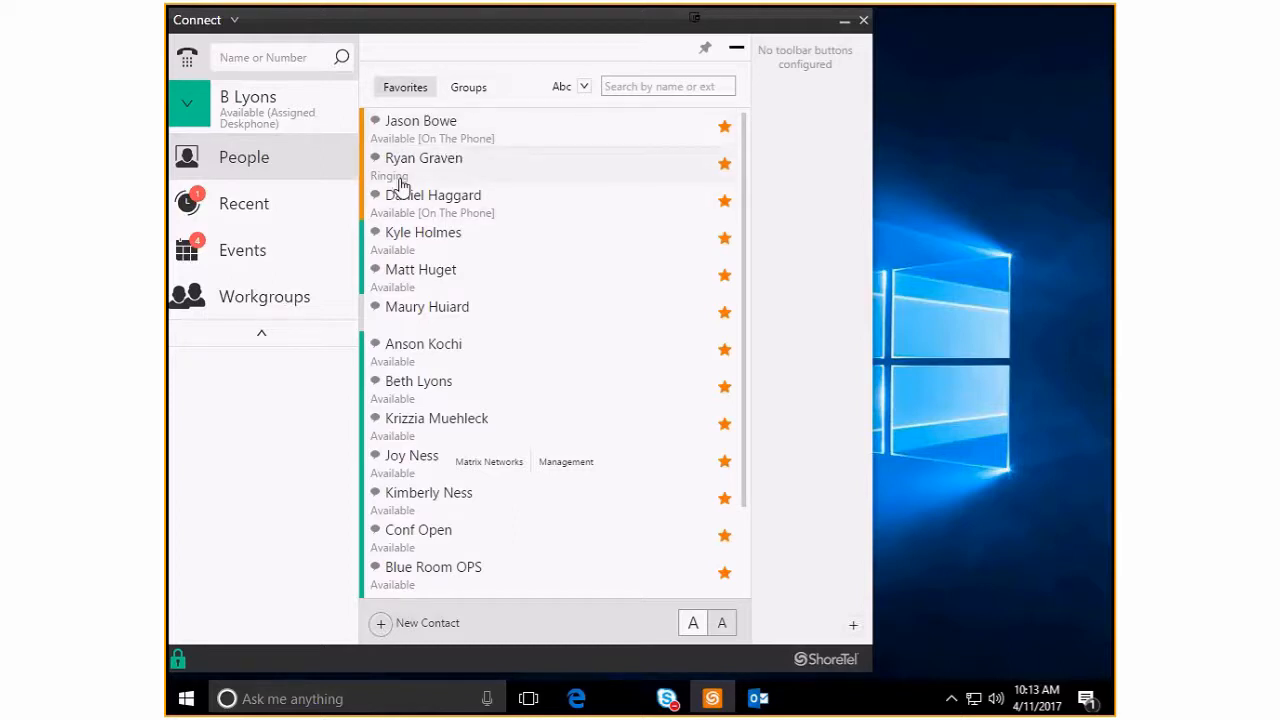
pyautogui.moveTo(364, 188)
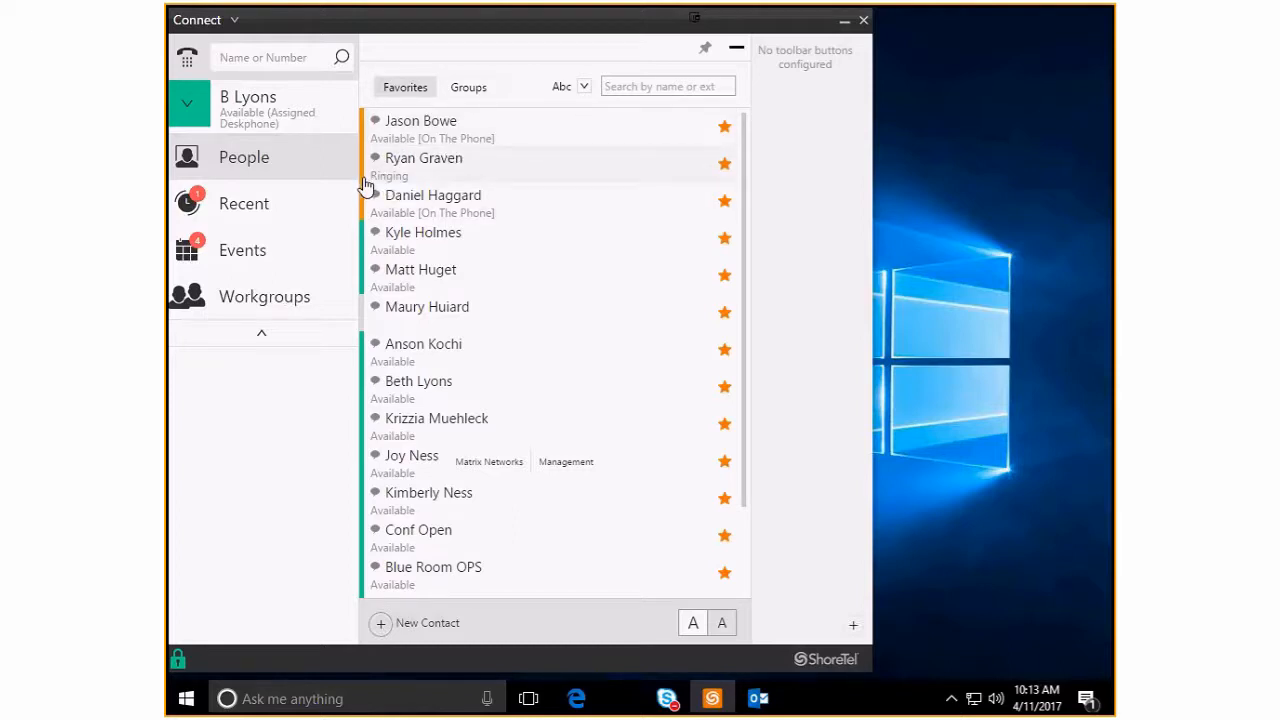
pyautogui.moveTo(368, 224)
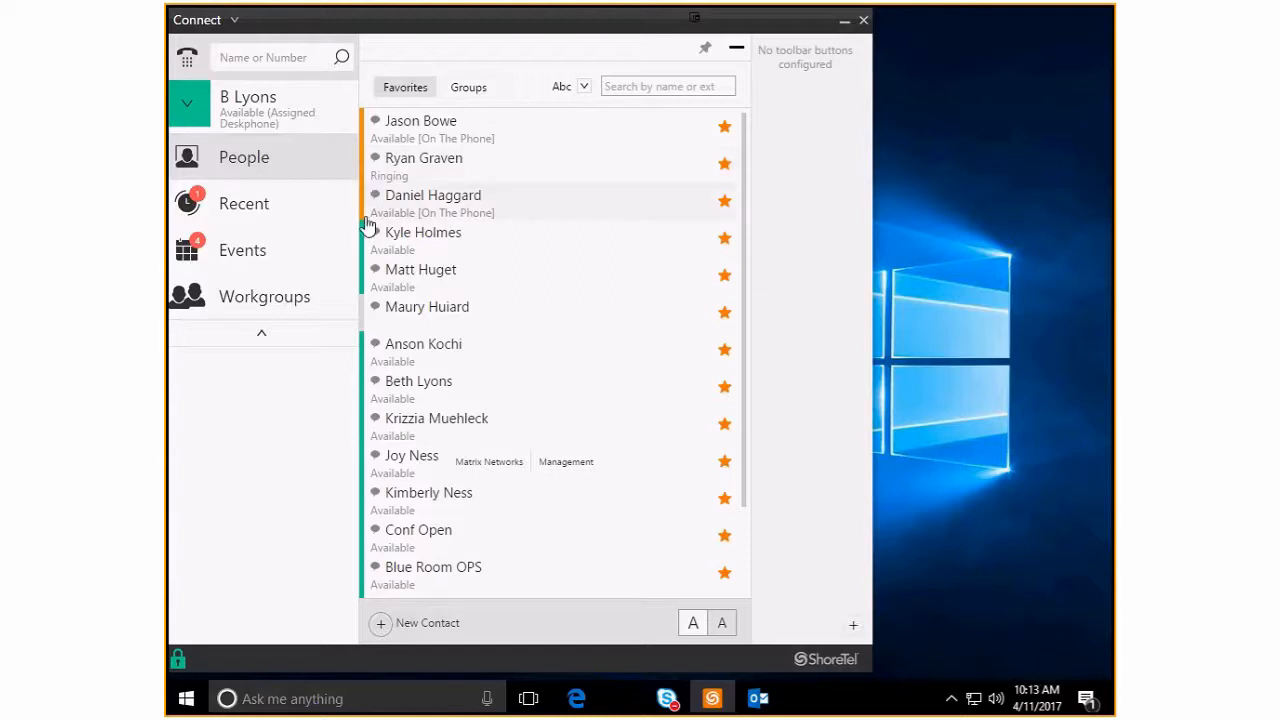
pyautogui.moveTo(390, 216)
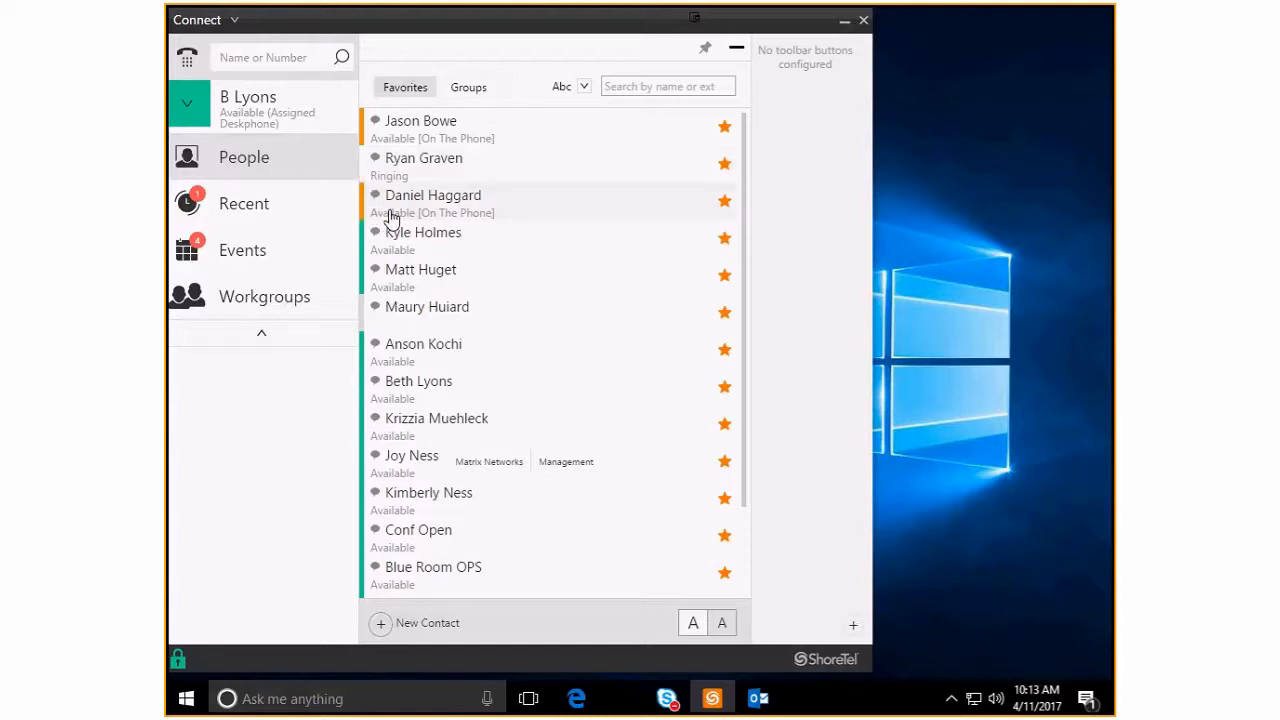
pyautogui.moveTo(420, 260)
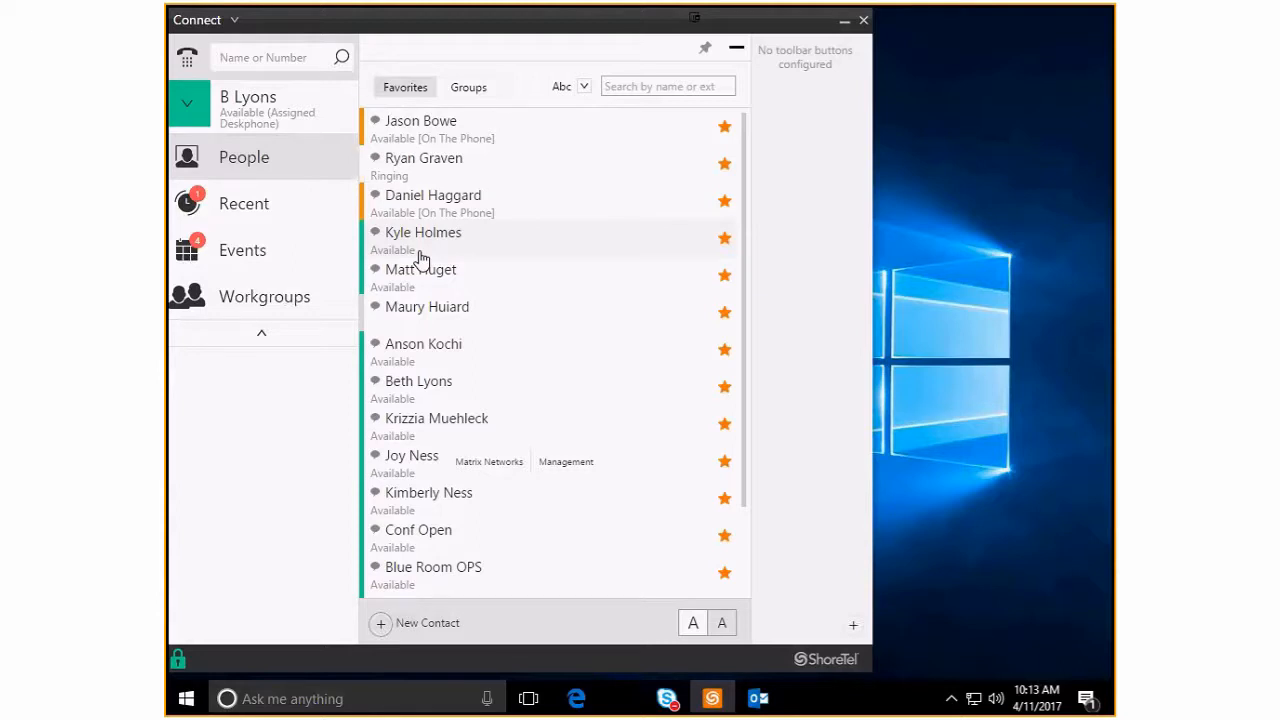
pyautogui.moveTo(456, 438)
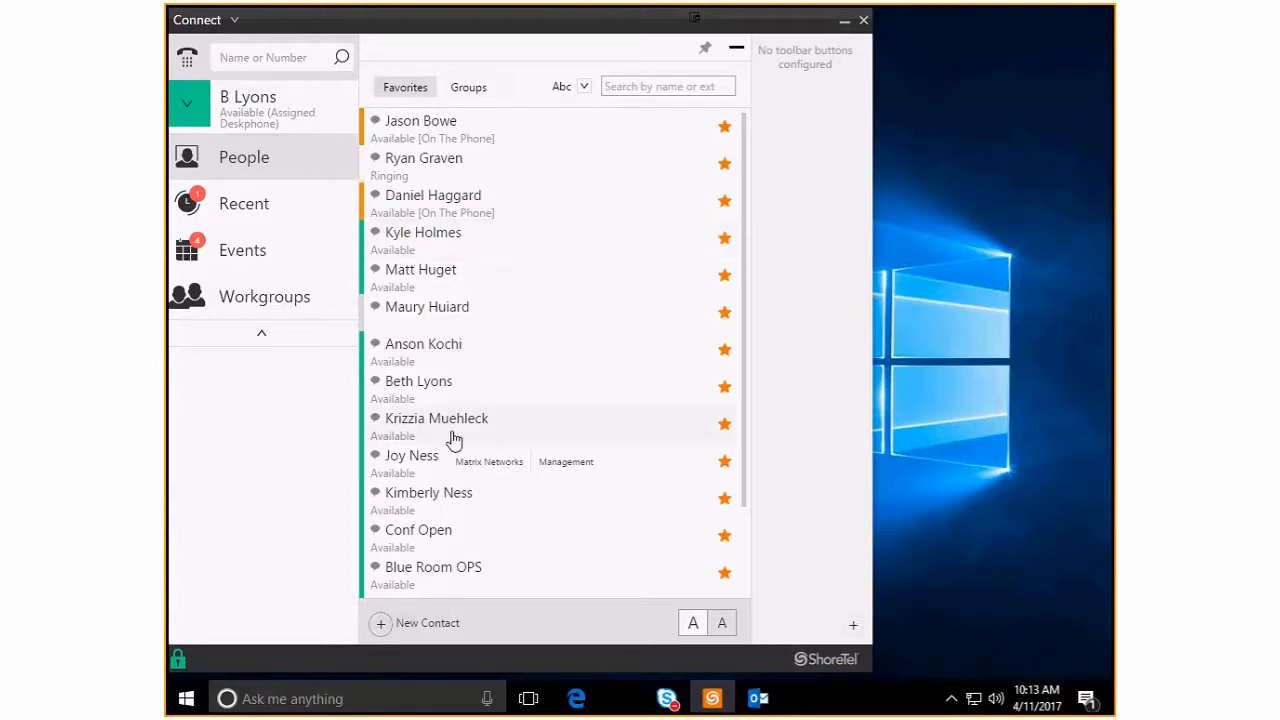
pyautogui.moveTo(372, 432)
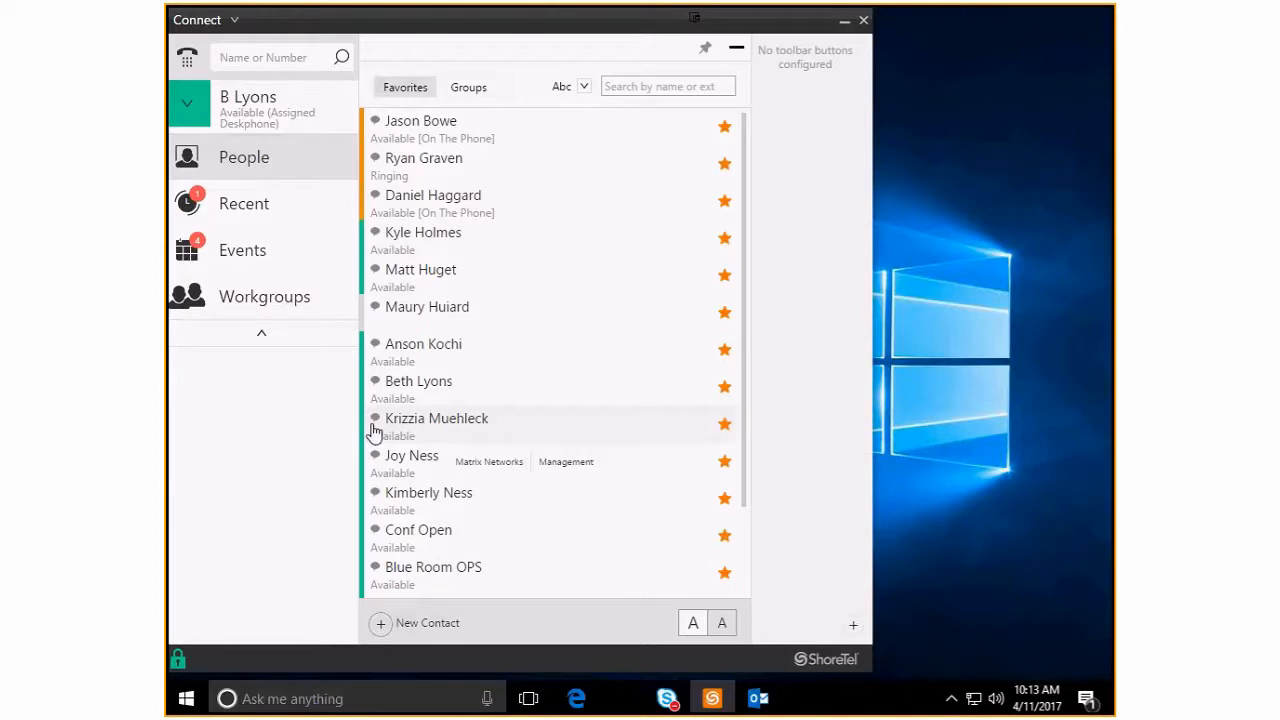
pyautogui.moveTo(472, 348)
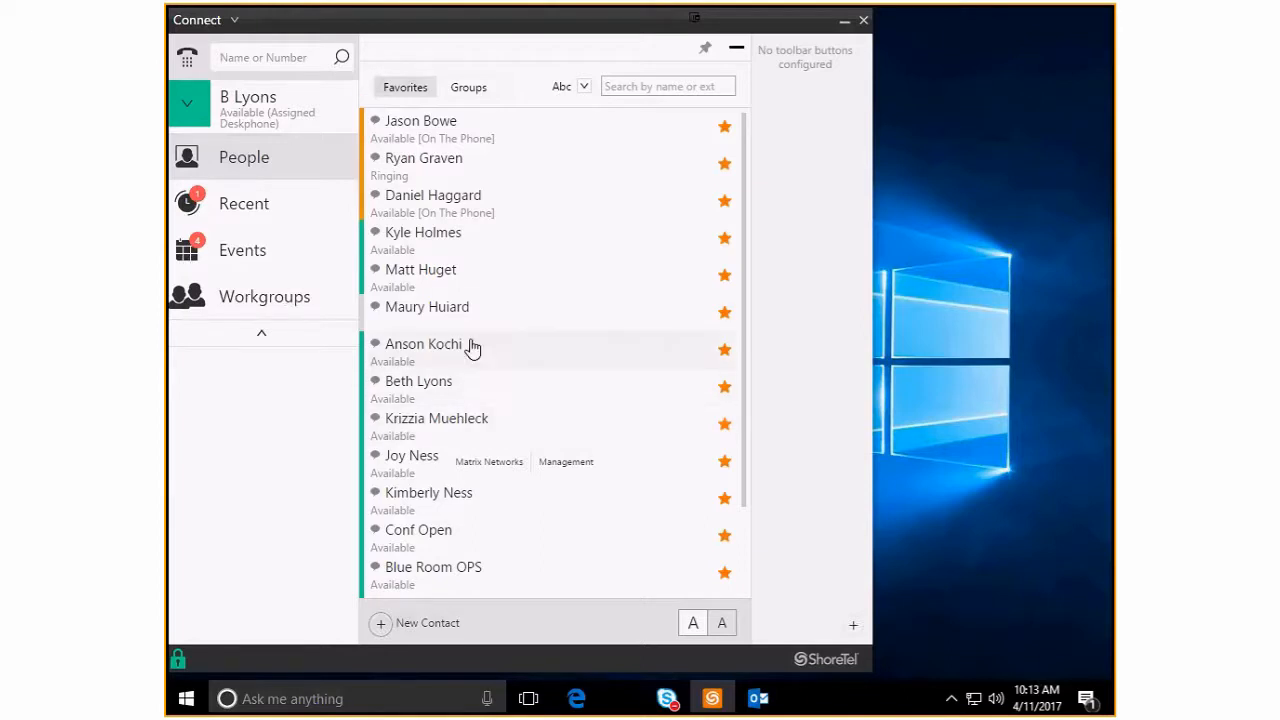
pyautogui.moveTo(650, 366)
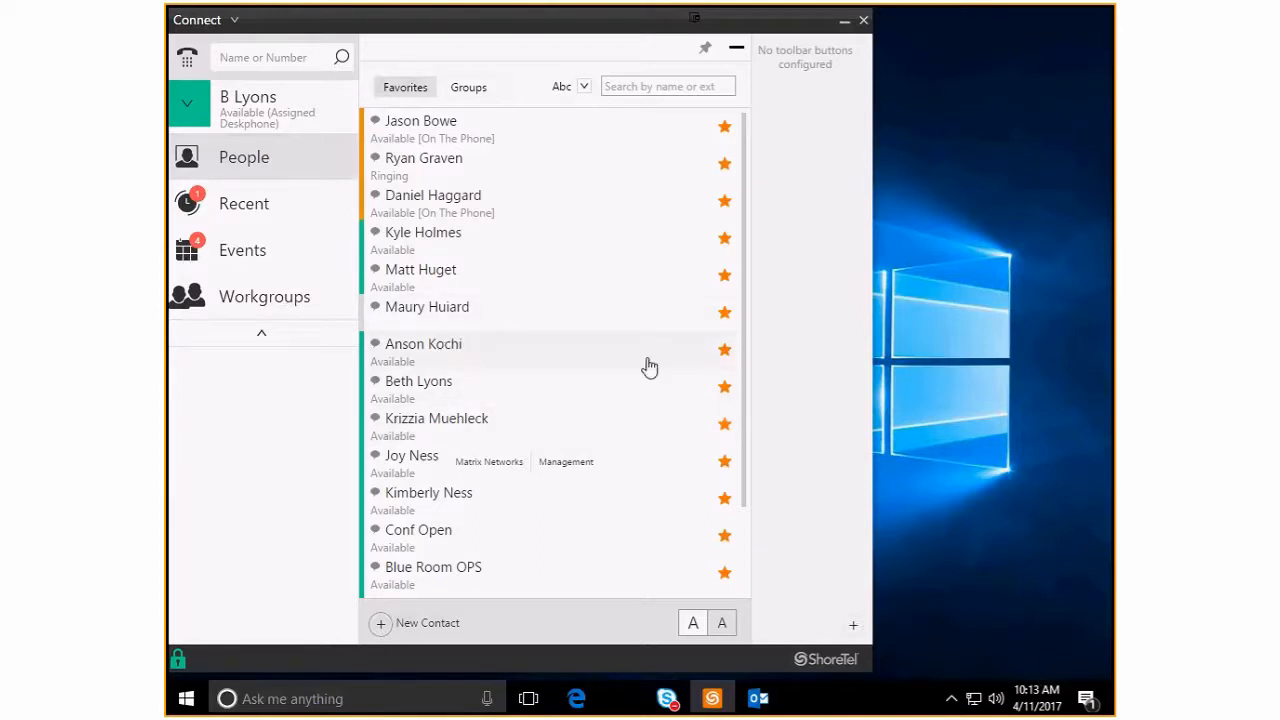
pyautogui.moveTo(704, 360)
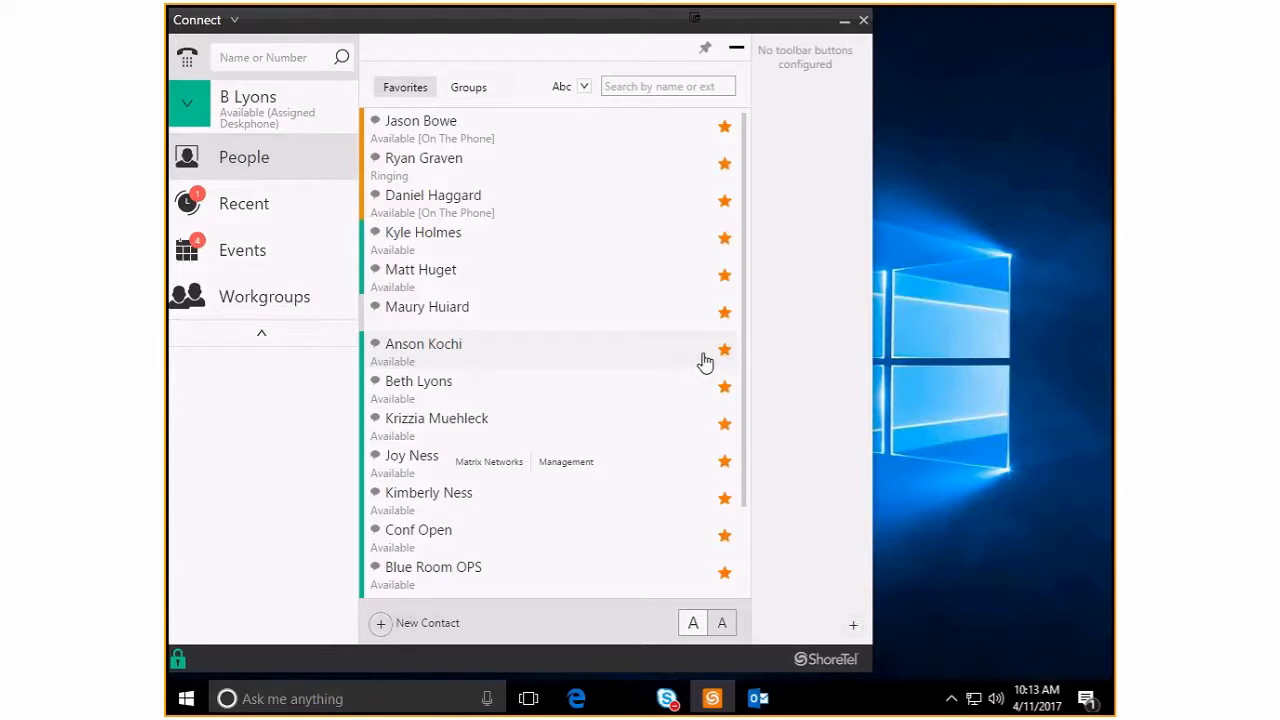
pyautogui.moveTo(712, 364)
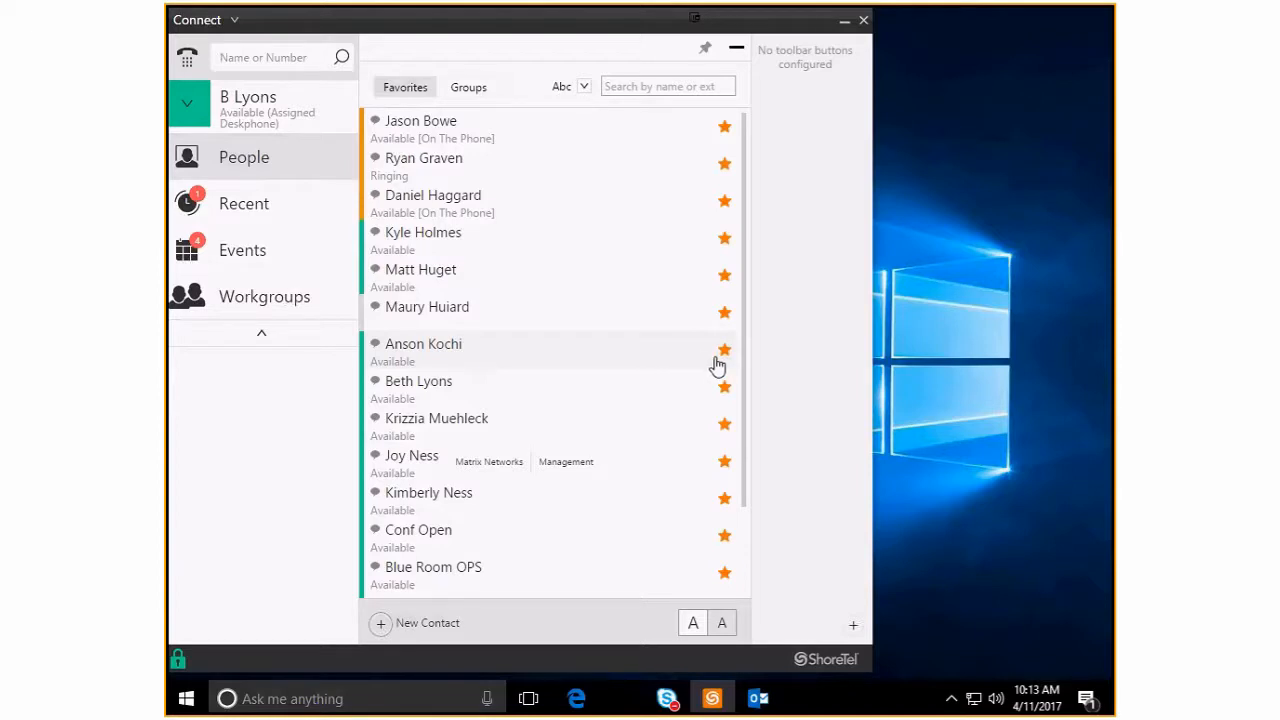
pyautogui.moveTo(724, 362)
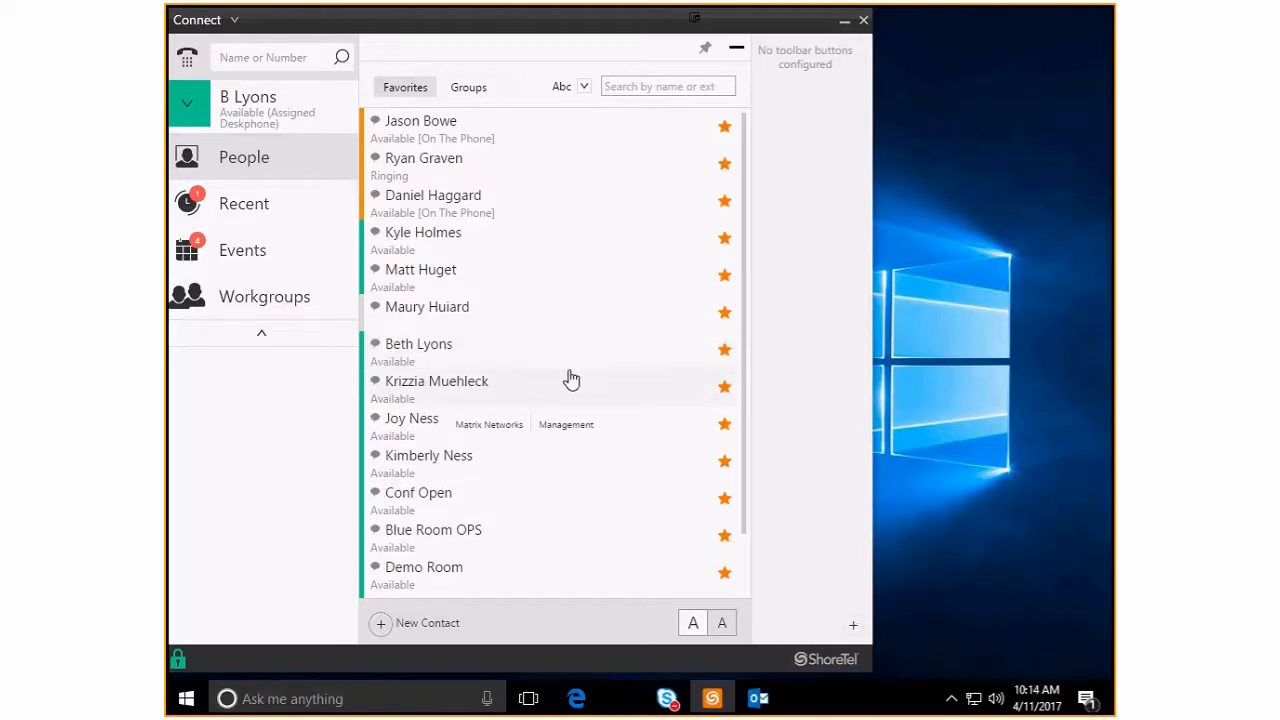
pyautogui.scroll(-3)
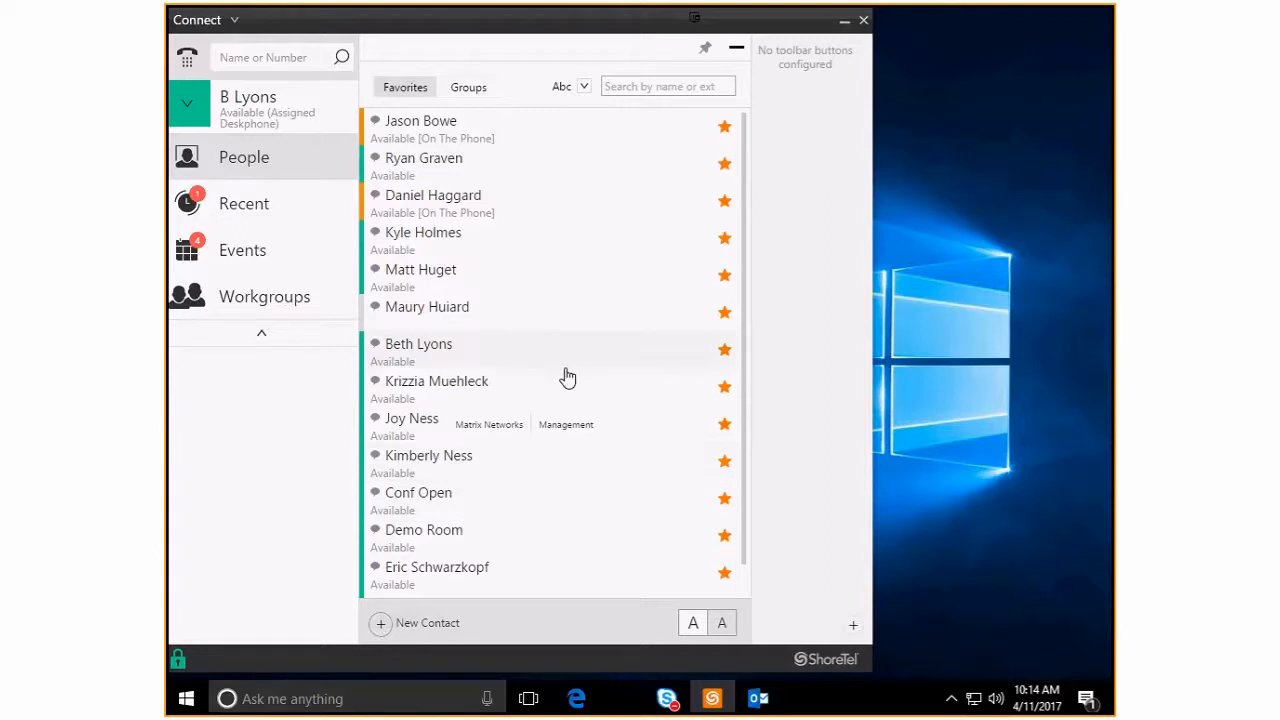
pyautogui.moveTo(512, 284)
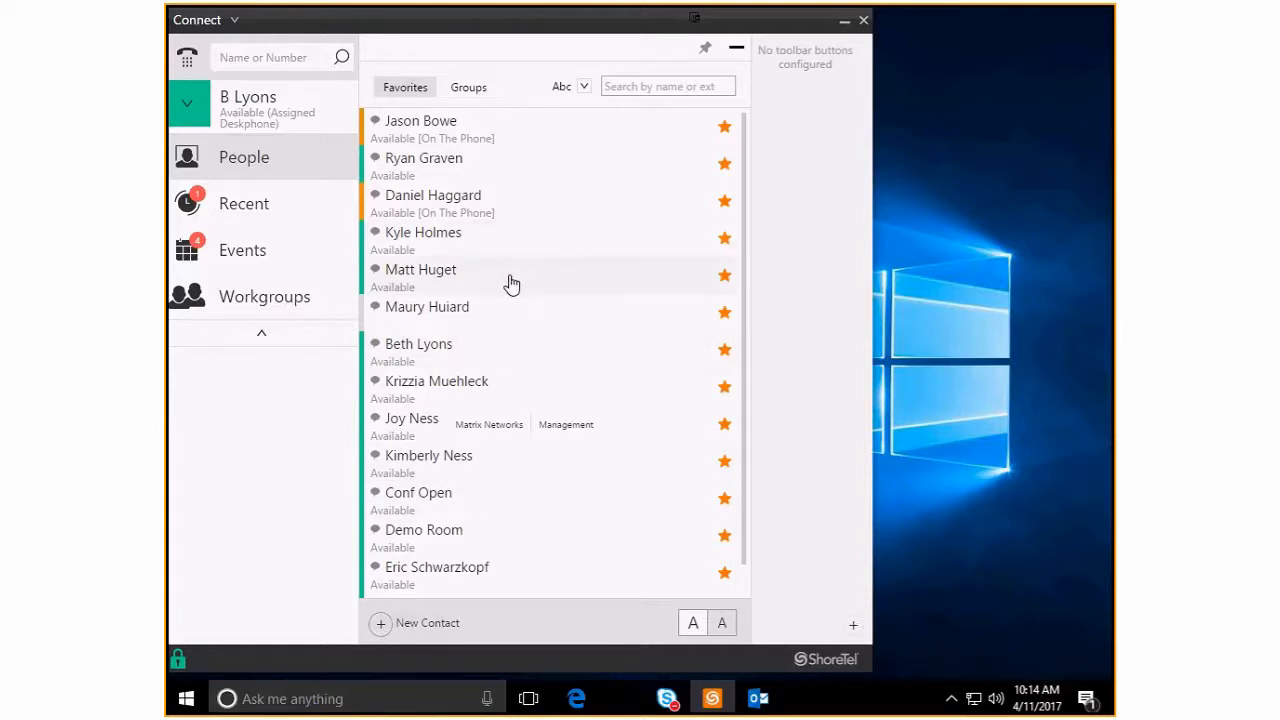
pyautogui.moveTo(436, 374)
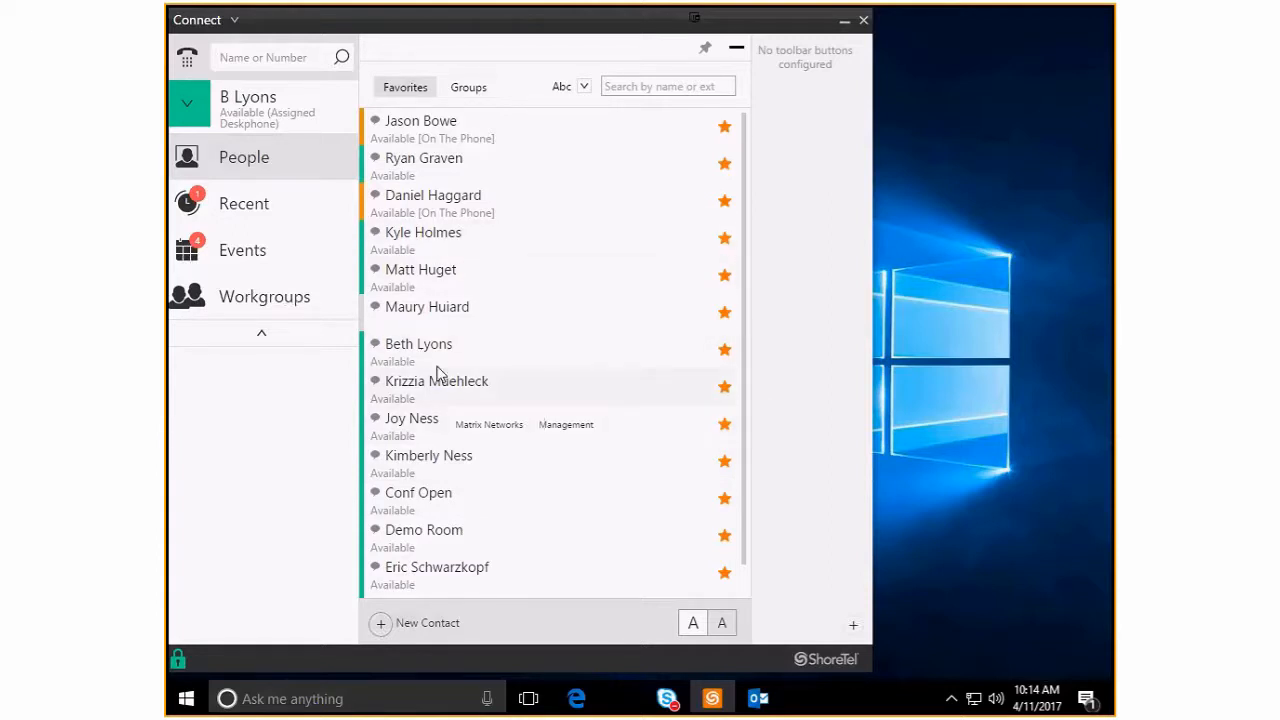
pyautogui.click(280, 56)
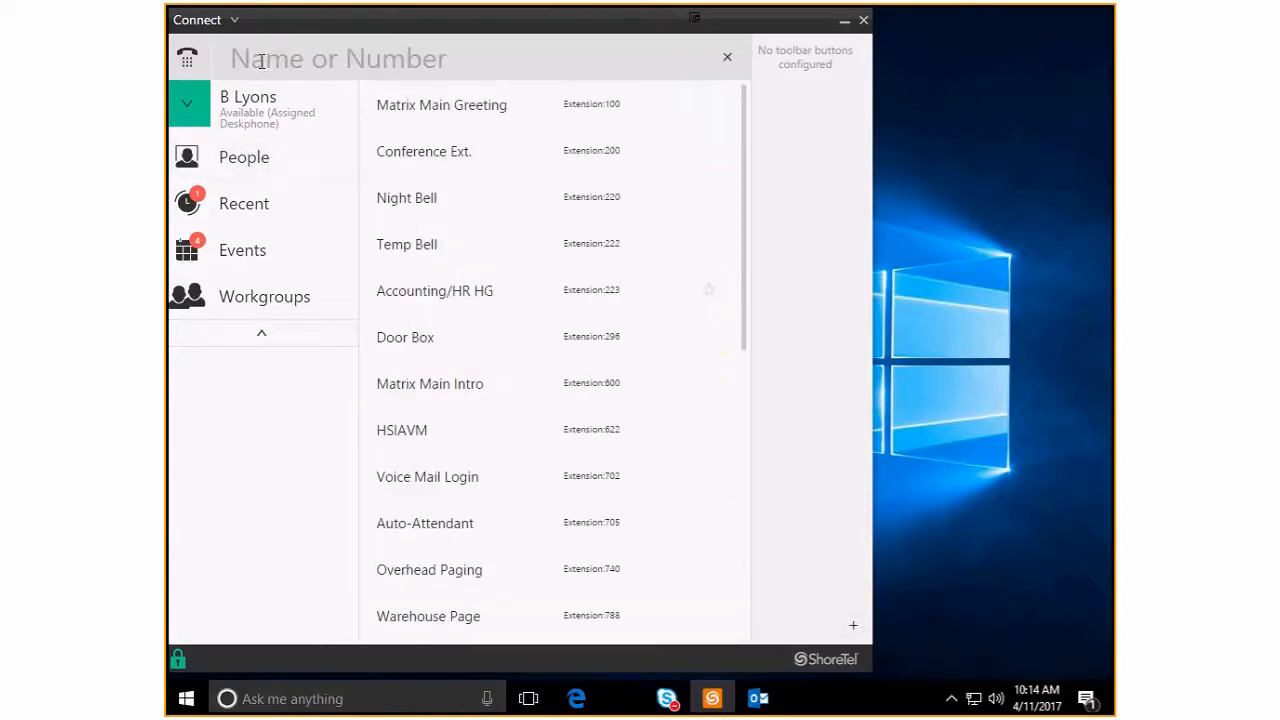
pyautogui.write('anson')
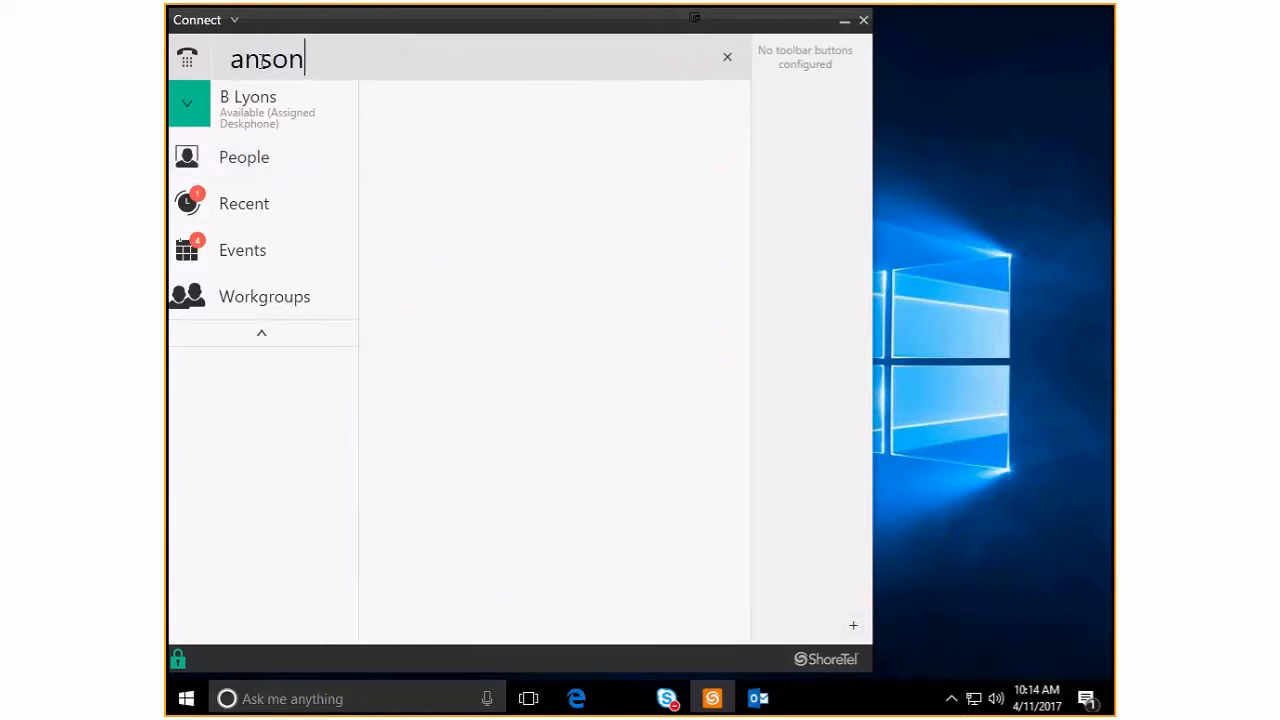
pyautogui.write('anson')
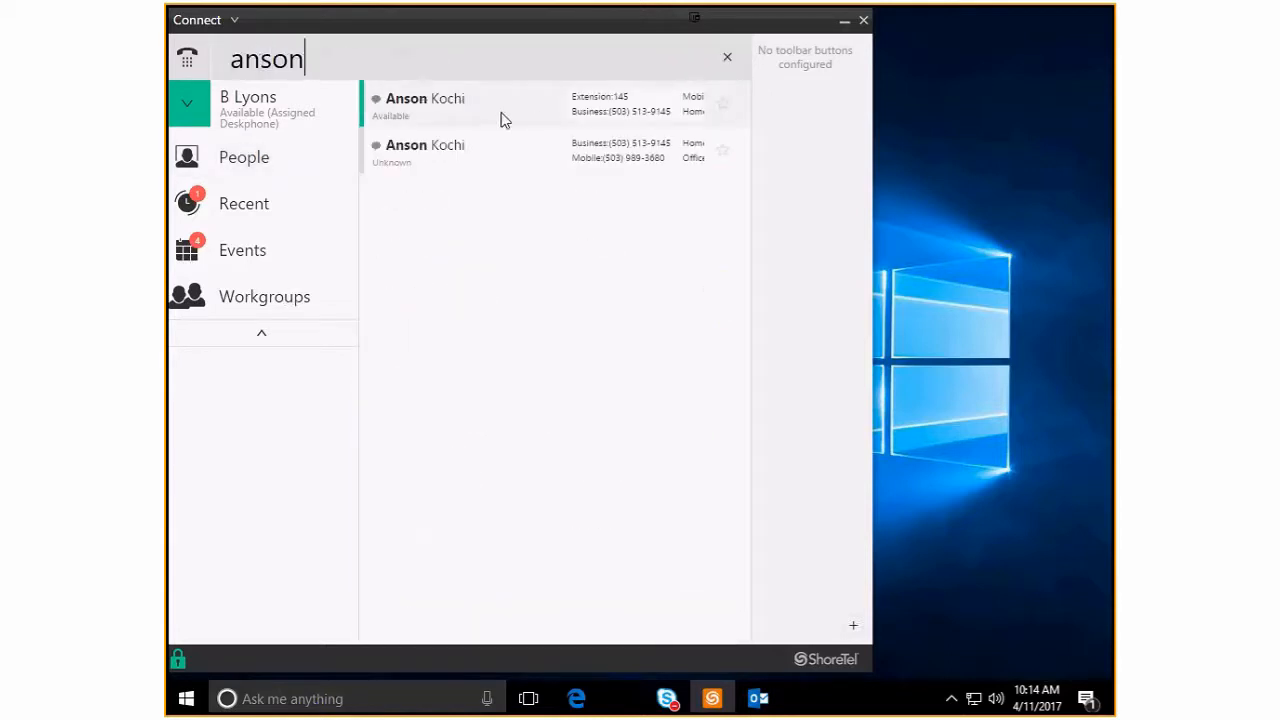
pyautogui.moveTo(512, 108)
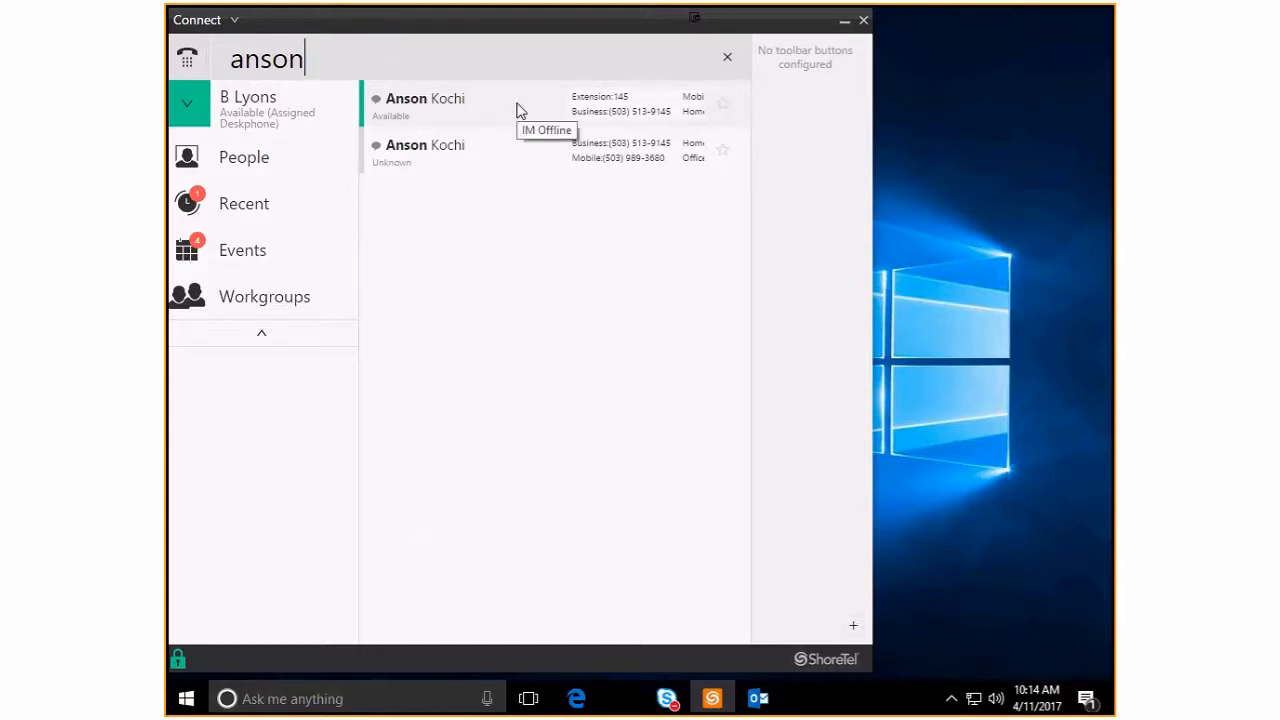
pyautogui.moveTo(728, 112)
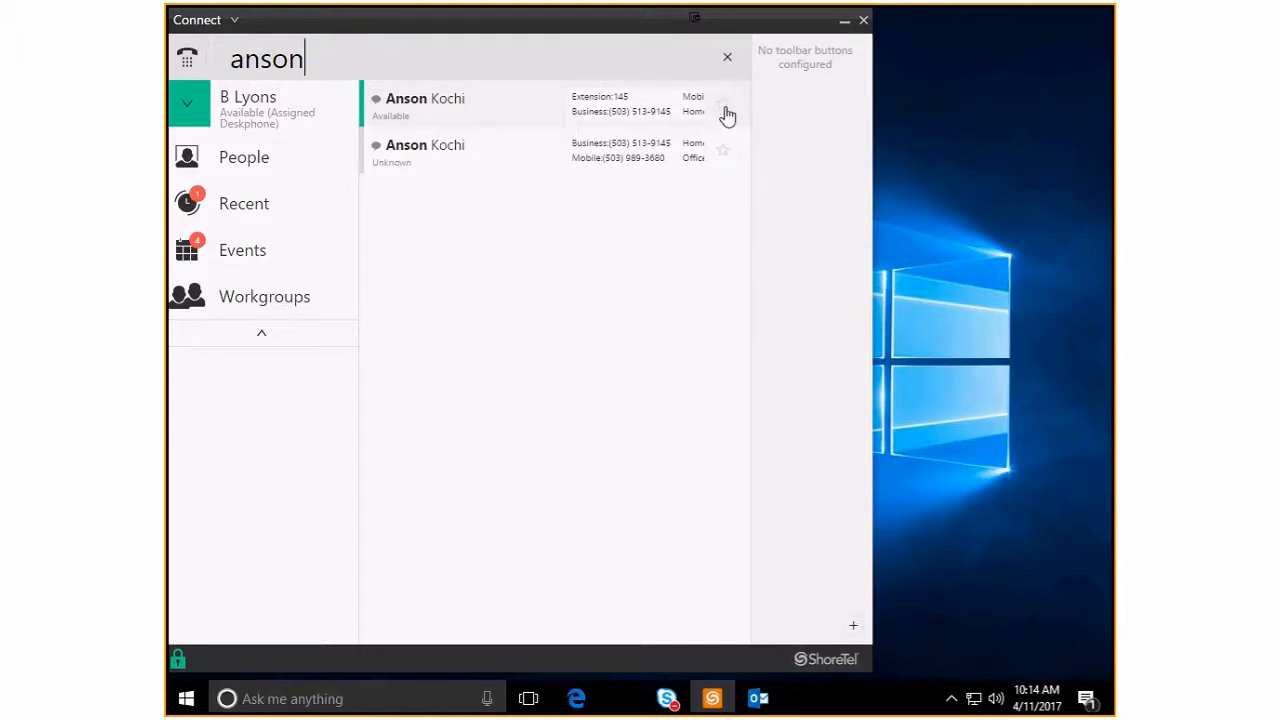
pyautogui.click(724, 104)
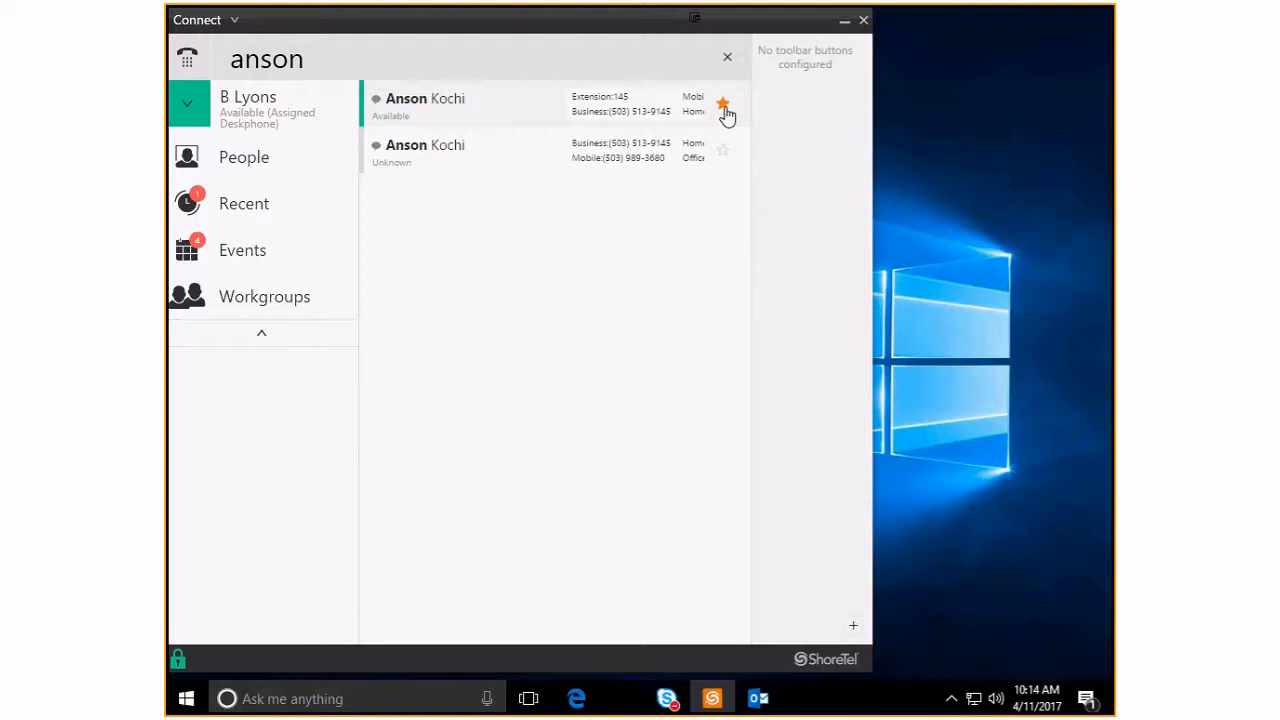
pyautogui.click(724, 104)
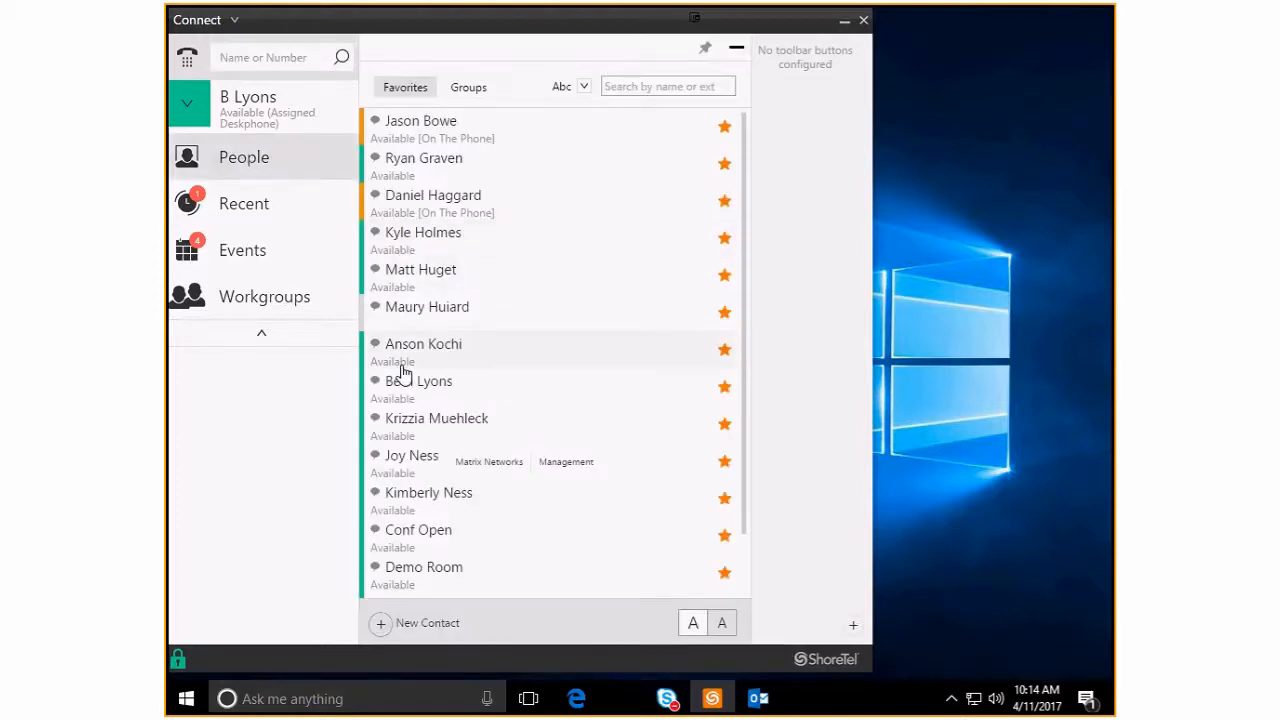
pyautogui.moveTo(404, 374)
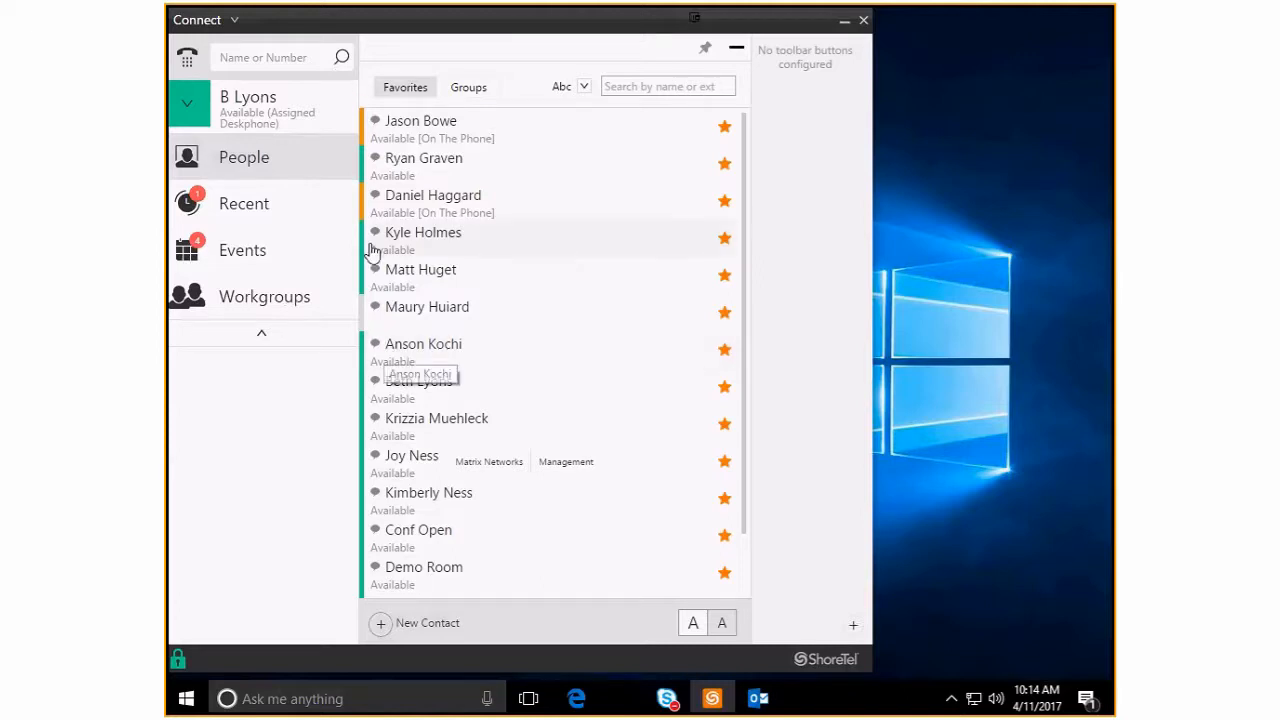
pyautogui.click(280, 56)
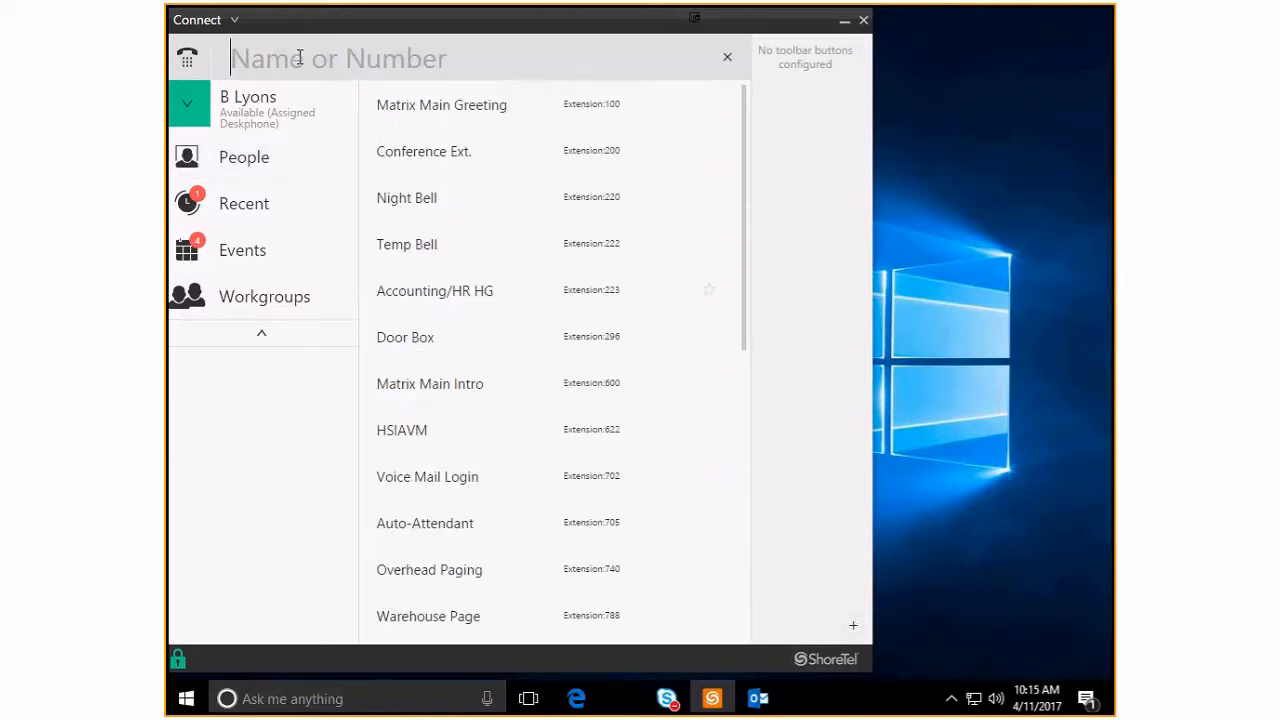
pyautogui.write('anson')
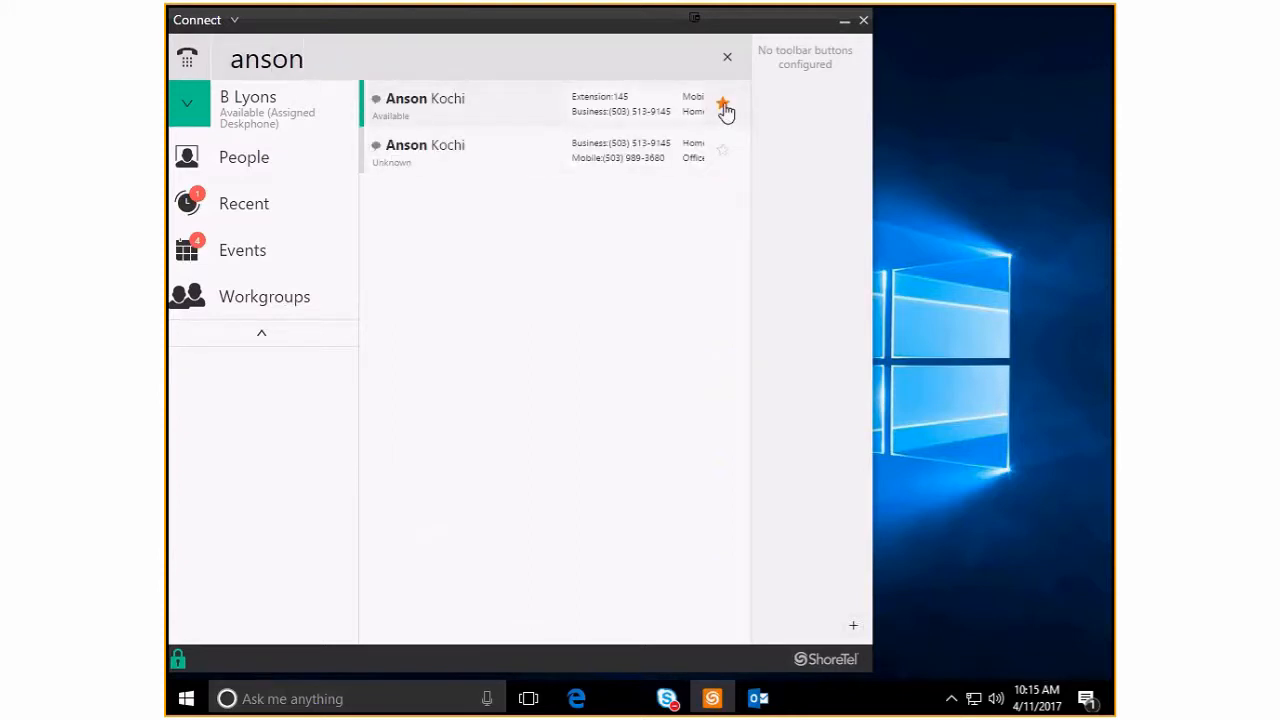
pyautogui.click(724, 104)
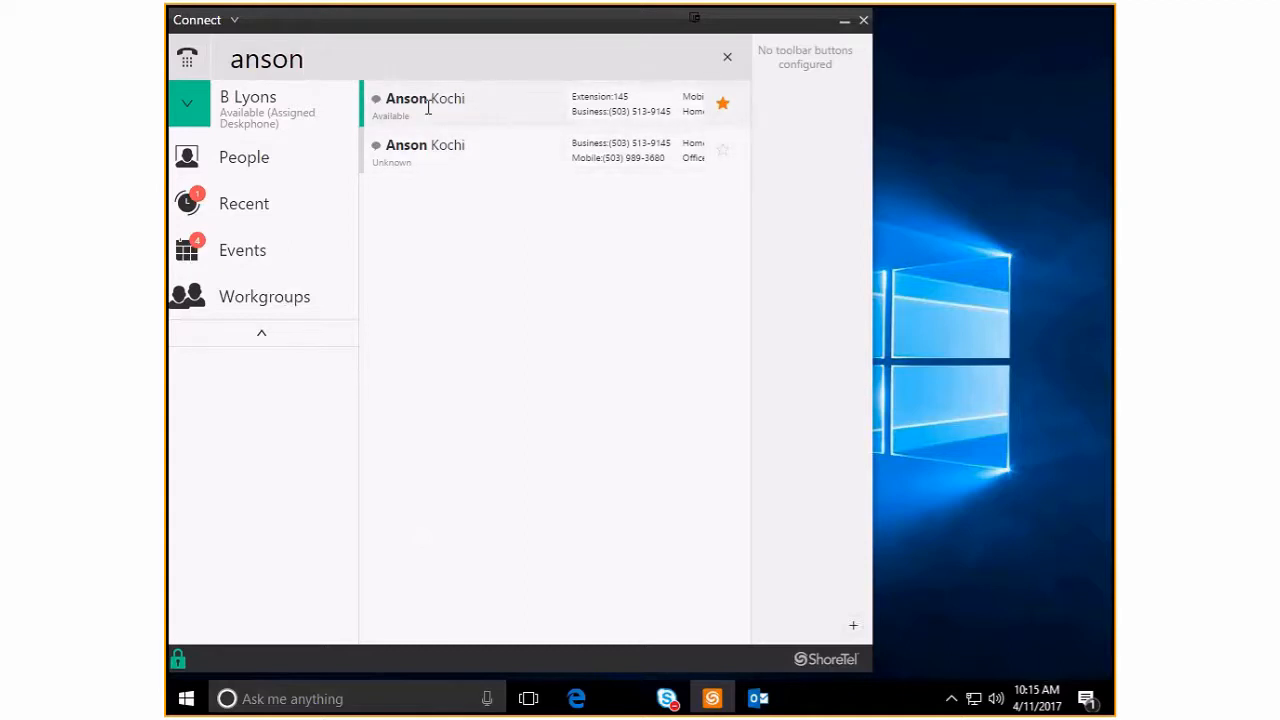
pyautogui.moveTo(504, 112)
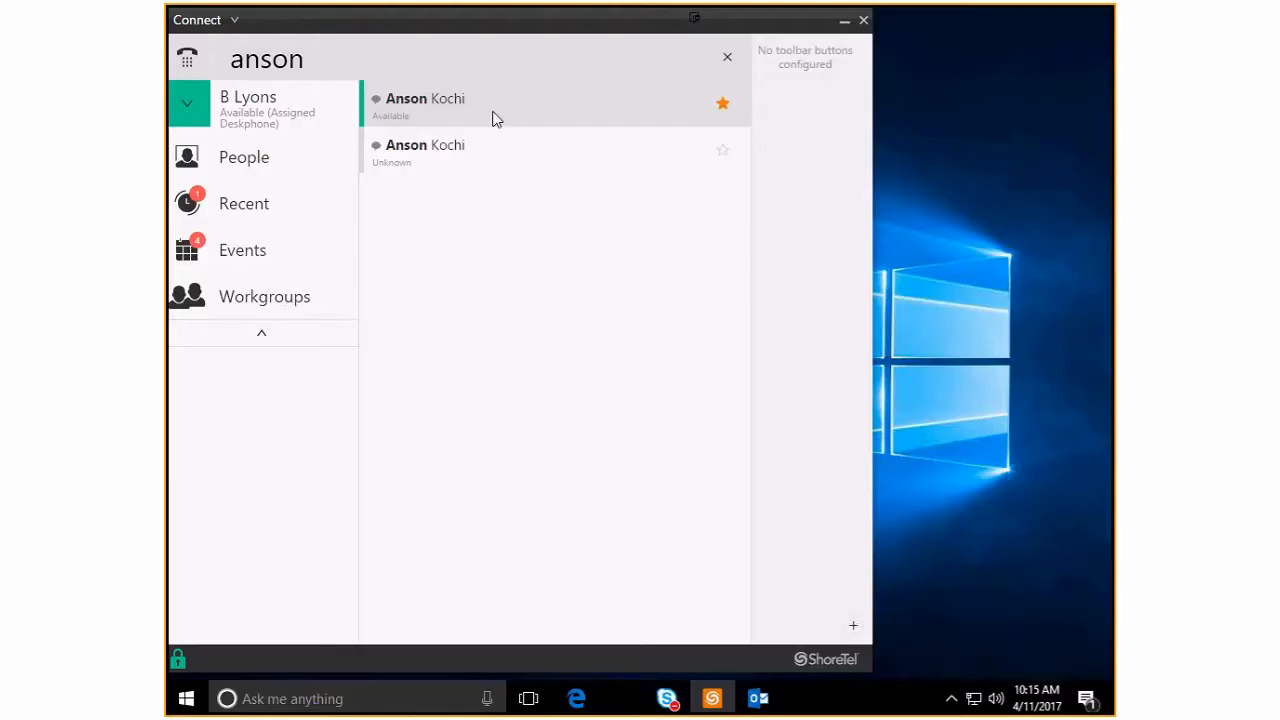
pyautogui.moveTo(516, 114)
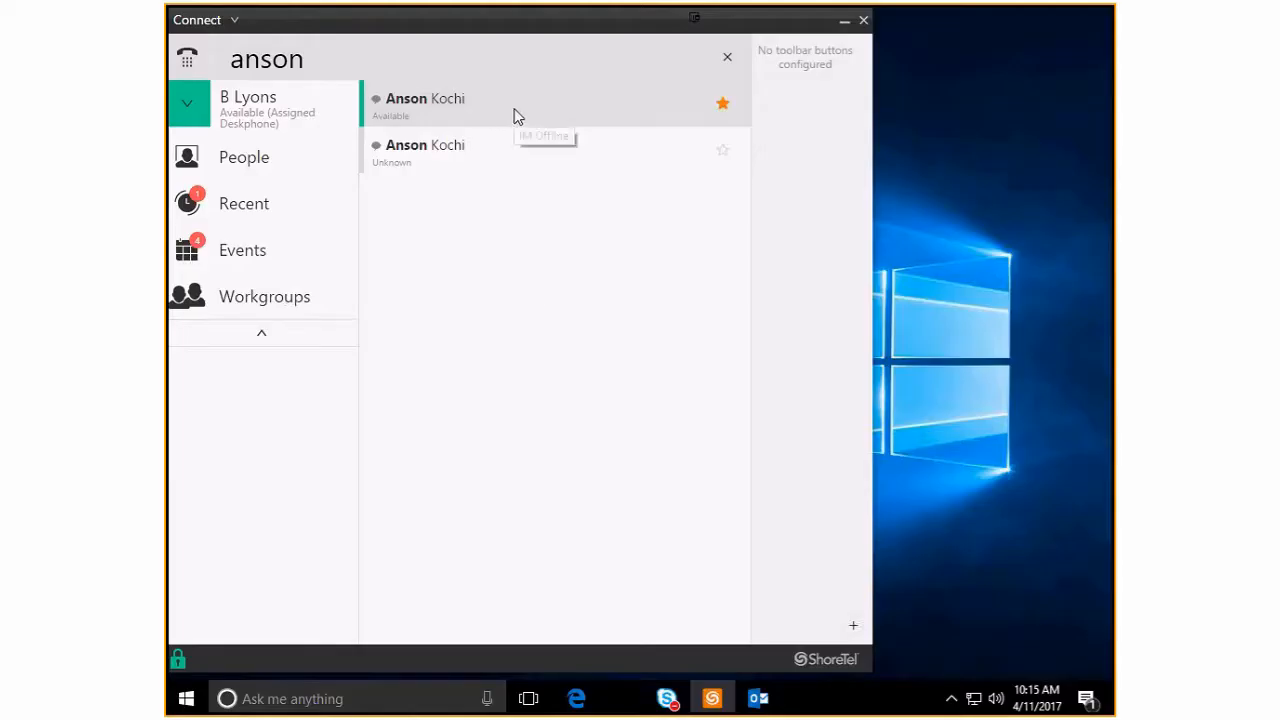
pyautogui.moveTo(516, 110)
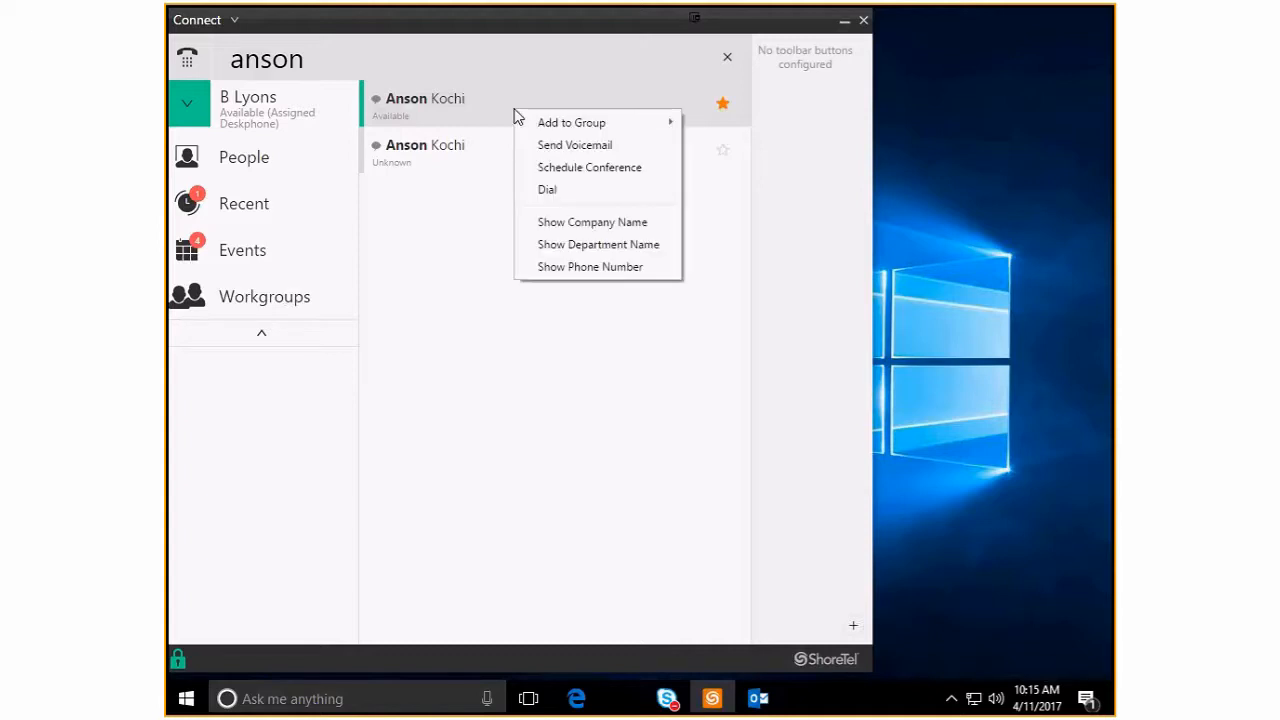
pyautogui.click(590, 266)
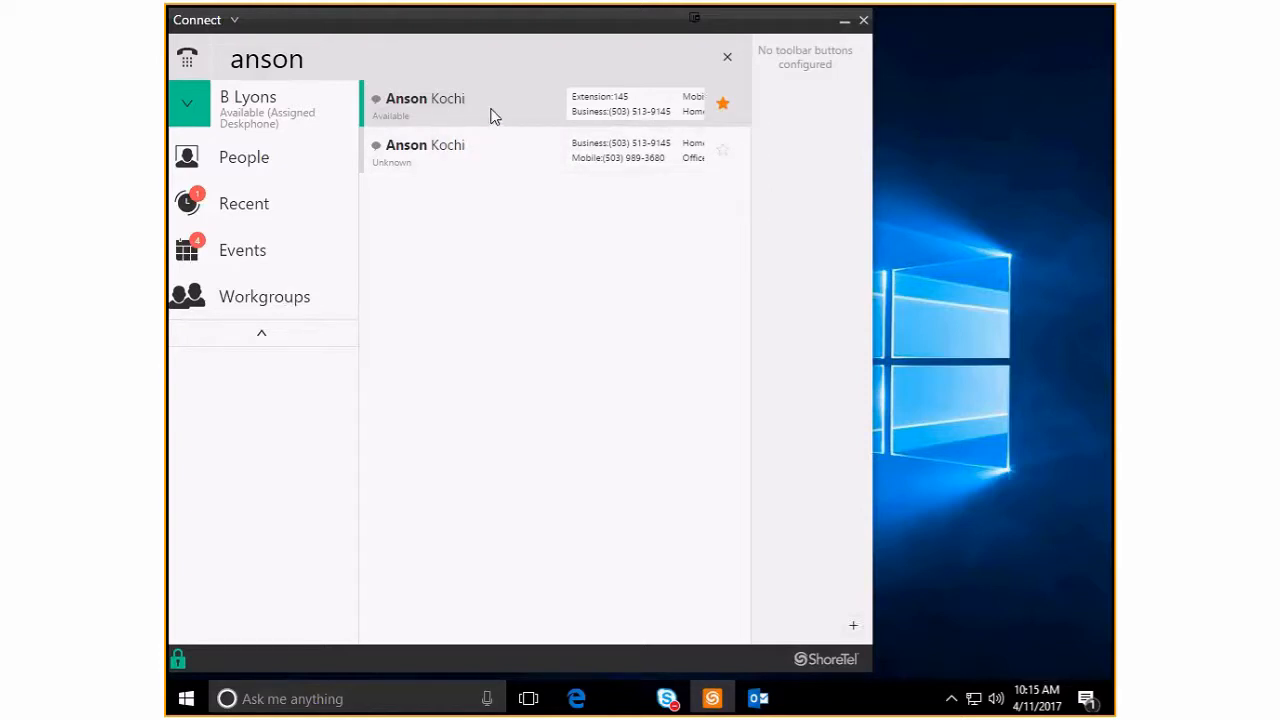
pyautogui.moveTo(598, 96)
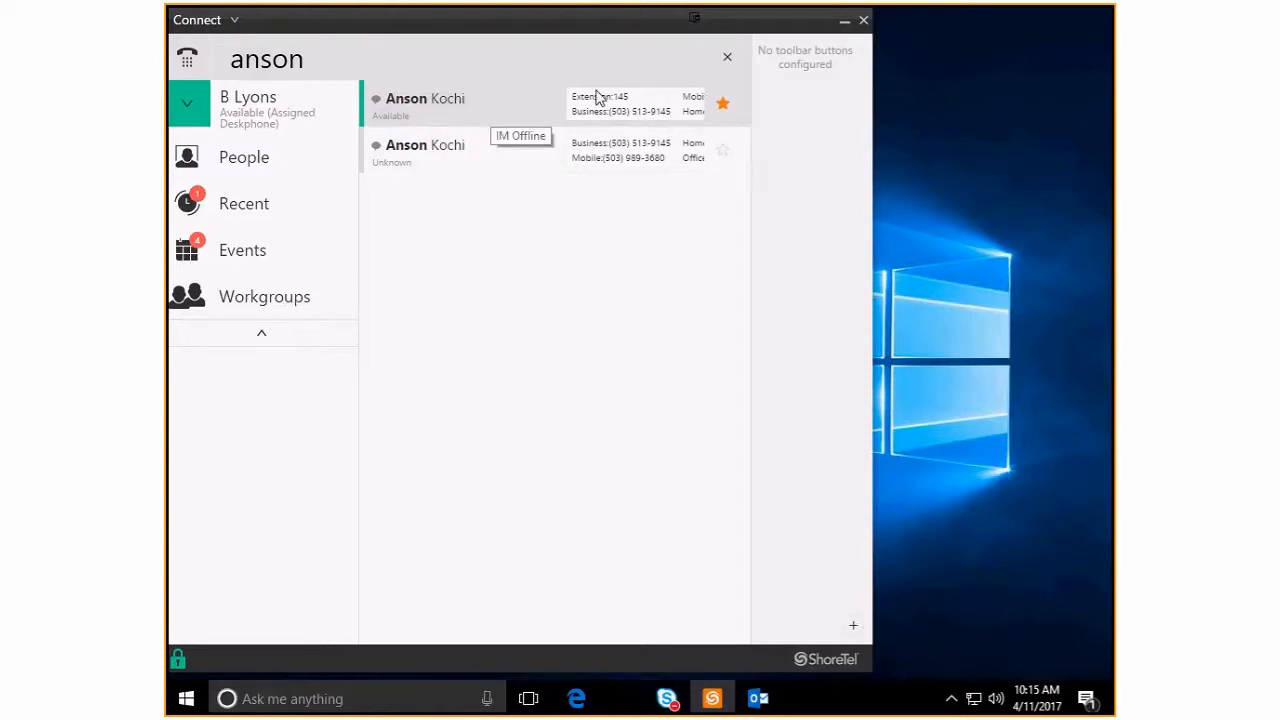
pyautogui.moveTo(604, 104)
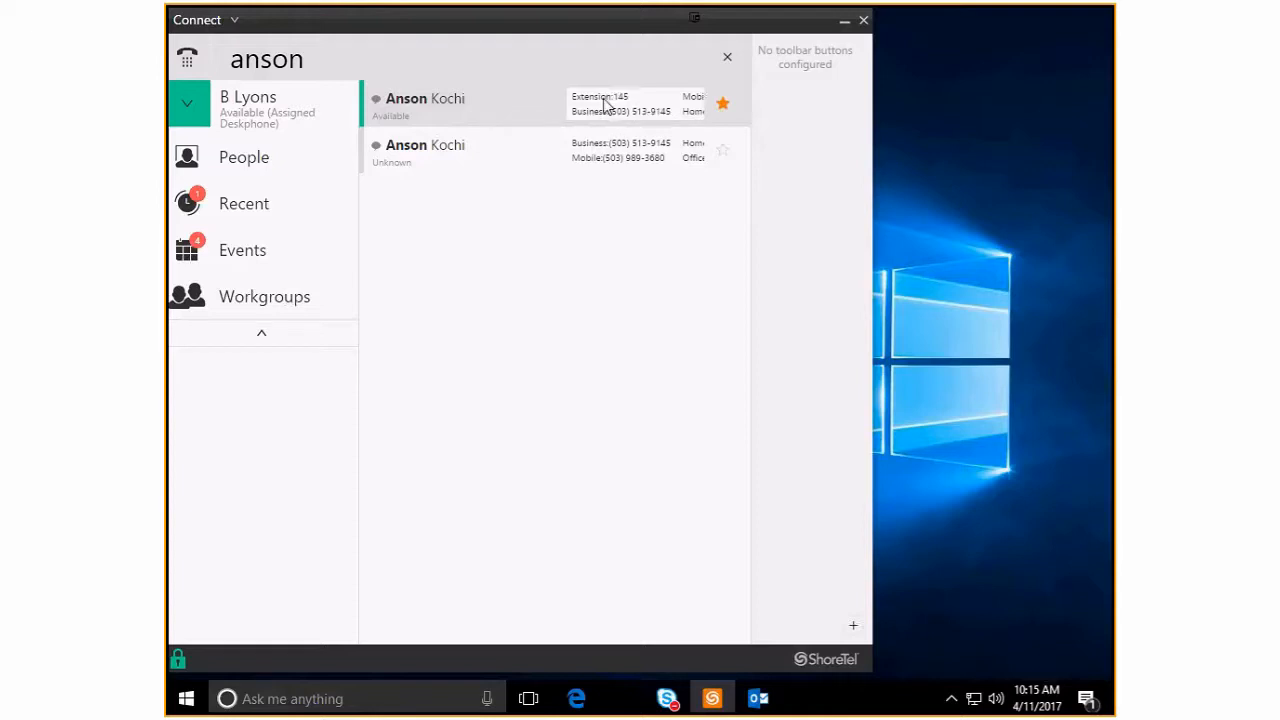
pyautogui.moveTo(484, 108)
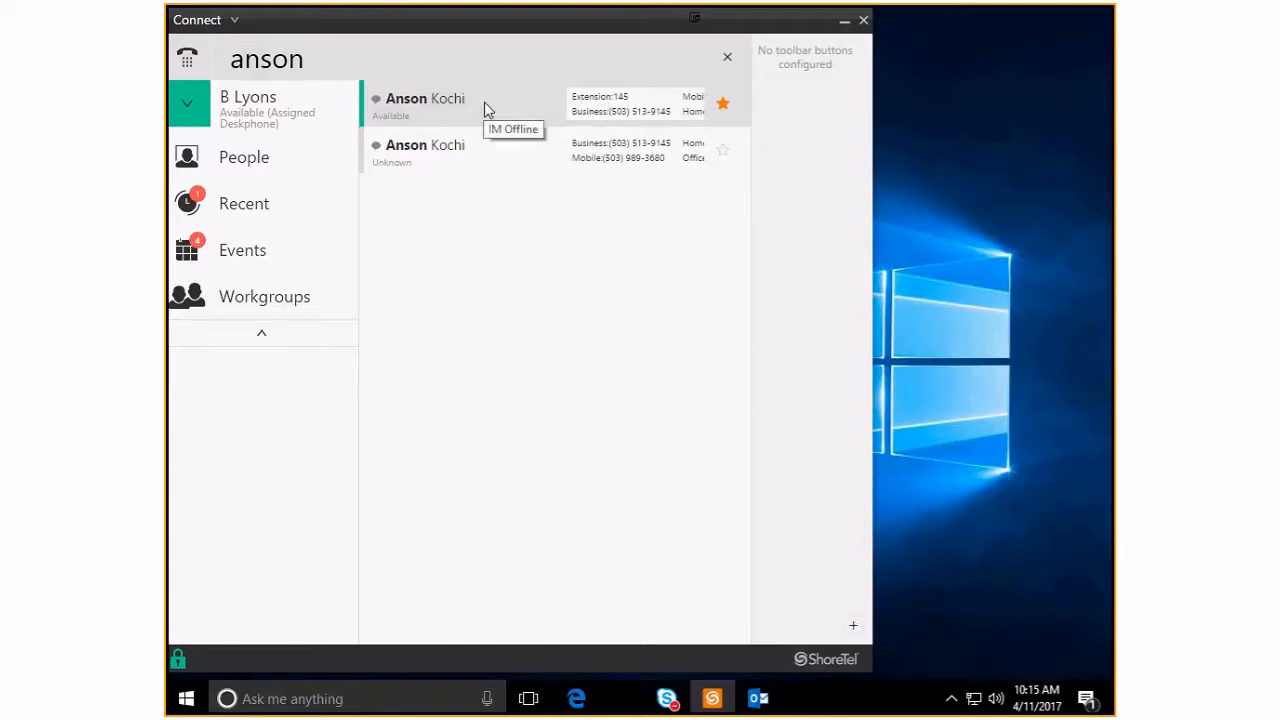
pyautogui.moveTo(480, 114)
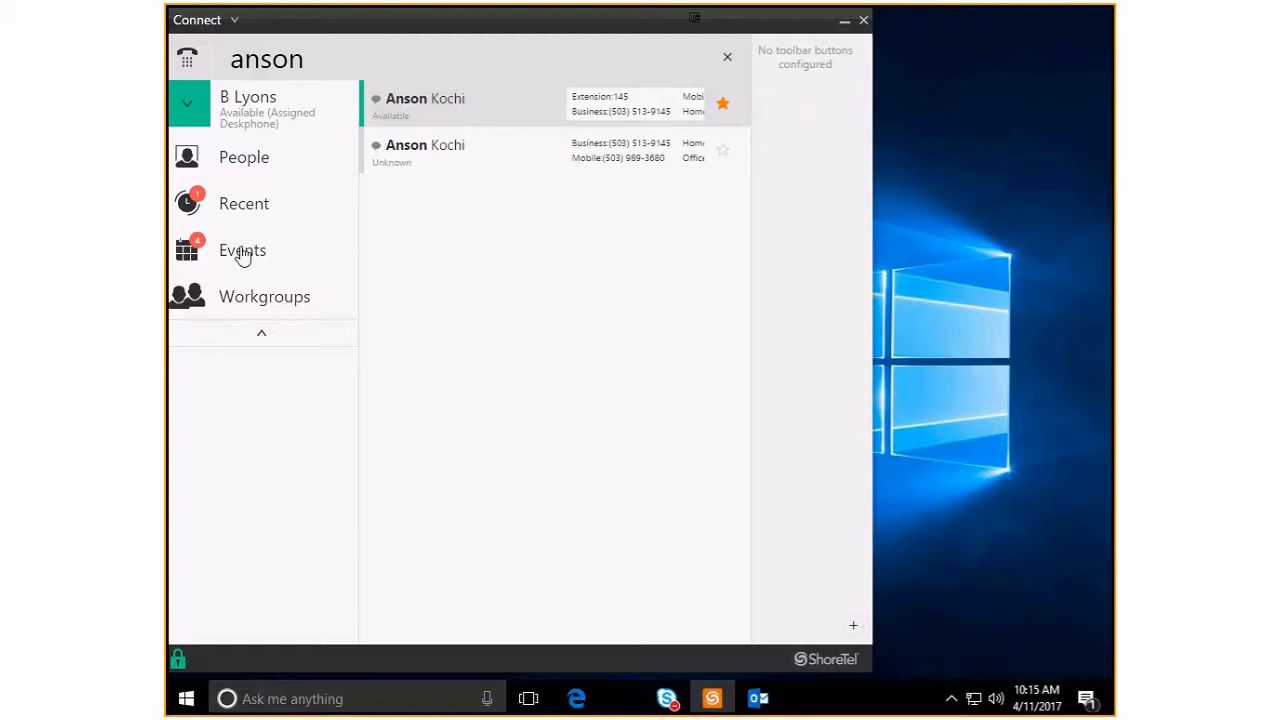
pyautogui.moveTo(250, 198)
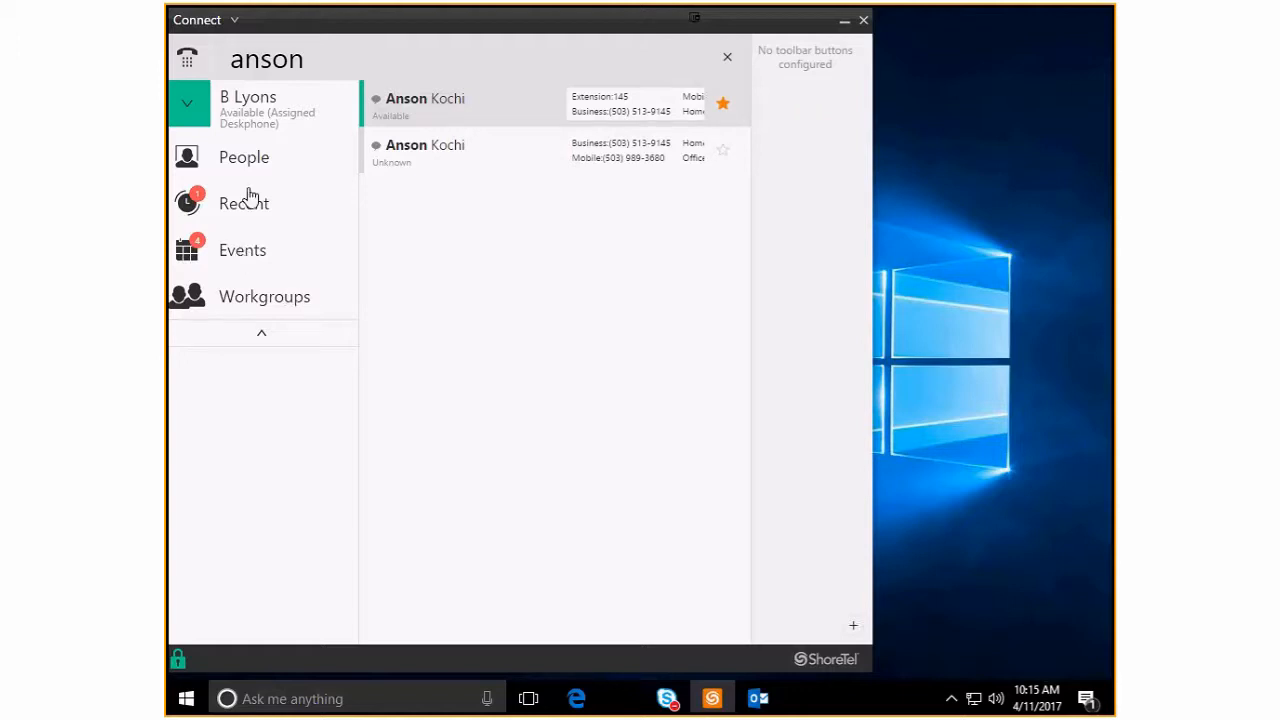
pyautogui.click(244, 156)
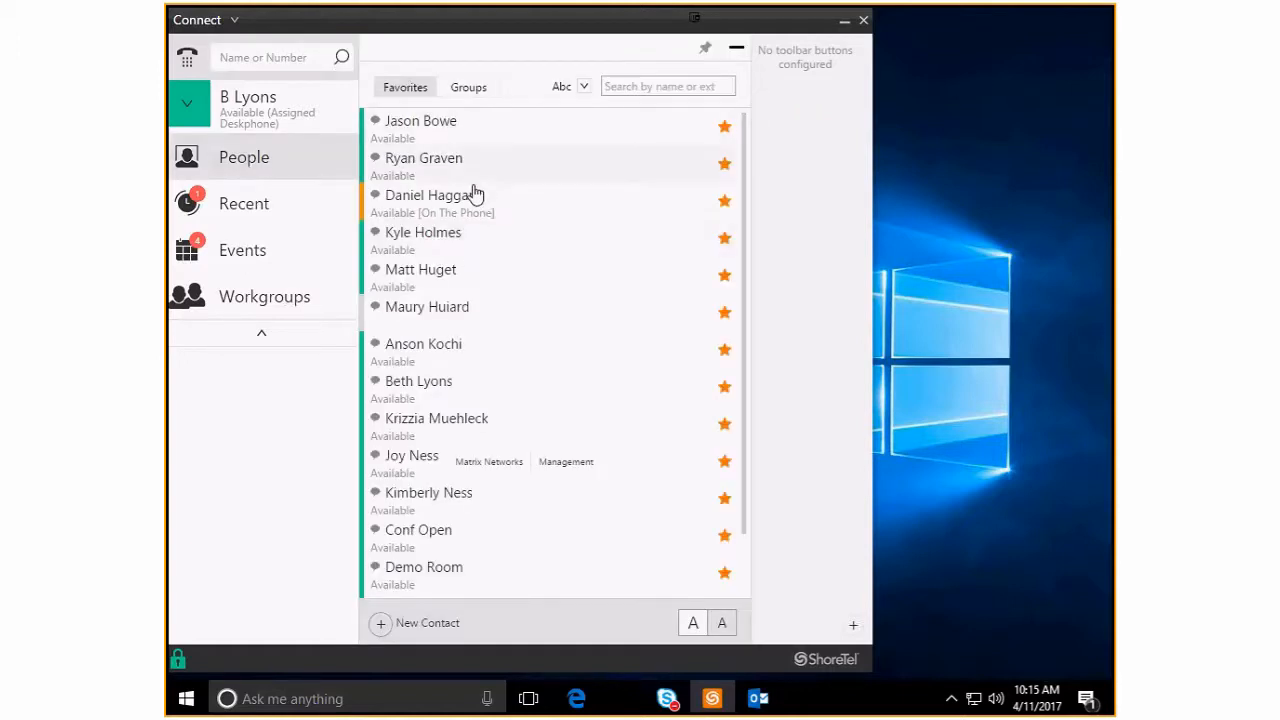
pyautogui.moveTo(550, 386)
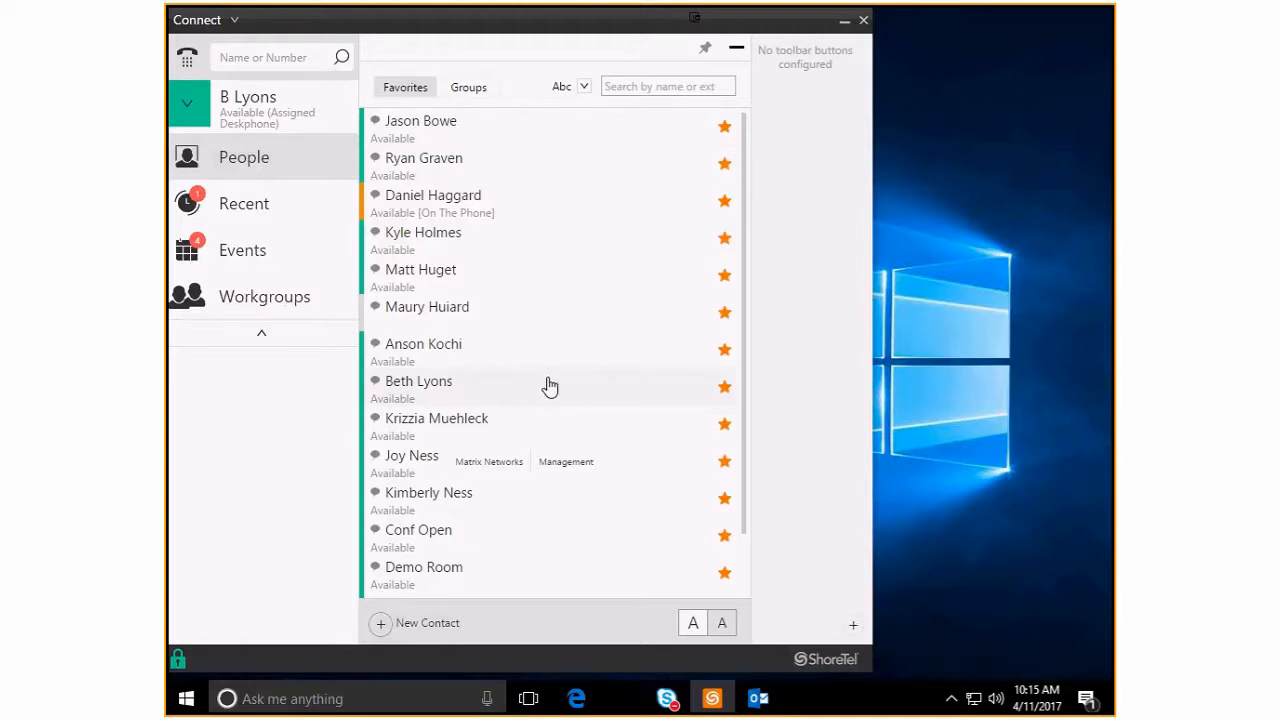
pyautogui.moveTo(564, 344)
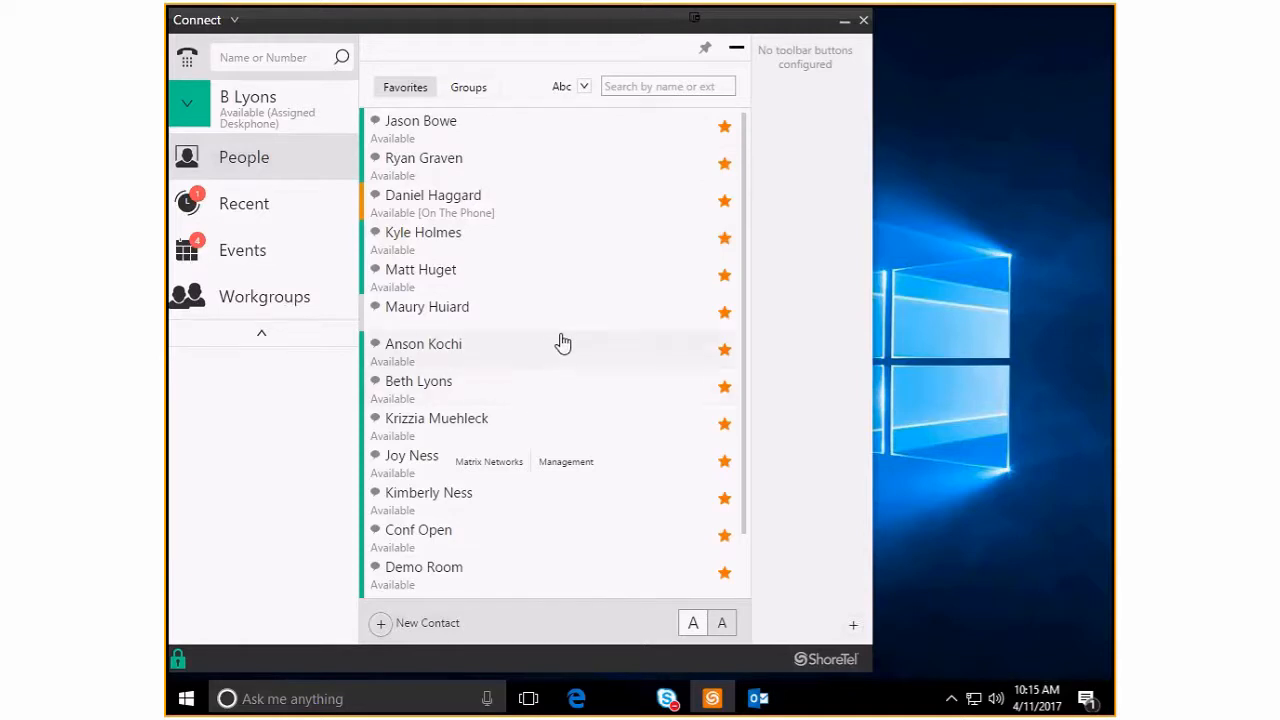
pyautogui.moveTo(528, 228)
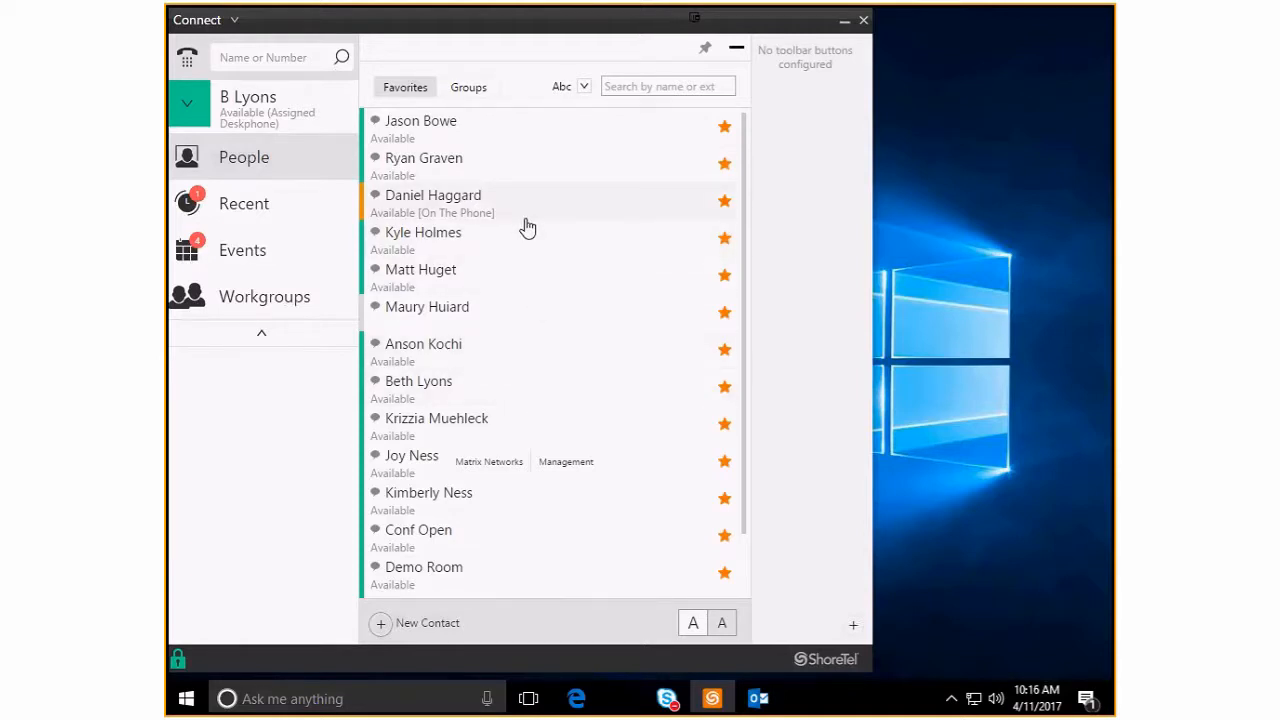
pyautogui.moveTo(524, 216)
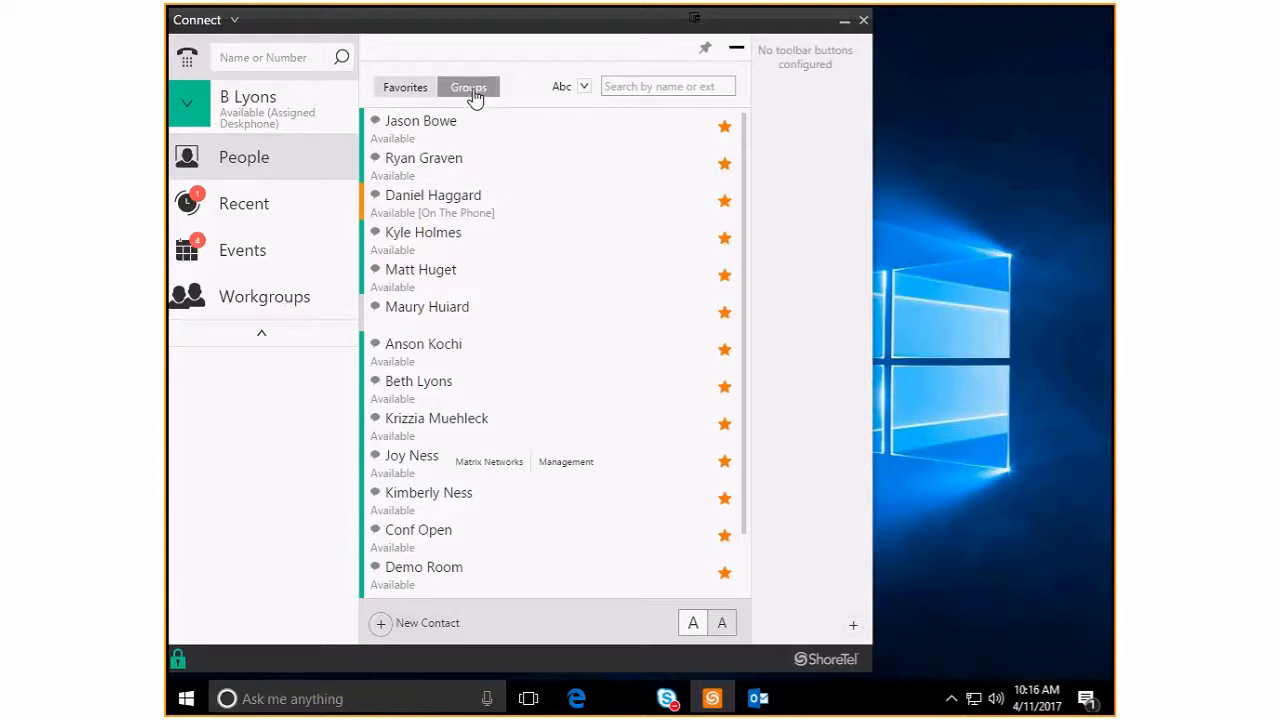
# Switch to the Groups list and browse Operations, CS1, Inside Sales, Running and Sales
pyautogui.click(468, 88)
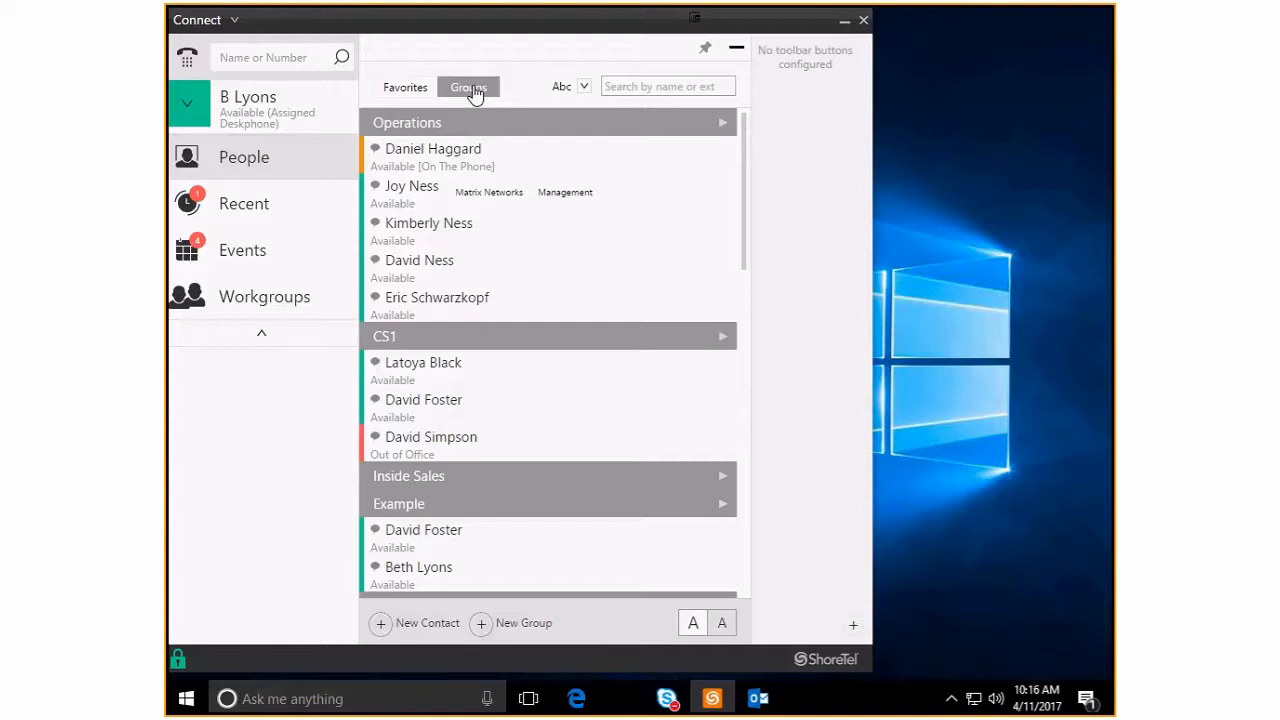
pyautogui.moveTo(472, 132)
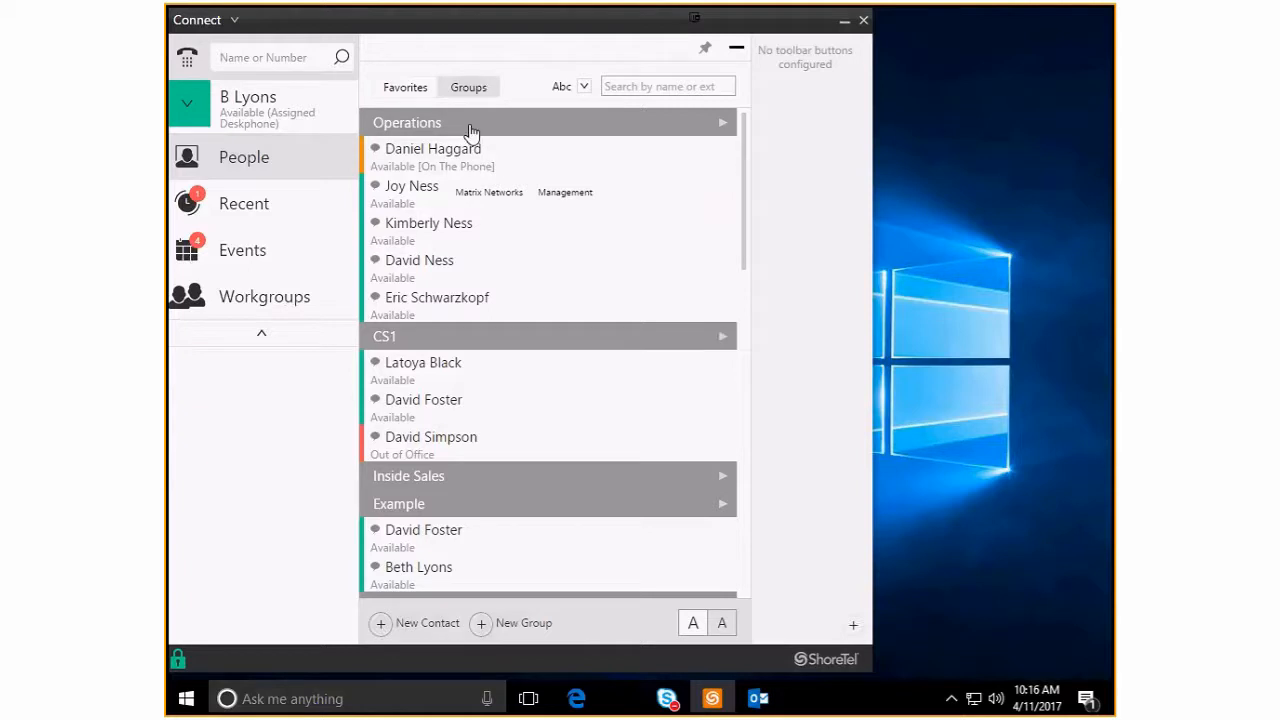
pyautogui.moveTo(520, 476)
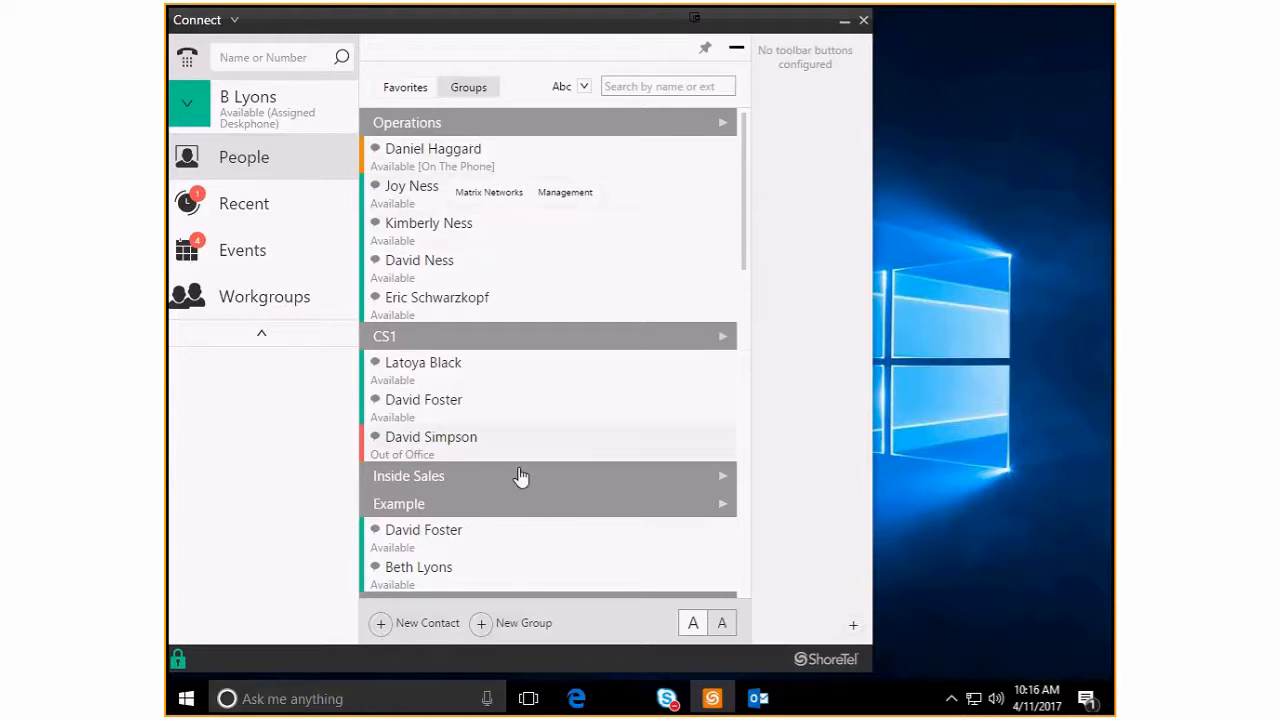
pyautogui.moveTo(564, 428)
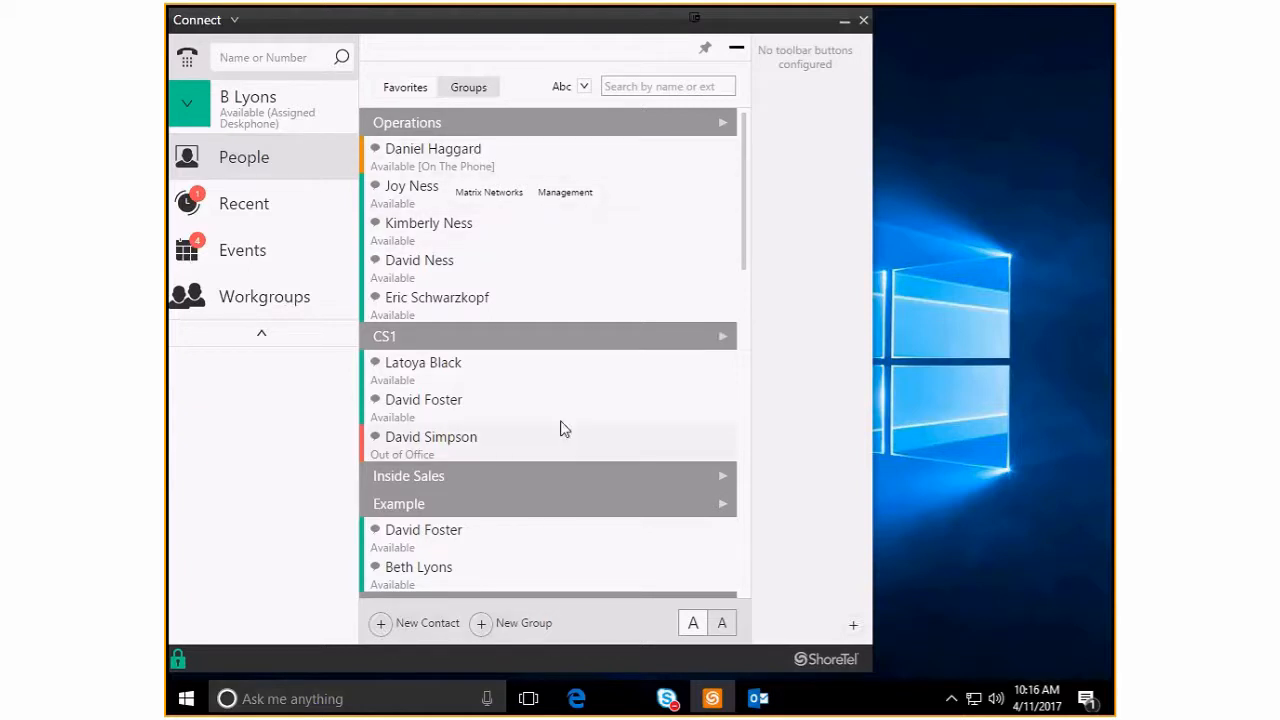
pyautogui.moveTo(476, 158)
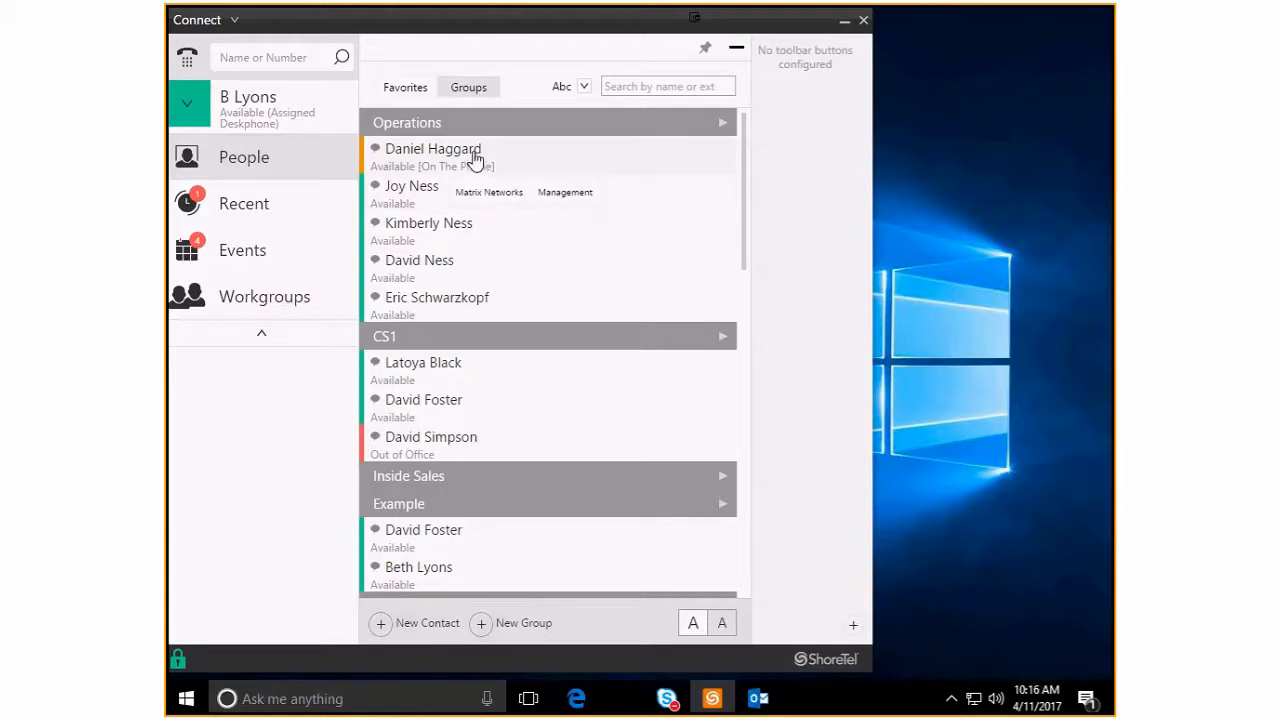
pyautogui.moveTo(476, 206)
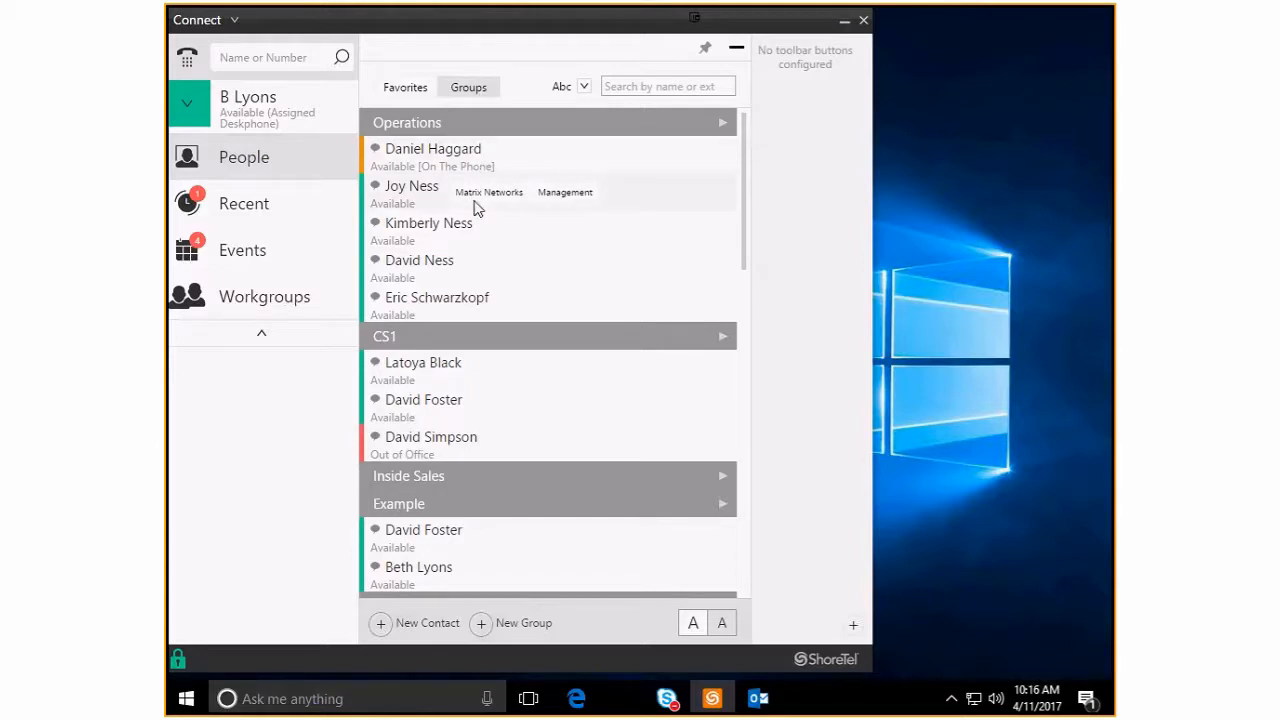
pyautogui.moveTo(436, 232)
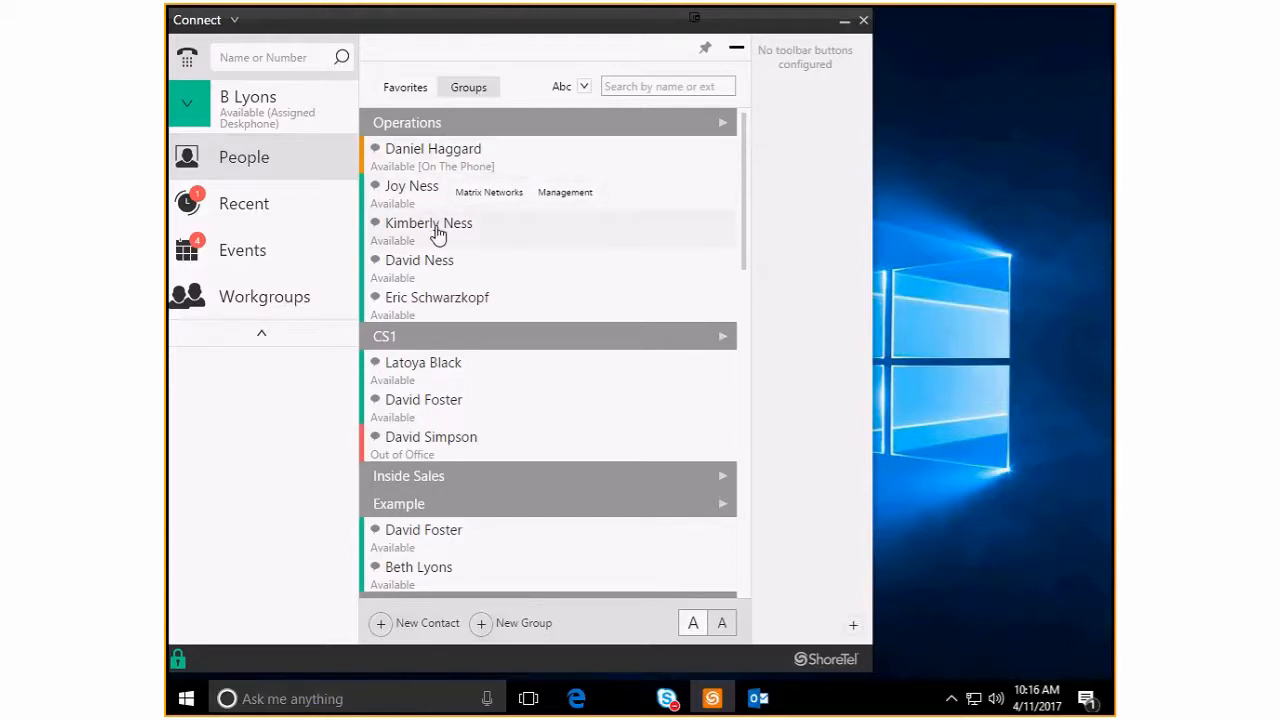
pyautogui.moveTo(442, 308)
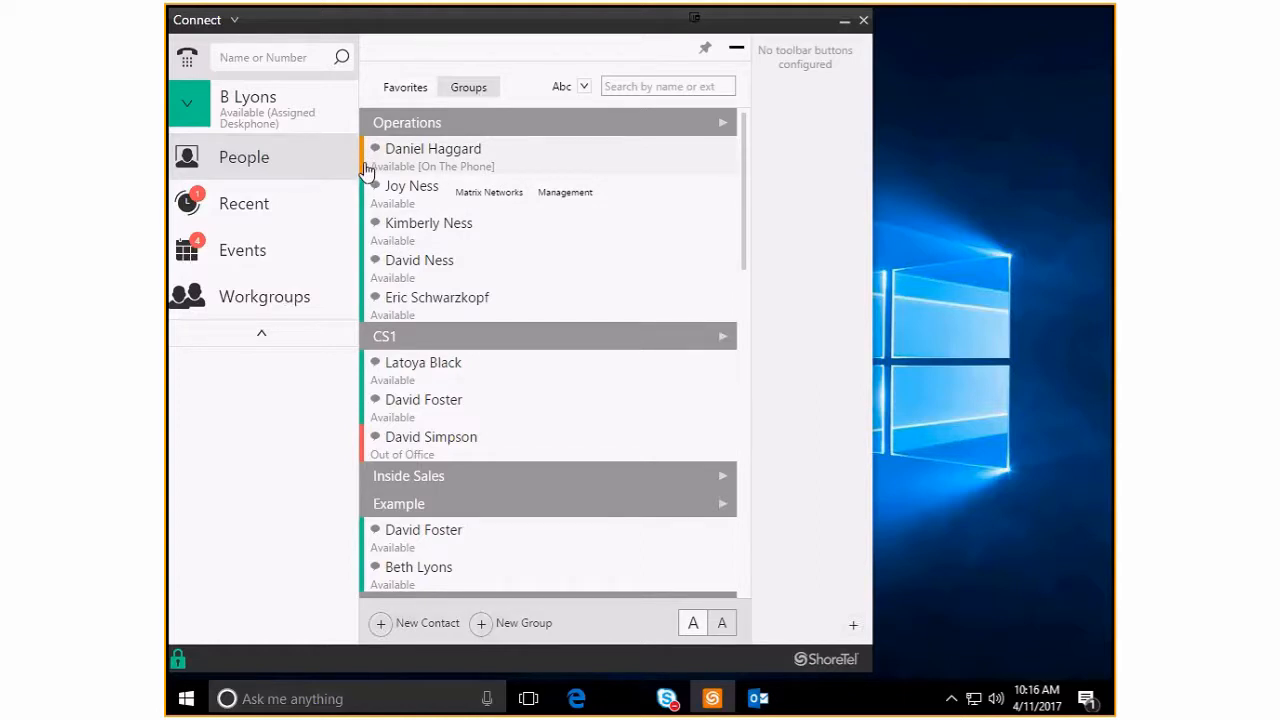
pyautogui.moveTo(362, 320)
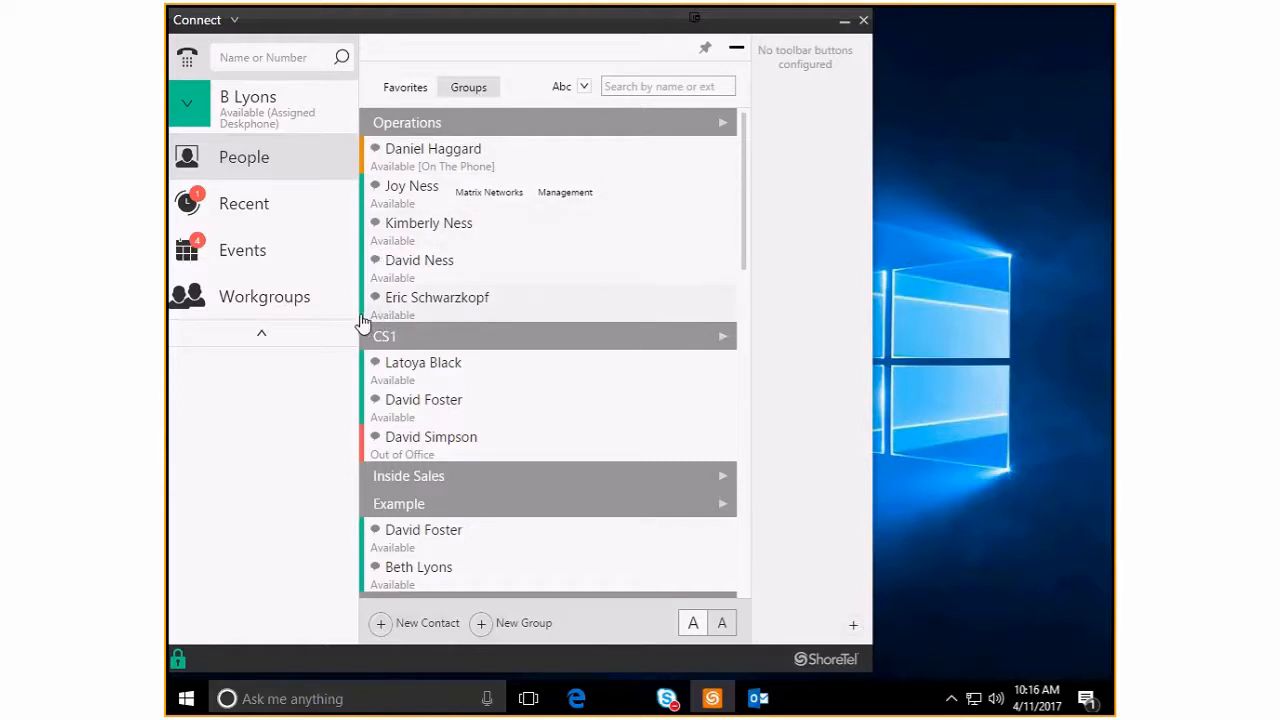
pyautogui.moveTo(378, 324)
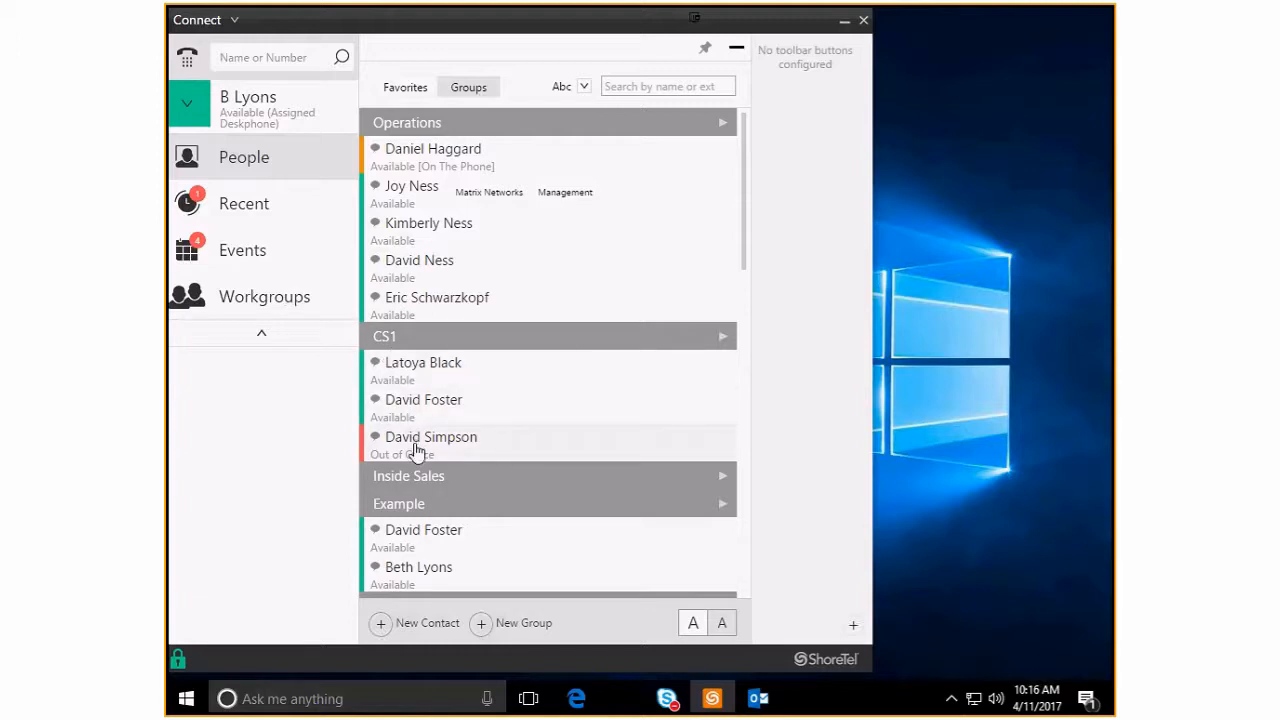
pyautogui.moveTo(418, 456)
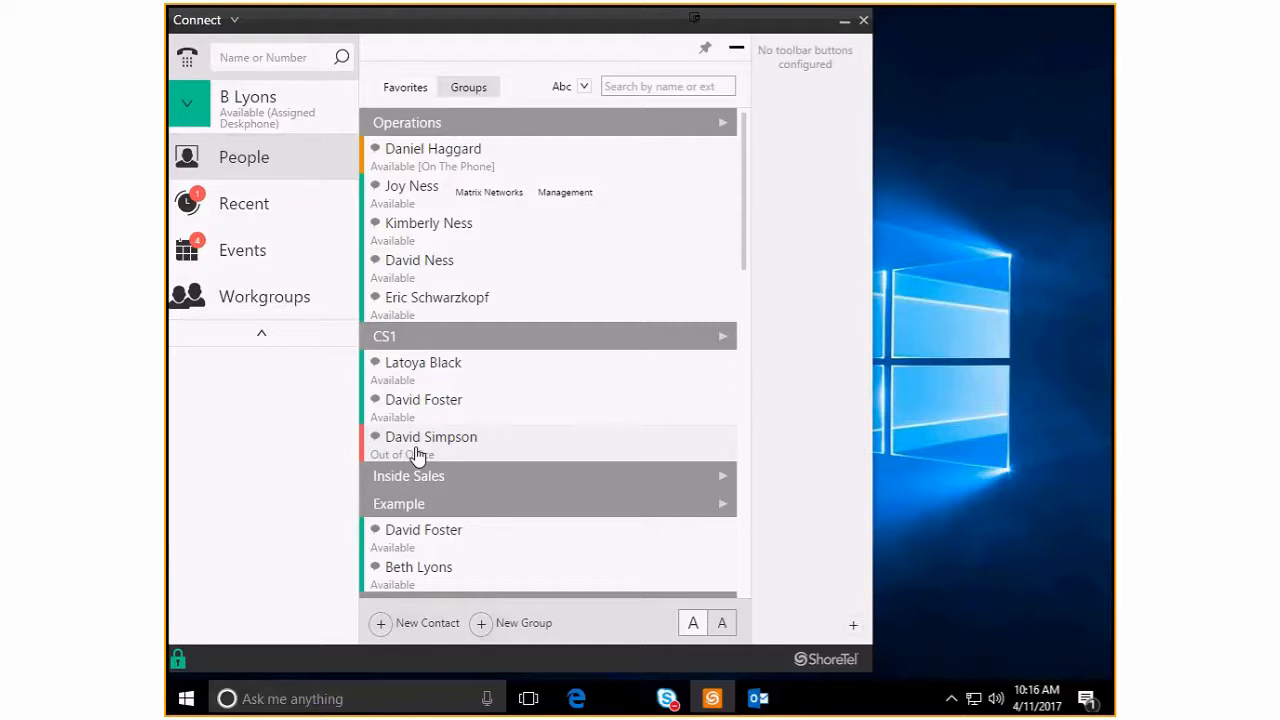
pyautogui.moveTo(368, 456)
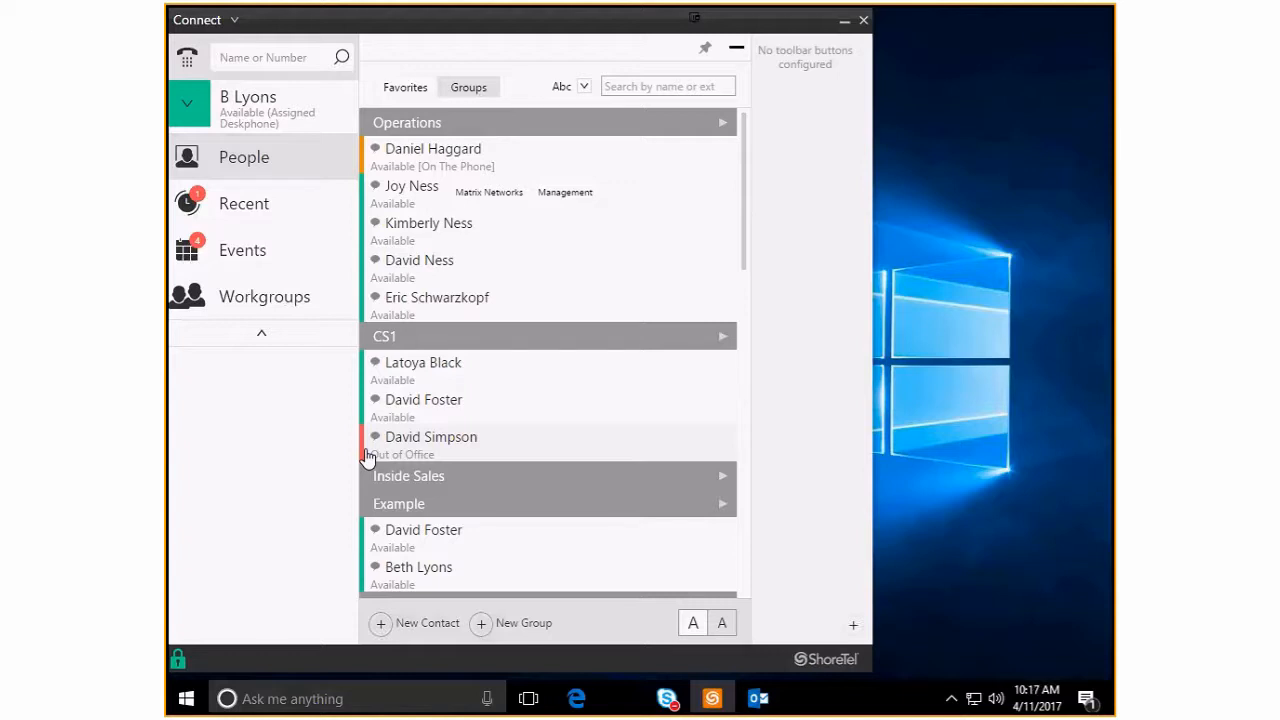
pyautogui.scroll(-3)
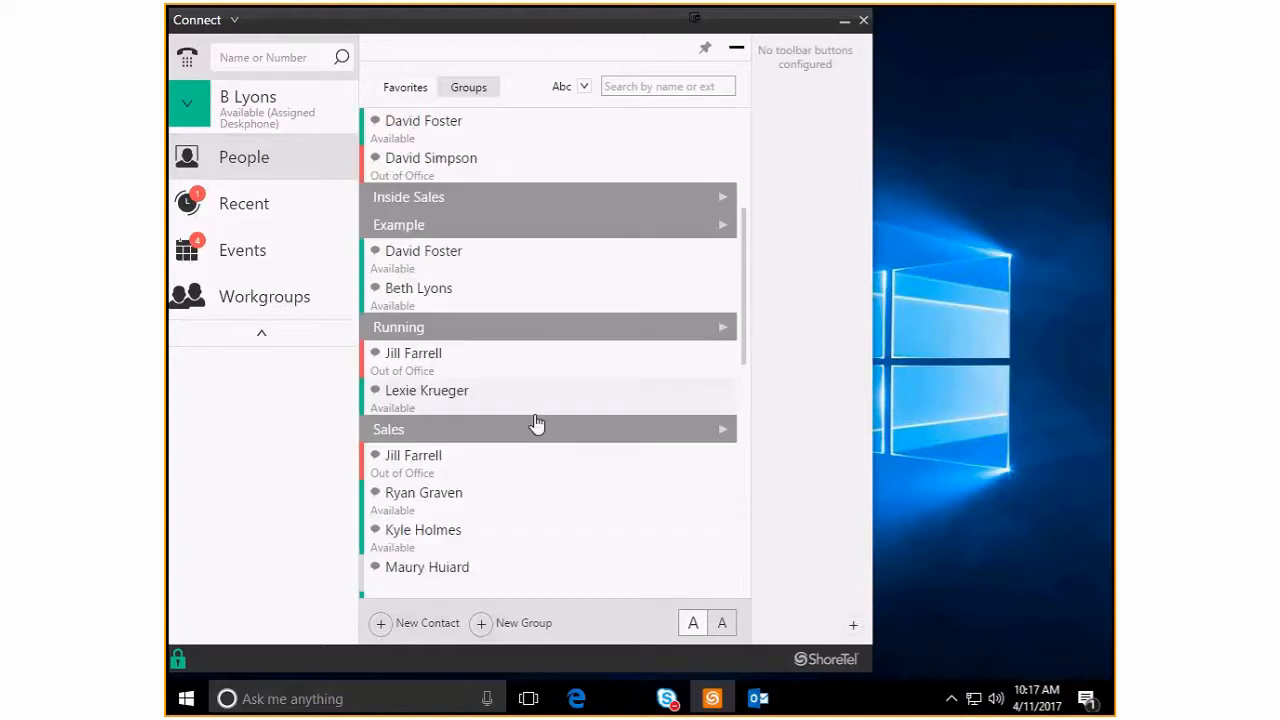
pyautogui.scroll(-3)
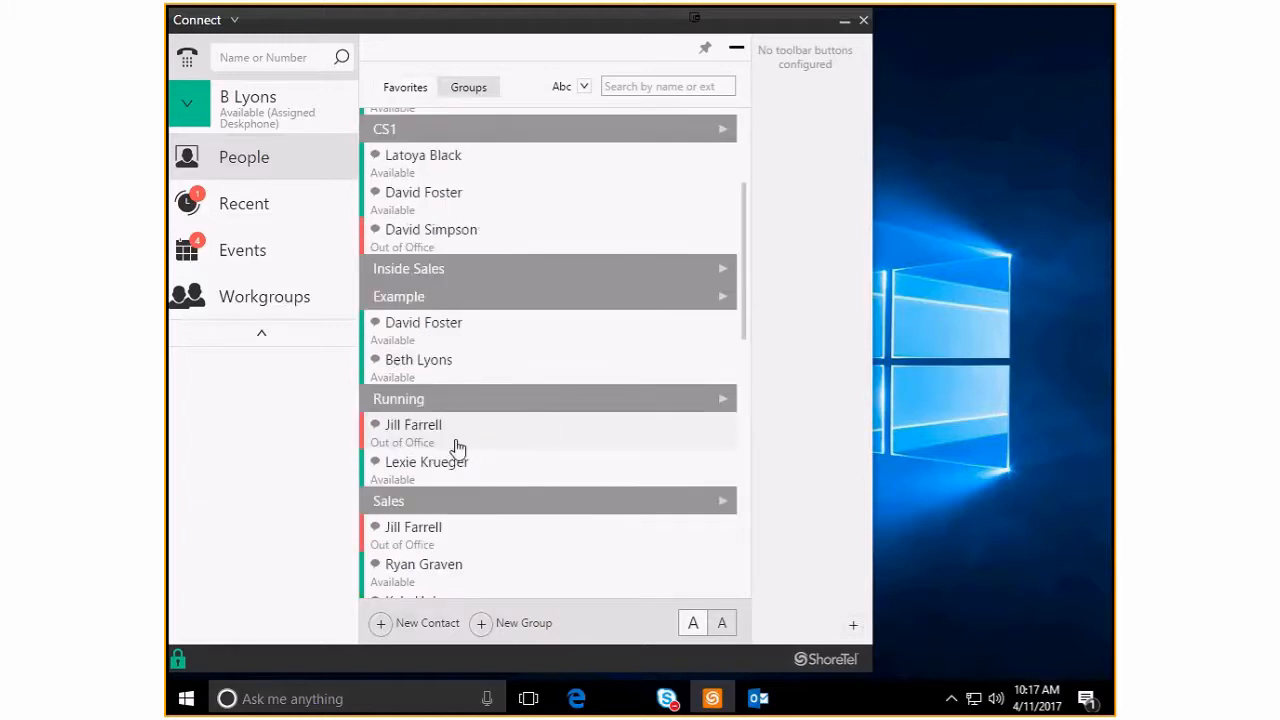
pyautogui.scroll(3)
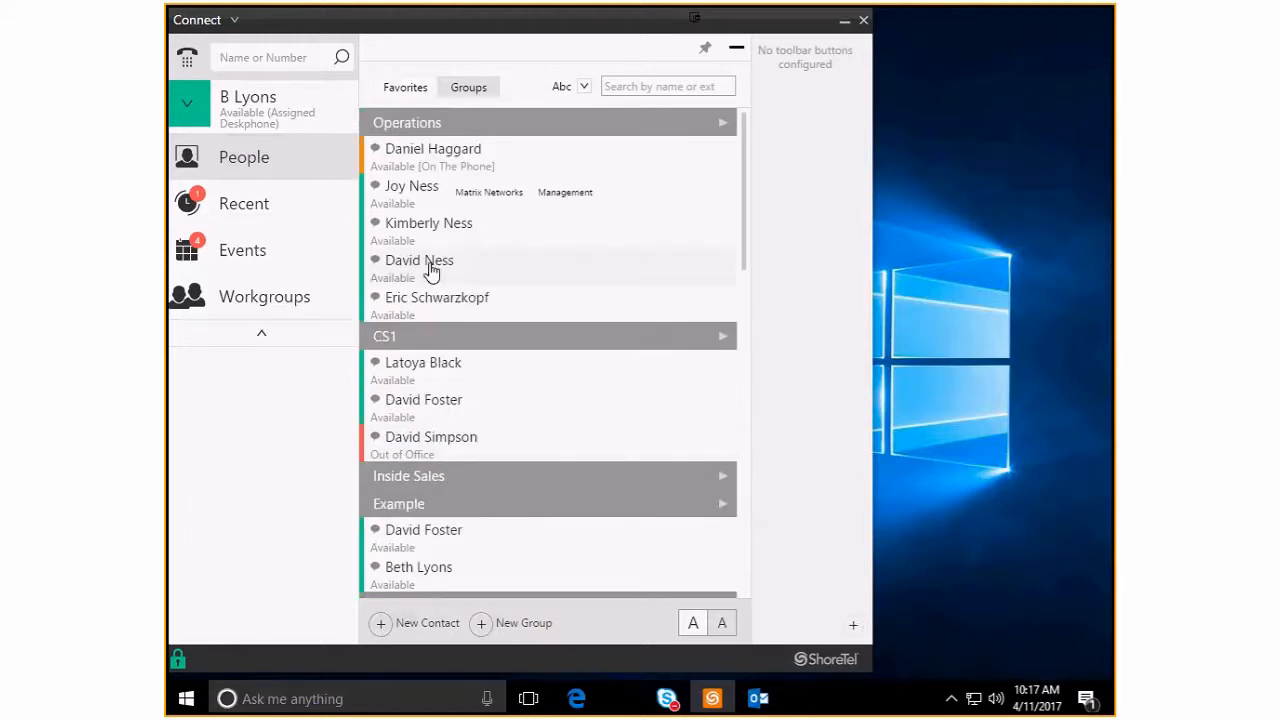
pyautogui.moveTo(464, 362)
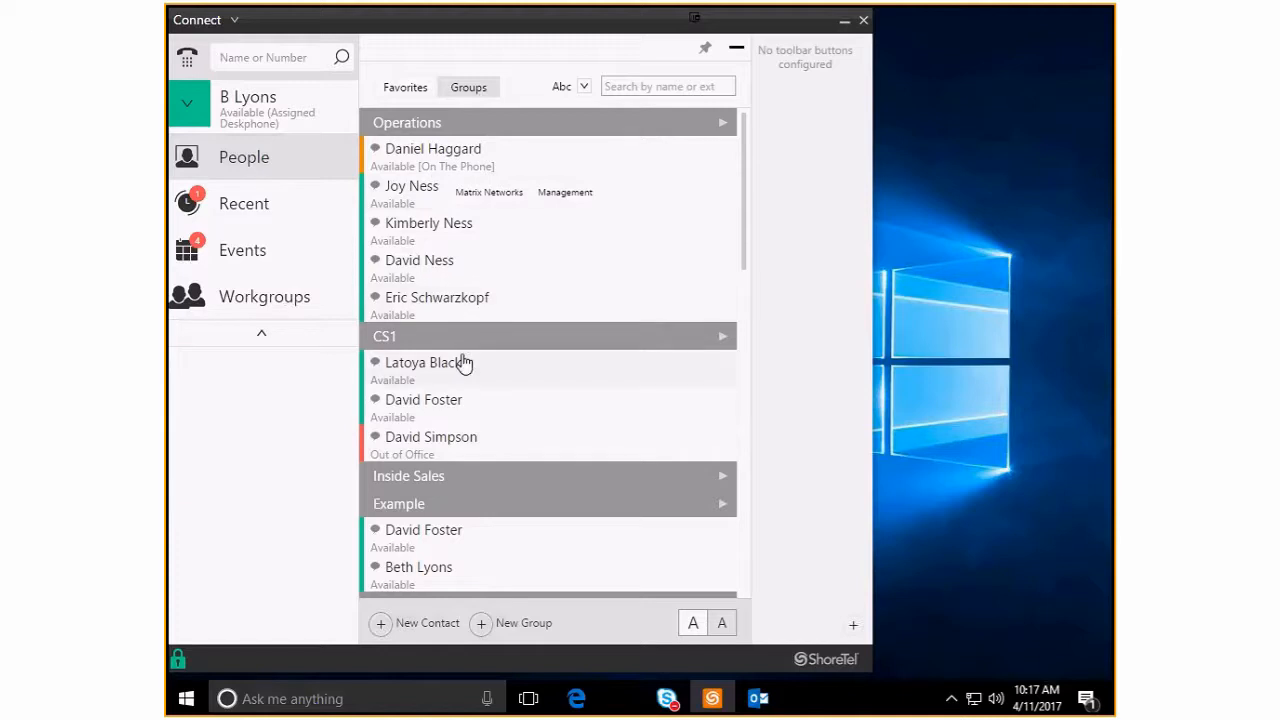
pyautogui.moveTo(476, 126)
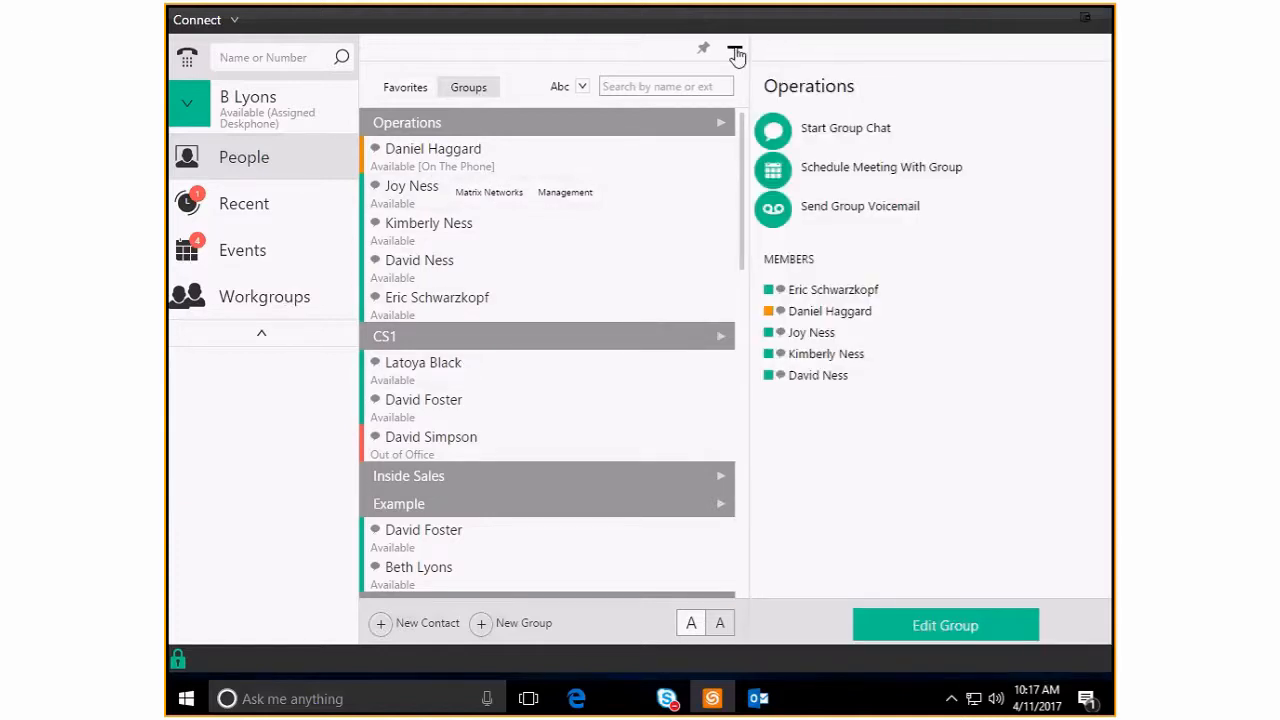
# Hide the groups list so the Operations group details fill the window
pyautogui.click(736, 54)
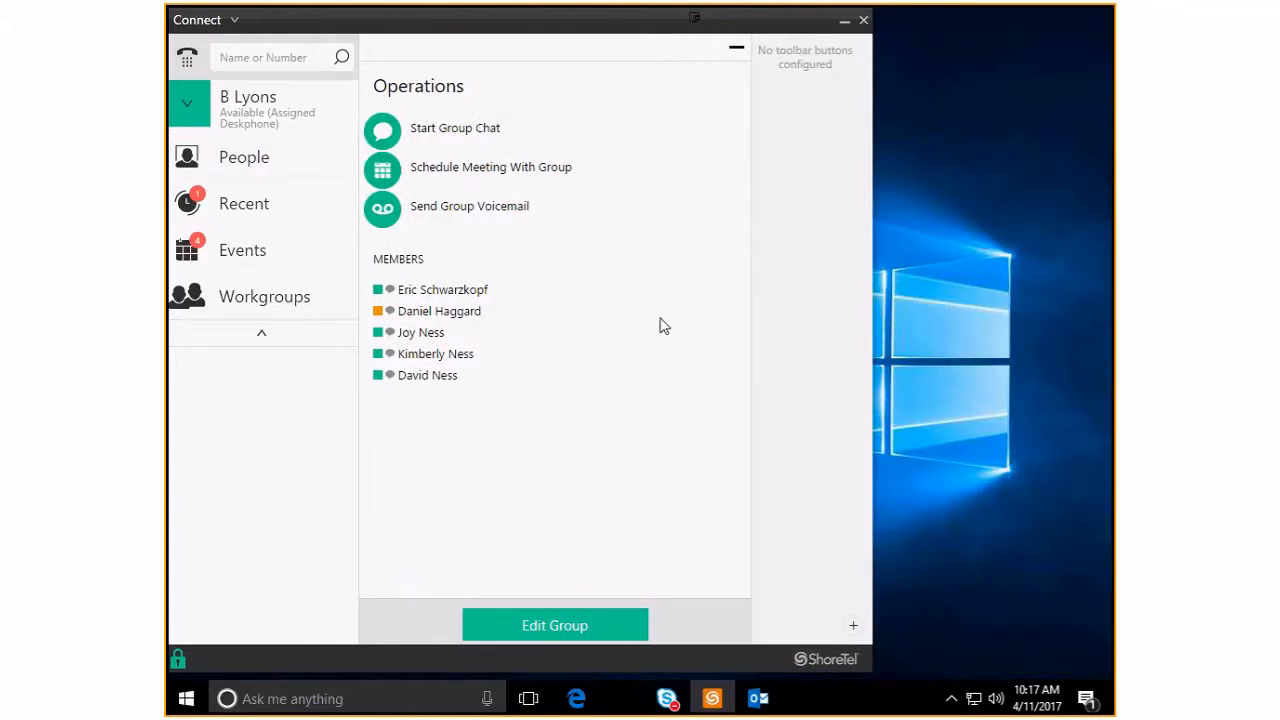
pyautogui.moveTo(520, 258)
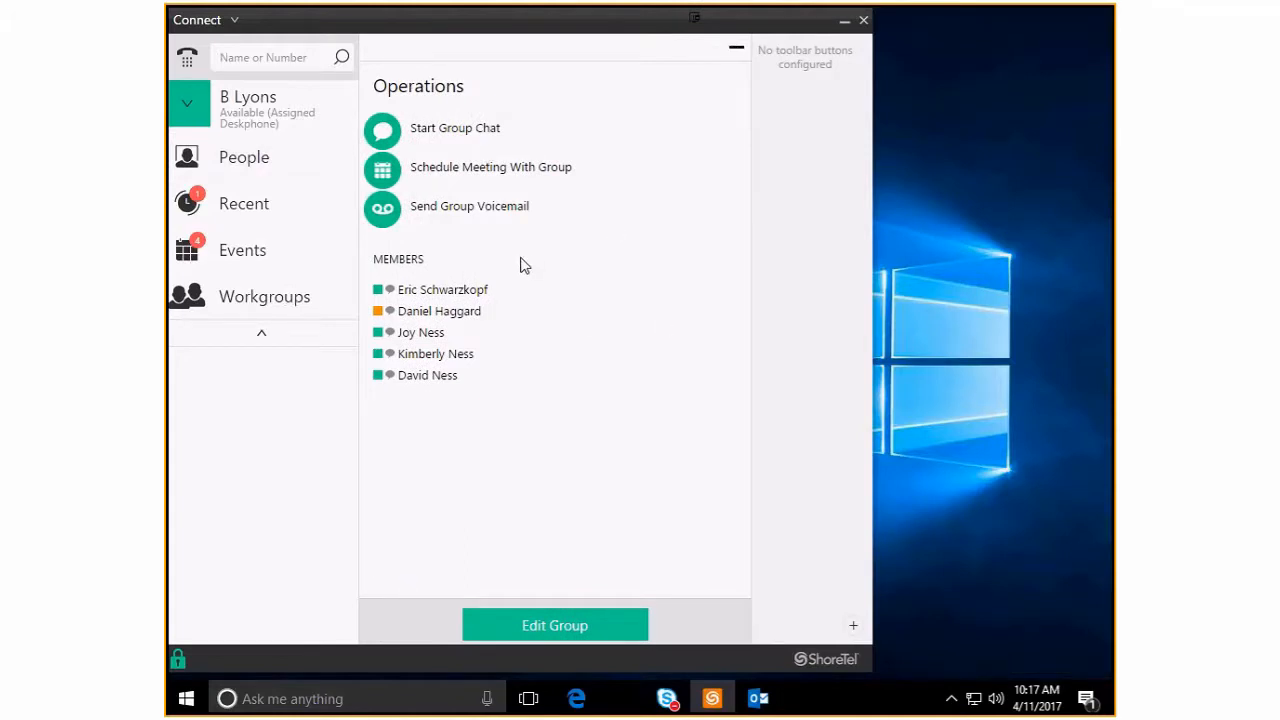
pyautogui.moveTo(484, 128)
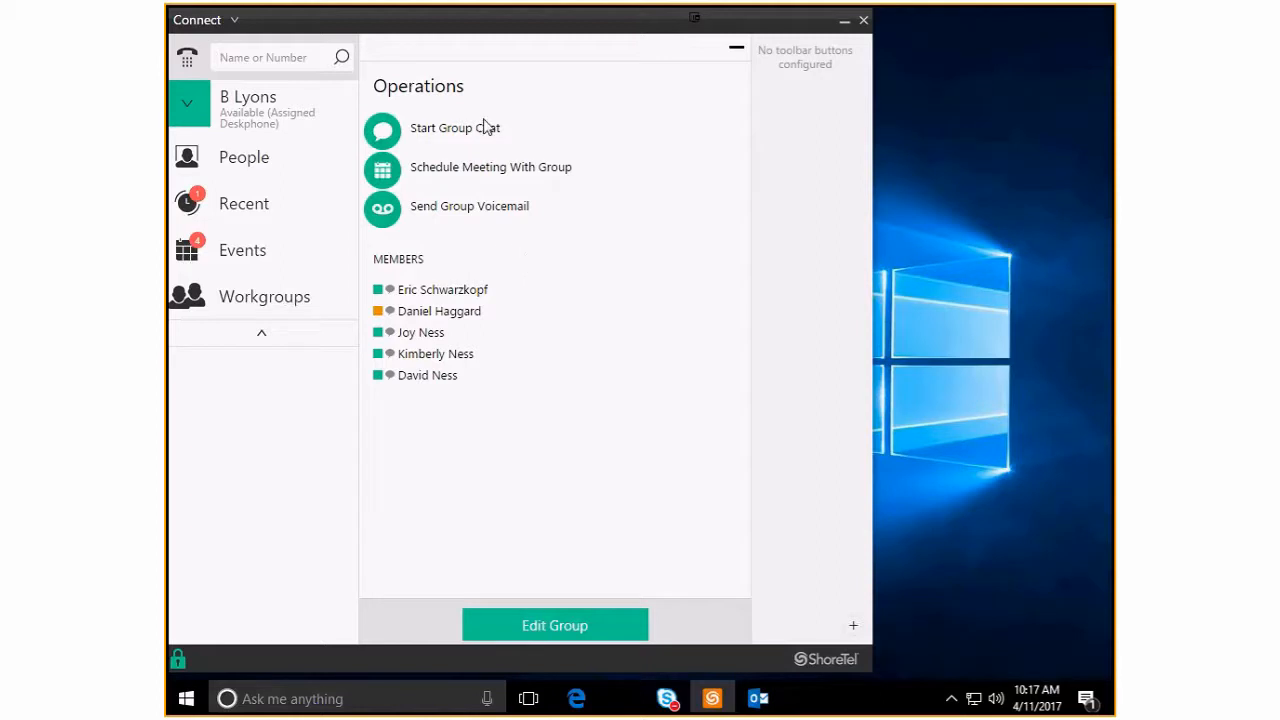
pyautogui.moveTo(488, 130)
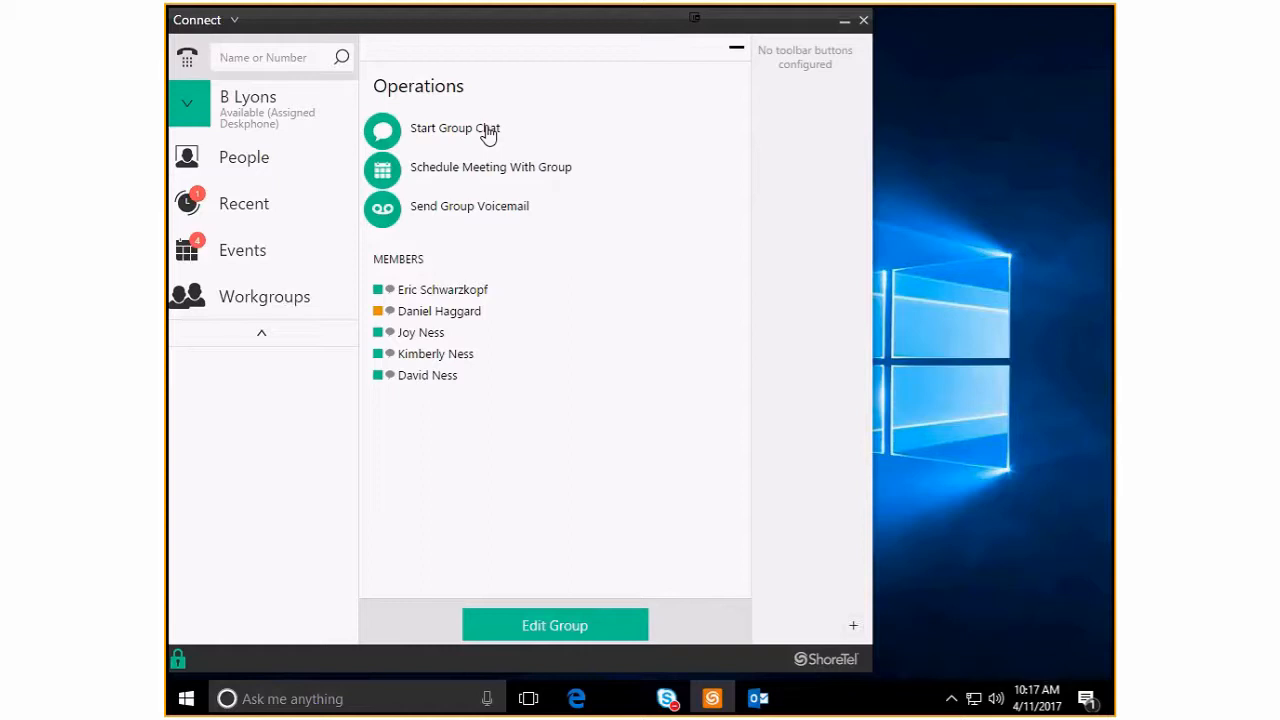
pyautogui.moveTo(548, 200)
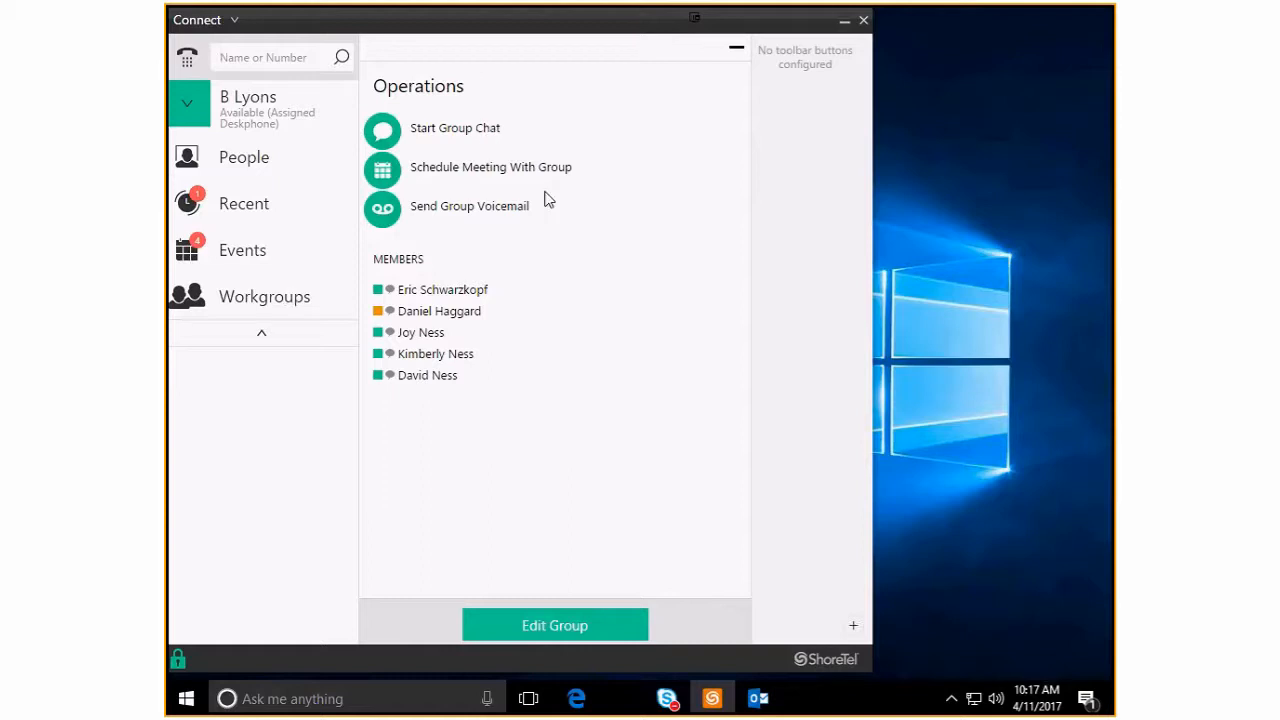
pyautogui.moveTo(396, 182)
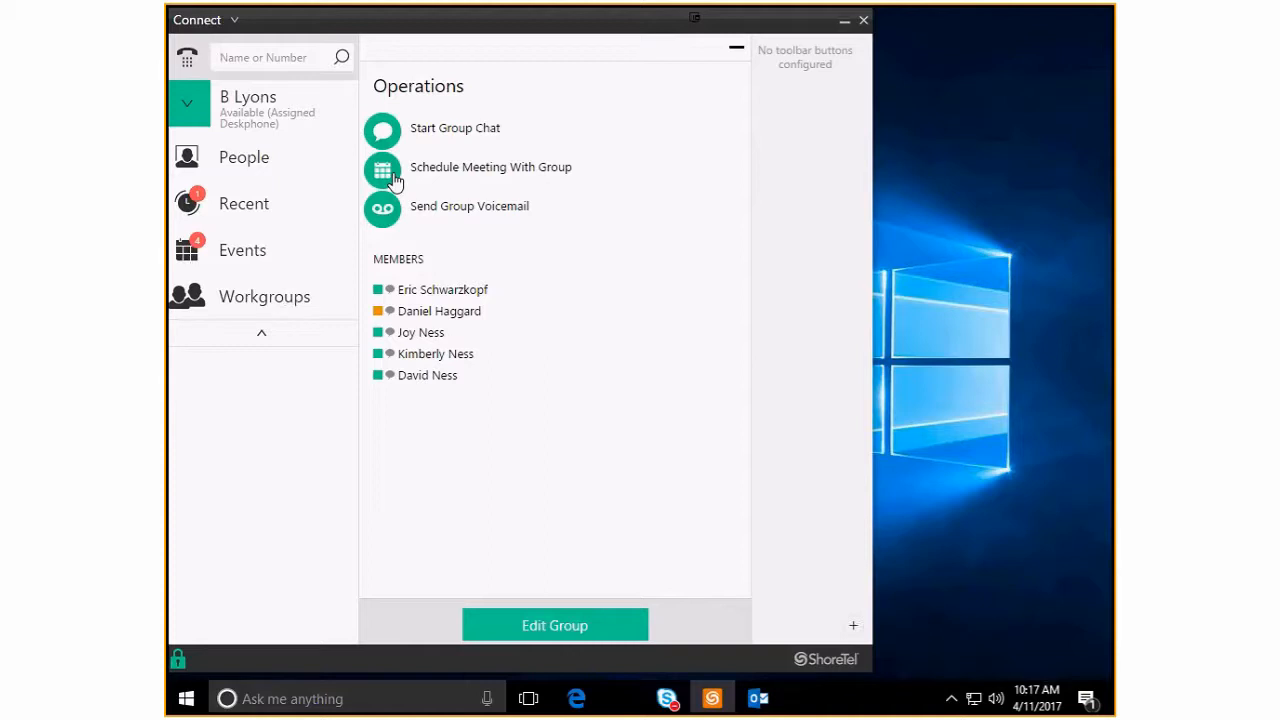
# Schedule an Operations group meeting named 'Demo Meeting' on April 12 lasting 30 minutes
pyautogui.click(382, 168)
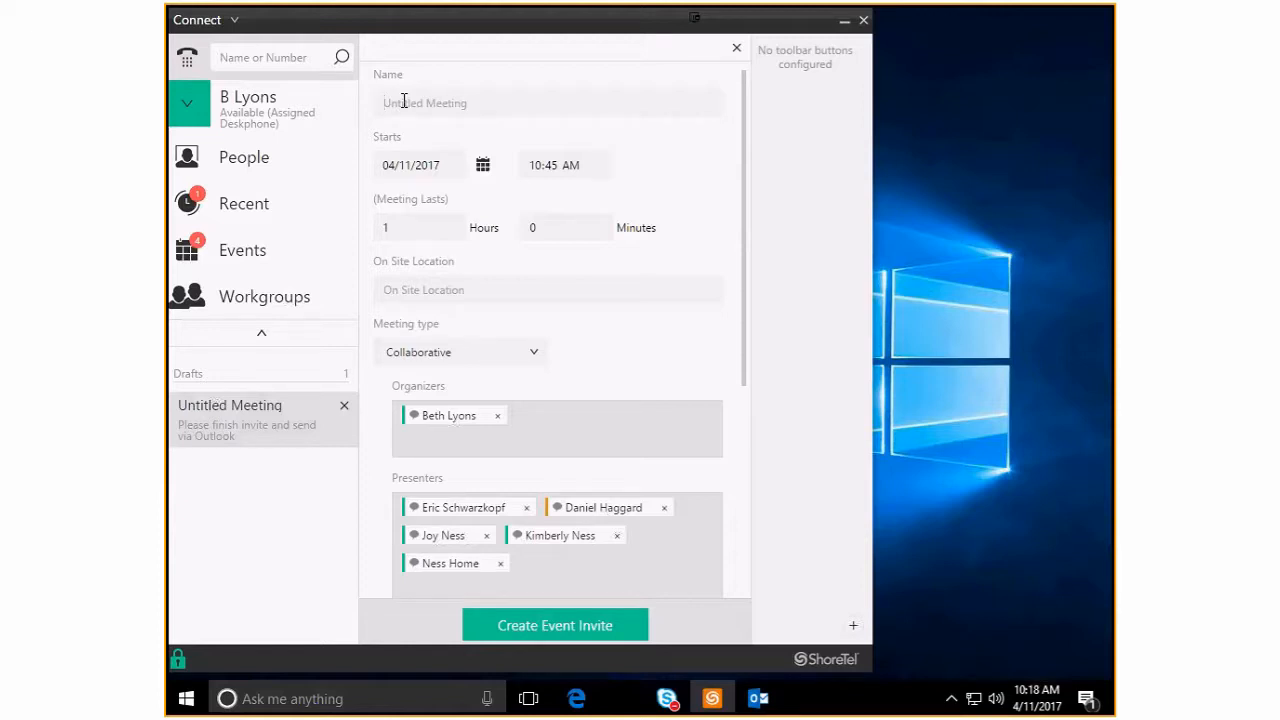
pyautogui.write('Demo Mee')
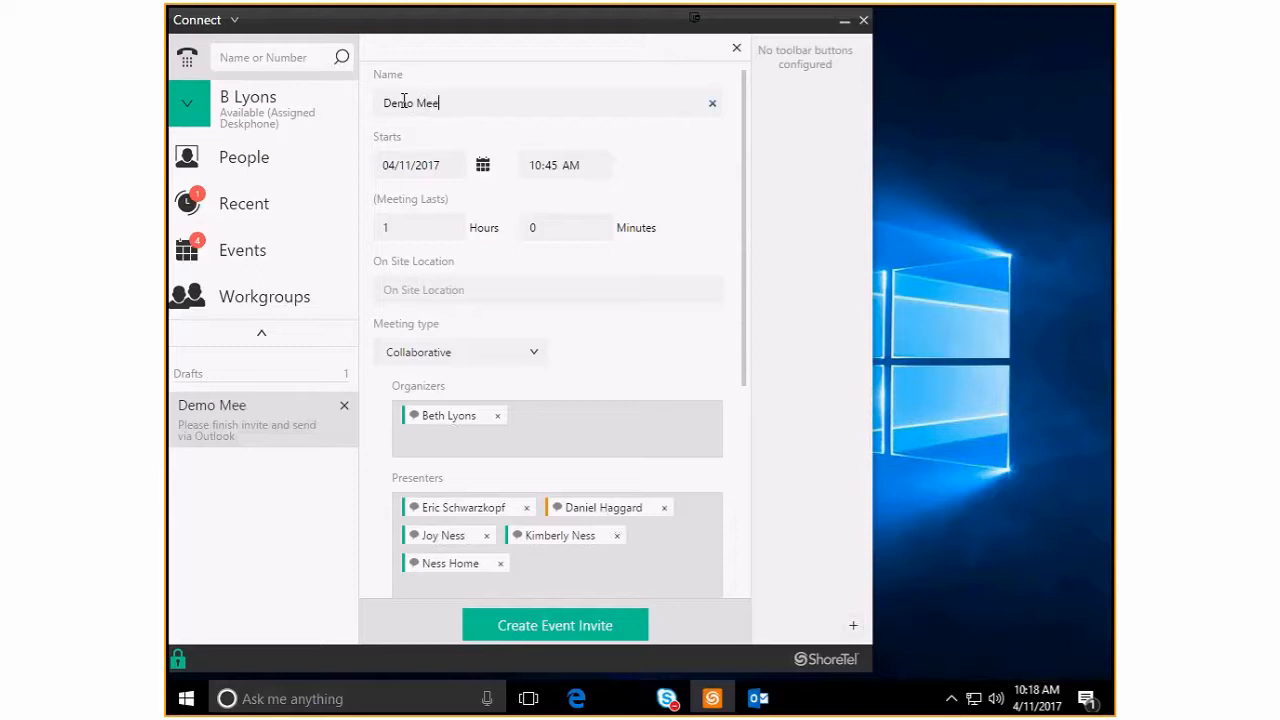
pyautogui.write('ting')
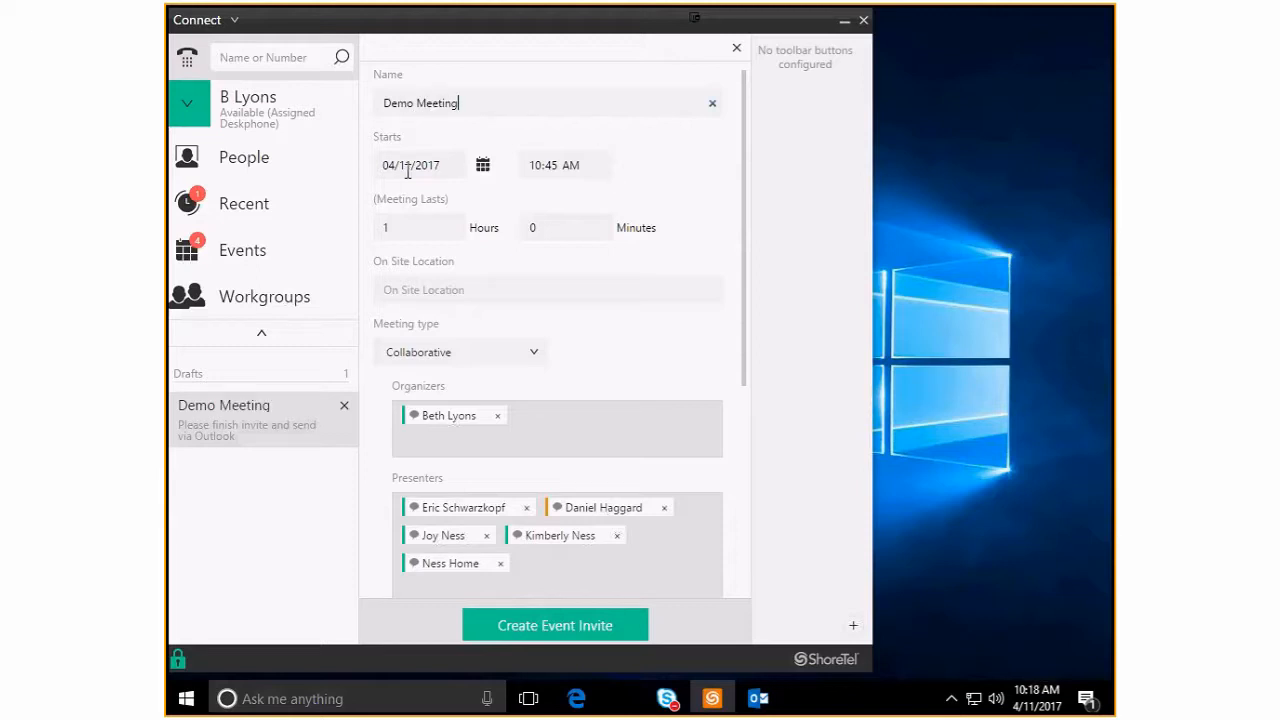
pyautogui.click(484, 164)
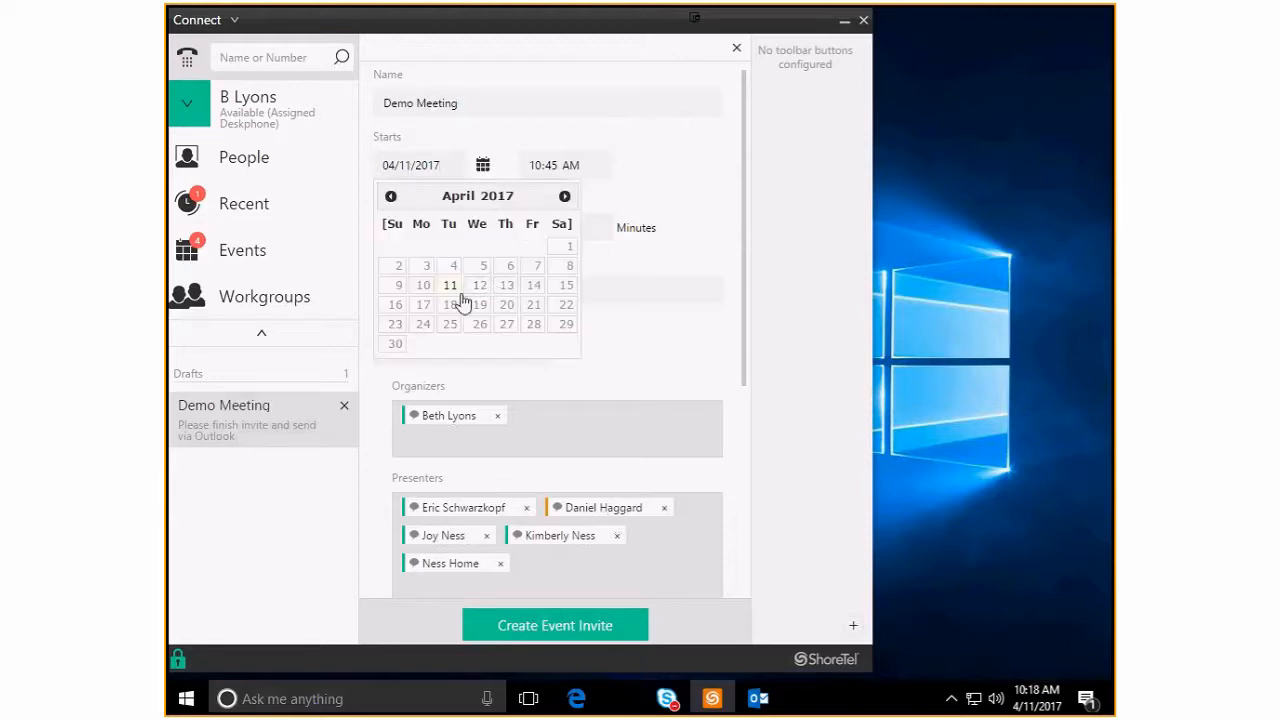
pyautogui.click(480, 284)
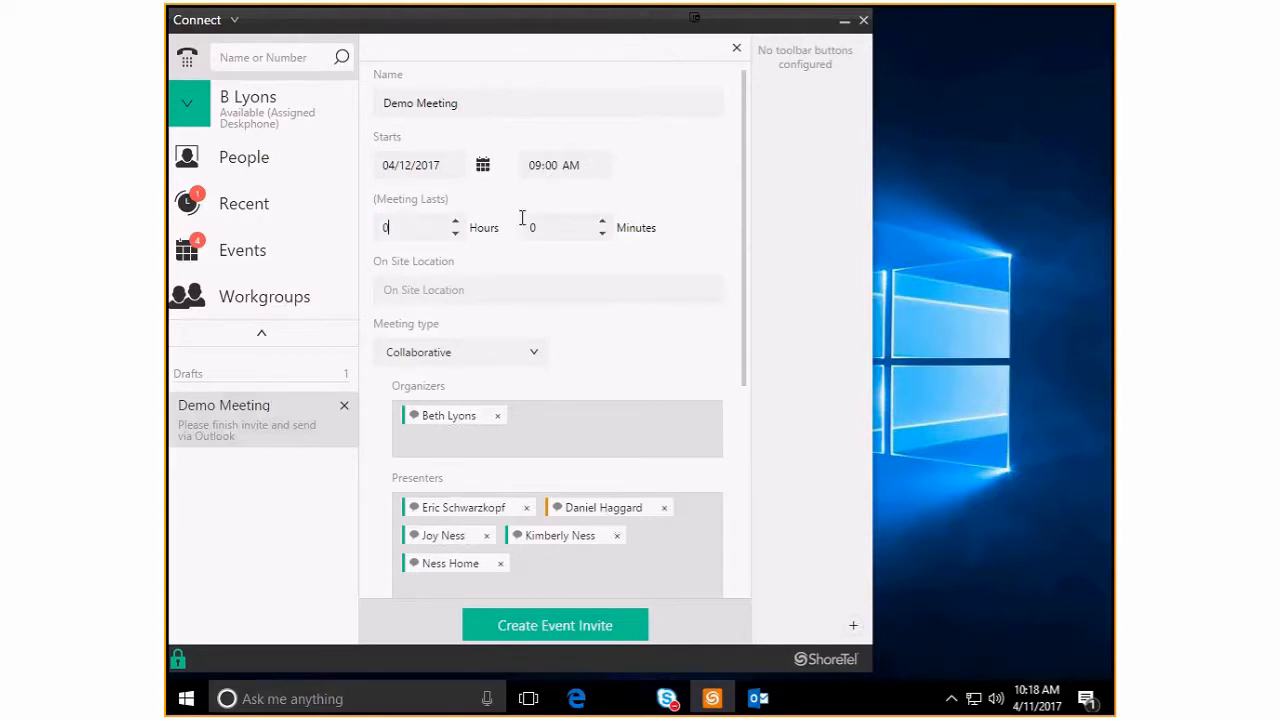
pyautogui.write('30')
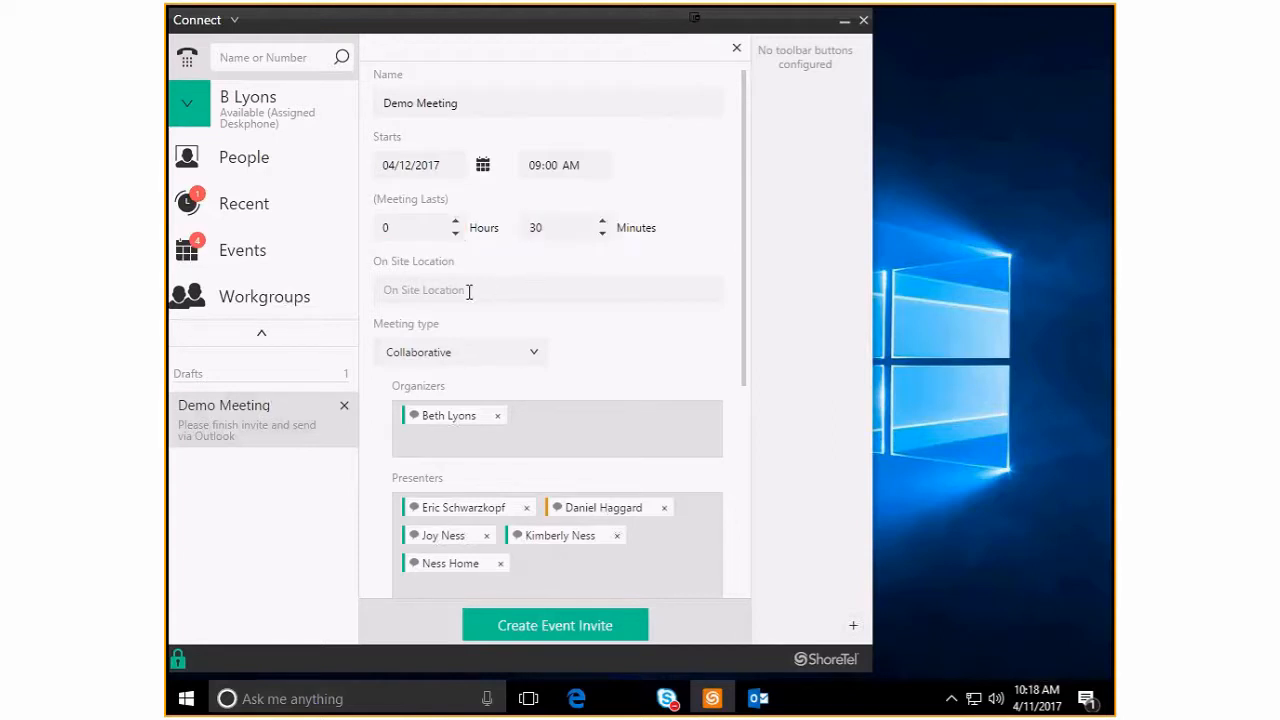
pyautogui.moveTo(452, 364)
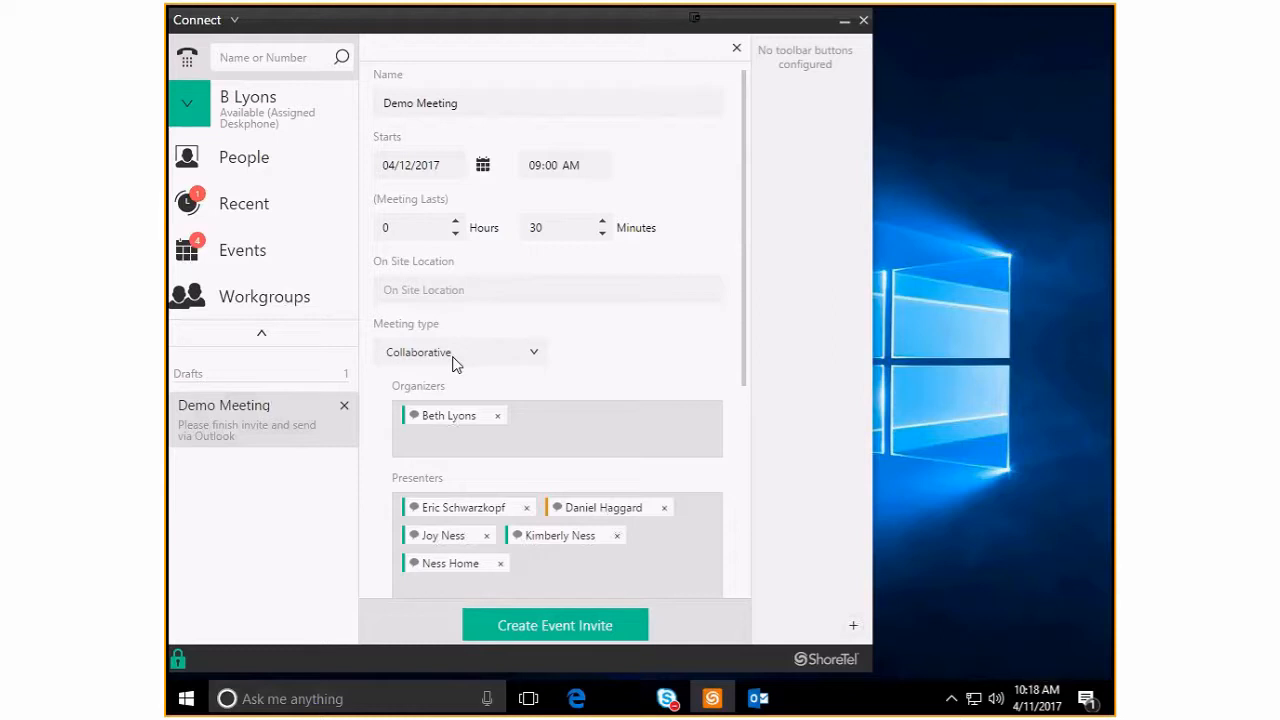
pyautogui.scroll(-3)
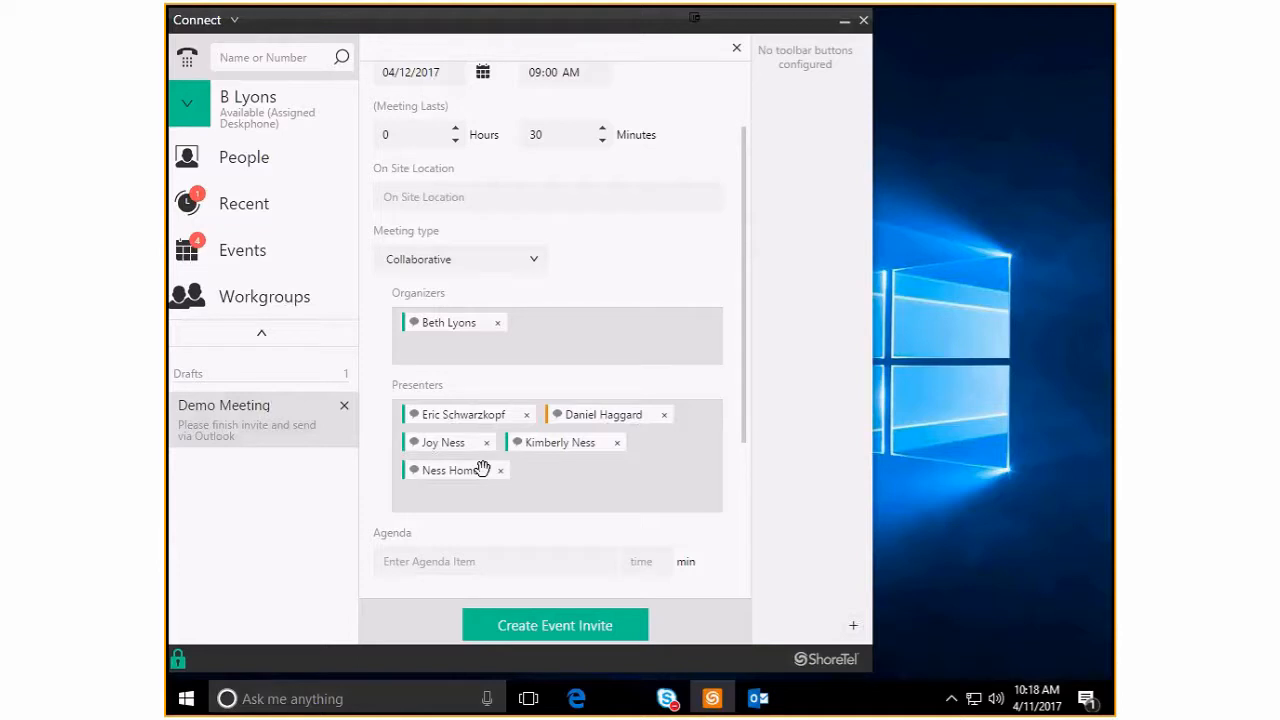
pyautogui.moveTo(532, 490)
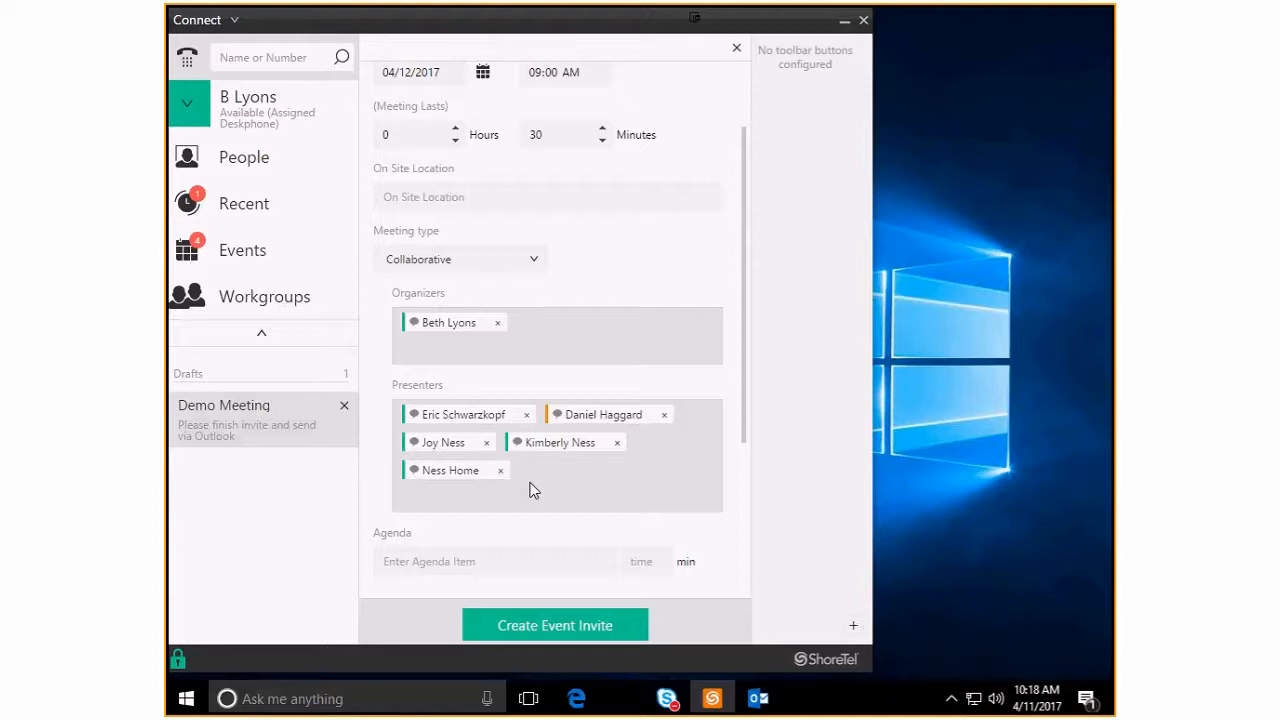
pyautogui.scroll(-3)
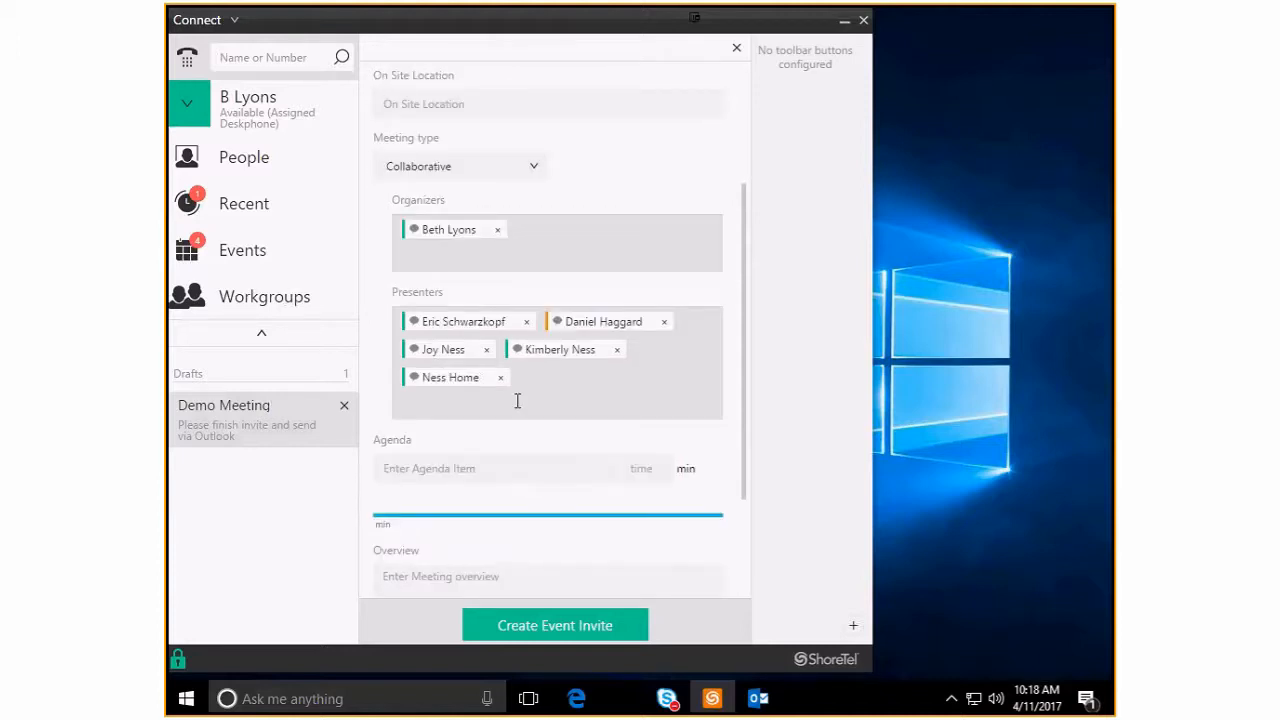
pyautogui.moveTo(660, 334)
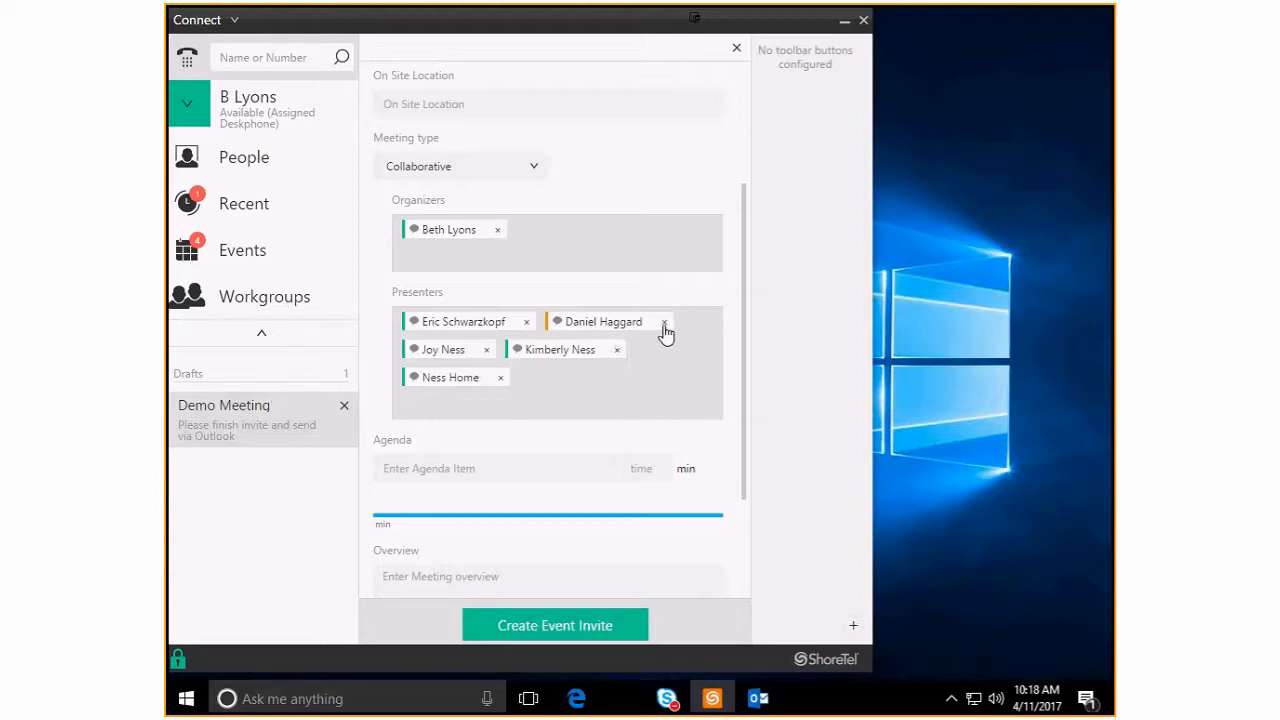
pyautogui.click(664, 320)
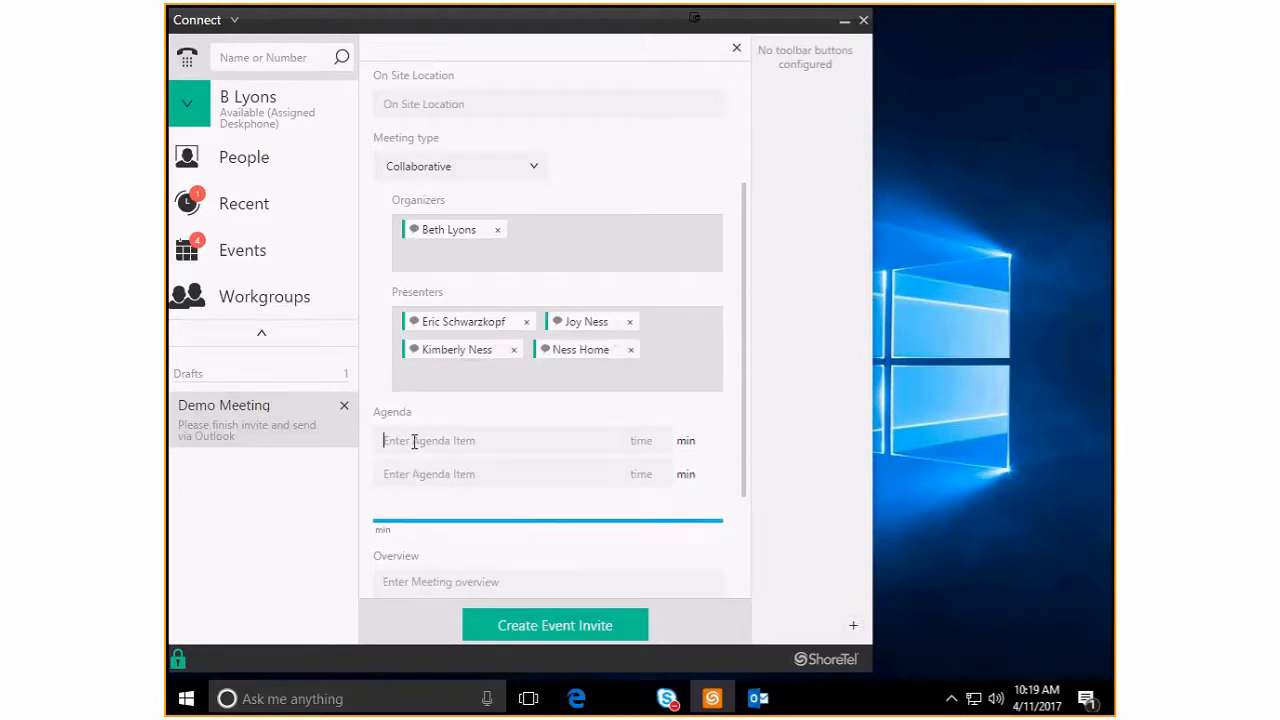
# Add agenda items Intro 5 min and Demo of new spreadsheet 15 min
pyautogui.scroll(-3)
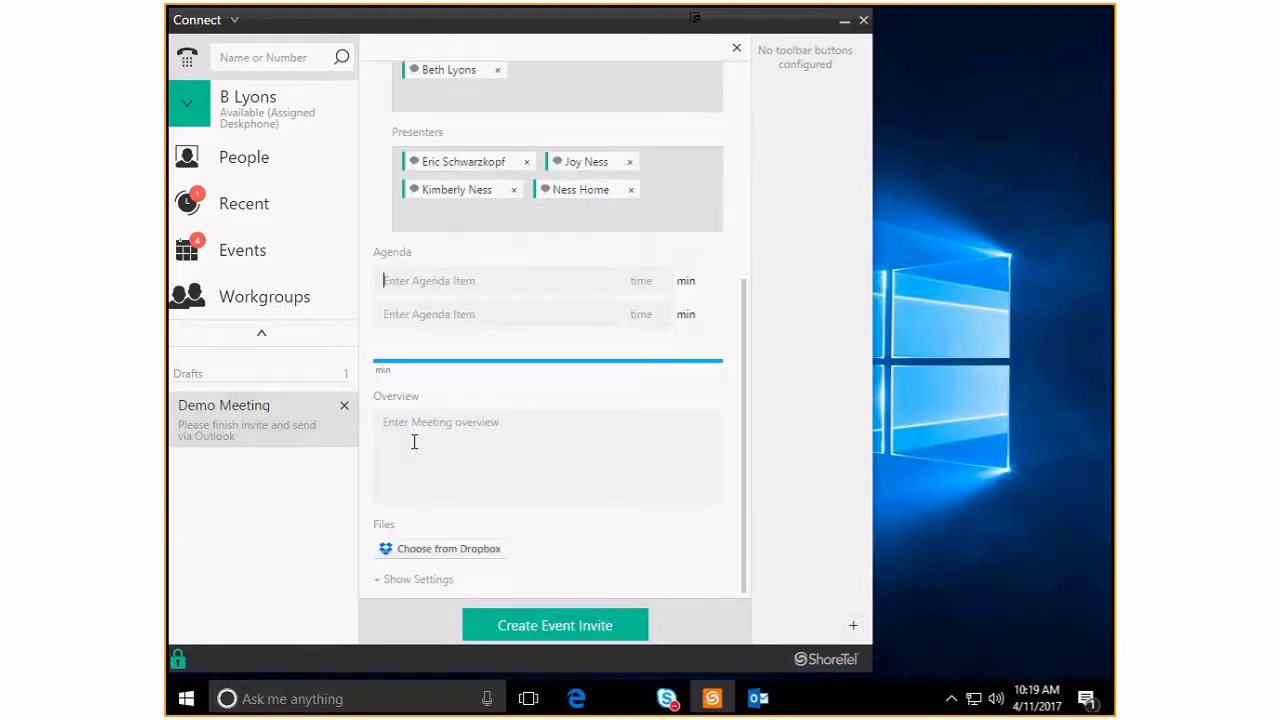
pyautogui.moveTo(408, 376)
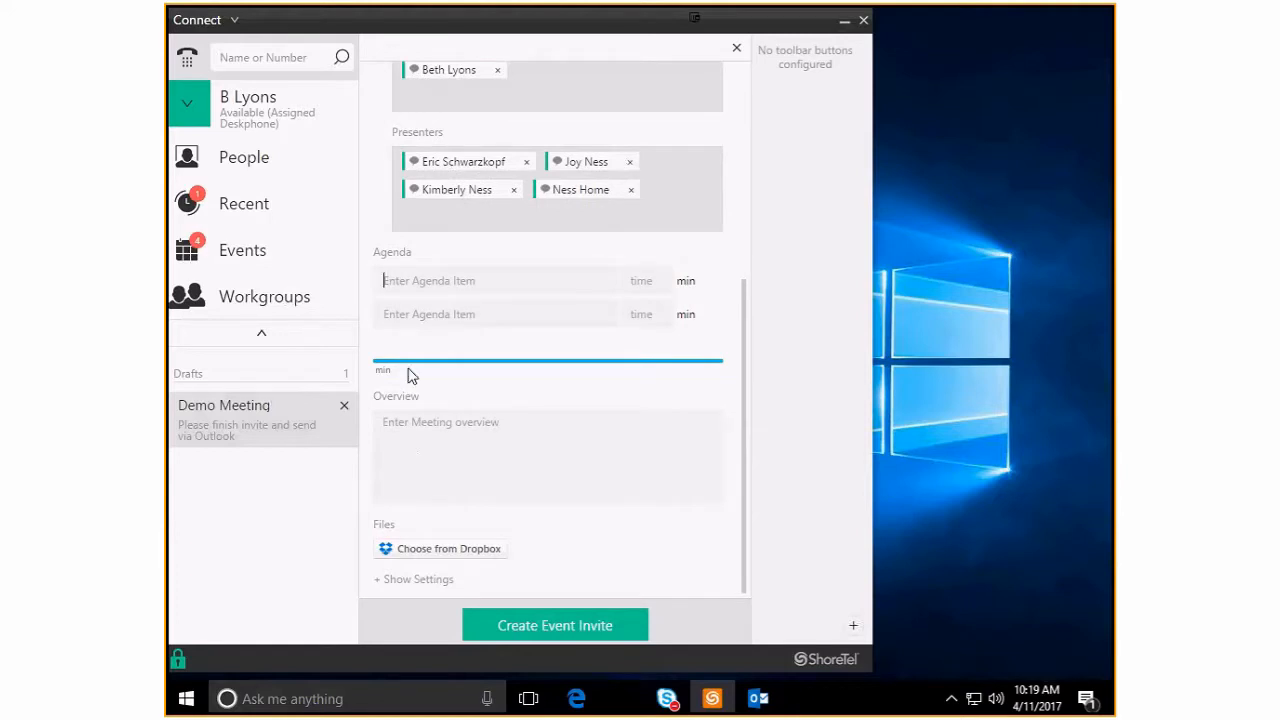
pyautogui.moveTo(616, 370)
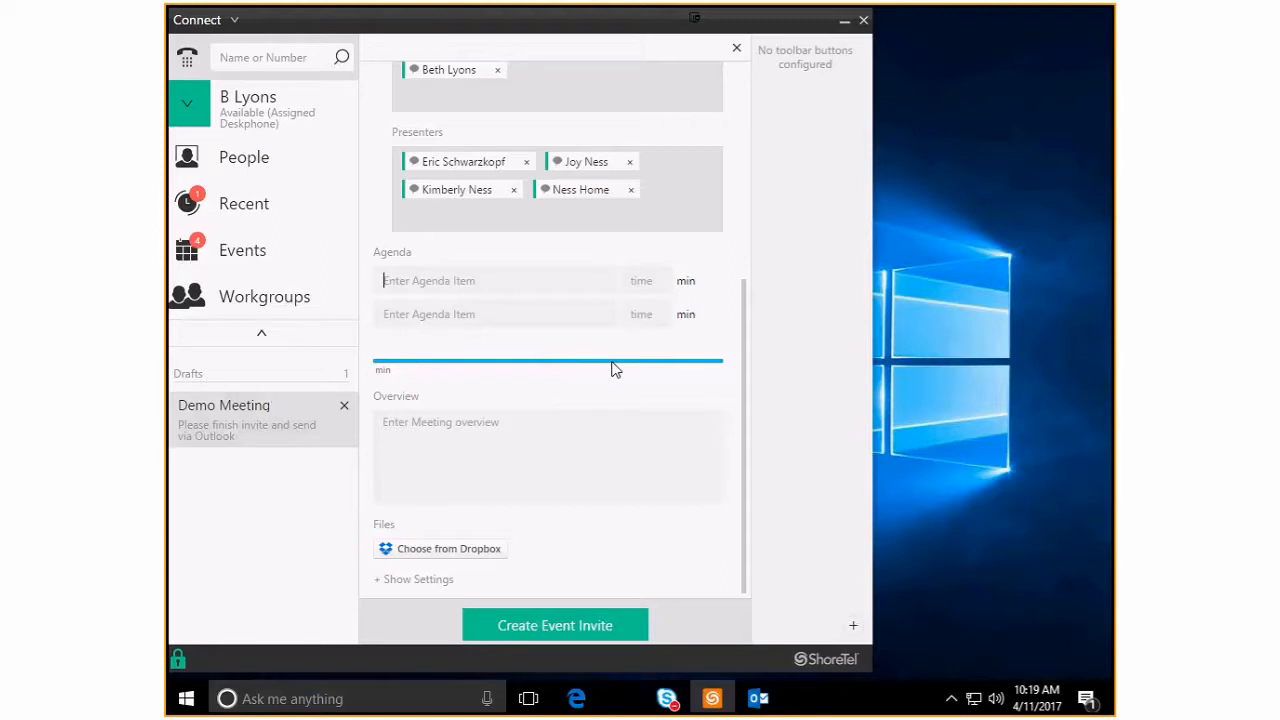
pyautogui.moveTo(396, 406)
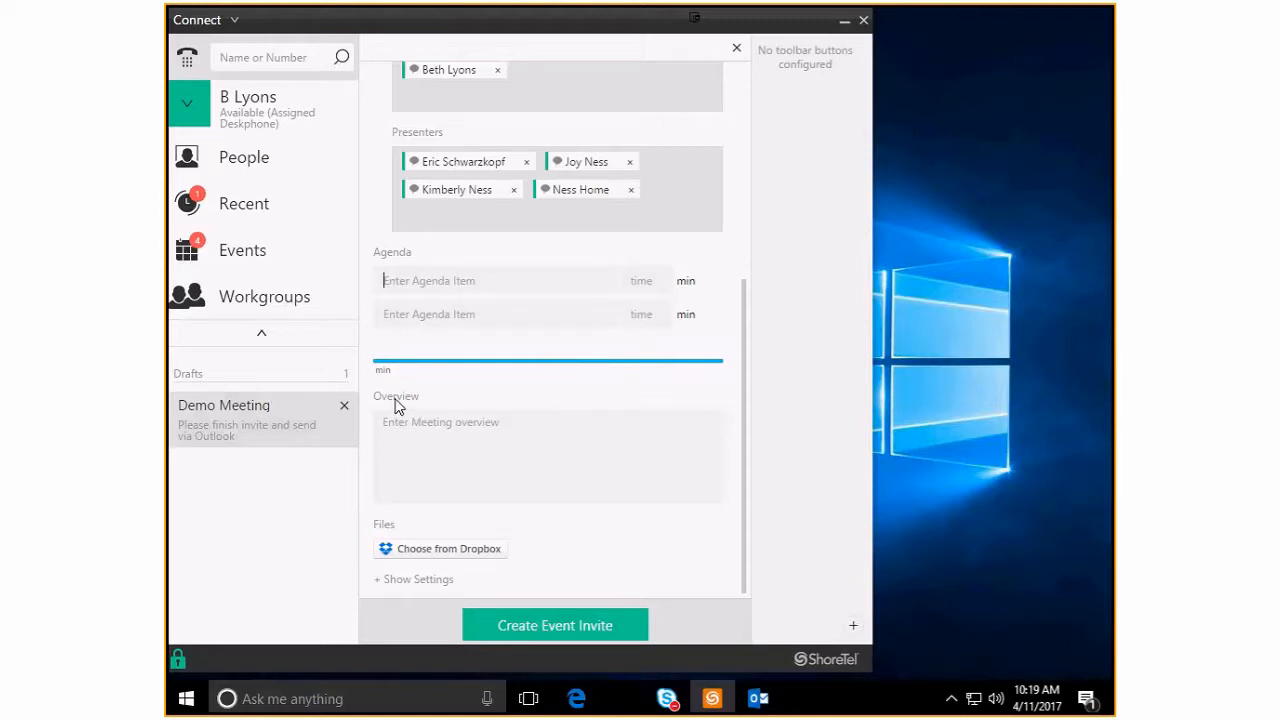
pyautogui.moveTo(388, 400)
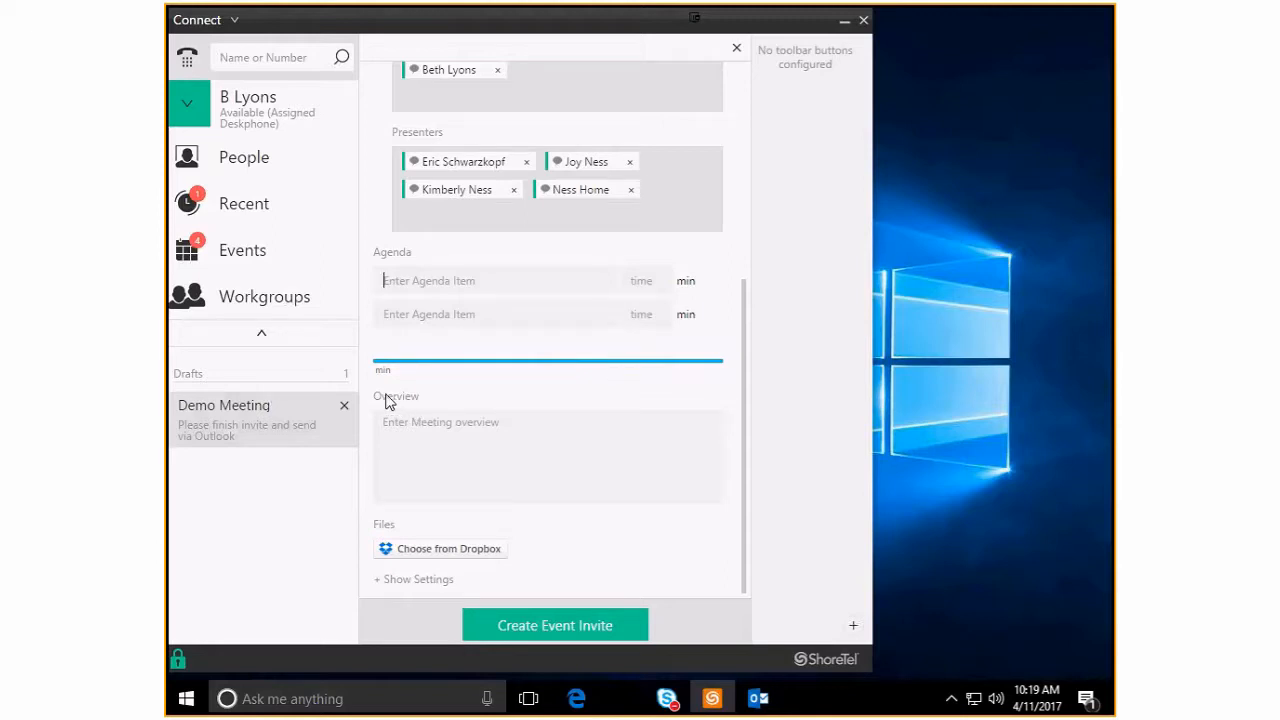
pyautogui.moveTo(604, 392)
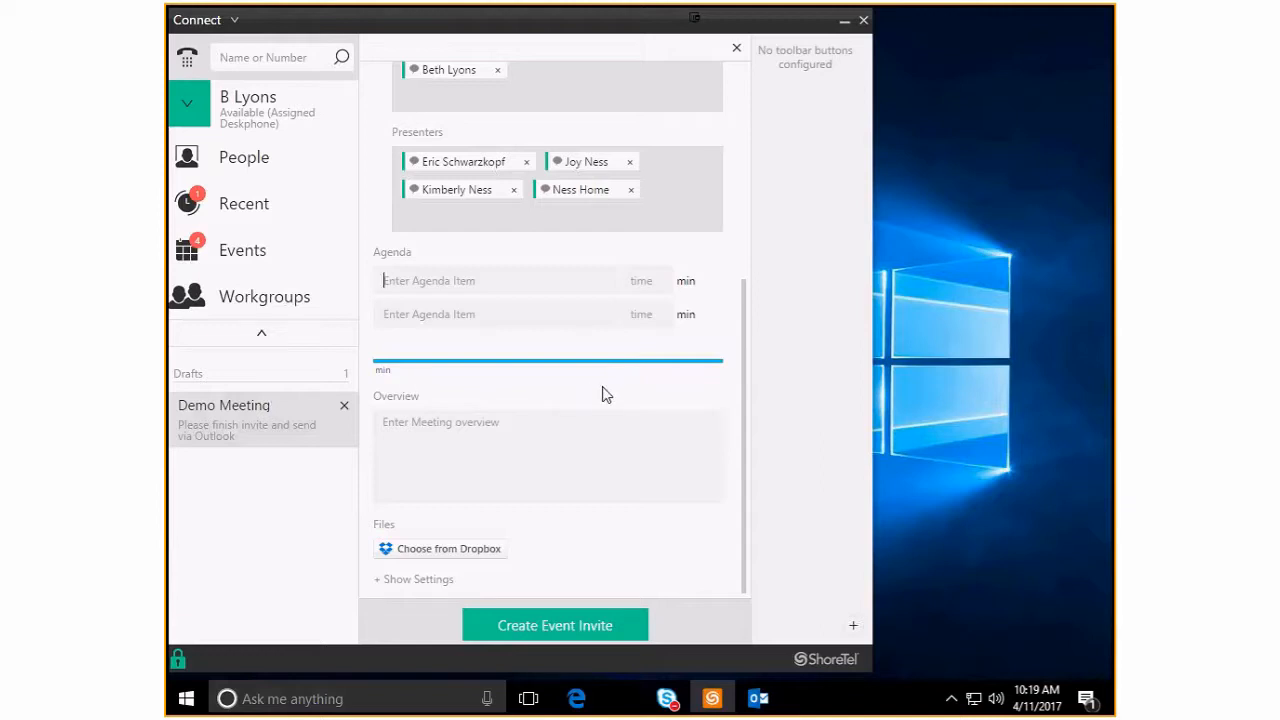
pyautogui.moveTo(378, 320)
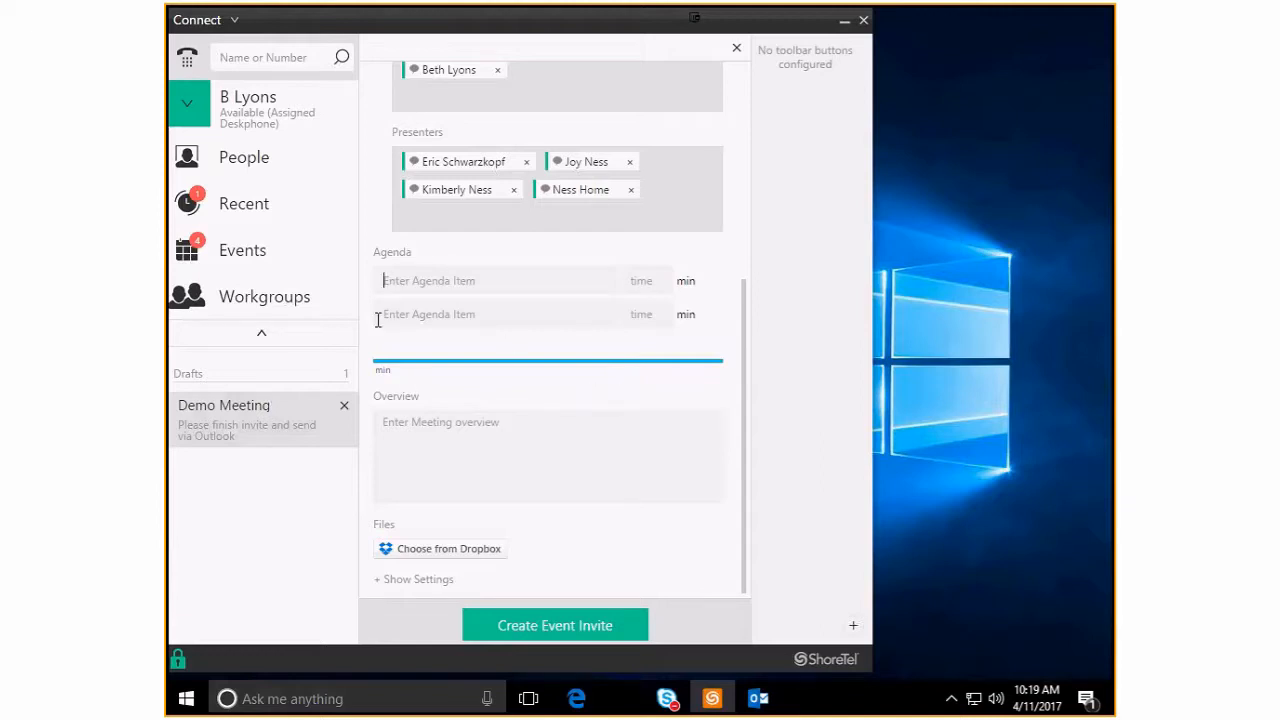
pyautogui.write('R')
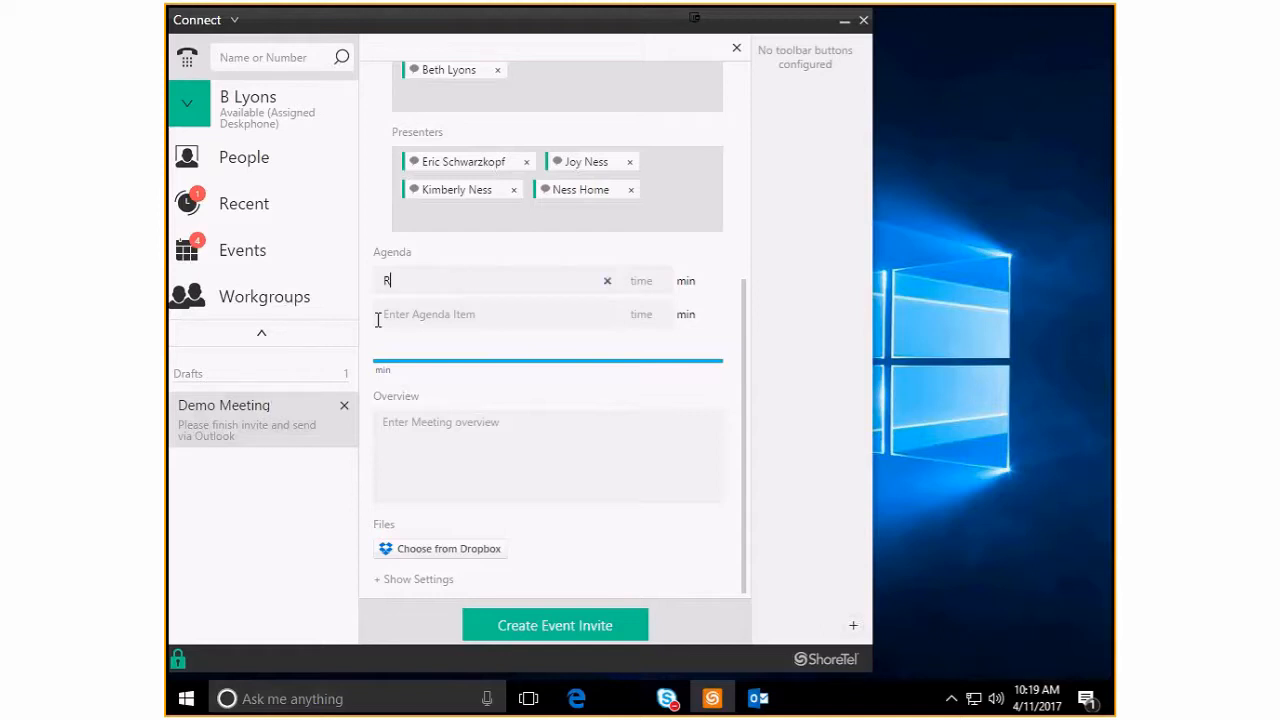
pyautogui.write('Intro')
pyautogui.click(646, 280)
pyautogui.write('5')
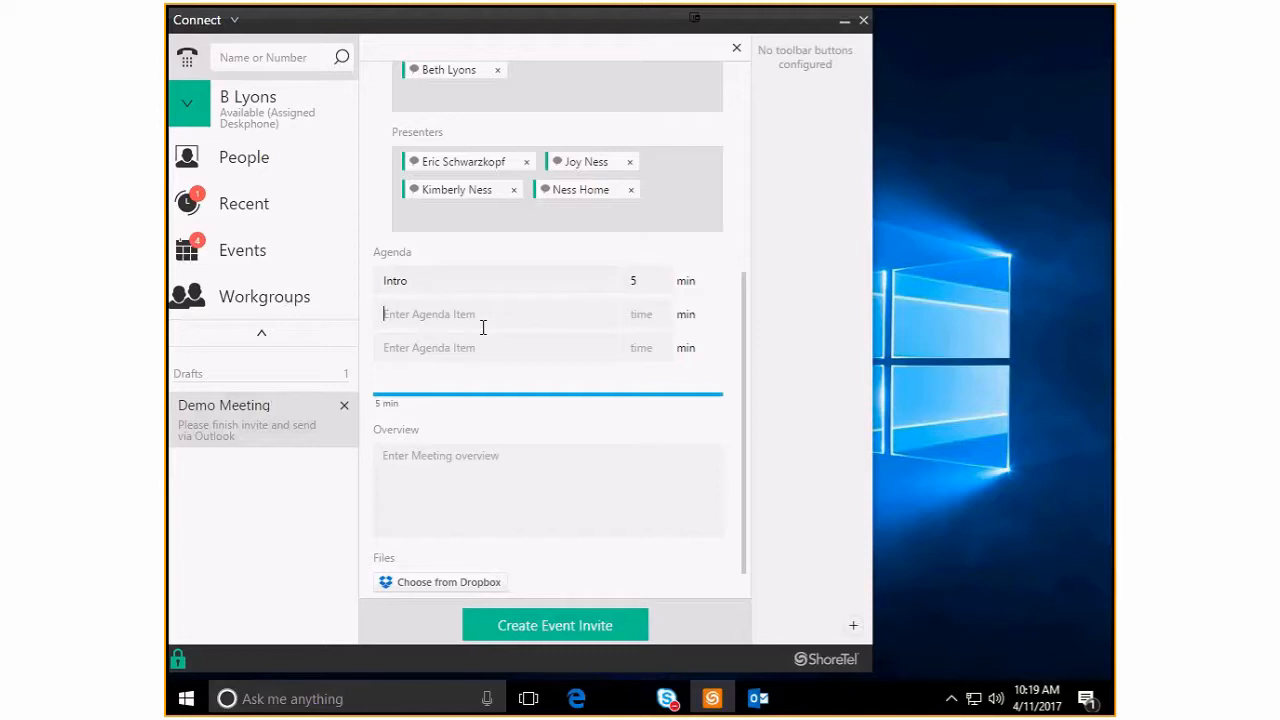
pyautogui.write('Demo')
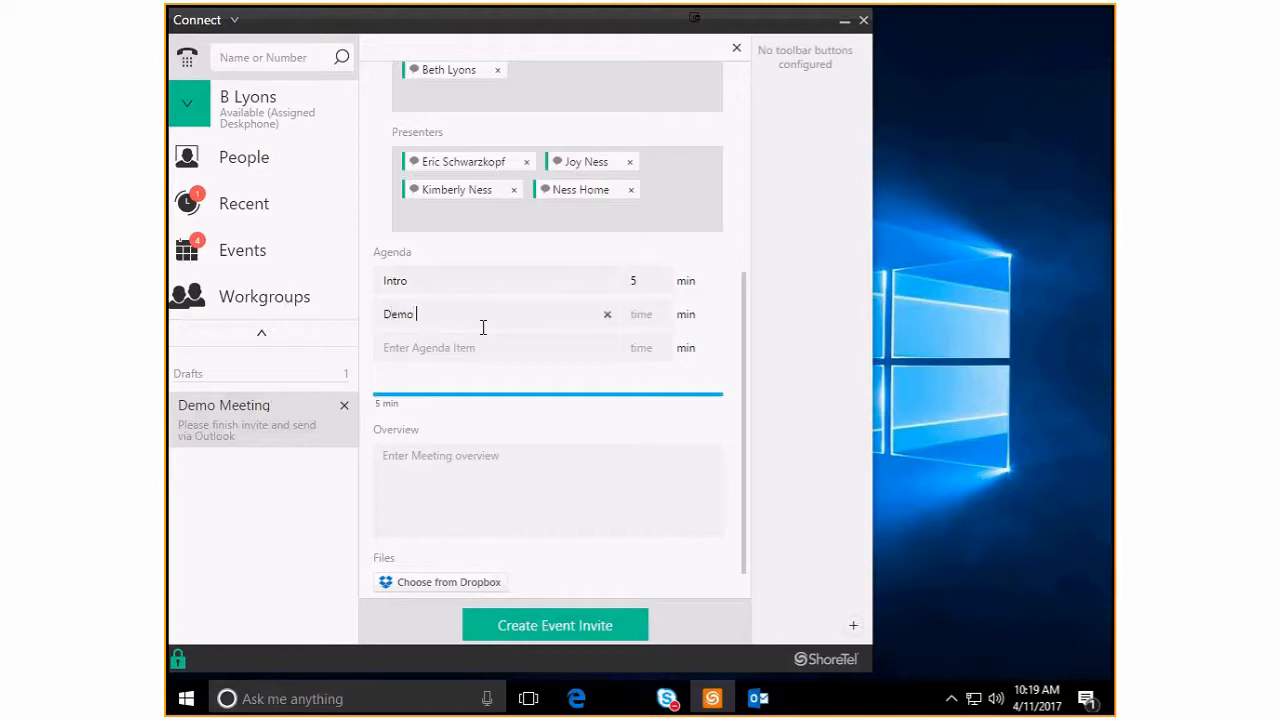
pyautogui.write('of new')
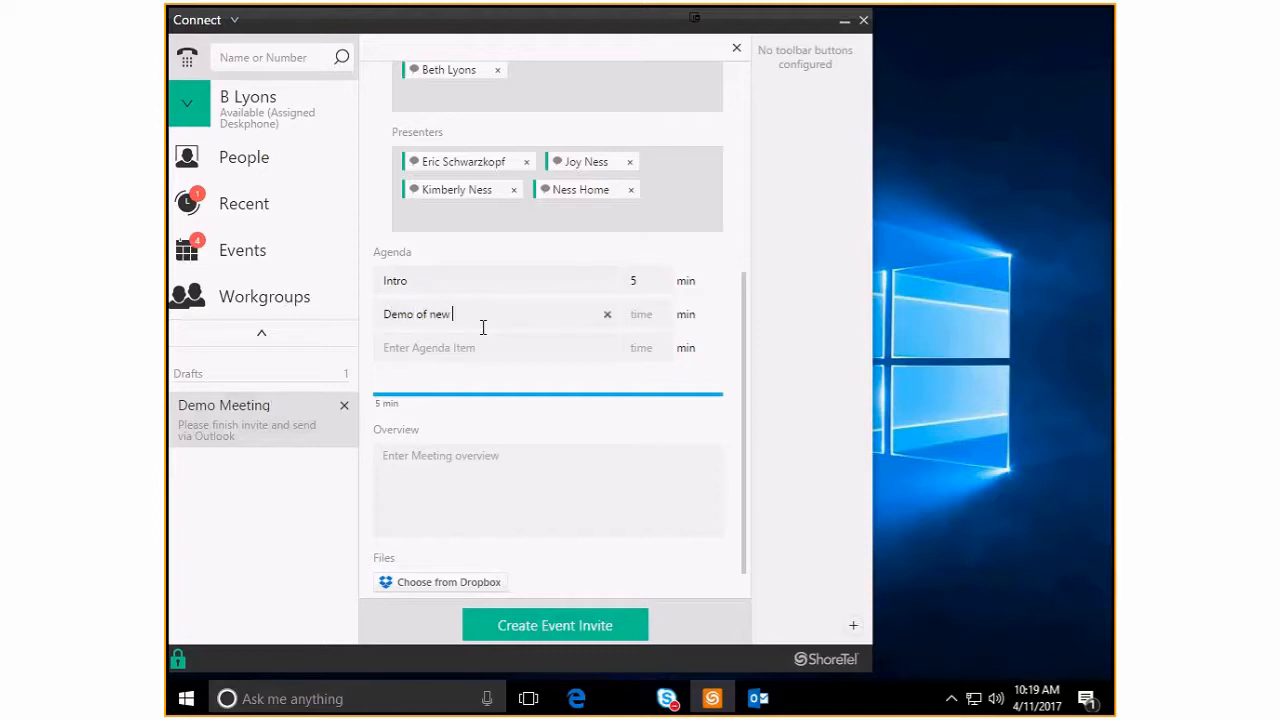
pyautogui.write('spreal')
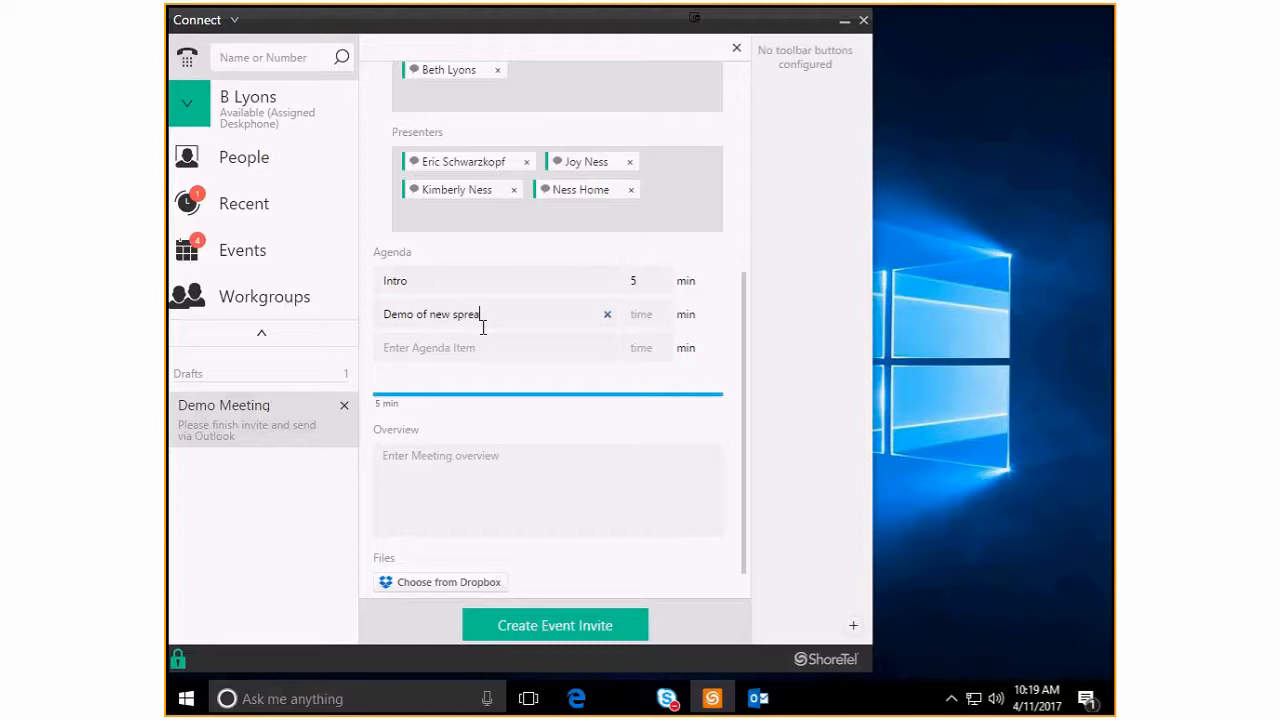
pyautogui.write('dsheet')
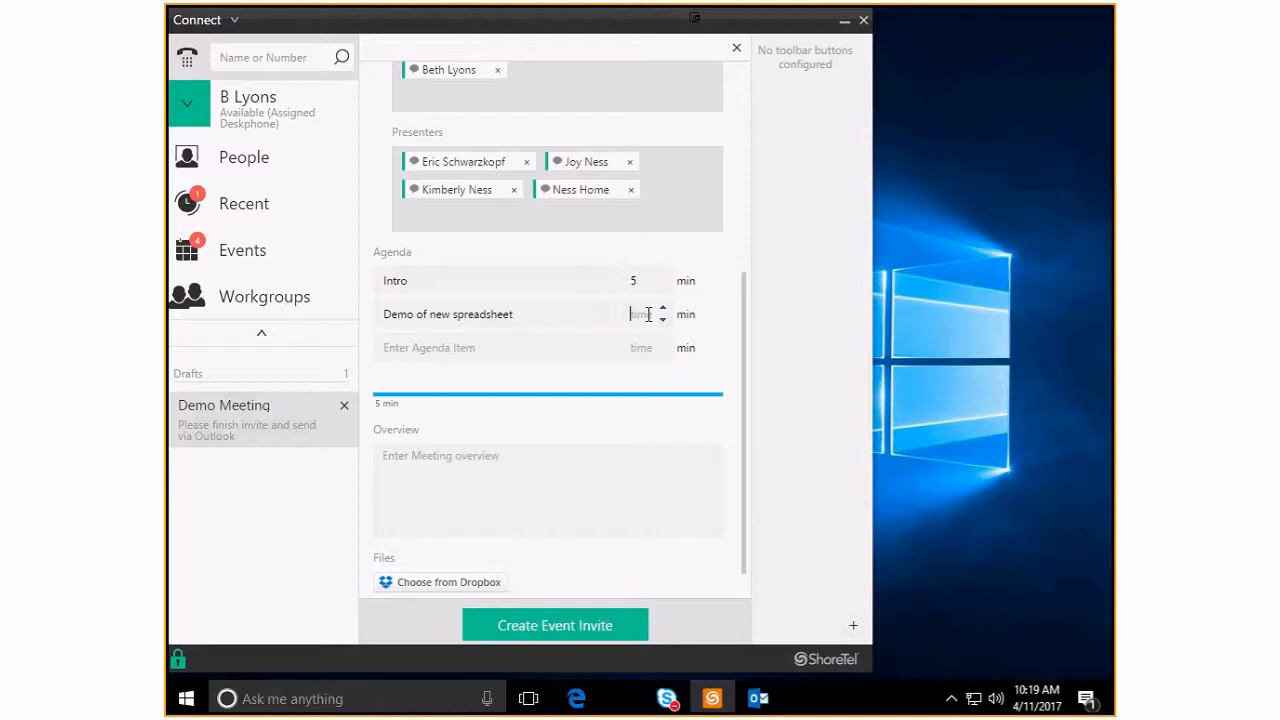
pyautogui.write('15')
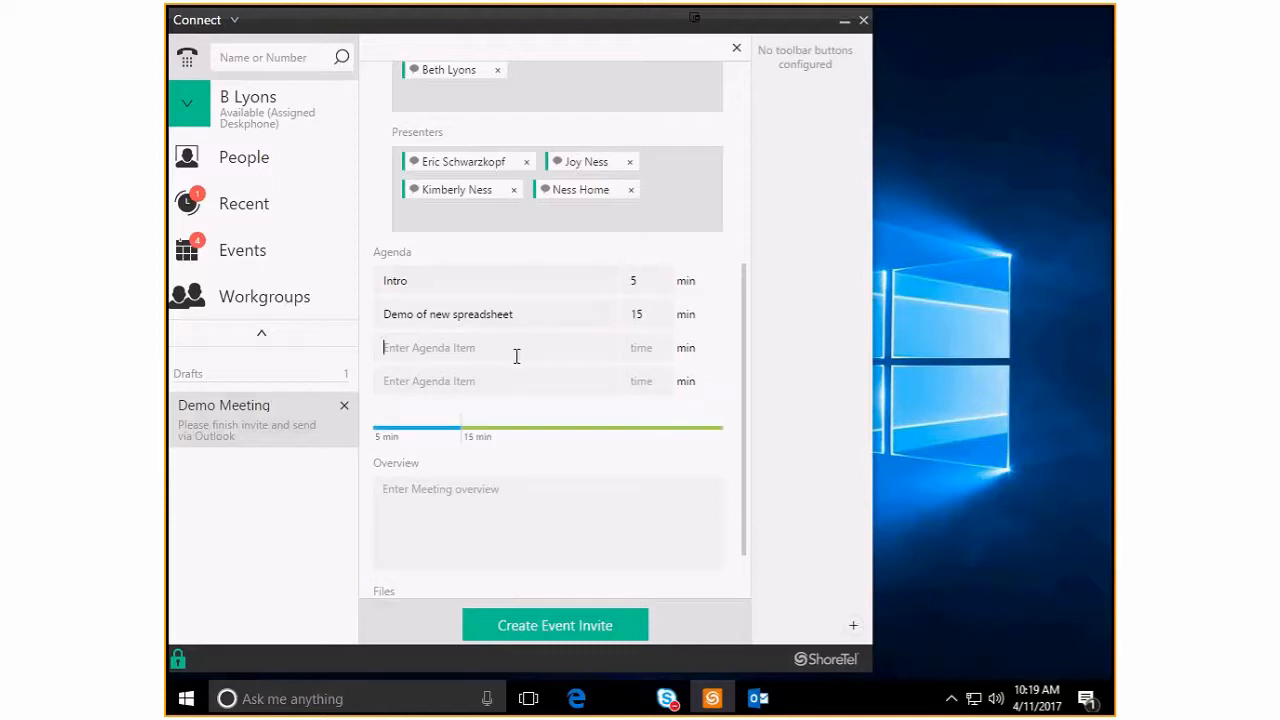
pyautogui.moveTo(444, 360)
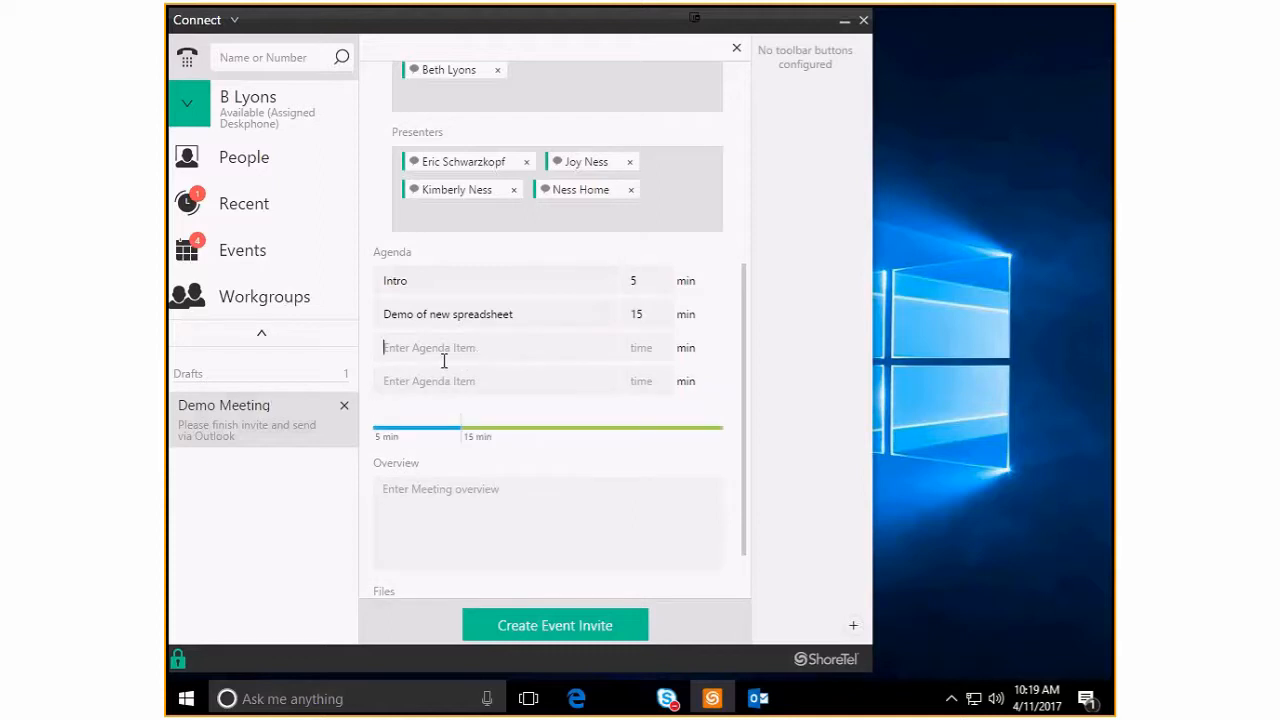
# Add the agenda item Recap/Questions 10 min
pyautogui.write('Recap')
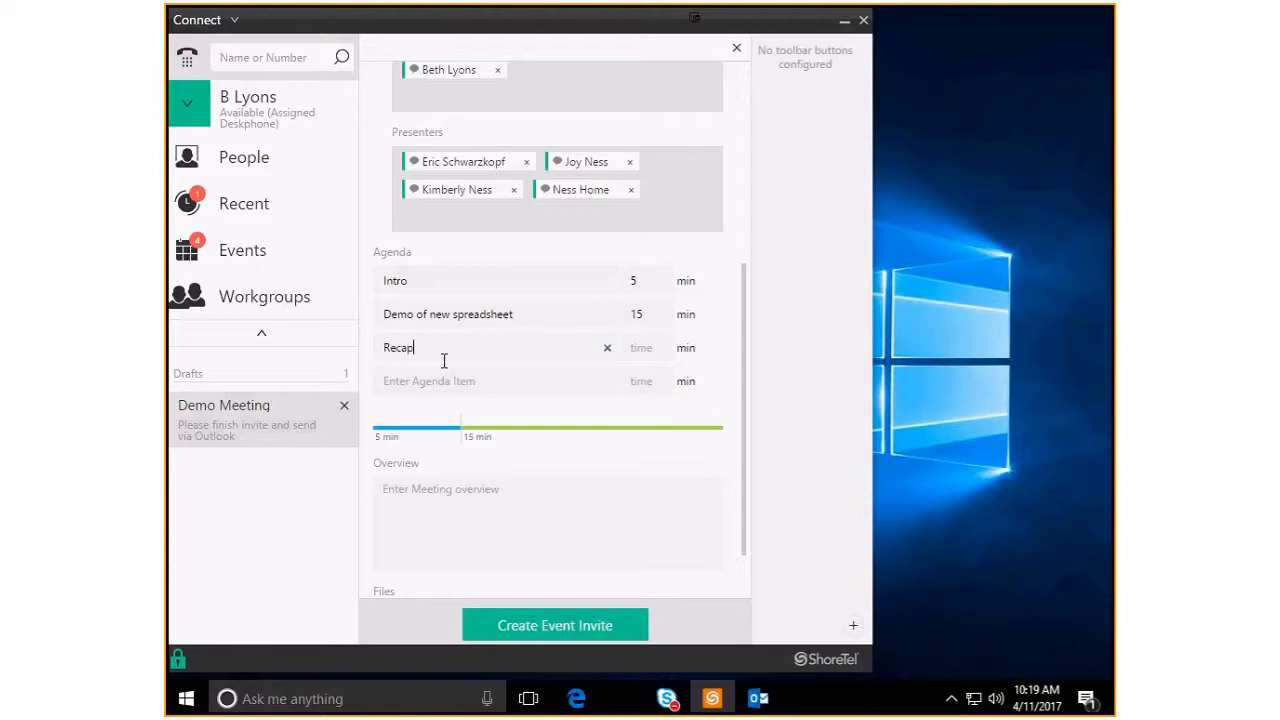
pyautogui.write('/Q')
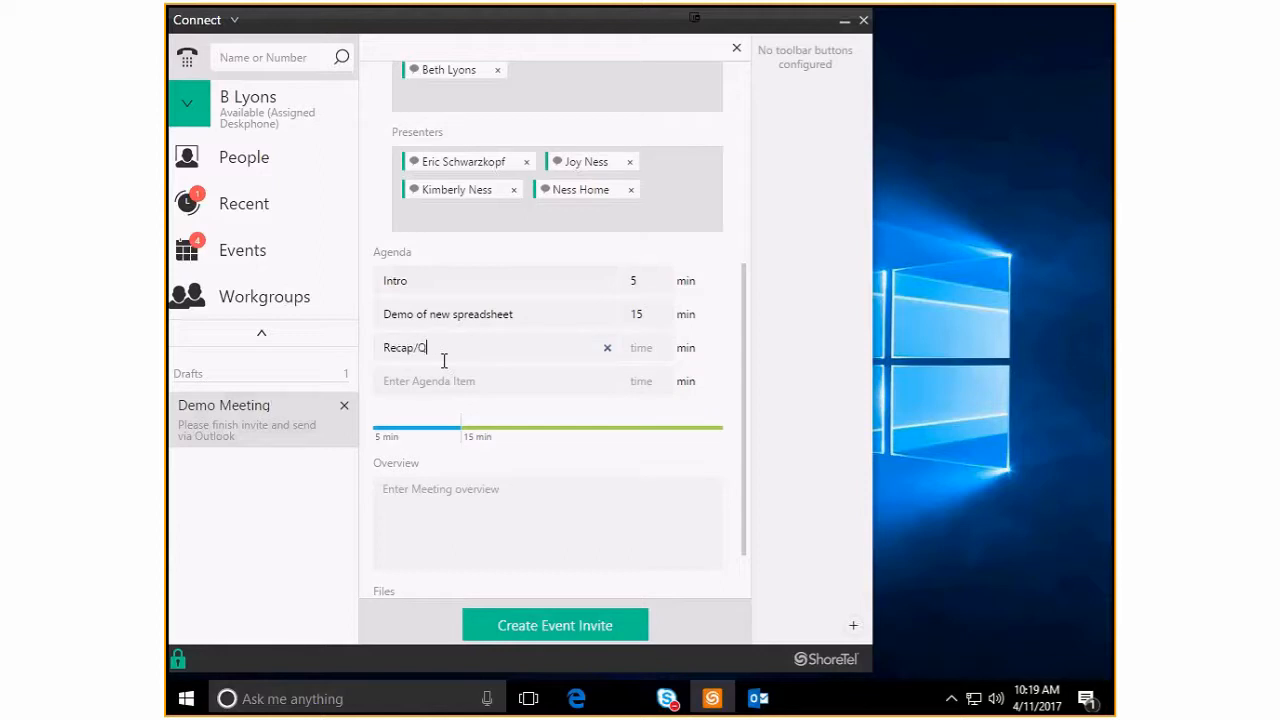
pyautogui.write('uestions')
pyautogui.click(644, 348)
pyautogui.write('10')
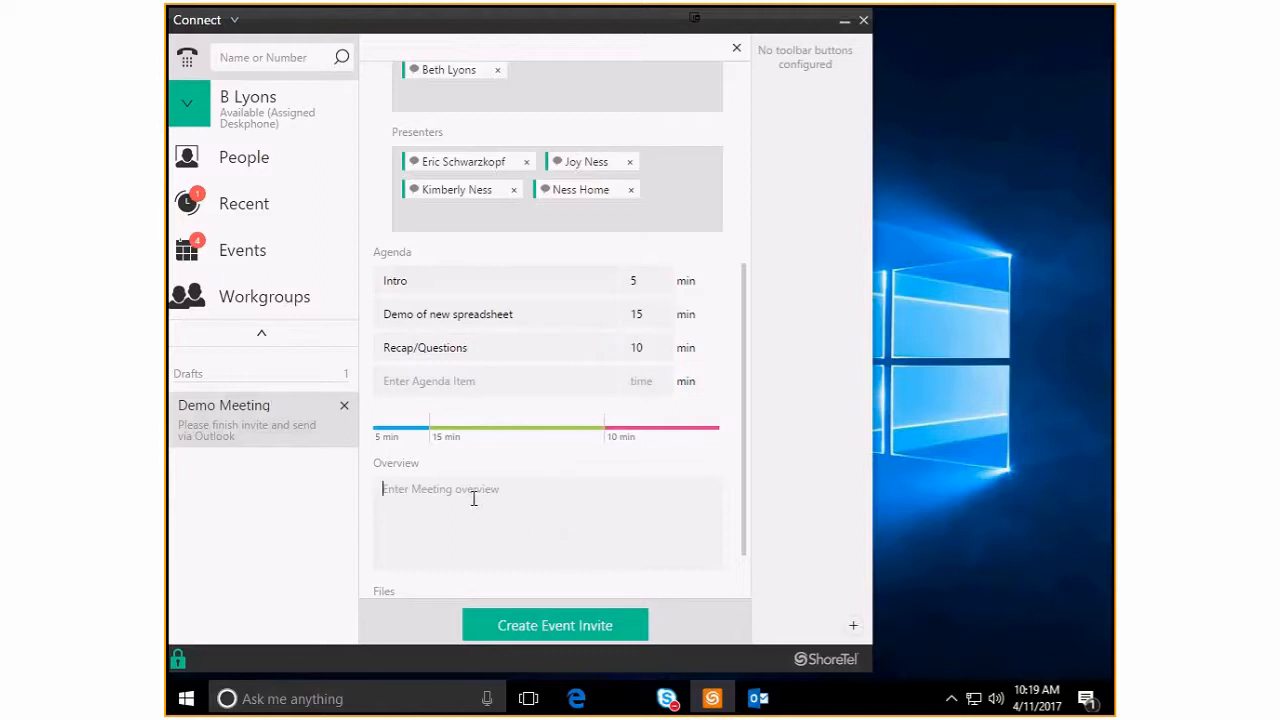
pyautogui.write('Demo new sprea')
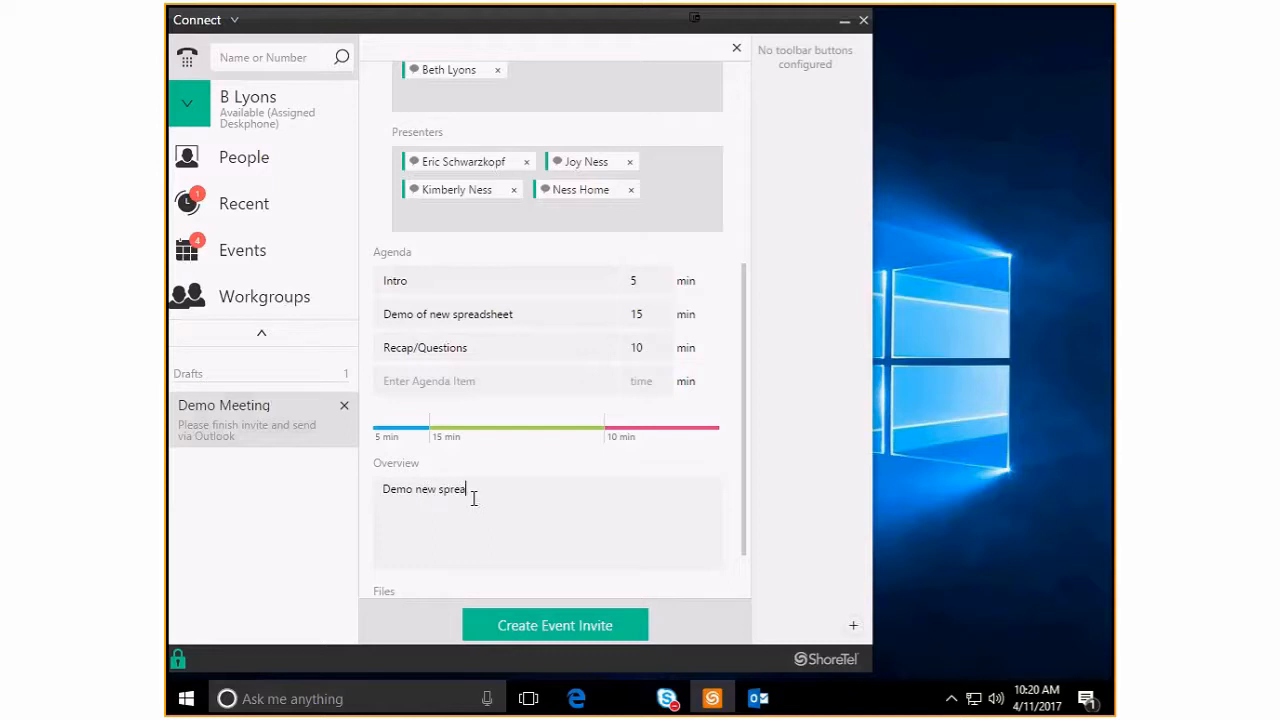
pyautogui.write('dsheet')
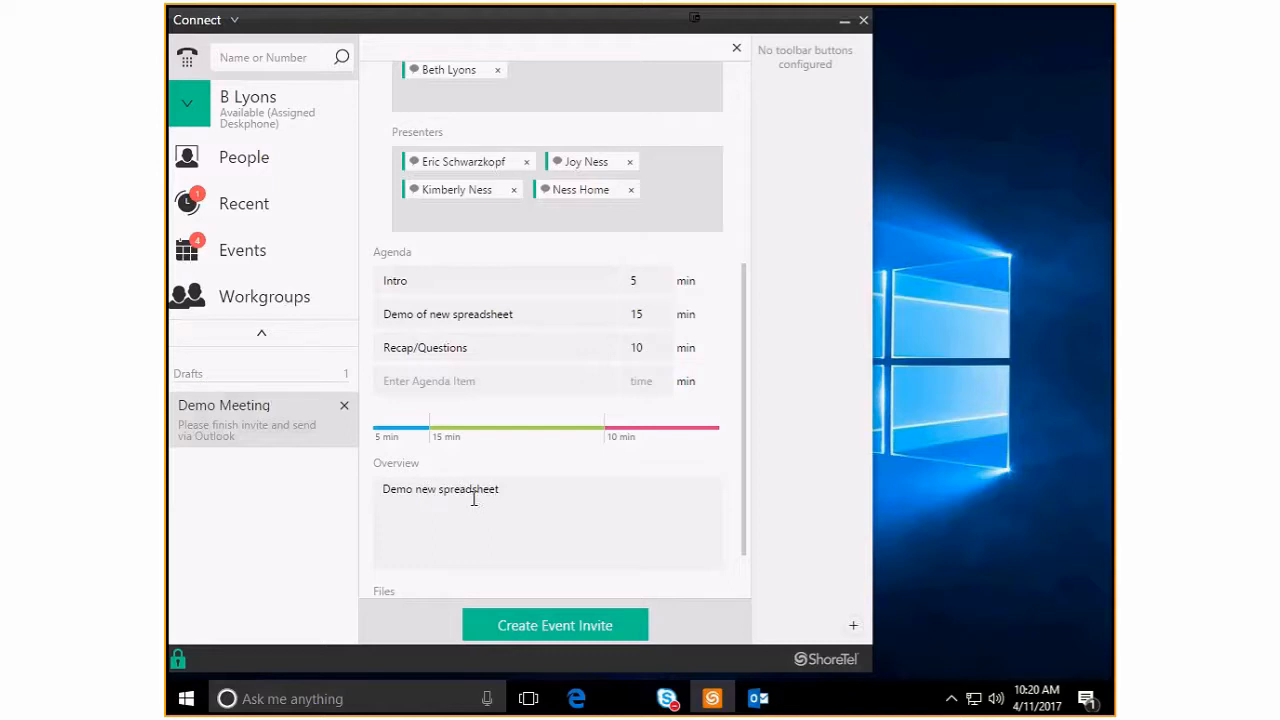
pyautogui.scroll(-3)
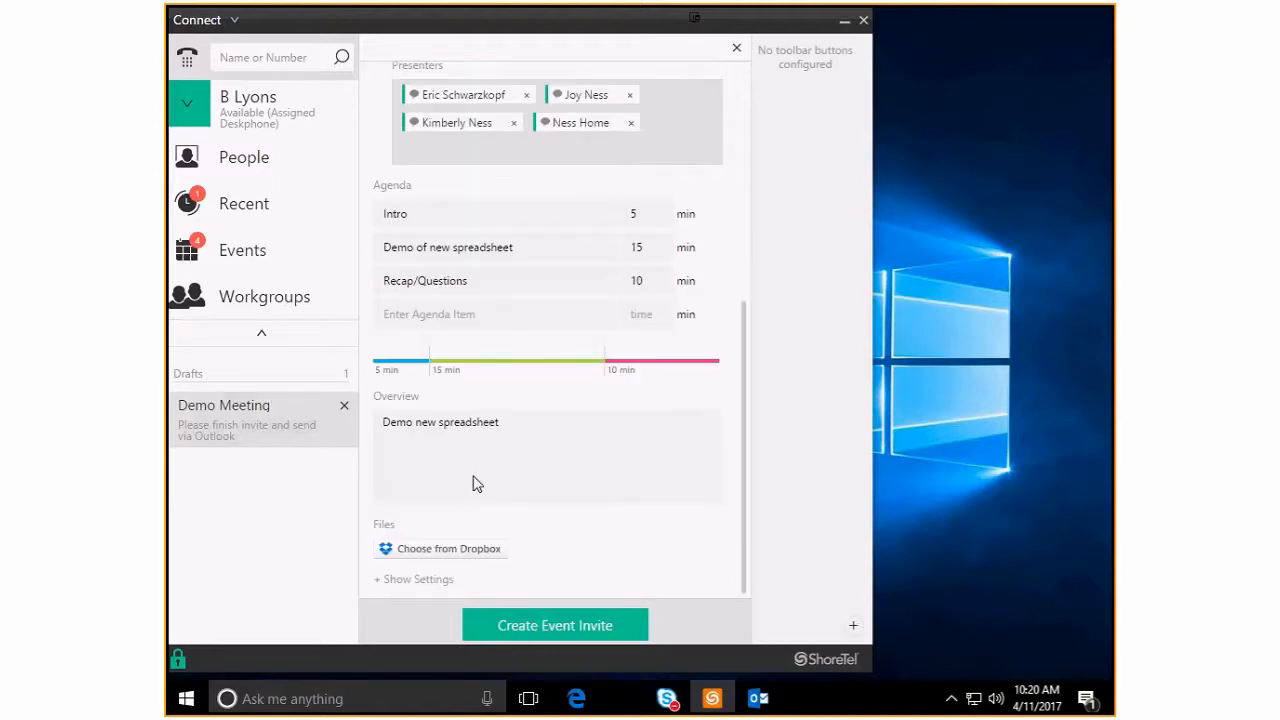
pyautogui.moveTo(490, 570)
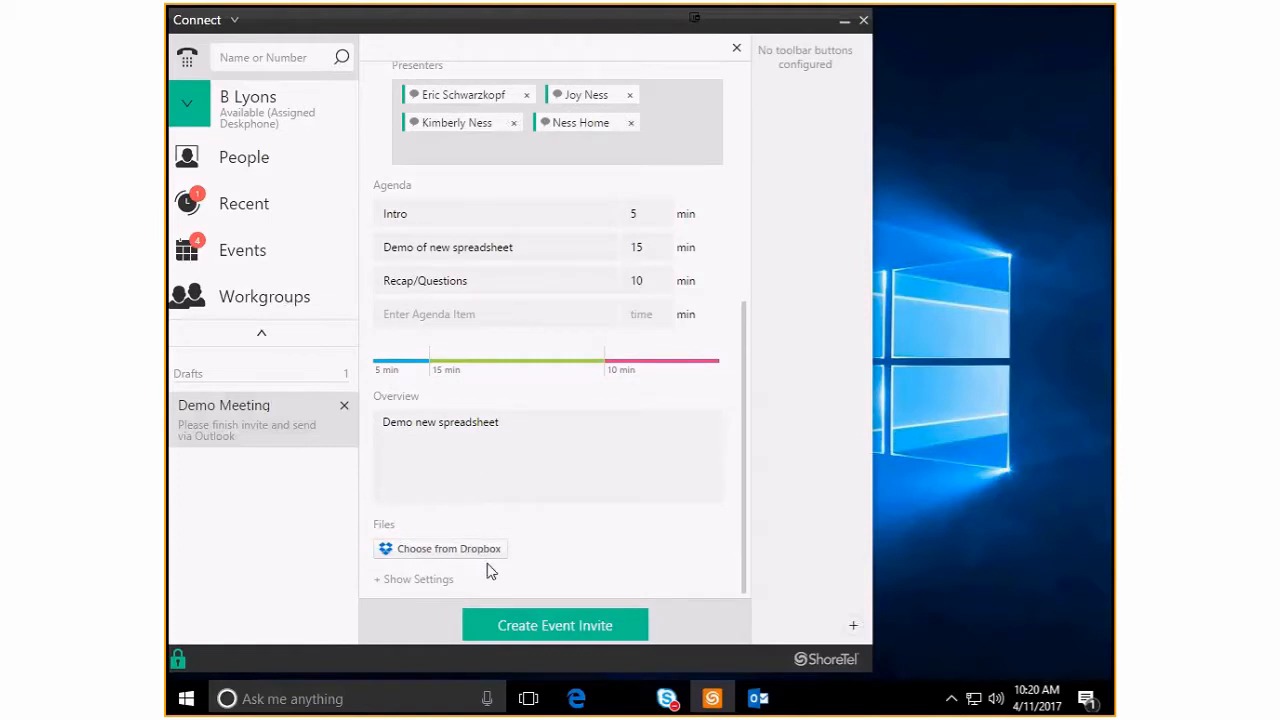
pyautogui.moveTo(400, 570)
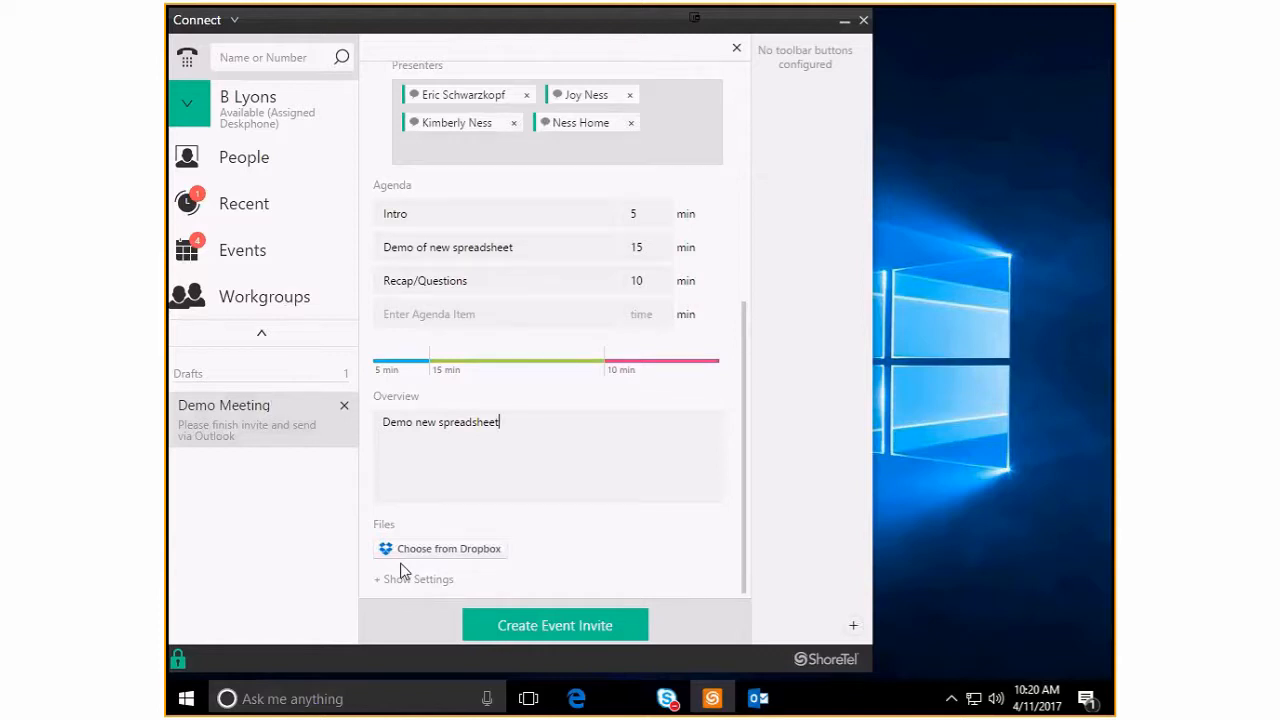
pyautogui.moveTo(420, 488)
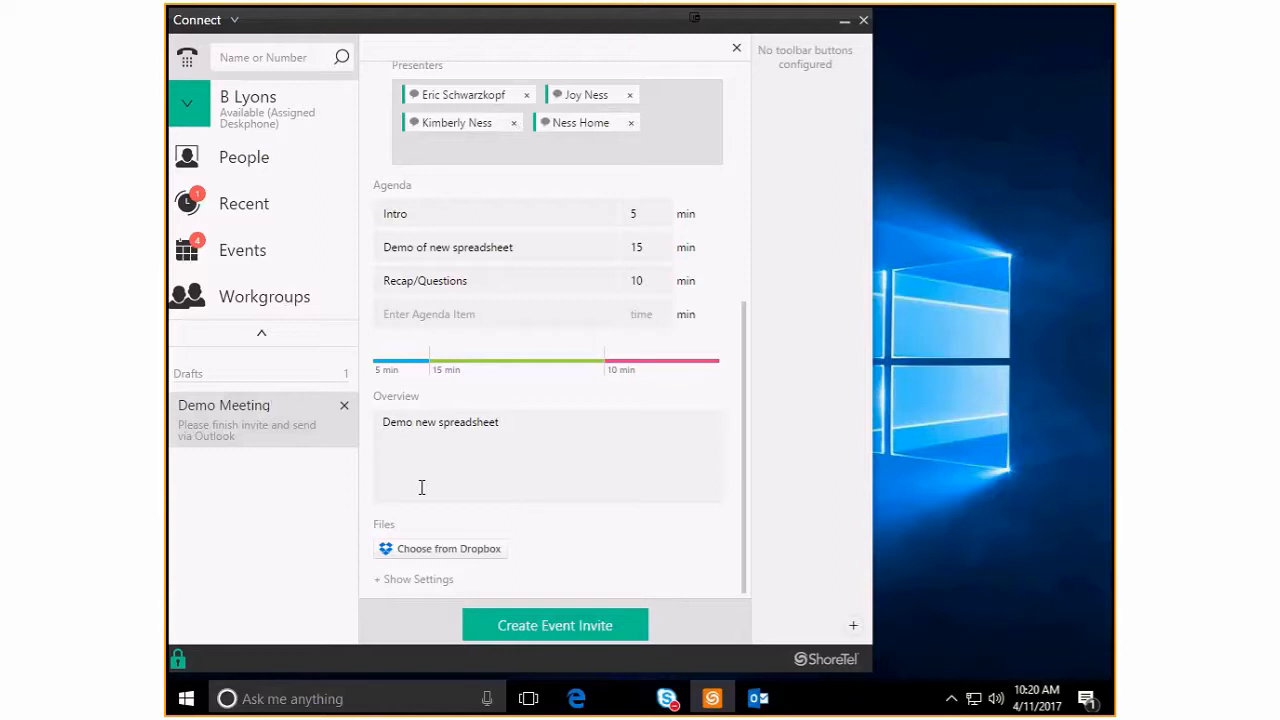
pyautogui.moveTo(456, 414)
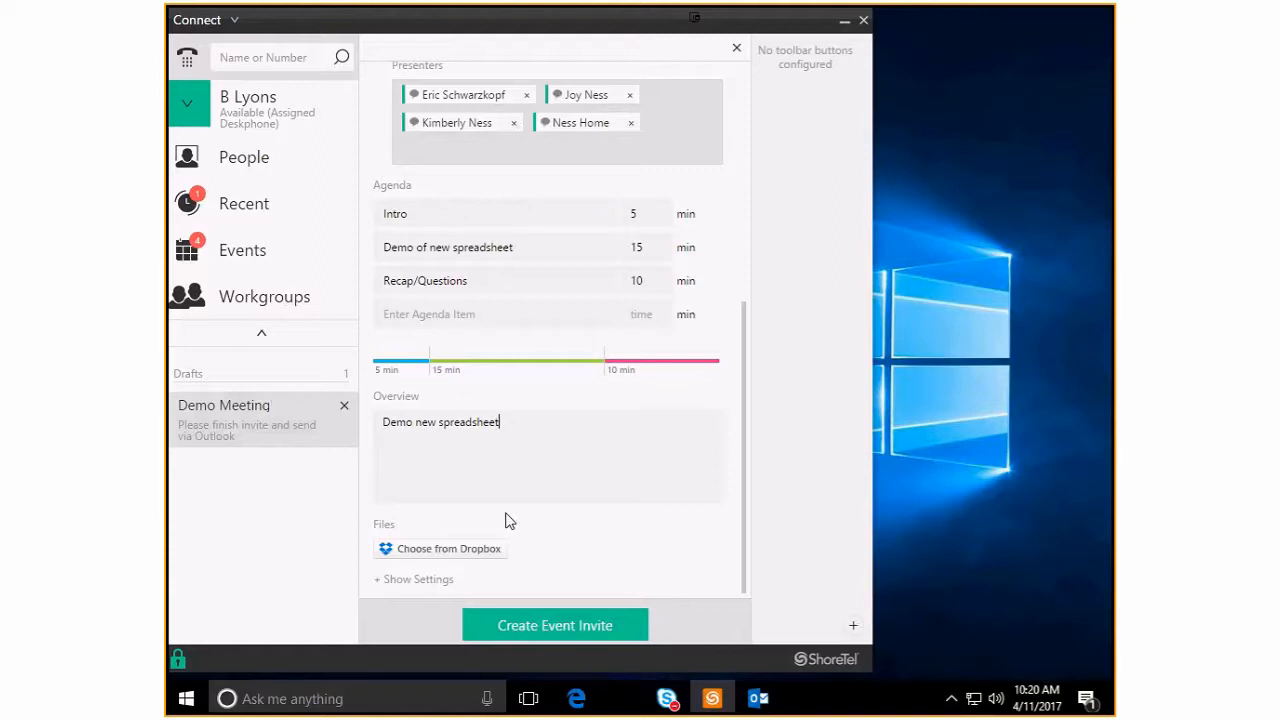
pyautogui.moveTo(256, 170)
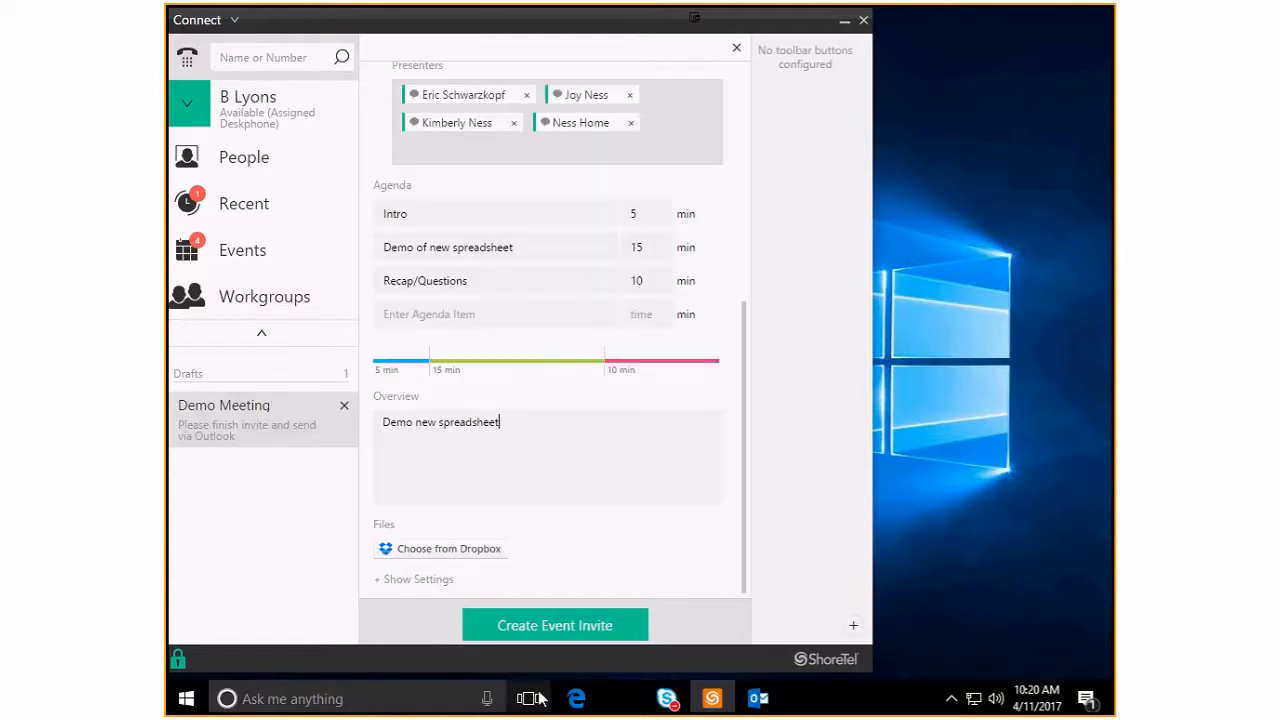
# Create the Demo Meeting invite in Outlook and review its code, agenda and join link full size
pyautogui.click(554, 624)
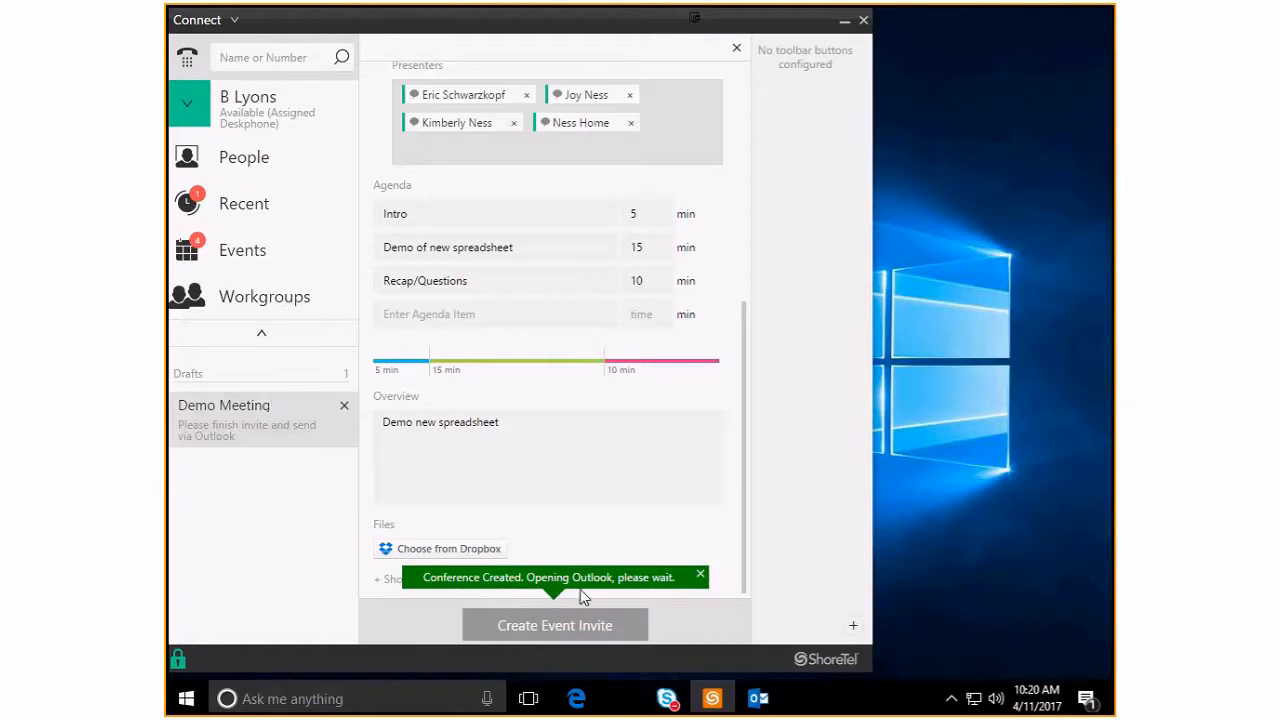
pyautogui.click(554, 624)
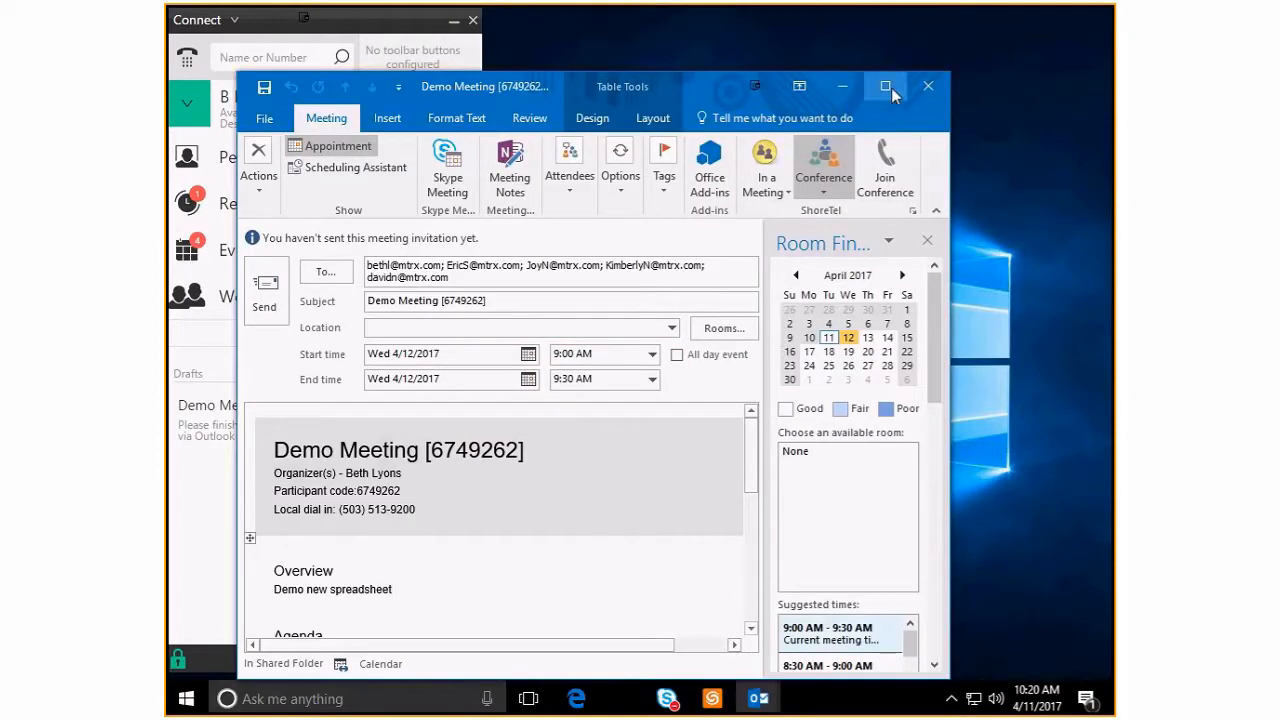
pyautogui.click(884, 86)
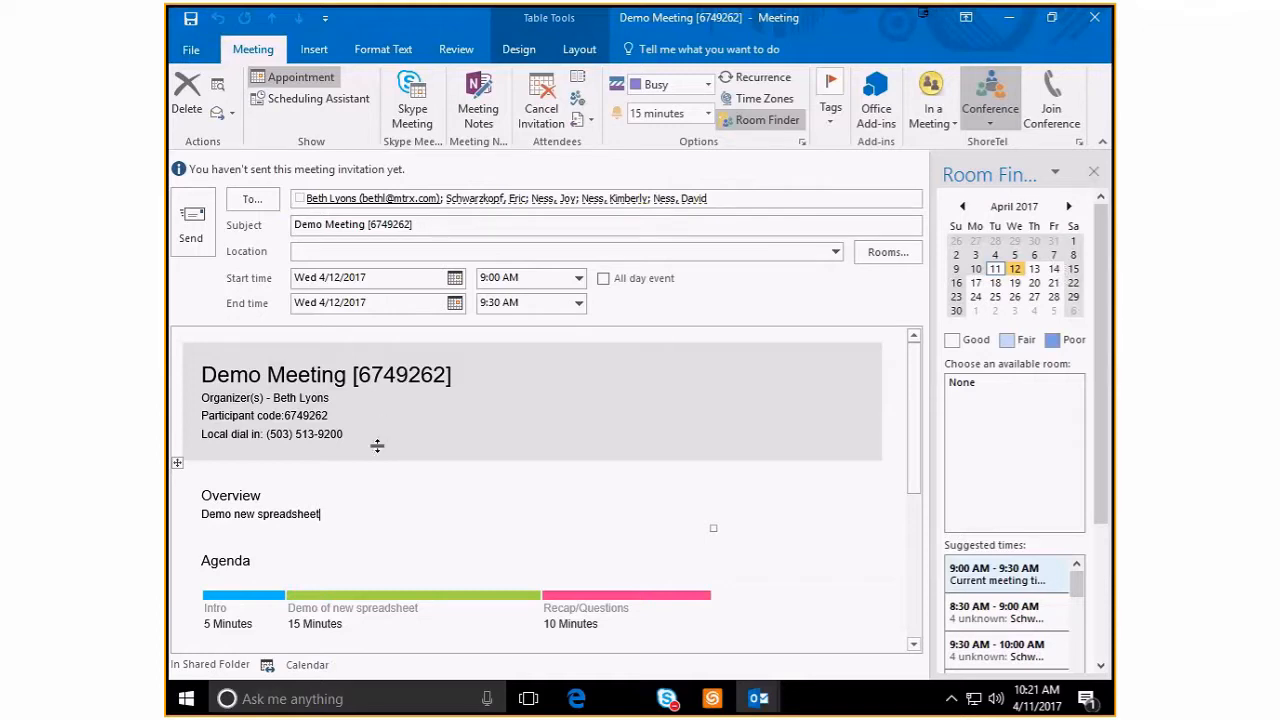
pyautogui.moveTo(320, 464)
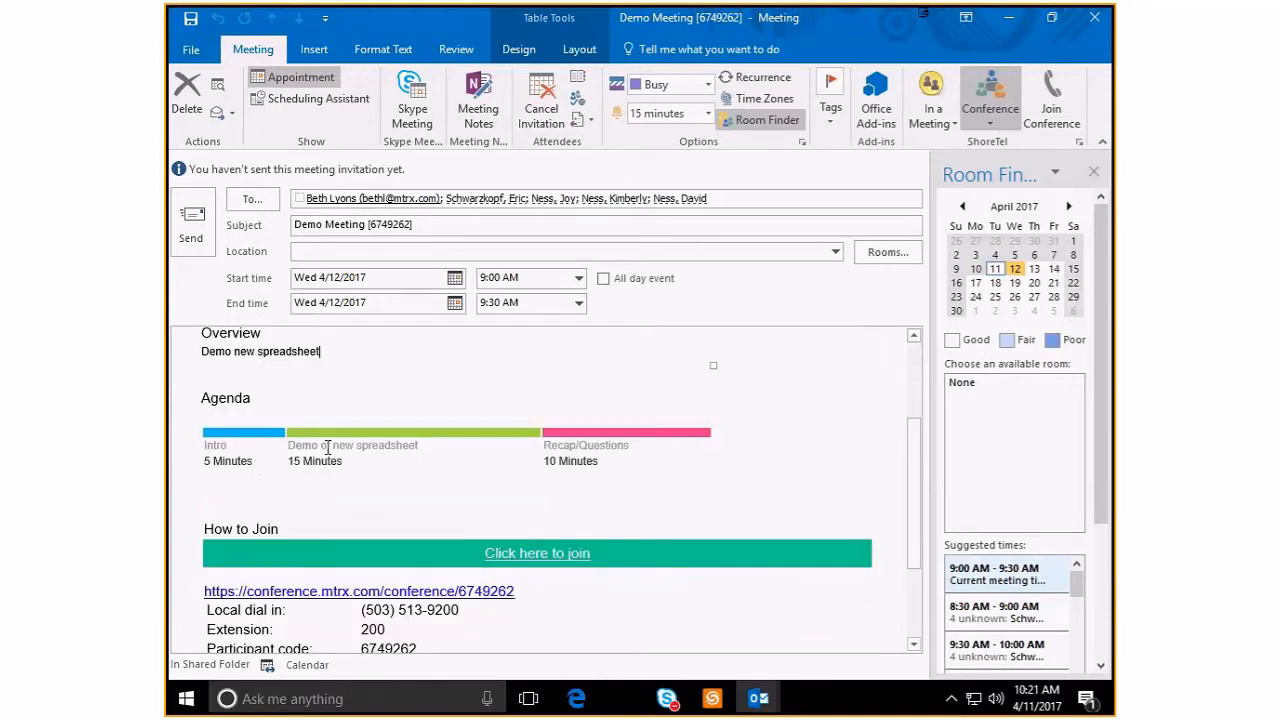
pyautogui.scroll(-3)
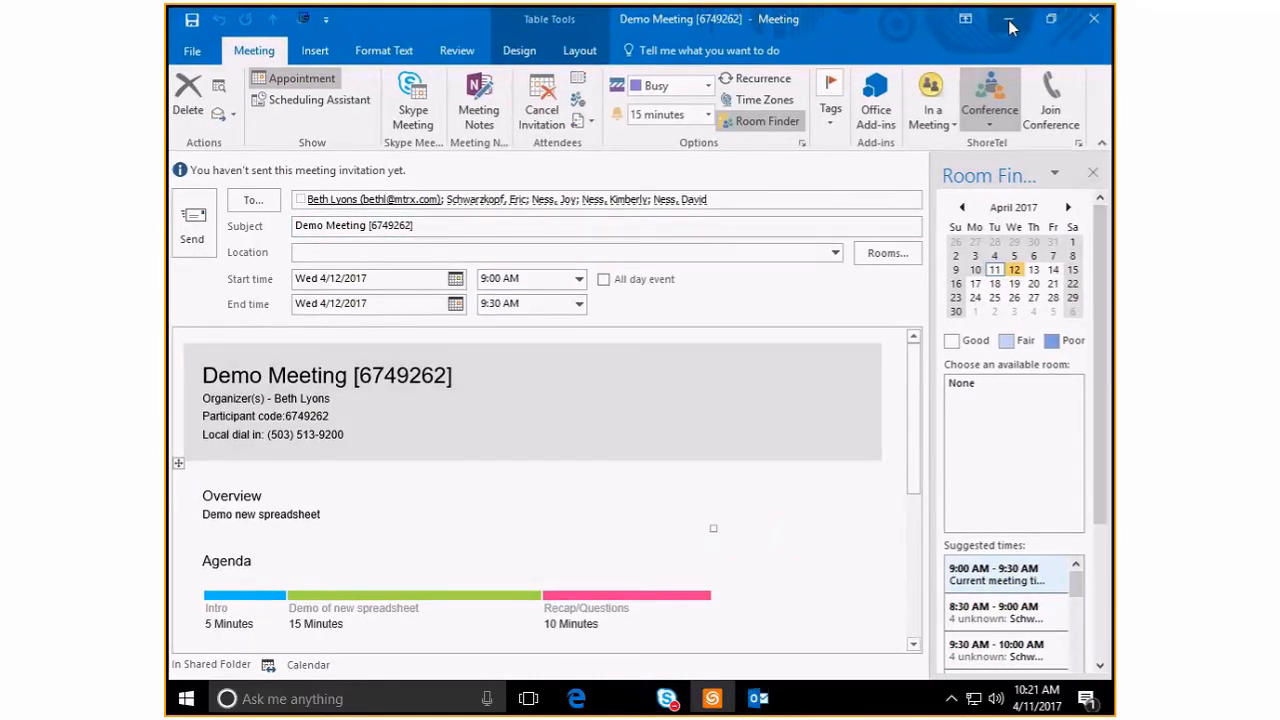
# Minimize Outlook and return to the People groups list with Operations
pyautogui.click(1008, 20)
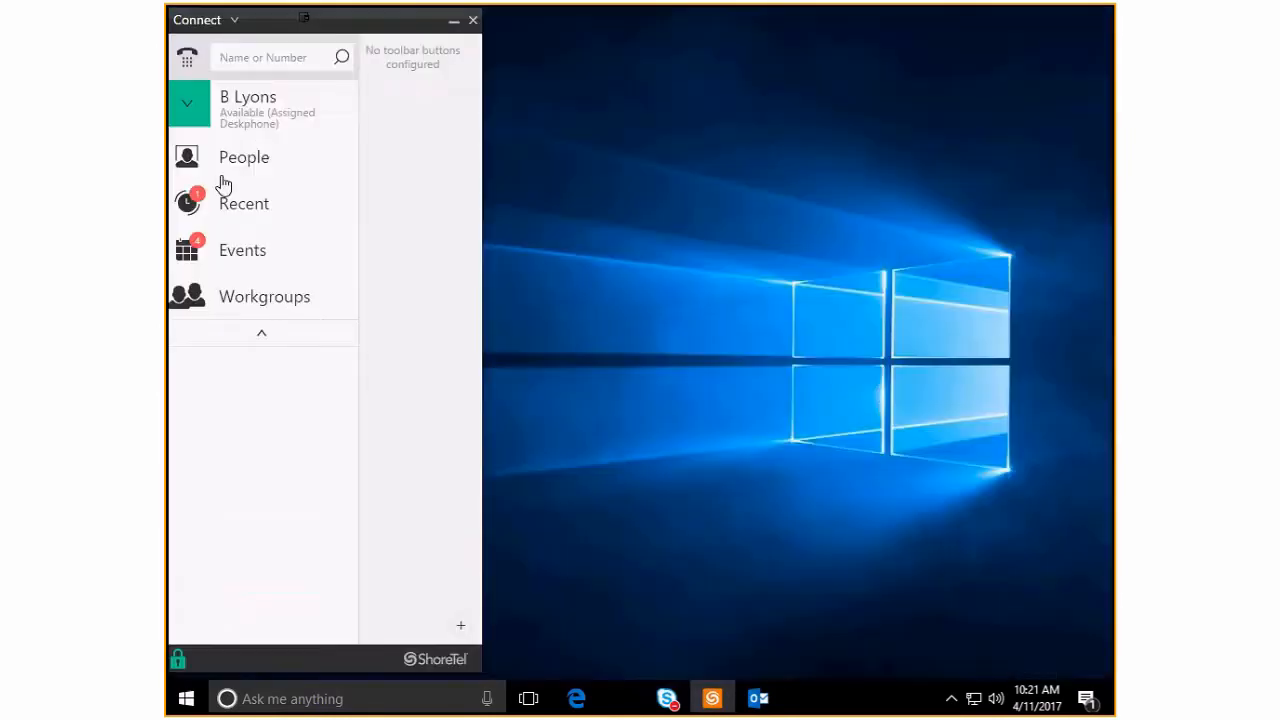
pyautogui.click(244, 156)
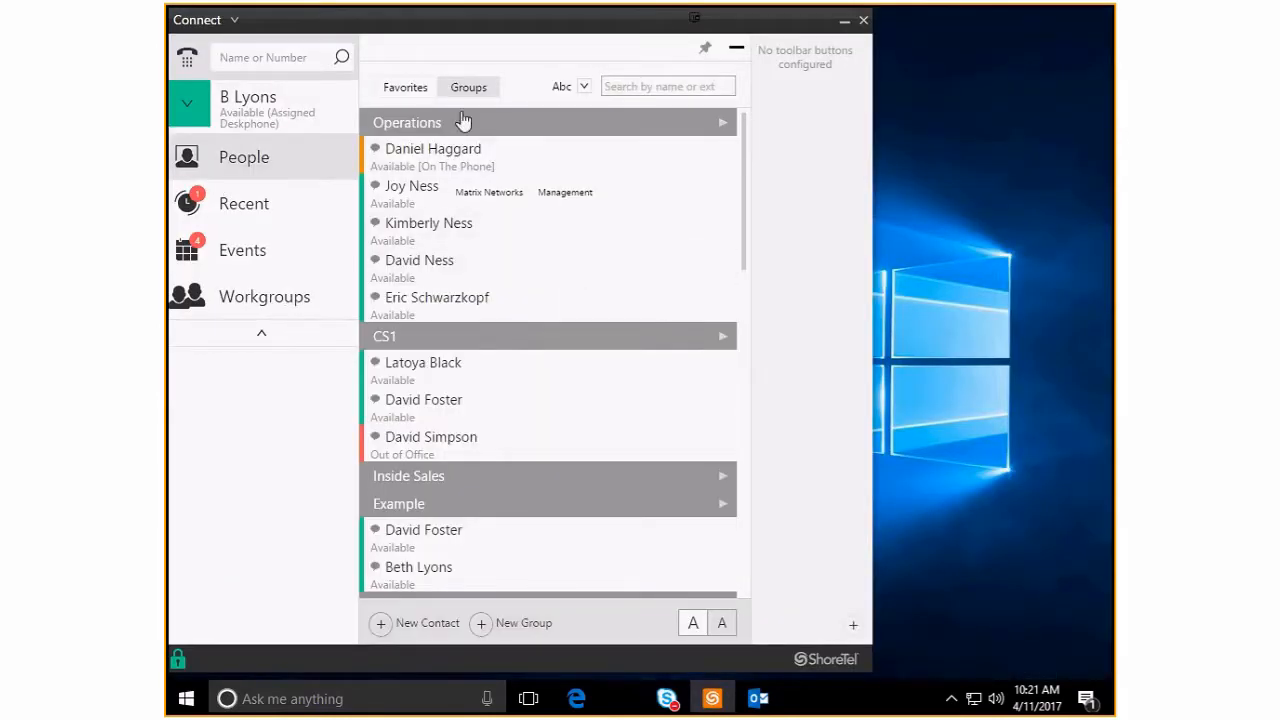
pyautogui.moveTo(436, 124)
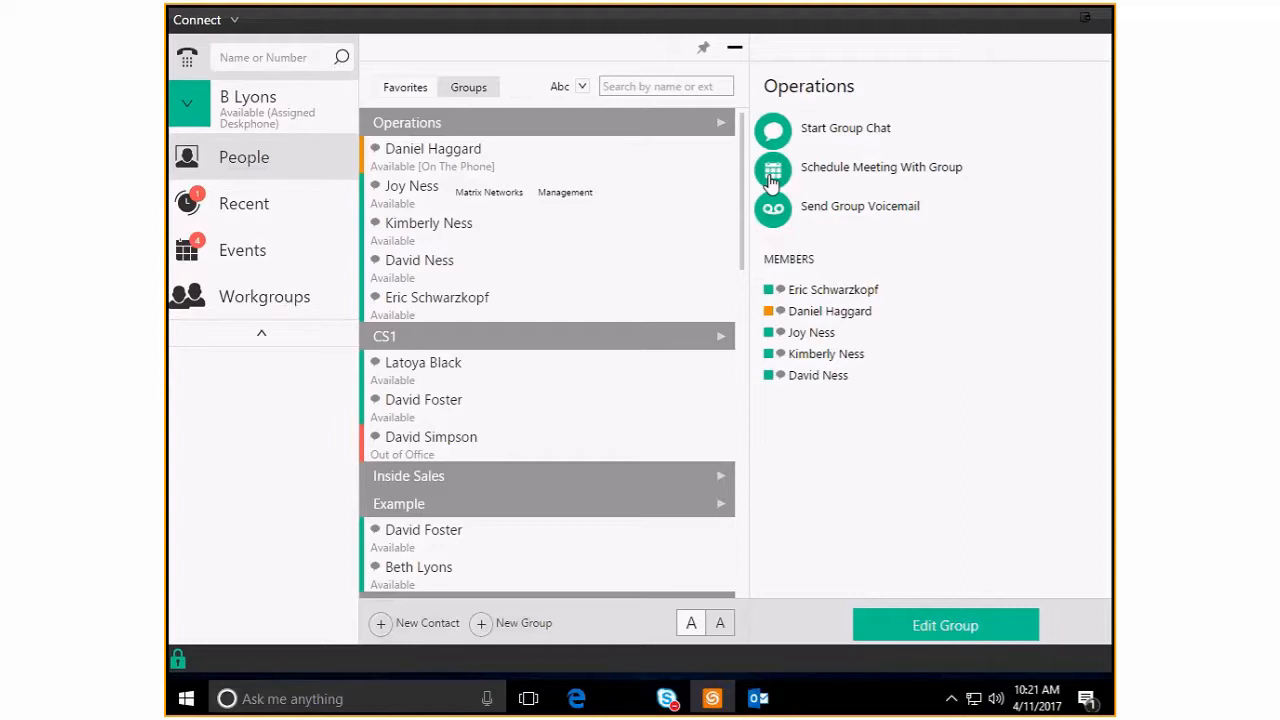
pyautogui.moveTo(770, 210)
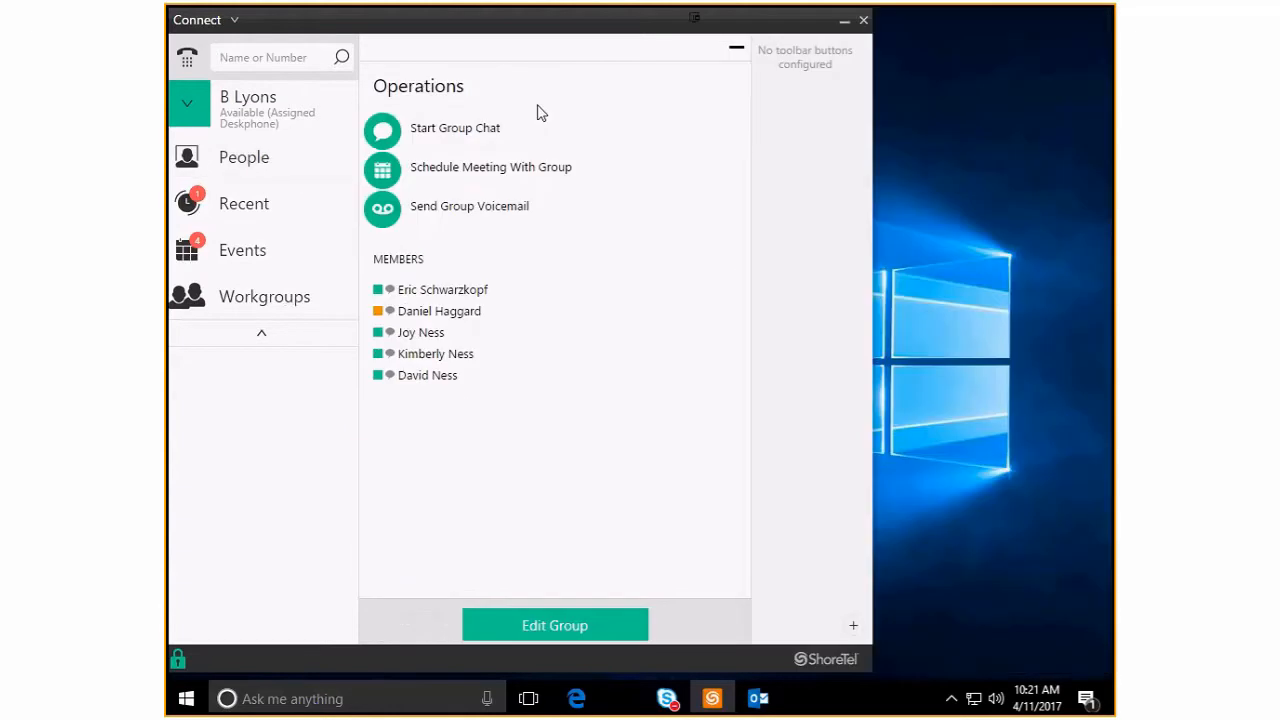
pyautogui.moveTo(396, 222)
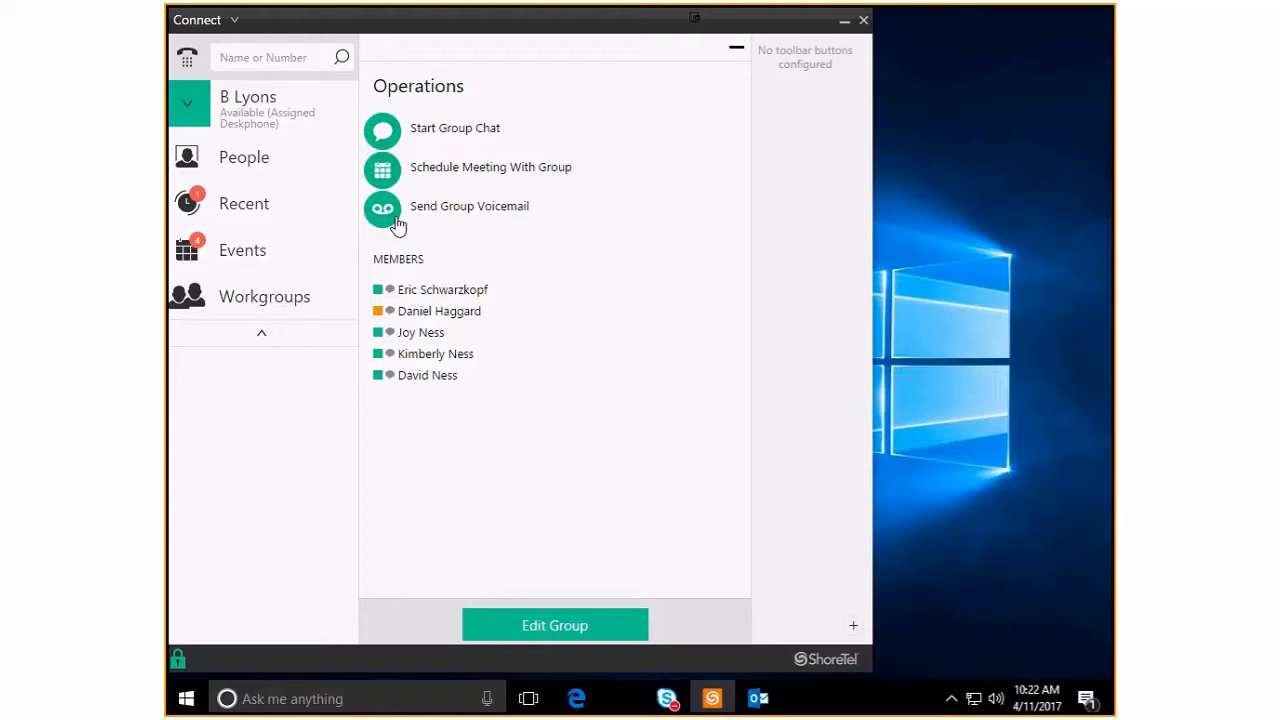
pyautogui.moveTo(418, 118)
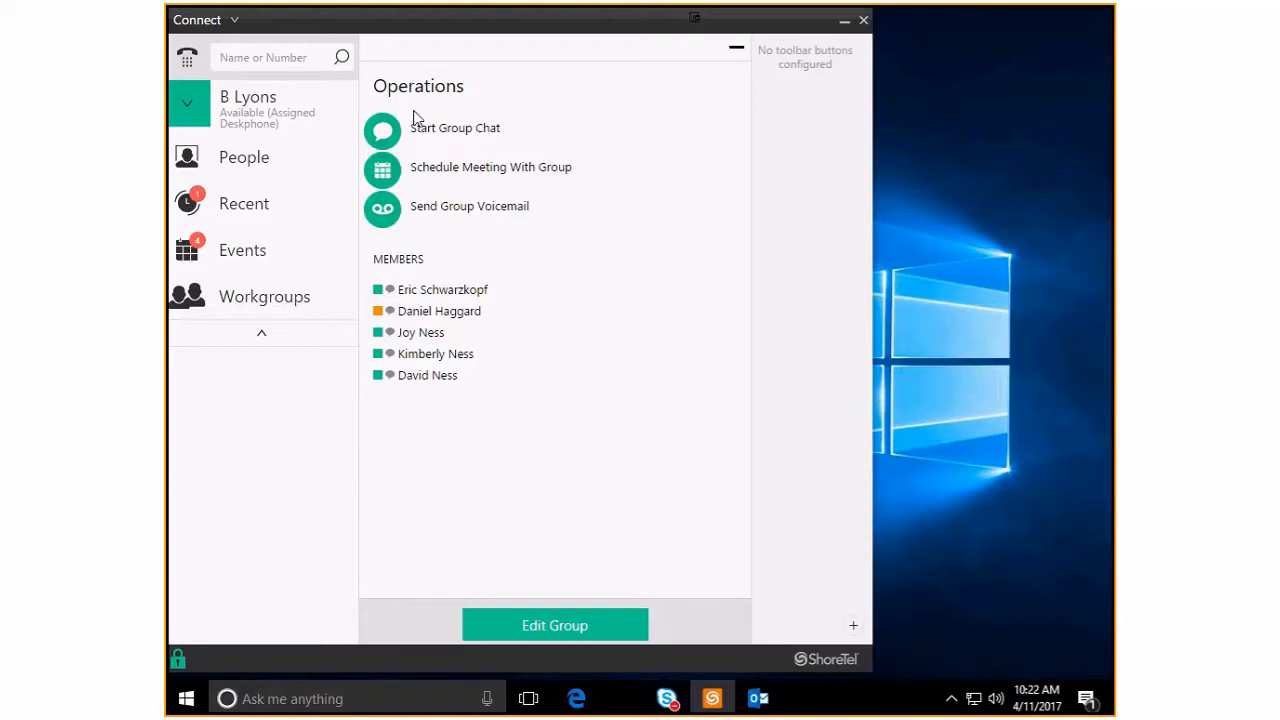
pyautogui.moveTo(444, 204)
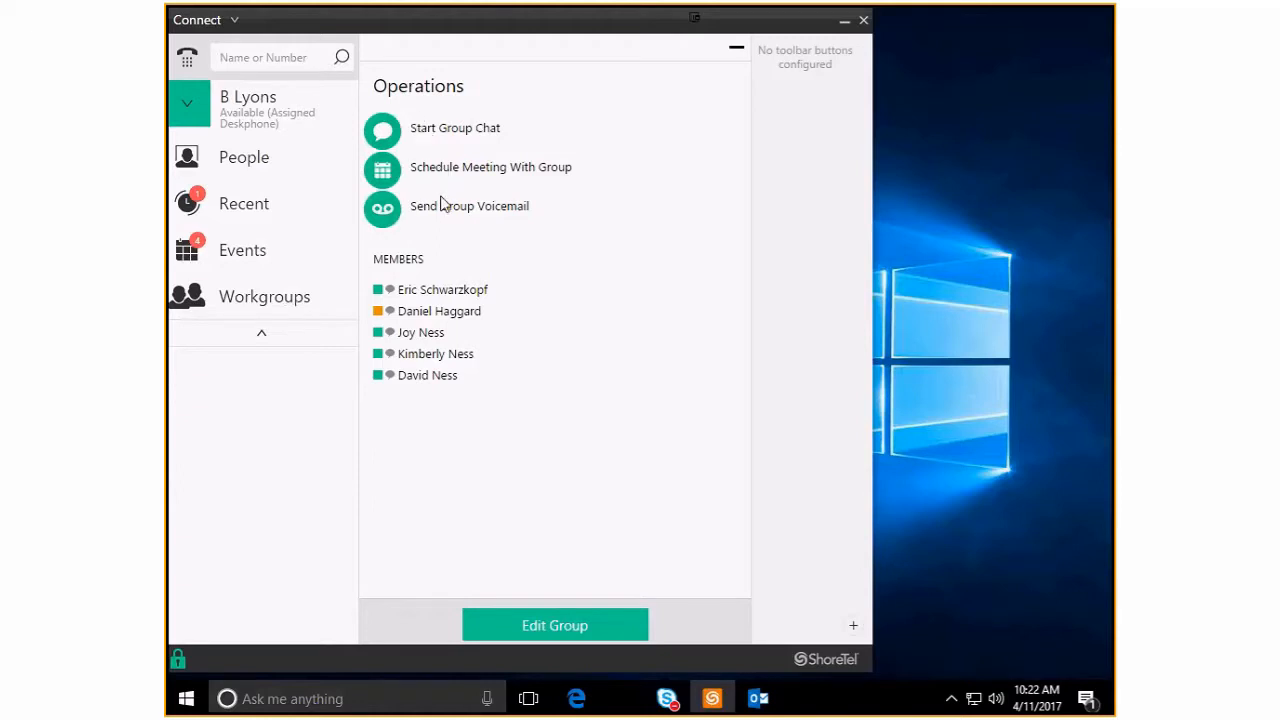
pyautogui.moveTo(410, 312)
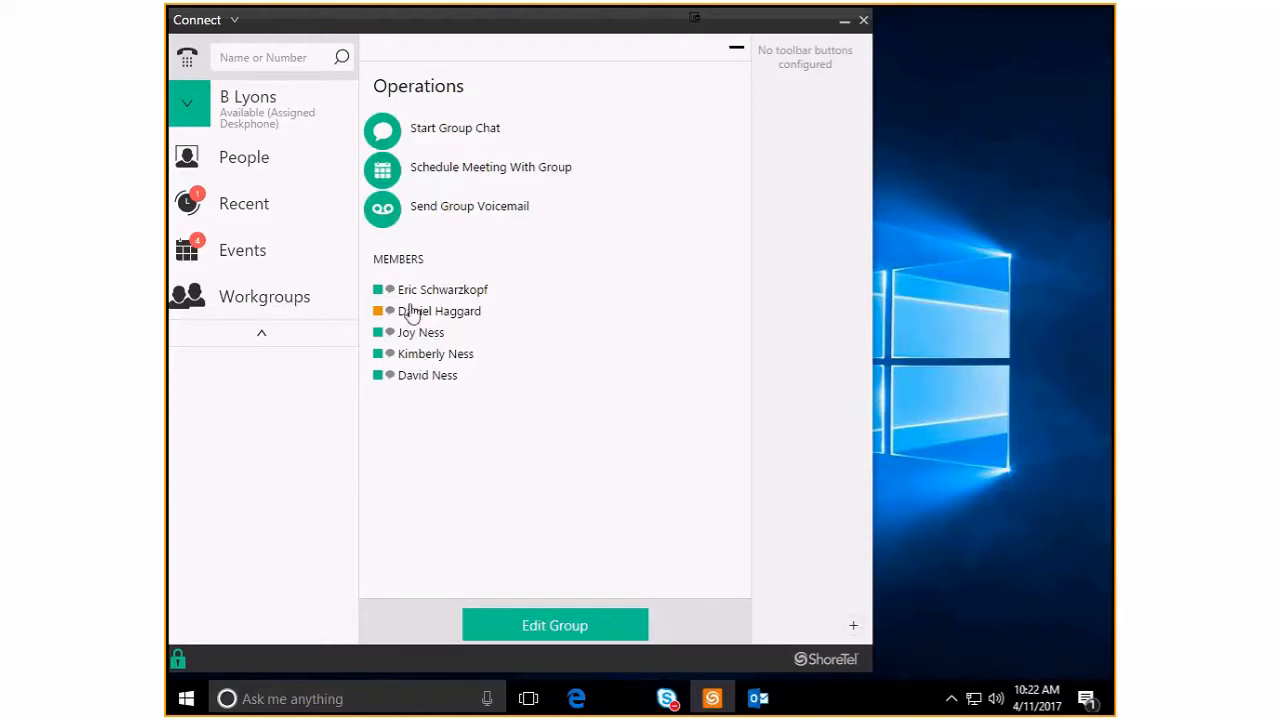
pyautogui.moveTo(490, 564)
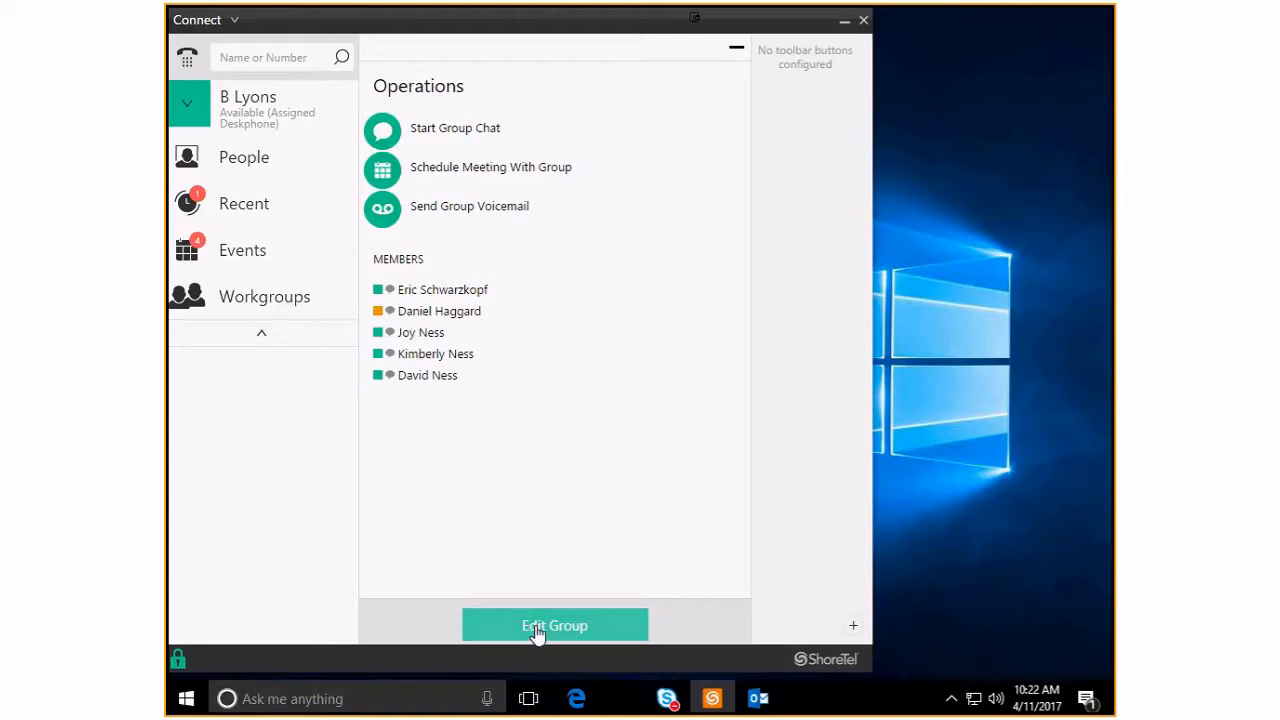
pyautogui.click(556, 624)
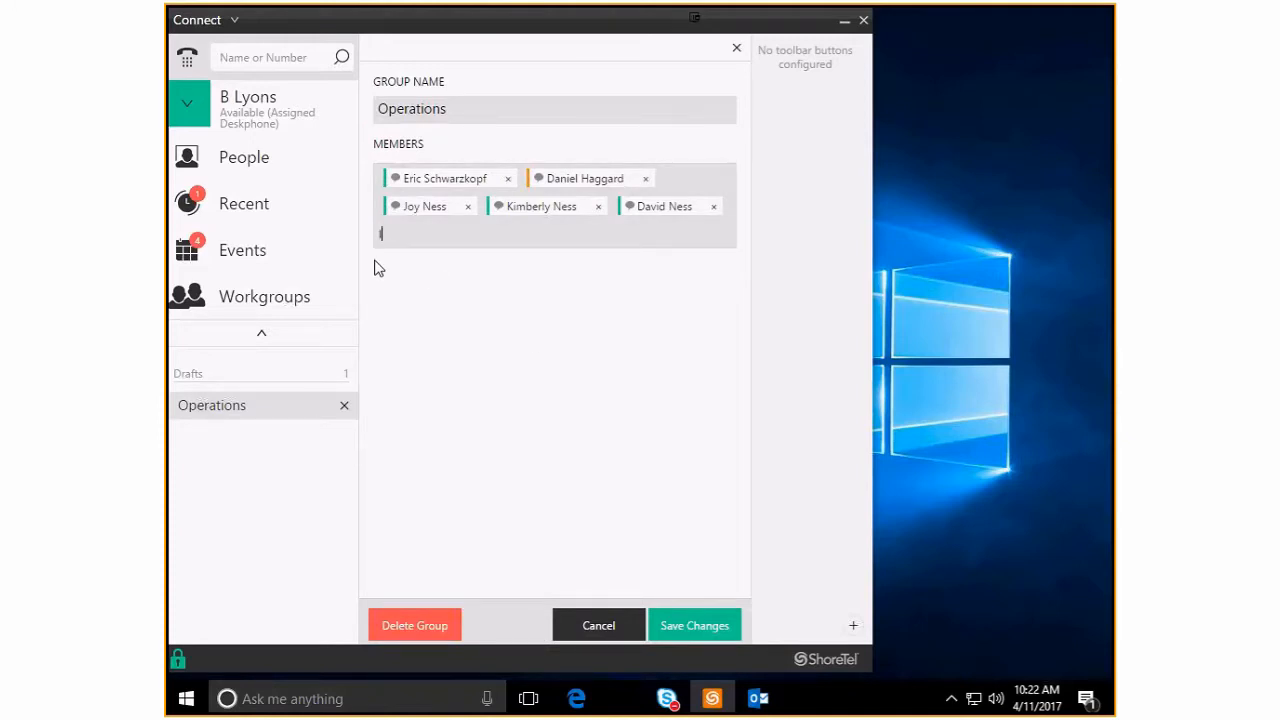
pyautogui.write('lexie')
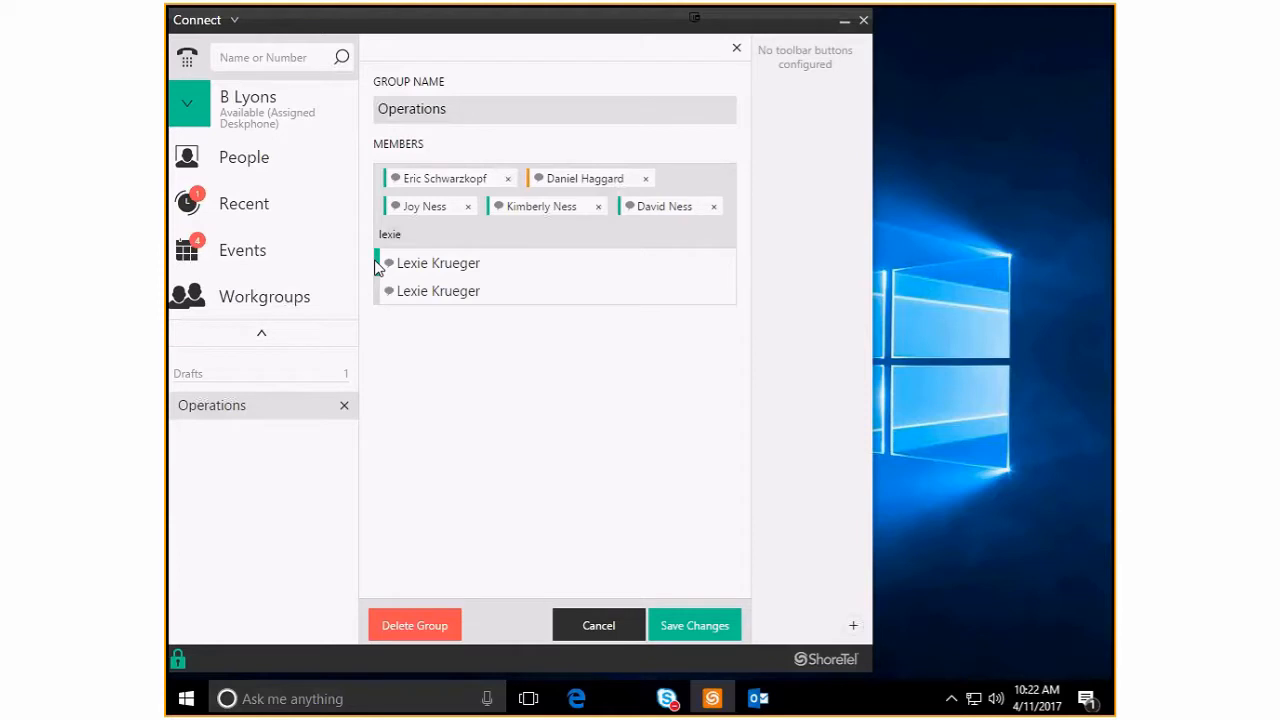
pyautogui.click(438, 262)
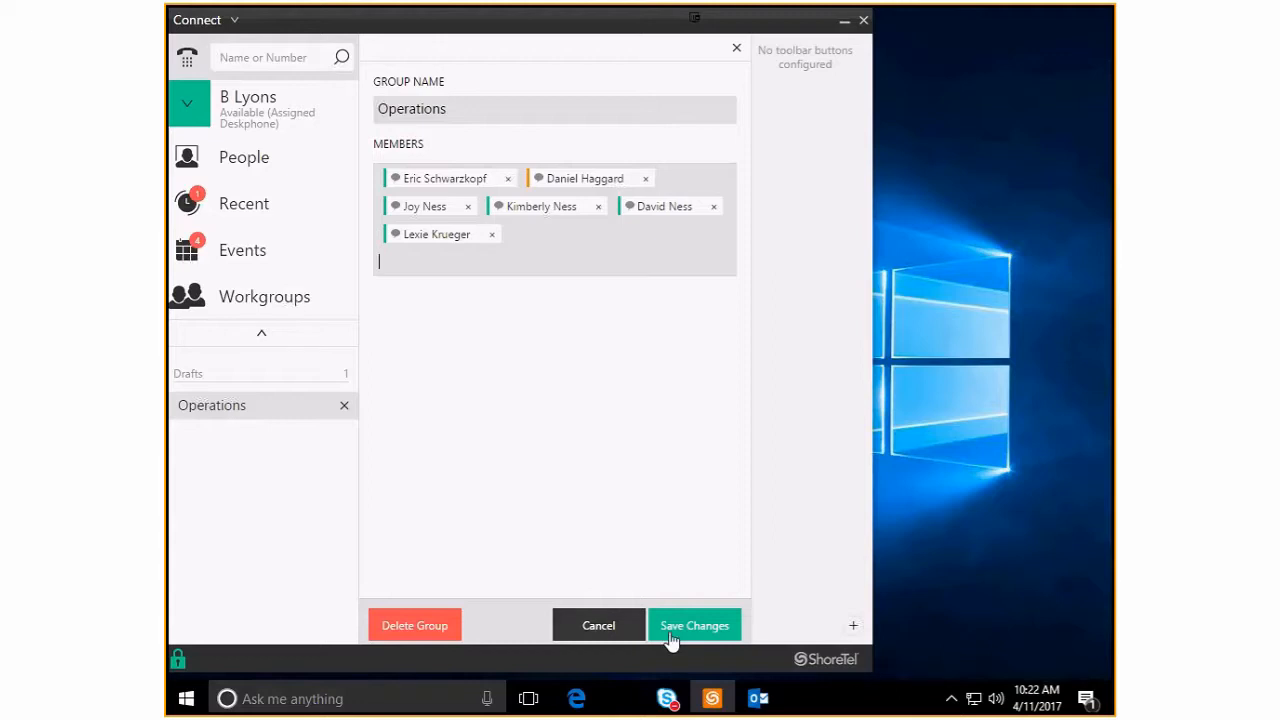
pyautogui.click(694, 624)
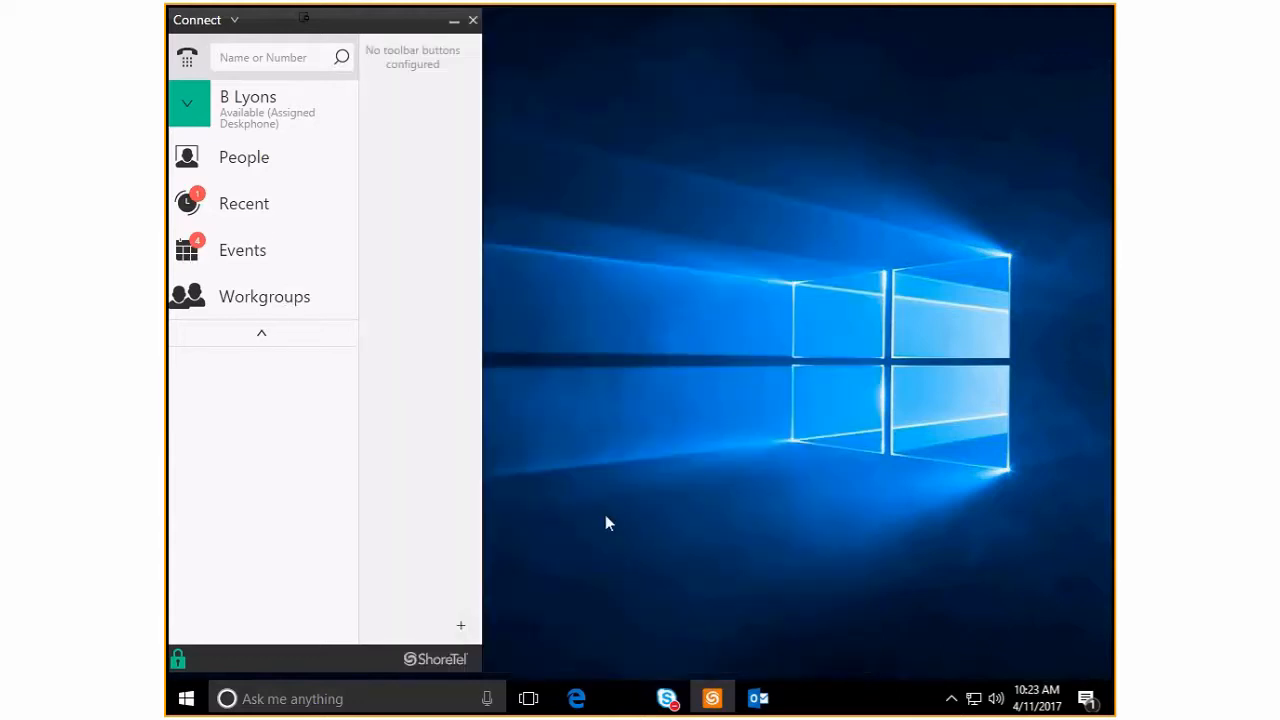
pyautogui.click(244, 156)
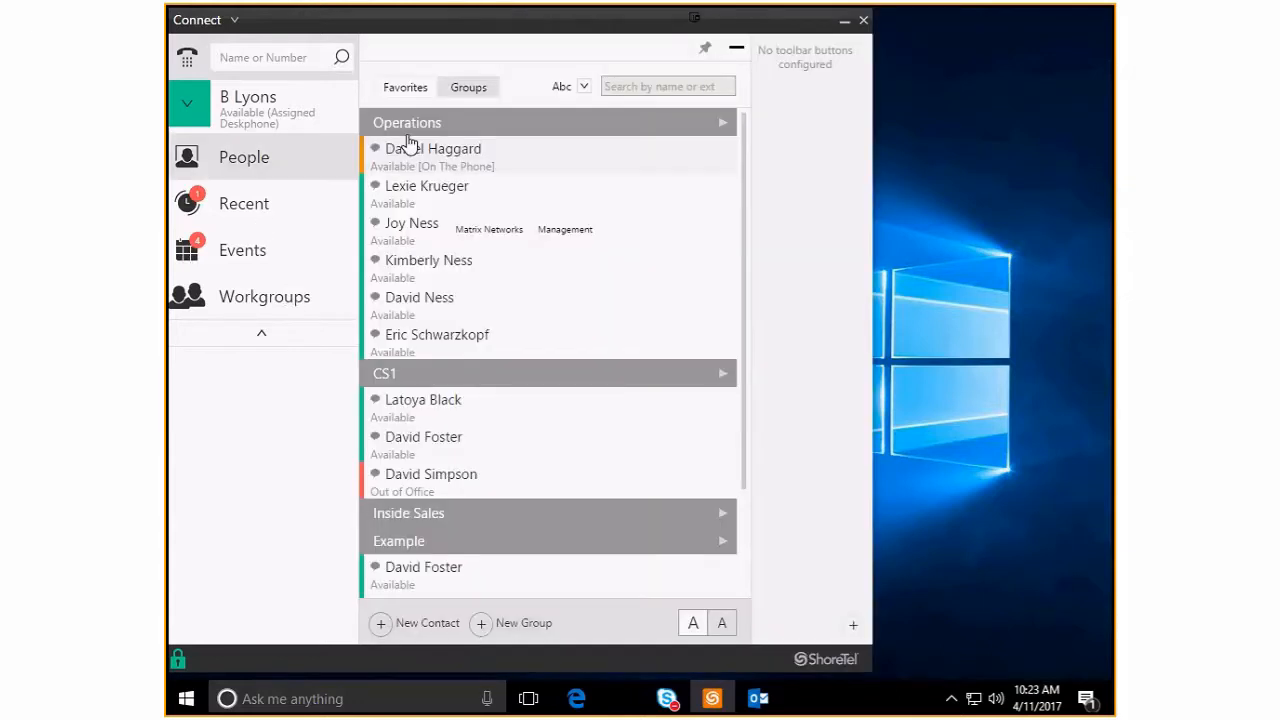
pyautogui.moveTo(430, 196)
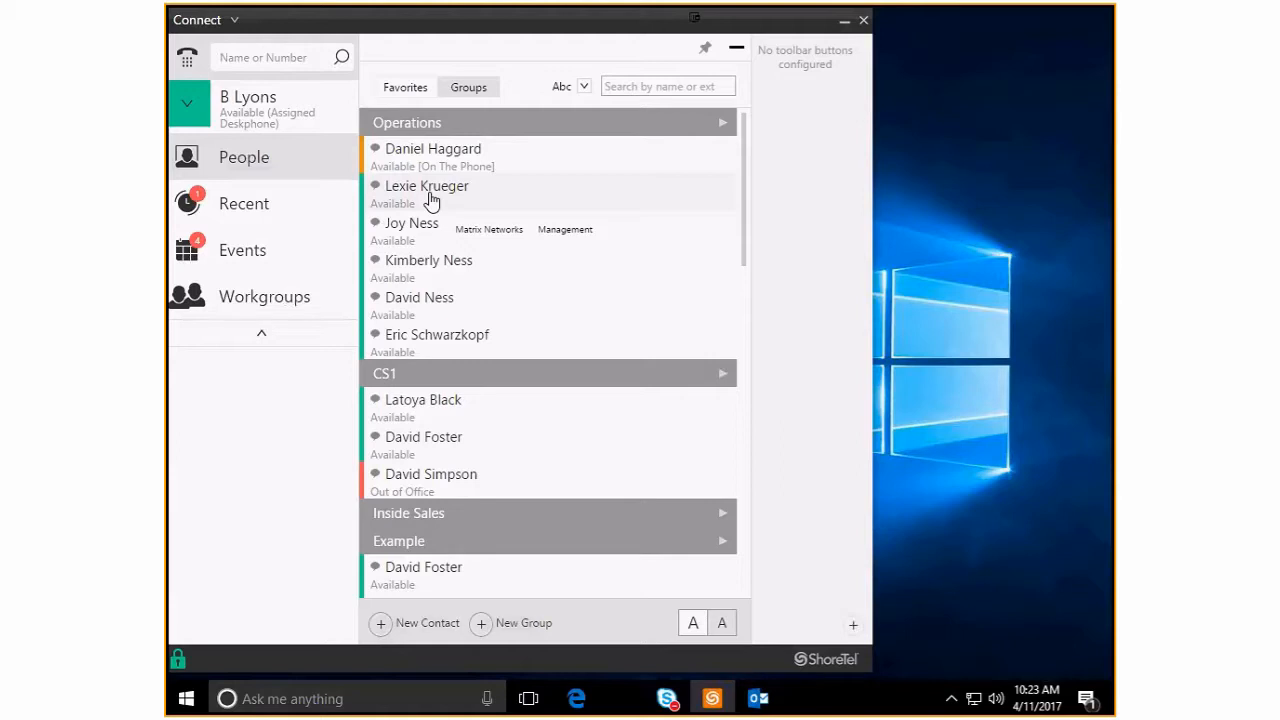
pyautogui.moveTo(492, 290)
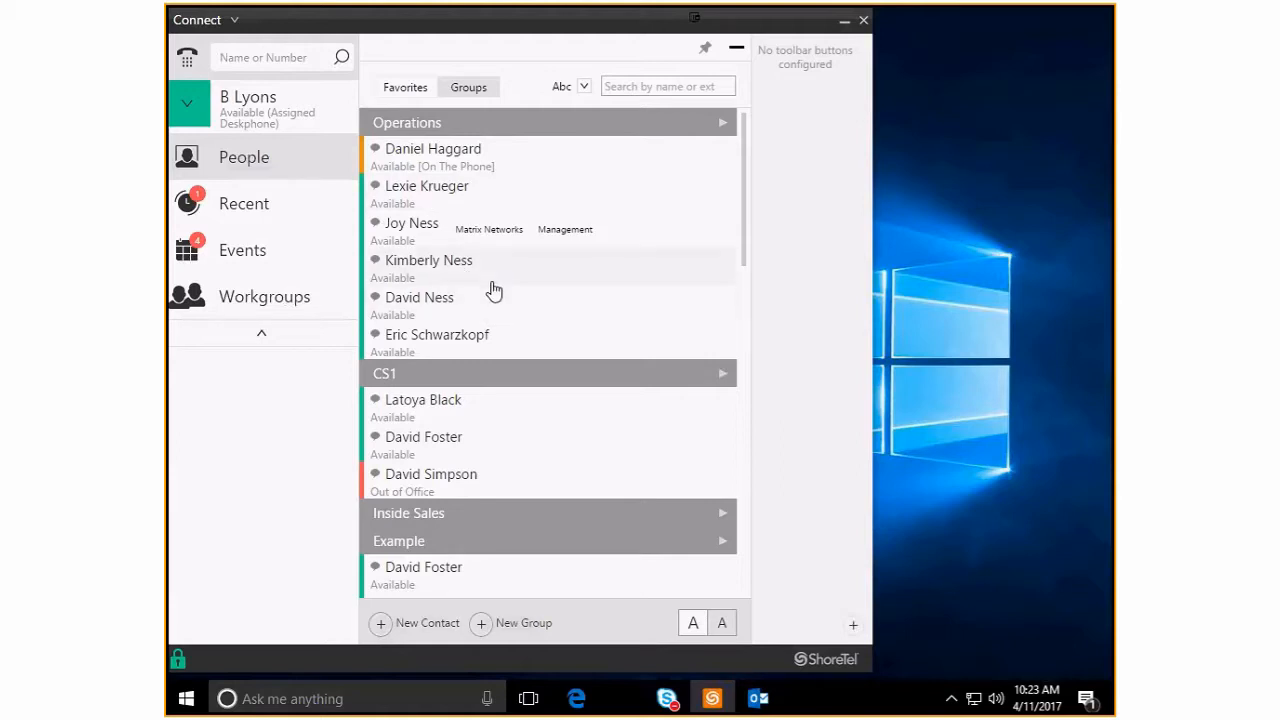
pyautogui.moveTo(458, 136)
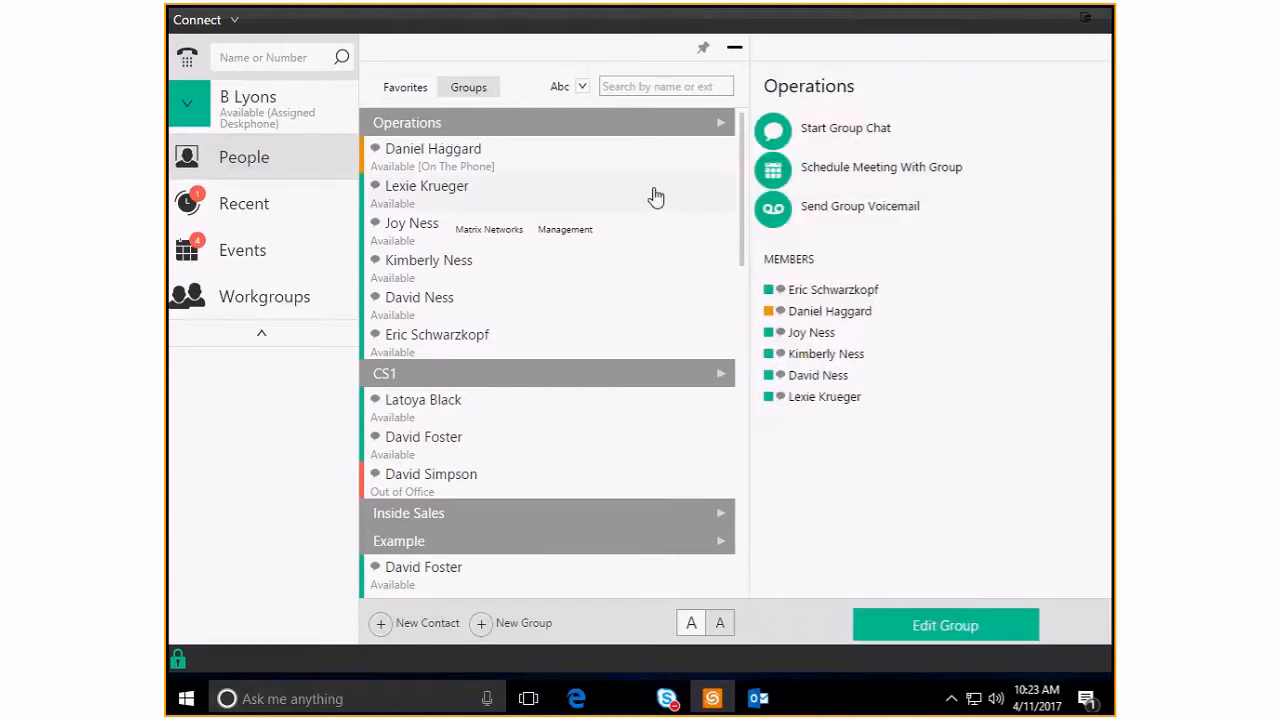
pyautogui.moveTo(820, 144)
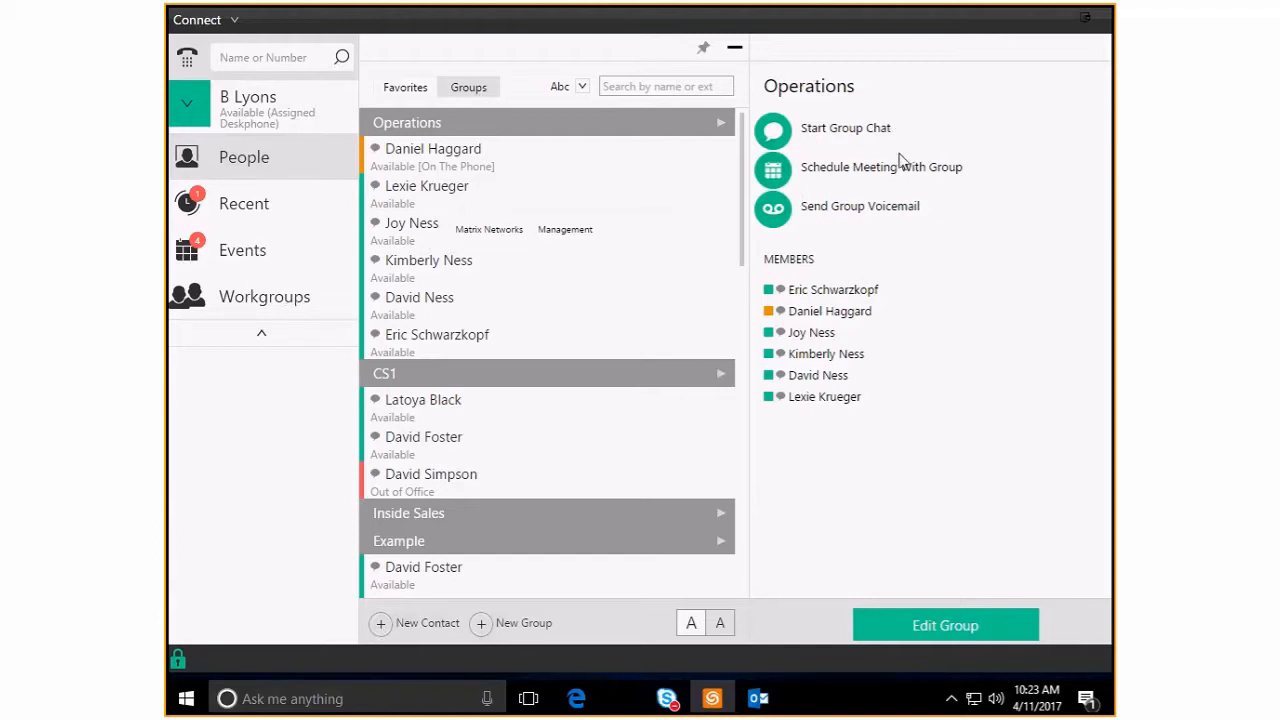
pyautogui.moveTo(864, 182)
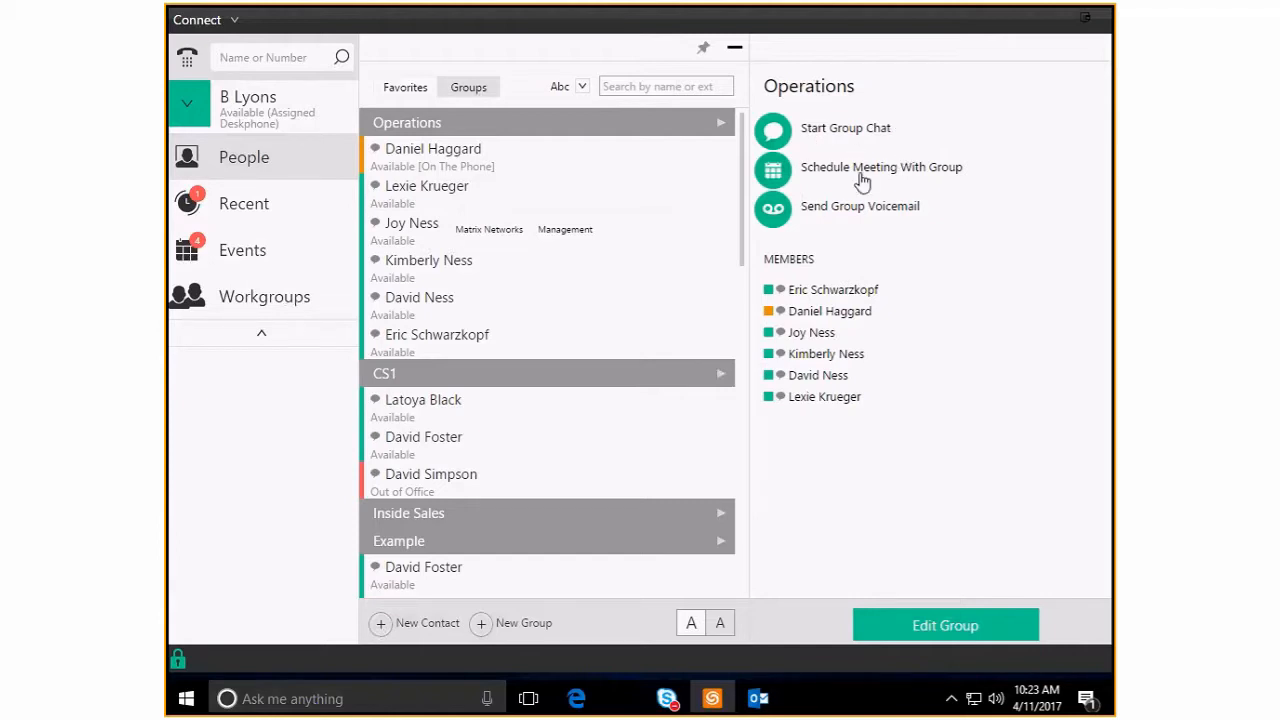
pyautogui.moveTo(822, 208)
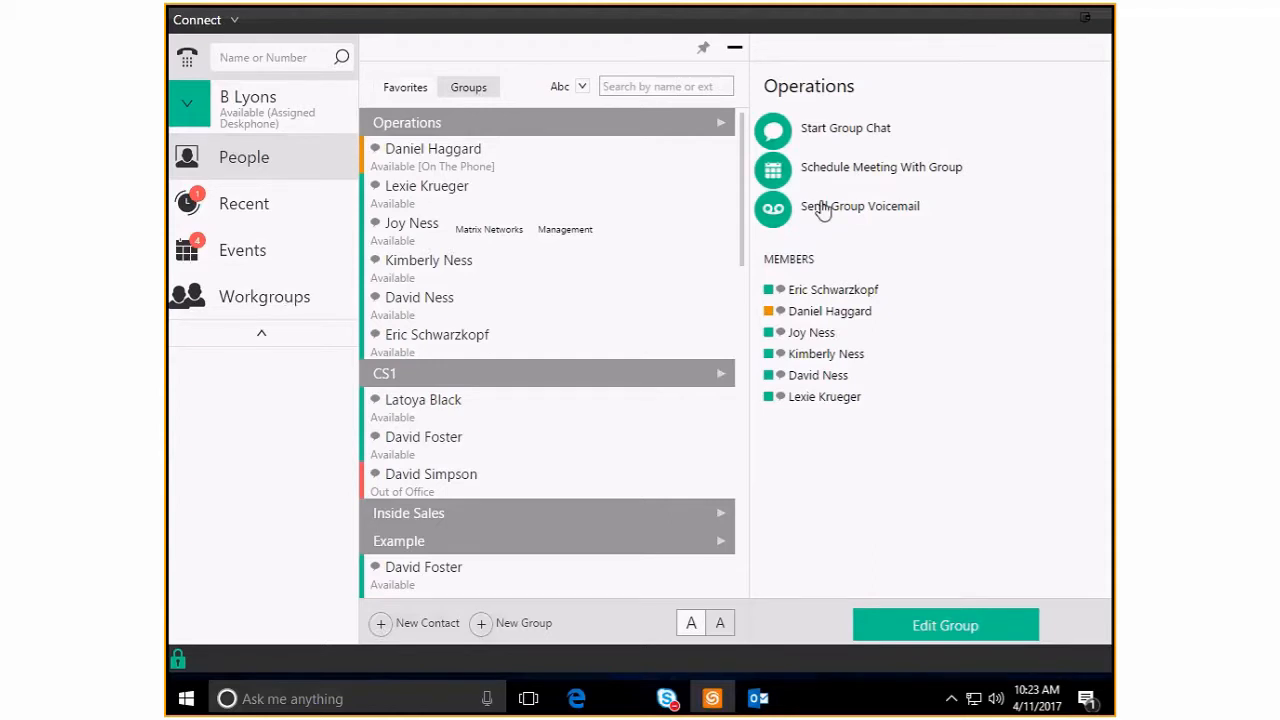
pyautogui.moveTo(736, 68)
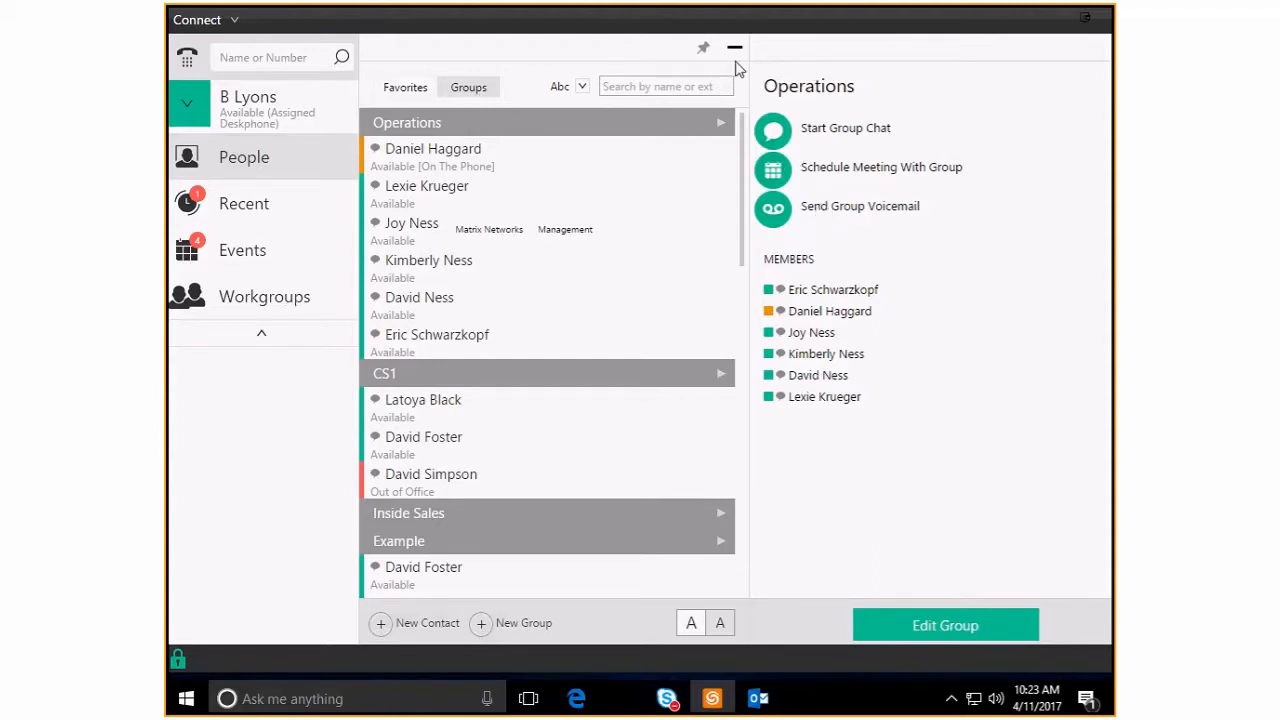
# Close the Operations details pane and return to the People groups list
pyautogui.click(704, 48)
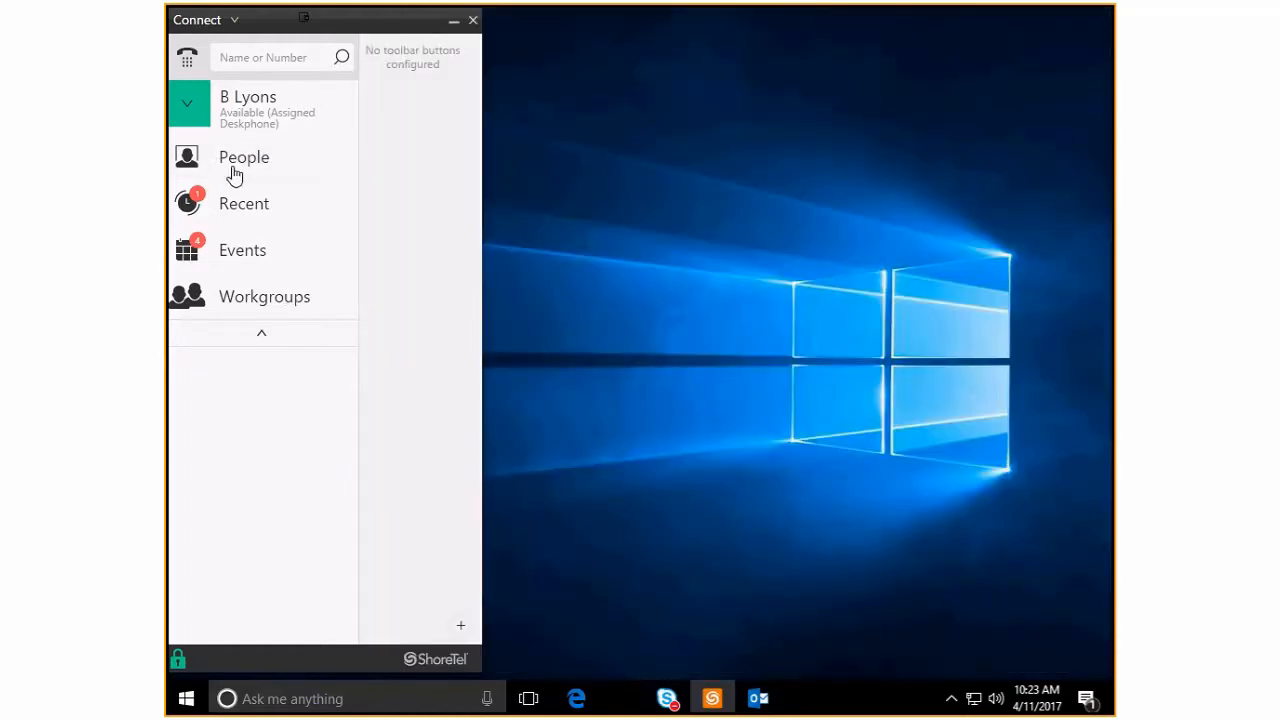
pyautogui.click(244, 156)
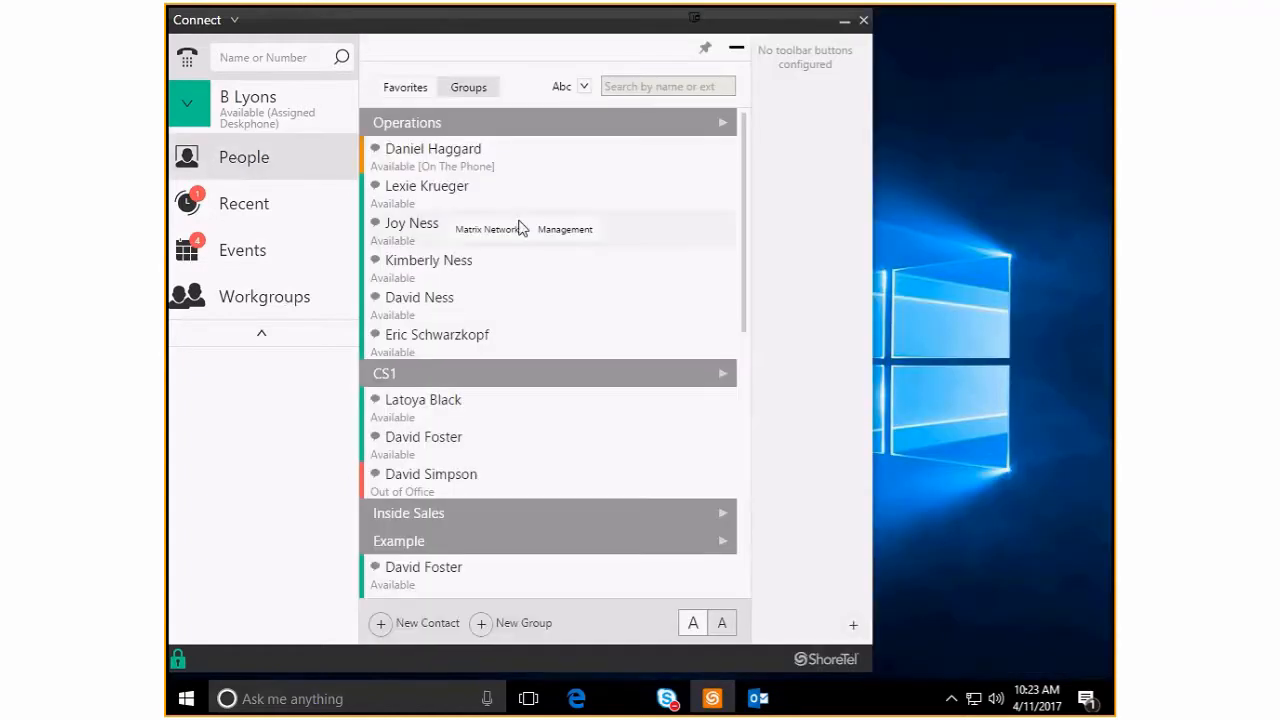
pyautogui.moveTo(380, 624)
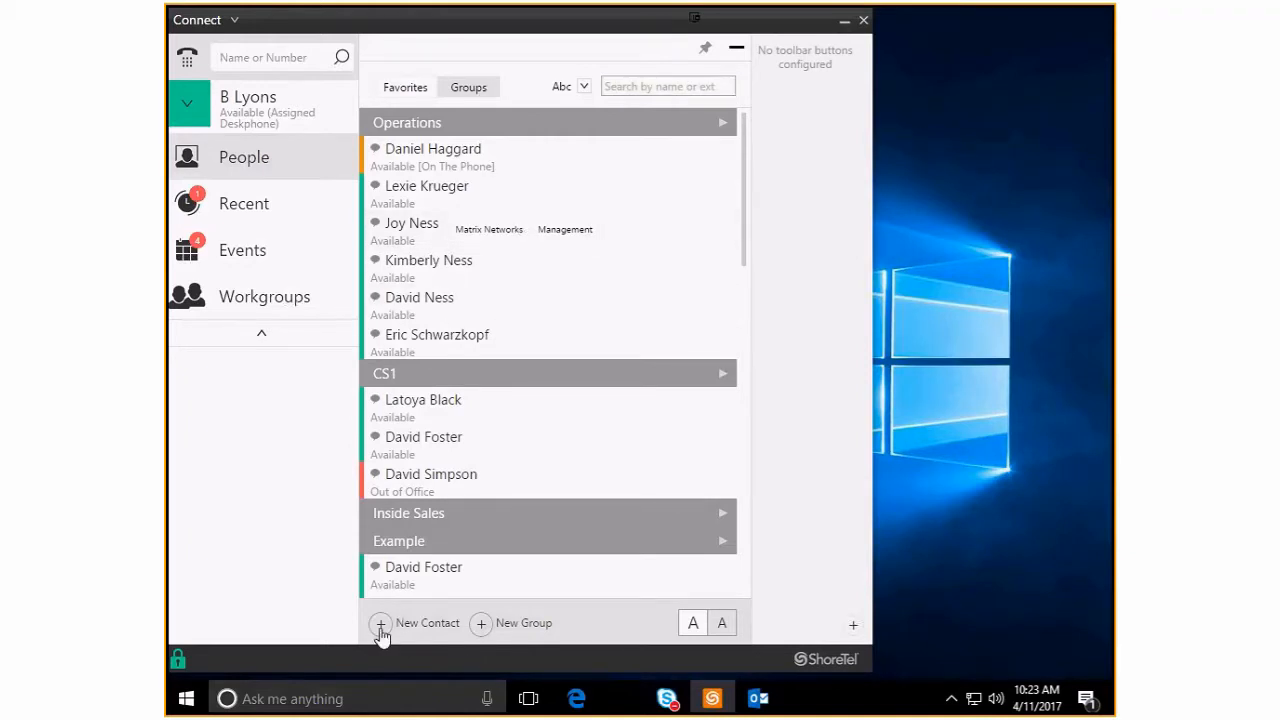
pyautogui.moveTo(460, 632)
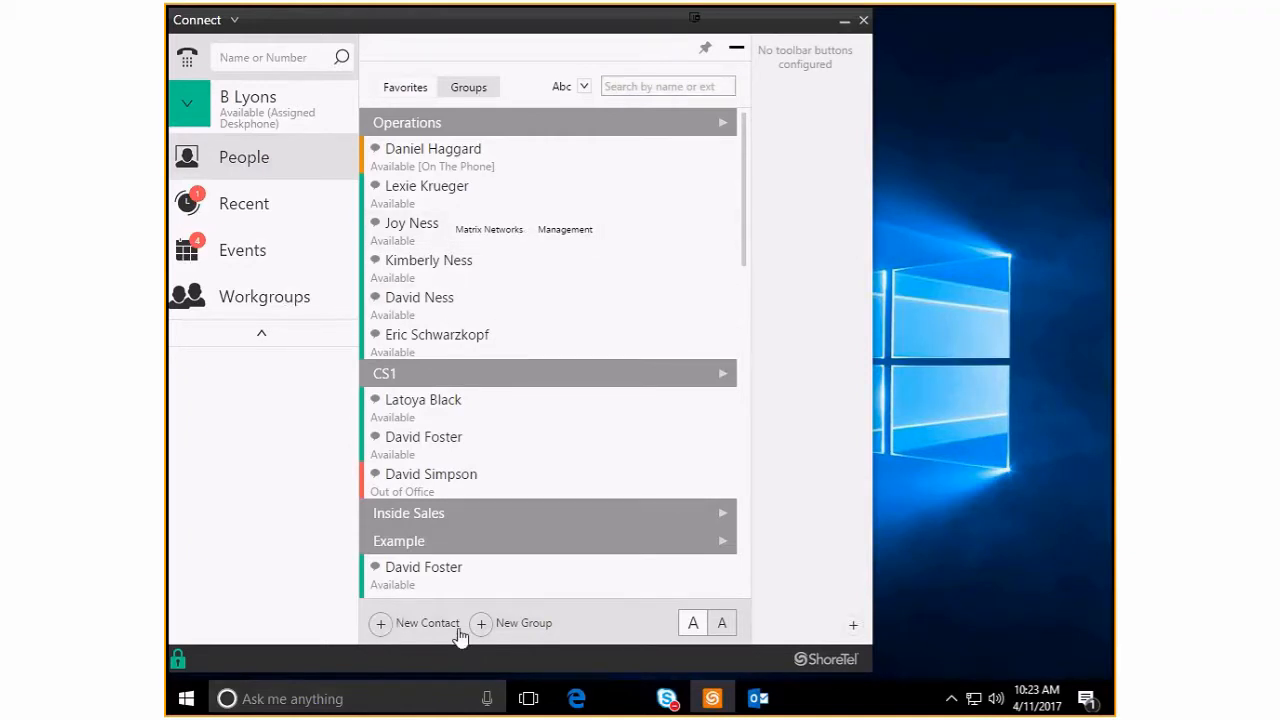
pyautogui.moveTo(380, 624)
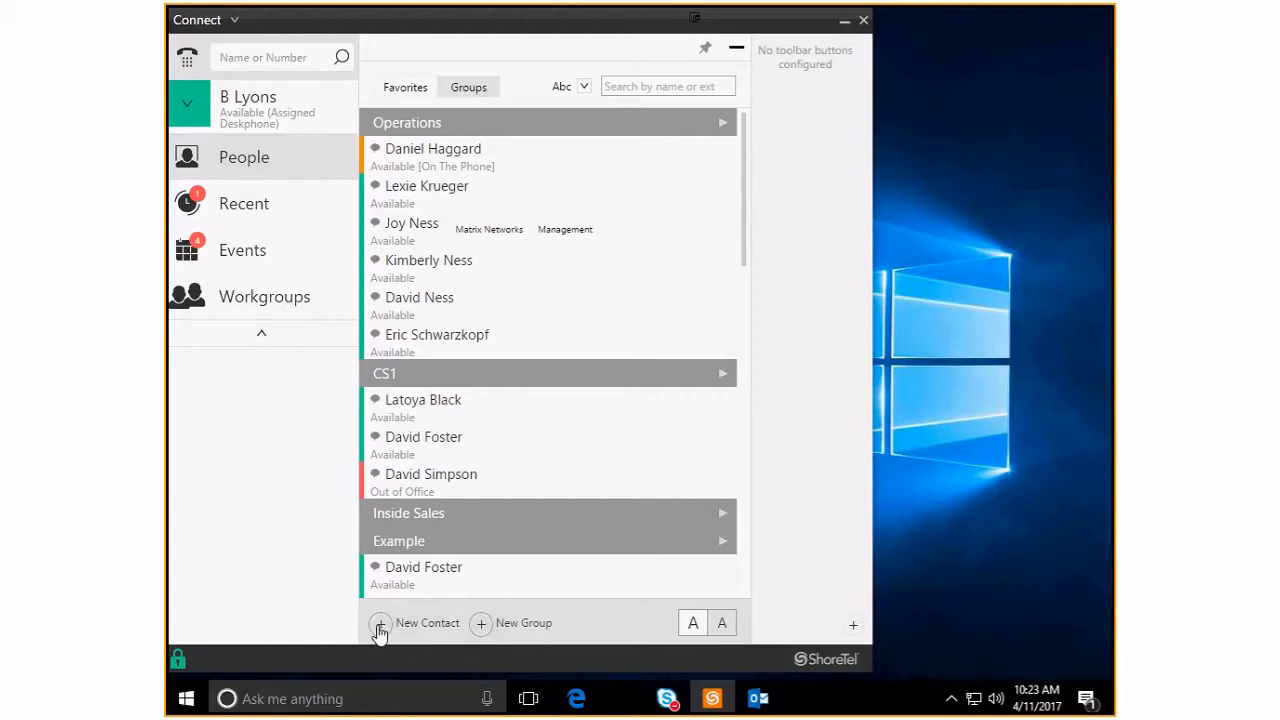
# Launch a blank Outlook contact form from Connect's New Contact and maximize it
pyautogui.click(758, 698)
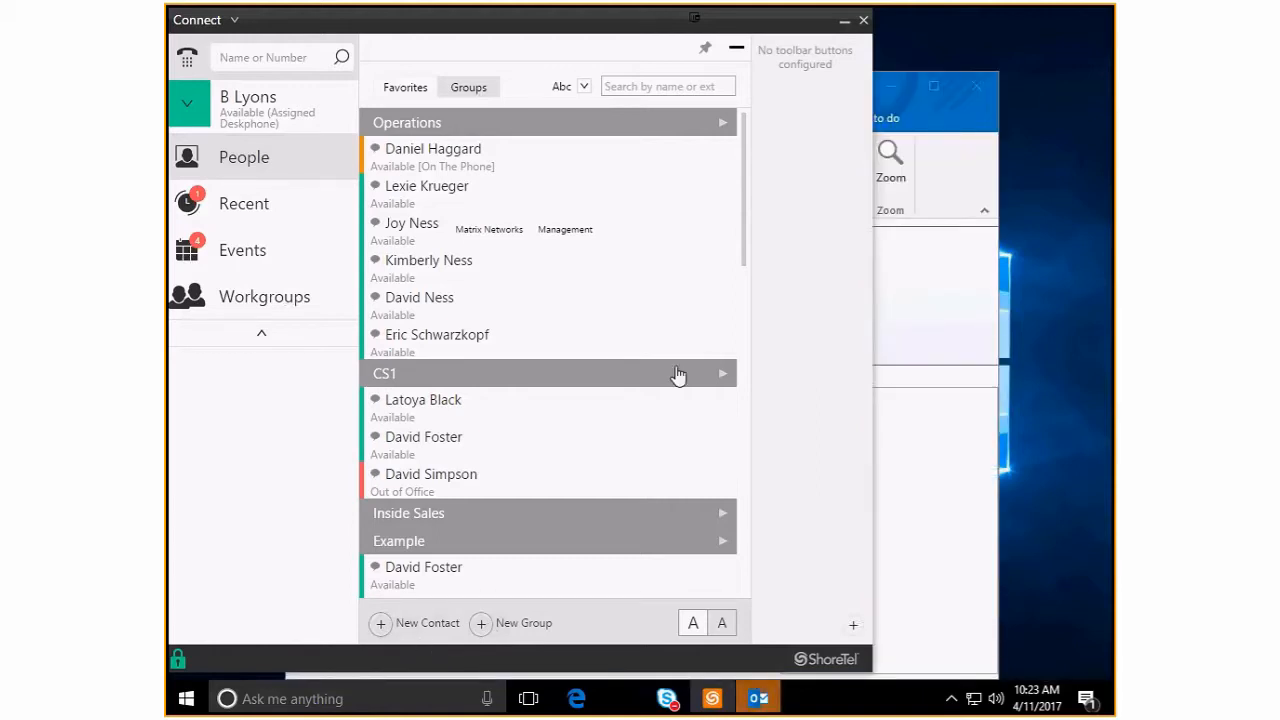
pyautogui.click(428, 624)
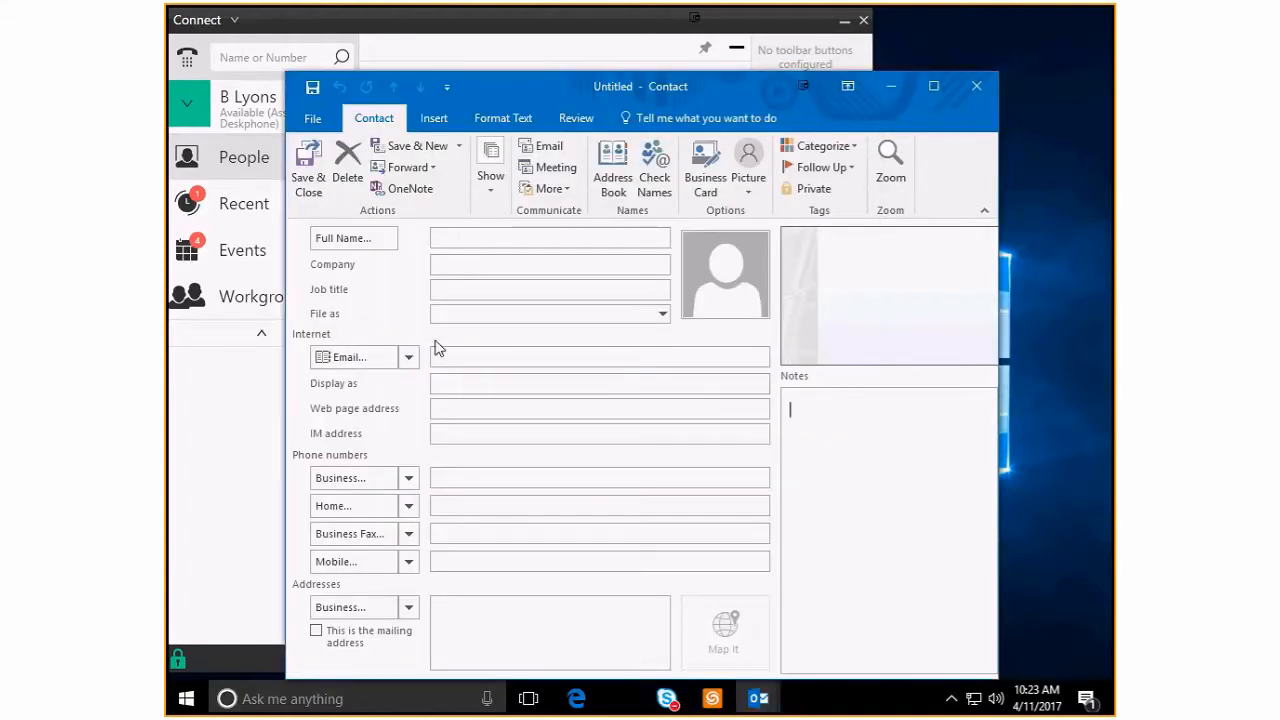
pyautogui.moveTo(908, 108)
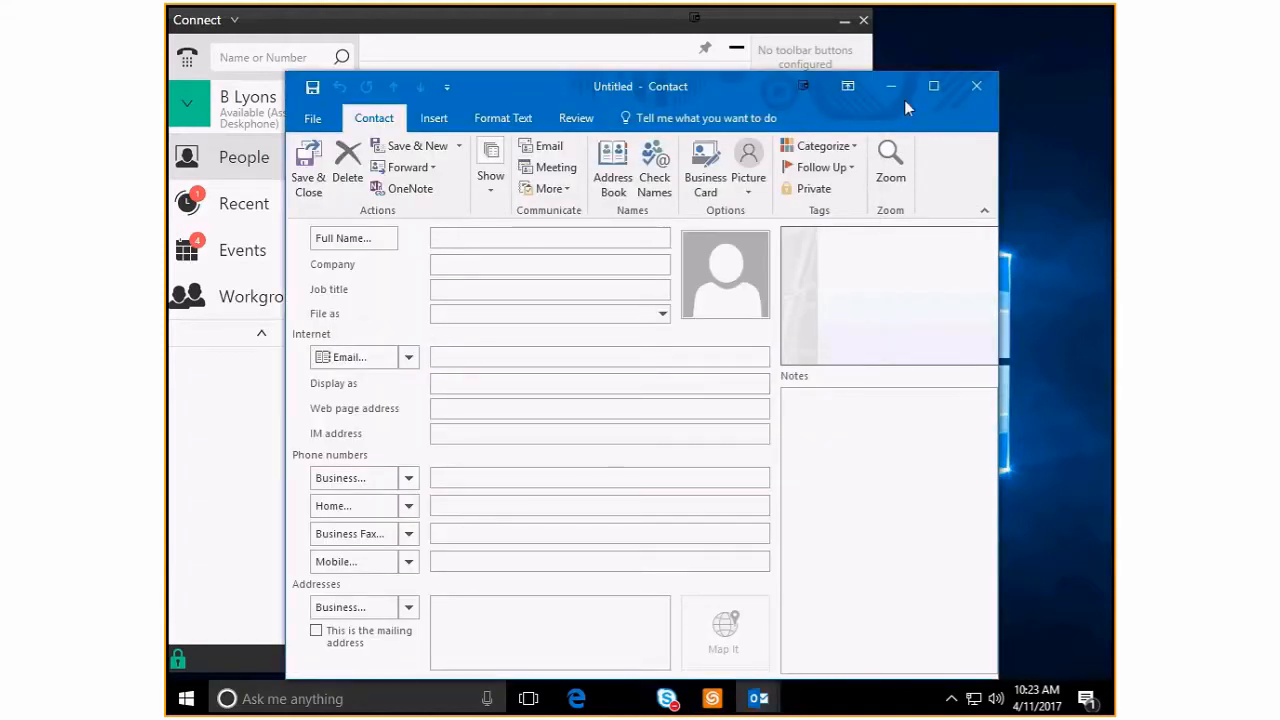
pyautogui.click(932, 86)
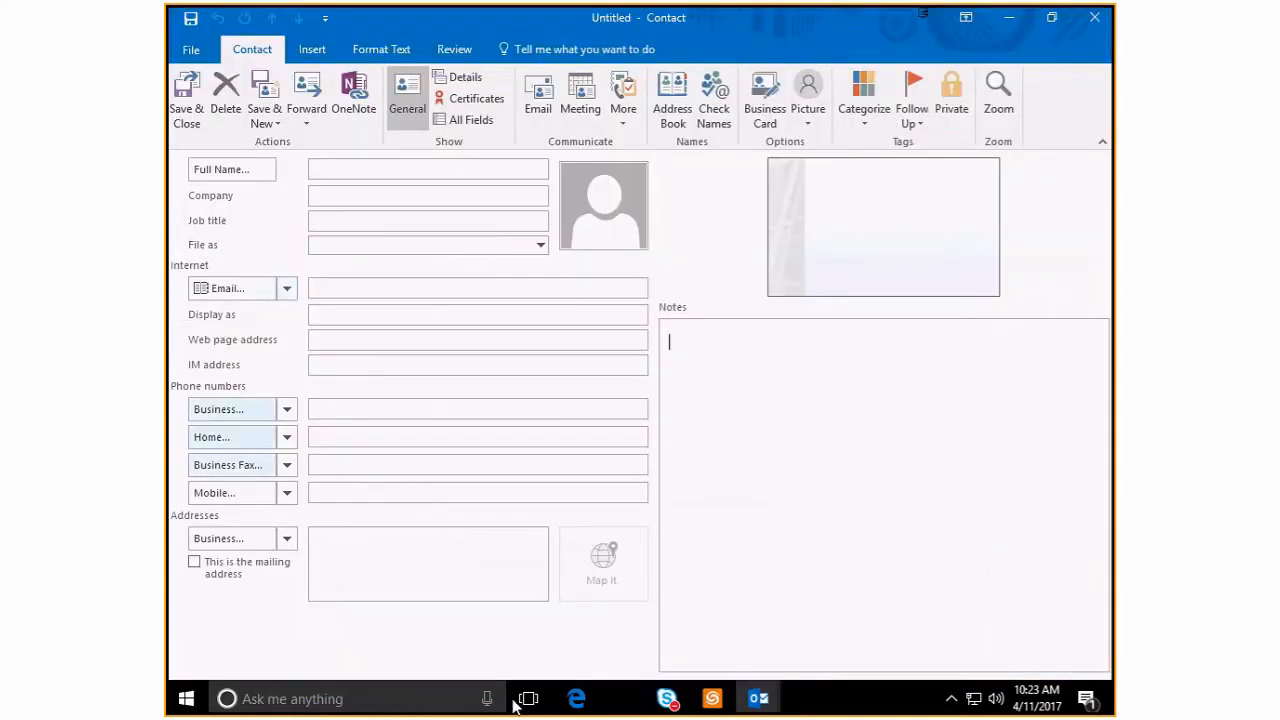
pyautogui.moveTo(978, 12)
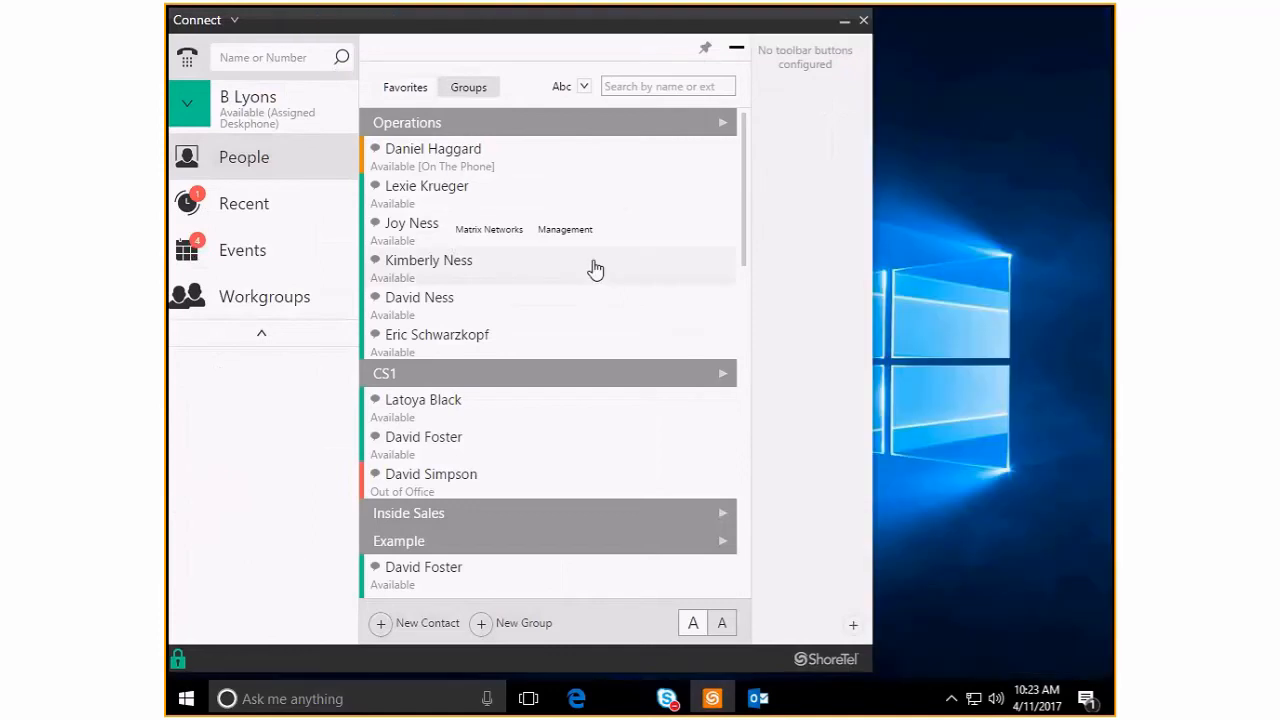
pyautogui.moveTo(428, 340)
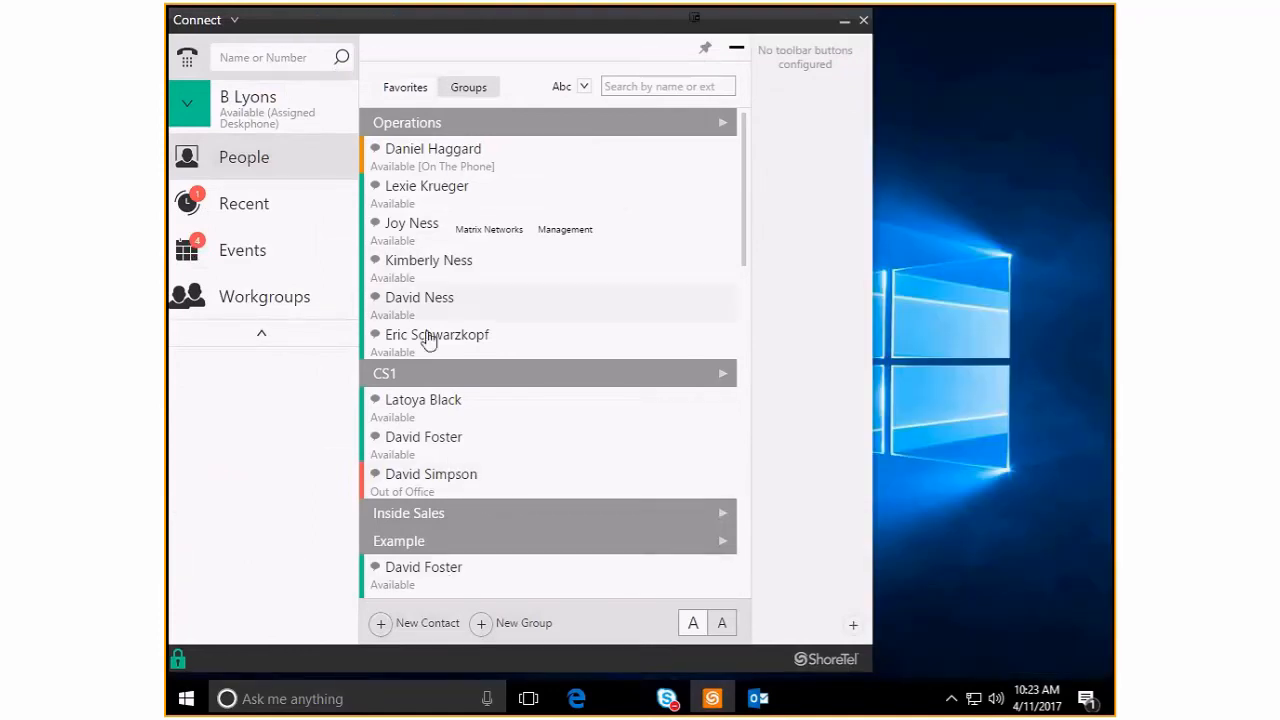
pyautogui.moveTo(364, 620)
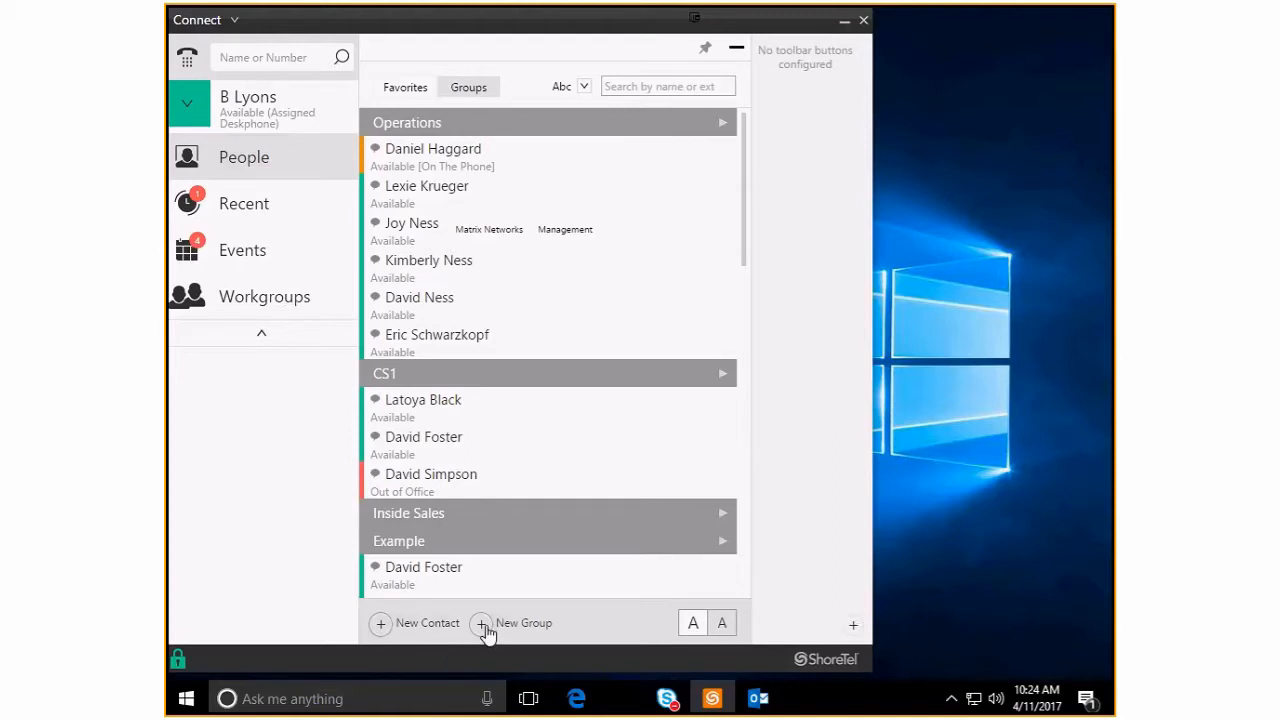
pyautogui.moveTo(382, 628)
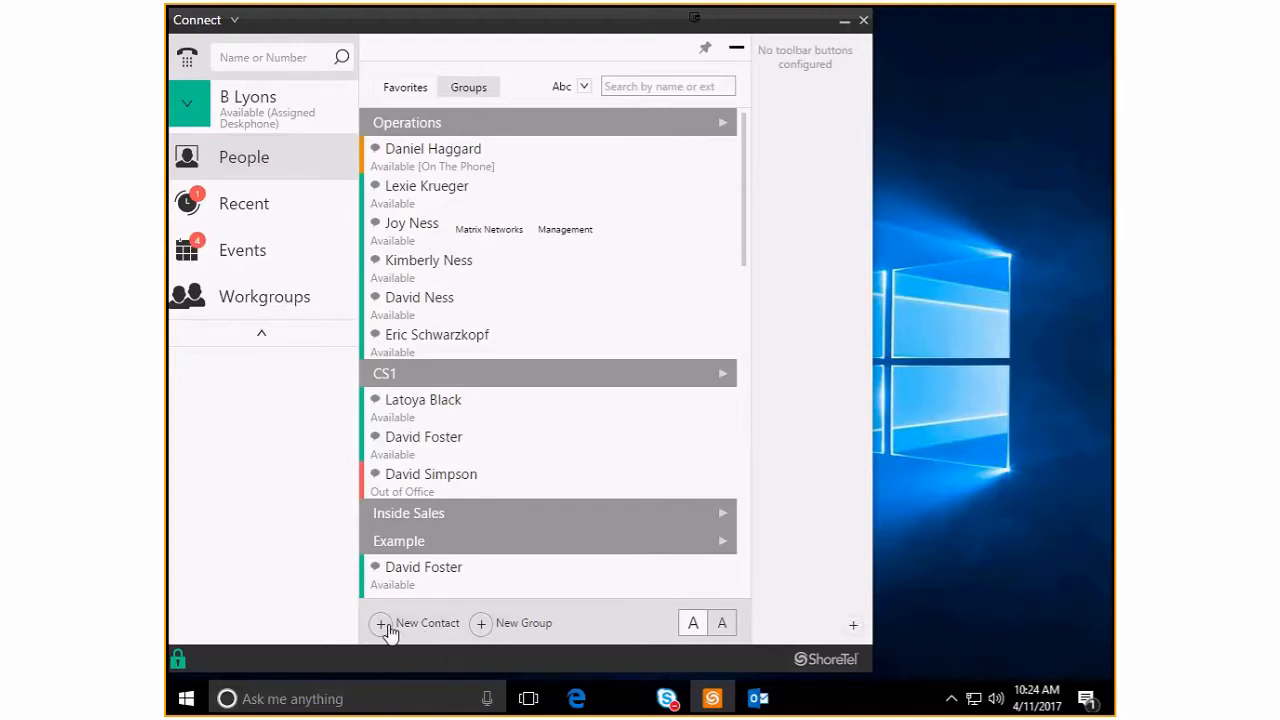
pyautogui.moveTo(696, 672)
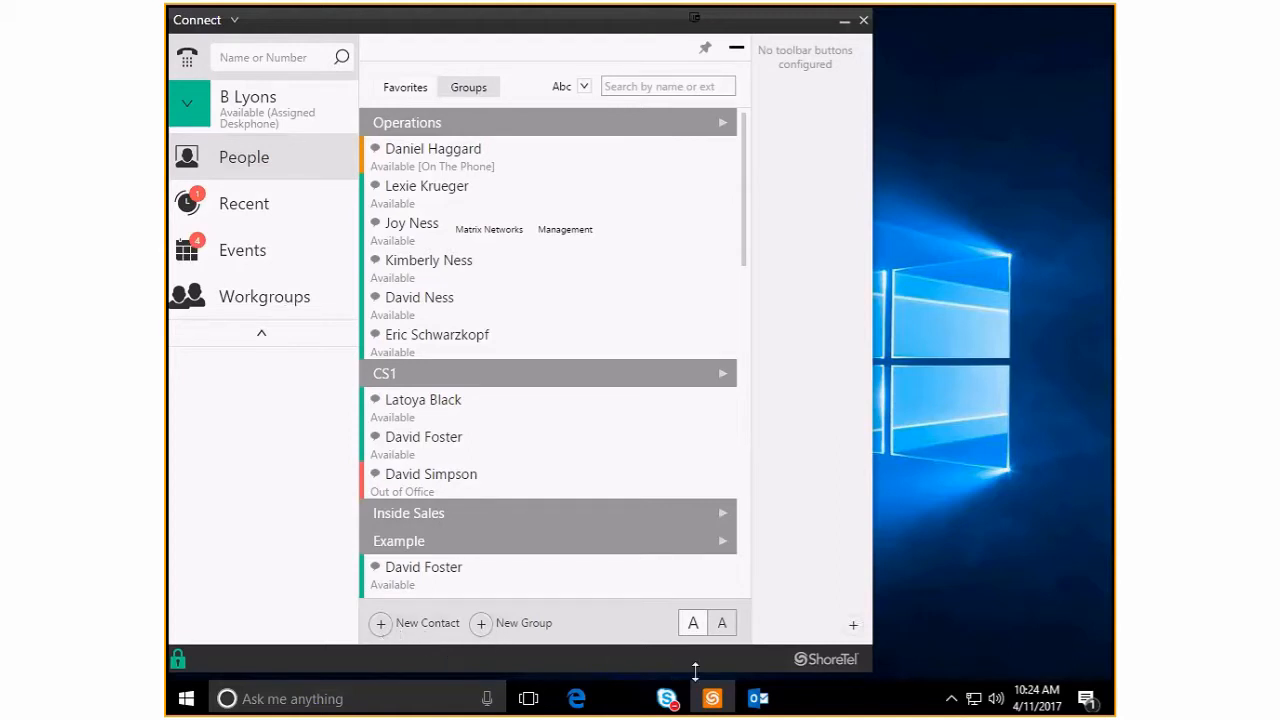
pyautogui.moveTo(500, 632)
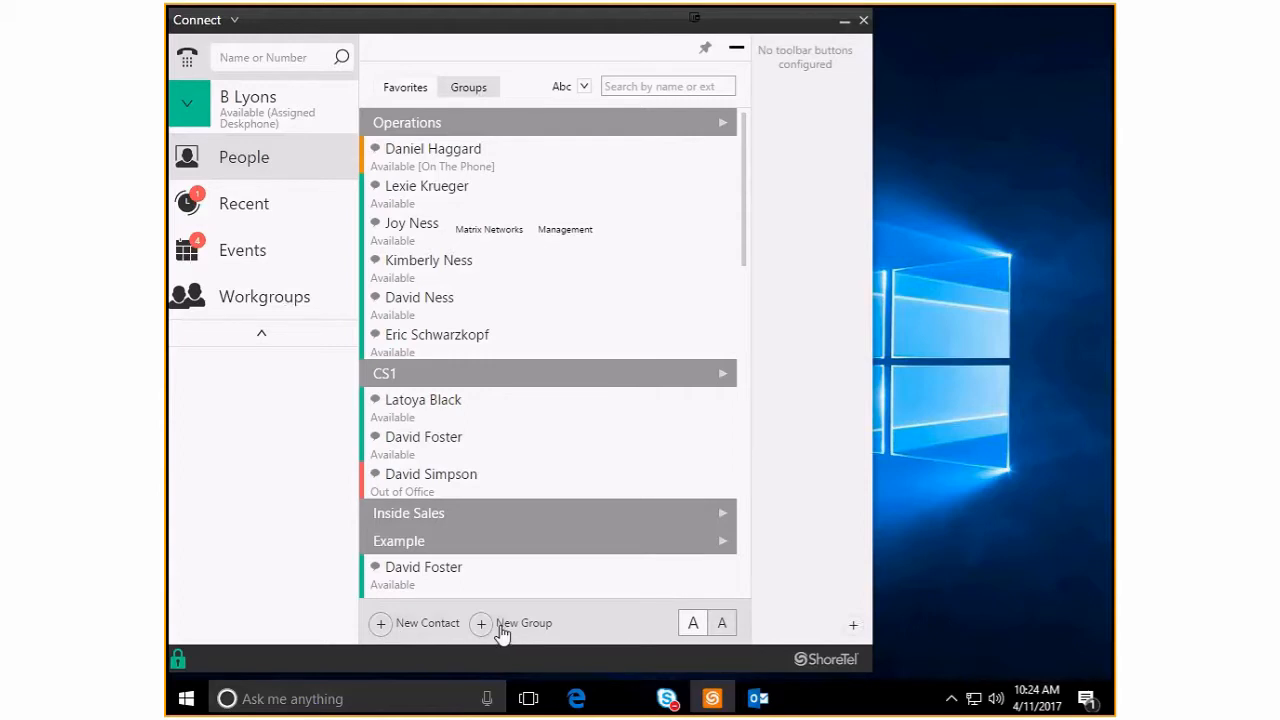
pyautogui.moveTo(488, 636)
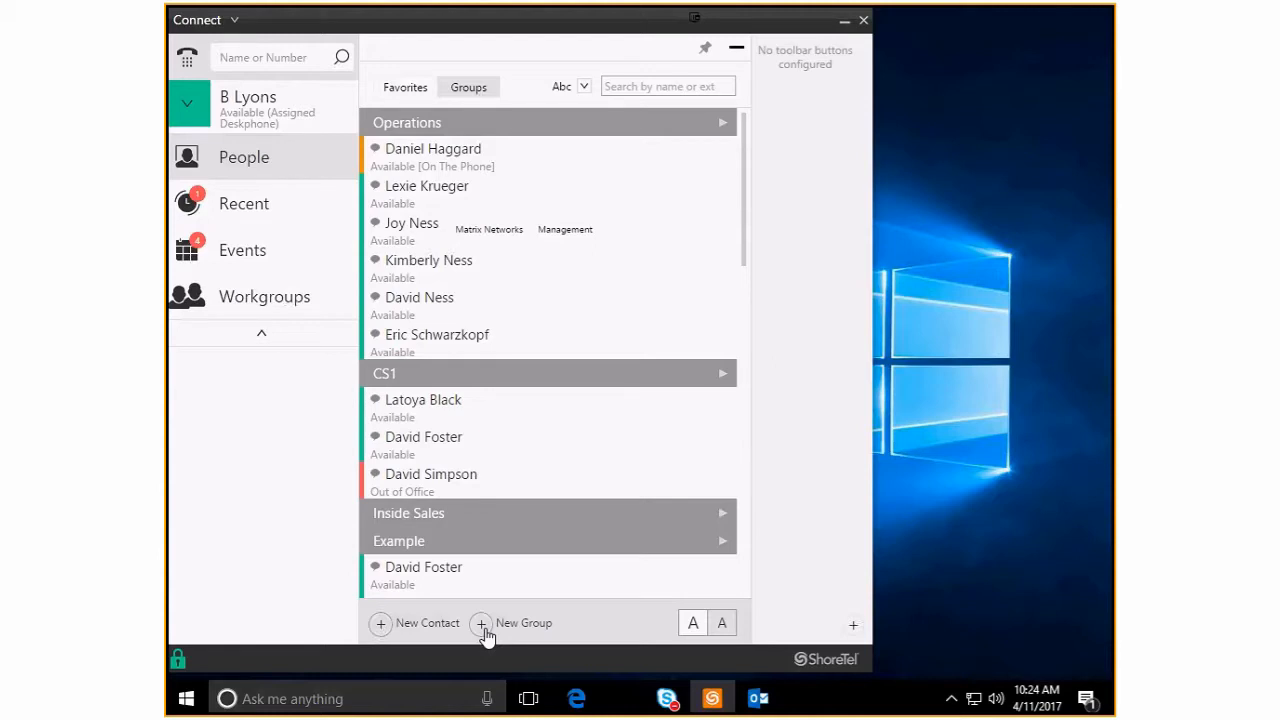
# Create a new group draft in the expanded editor and name it 'Trainers'
pyautogui.click(480, 624)
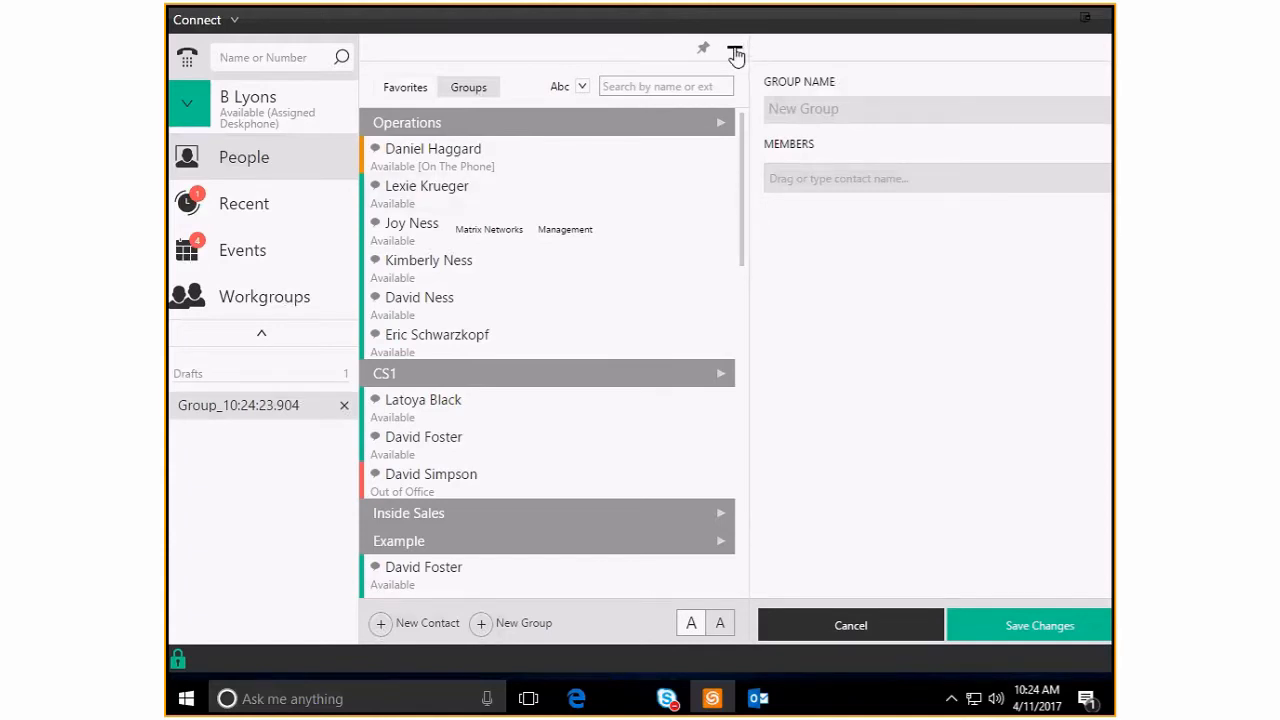
pyautogui.click(736, 54)
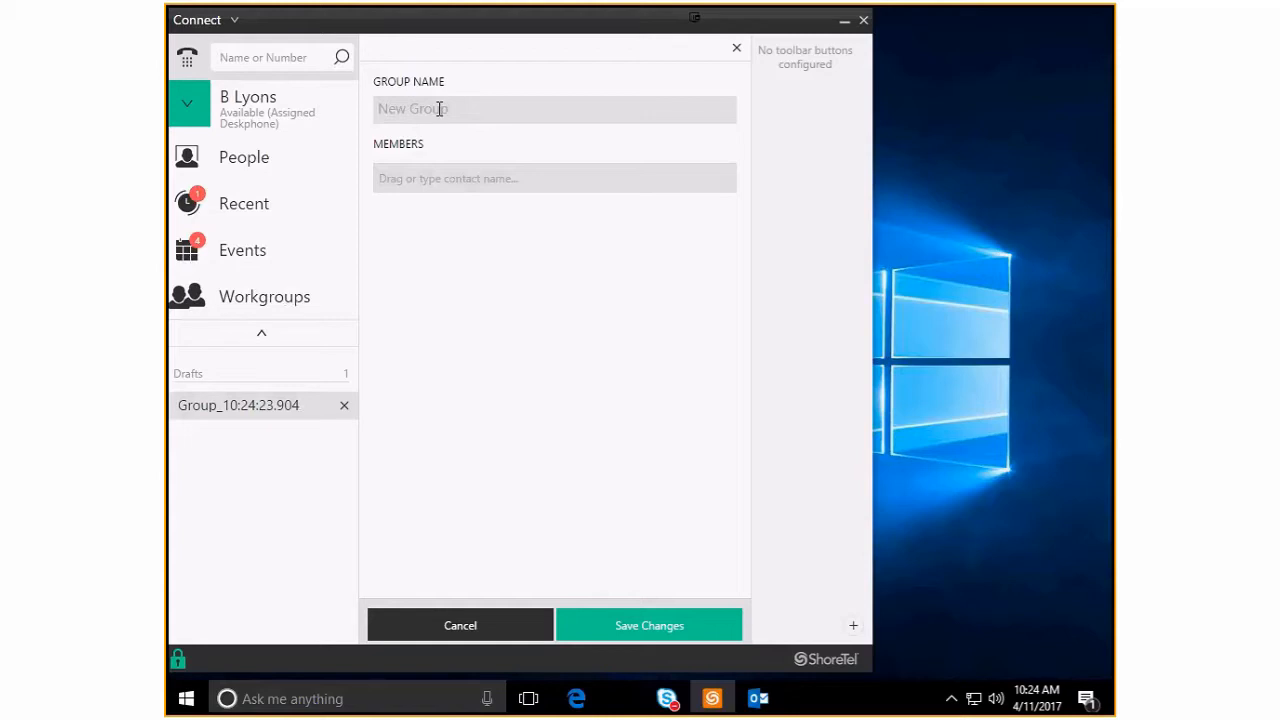
pyautogui.write('Tr')
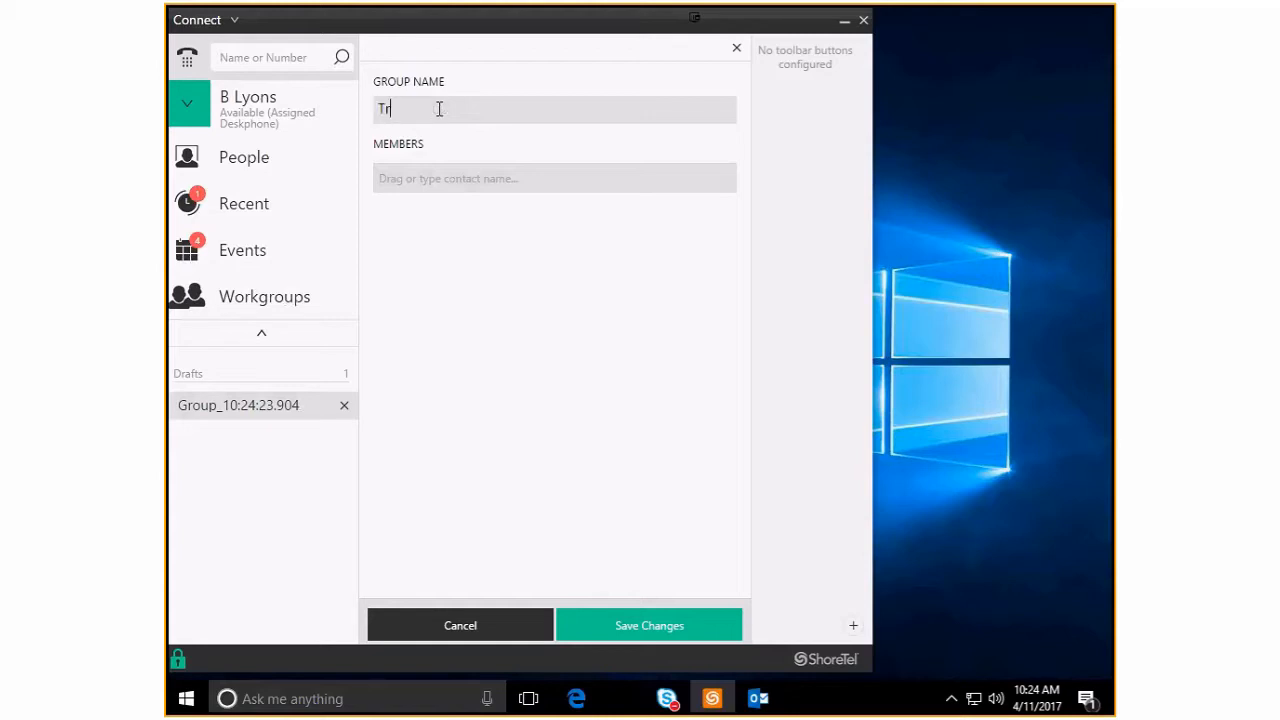
pyautogui.write('ainers')
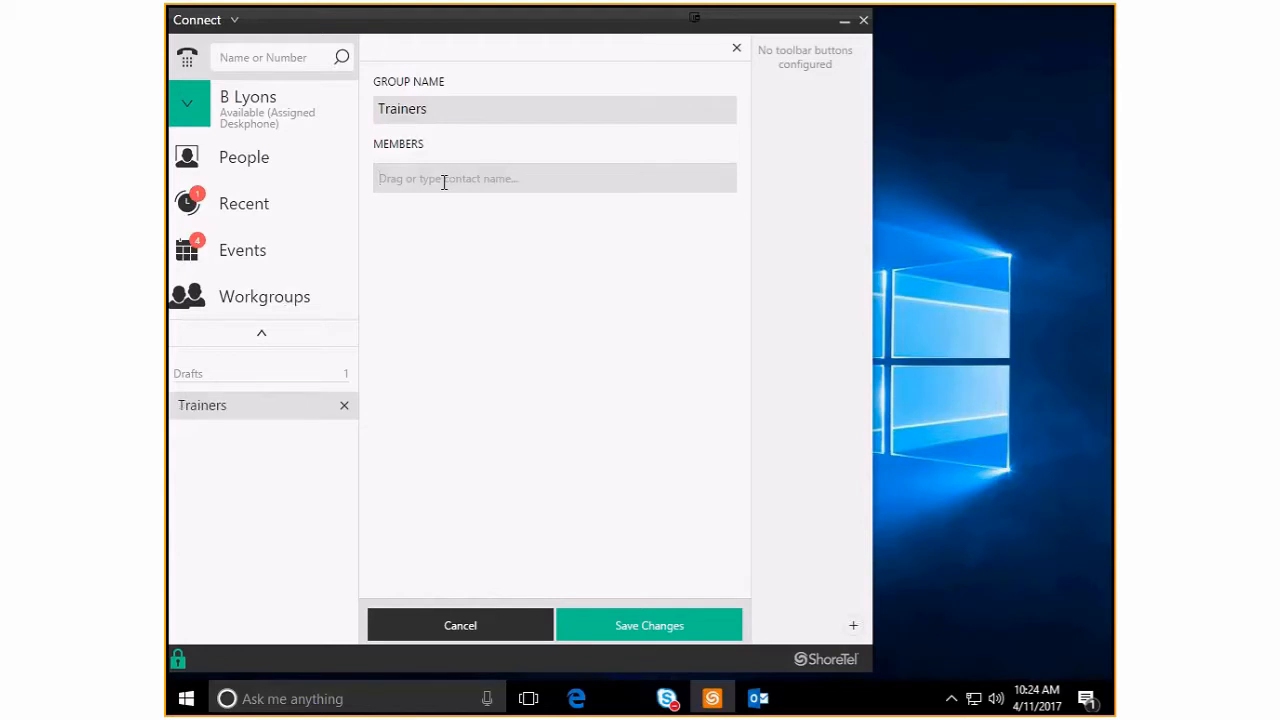
pyautogui.write('Madde')
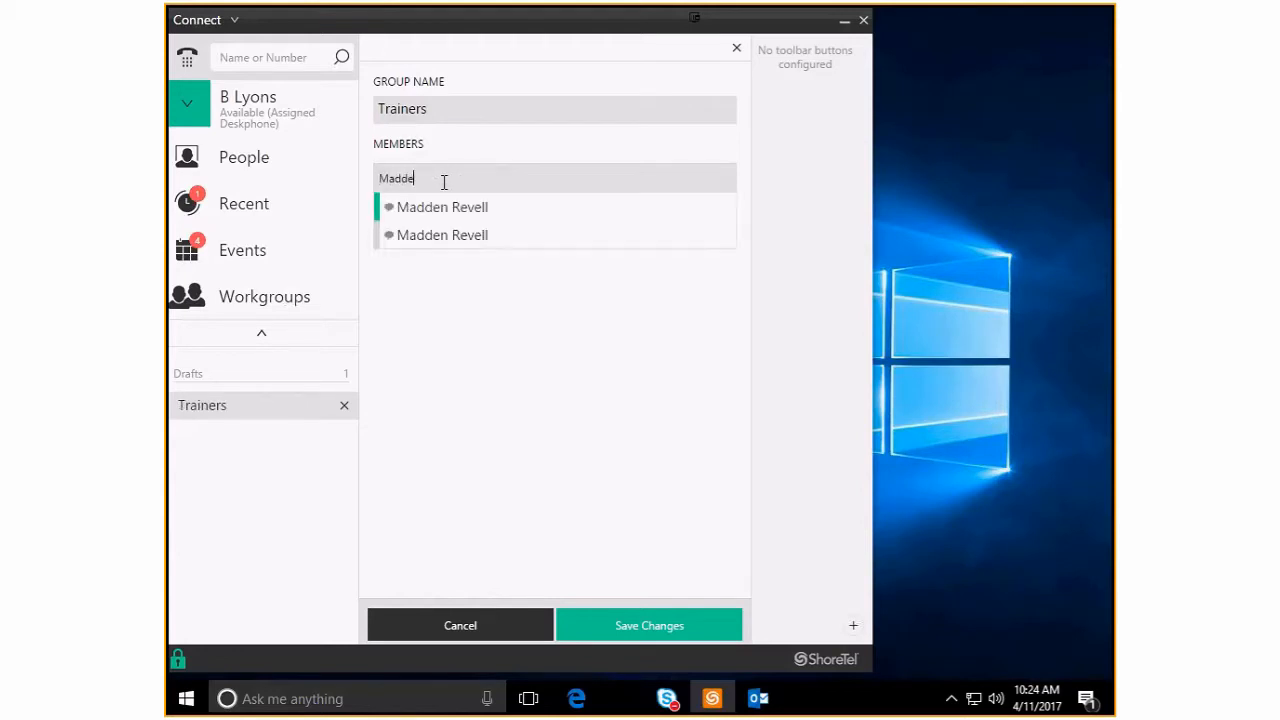
pyautogui.click(442, 206)
pyautogui.write('Danie')
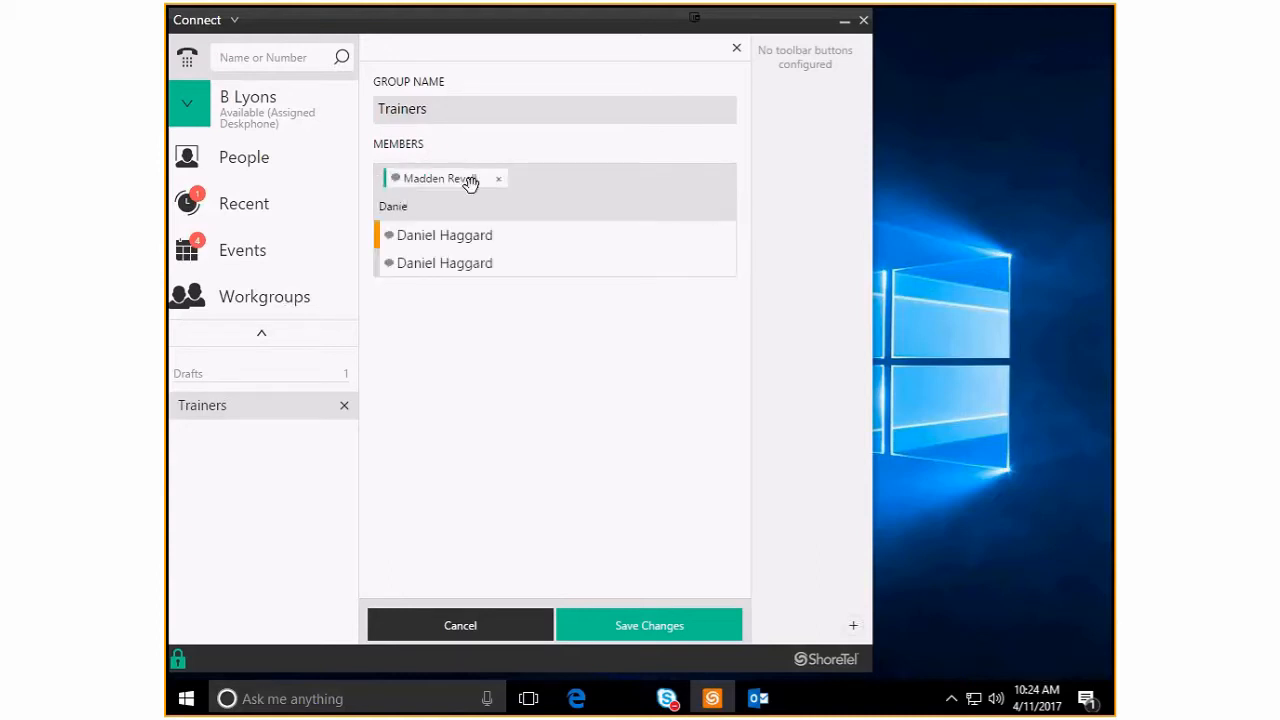
pyautogui.click(444, 236)
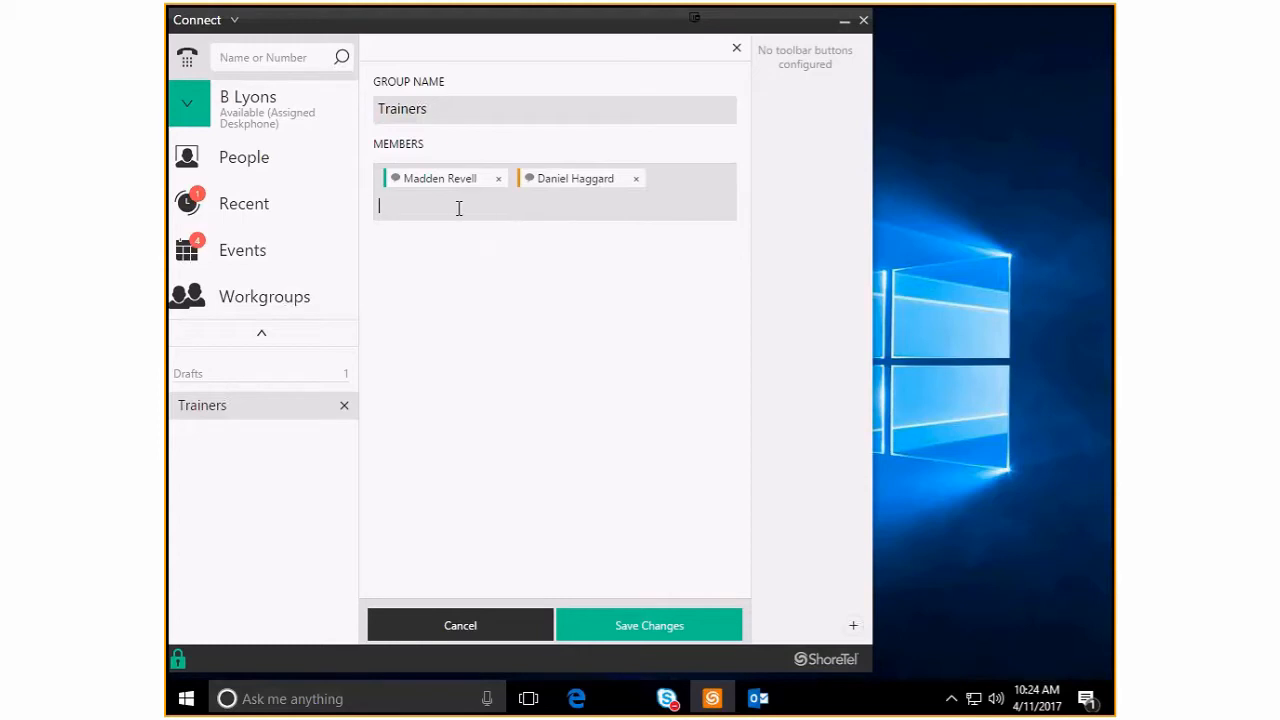
pyautogui.write('Jason Bowe')
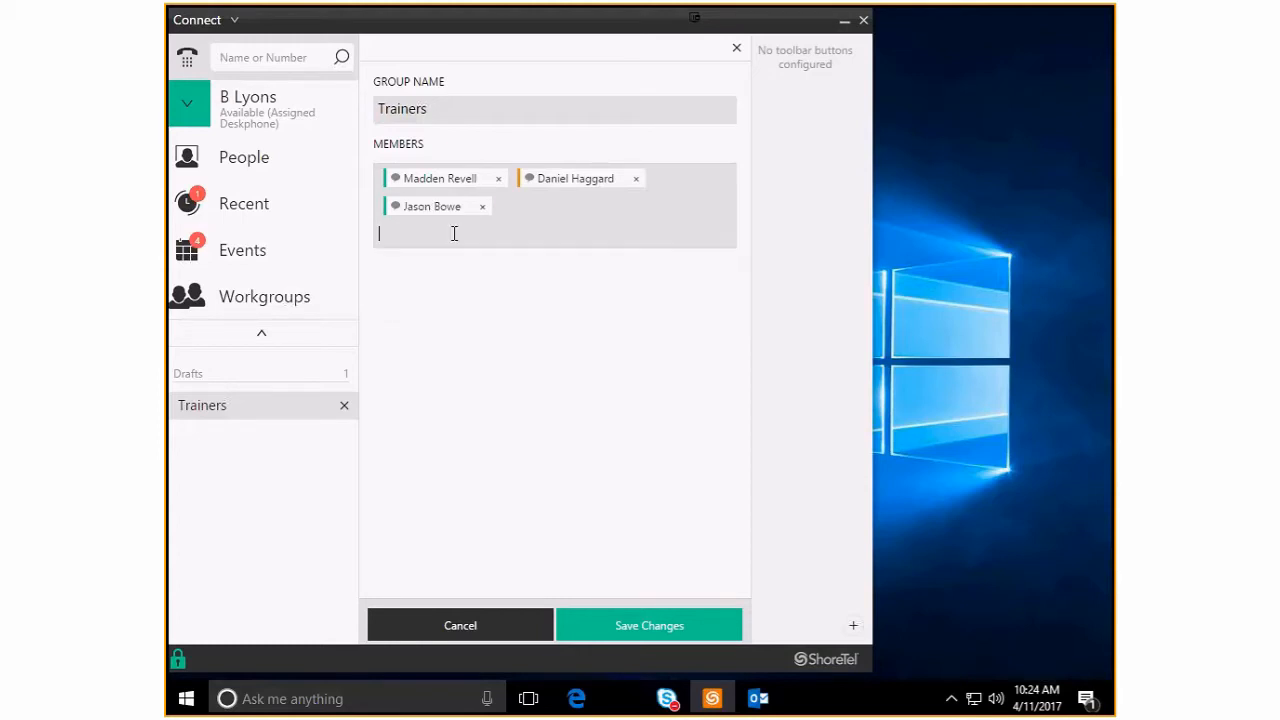
pyautogui.moveTo(536, 236)
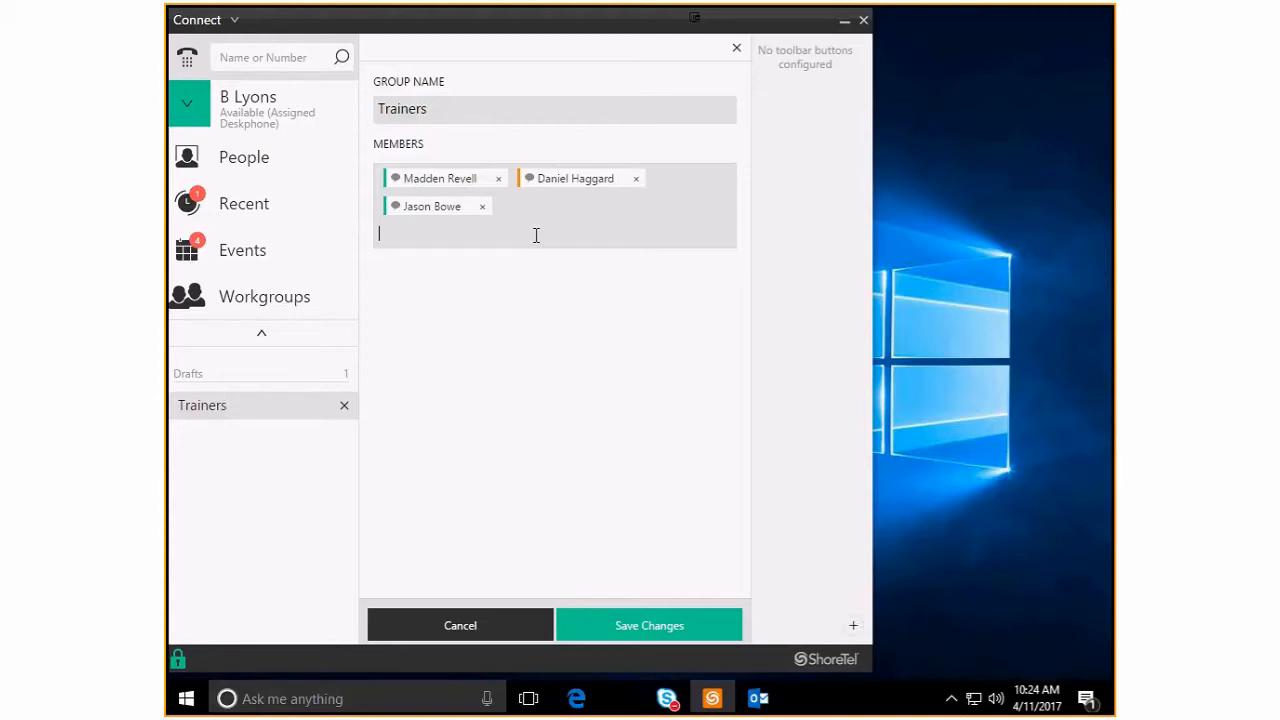
pyautogui.write('La')
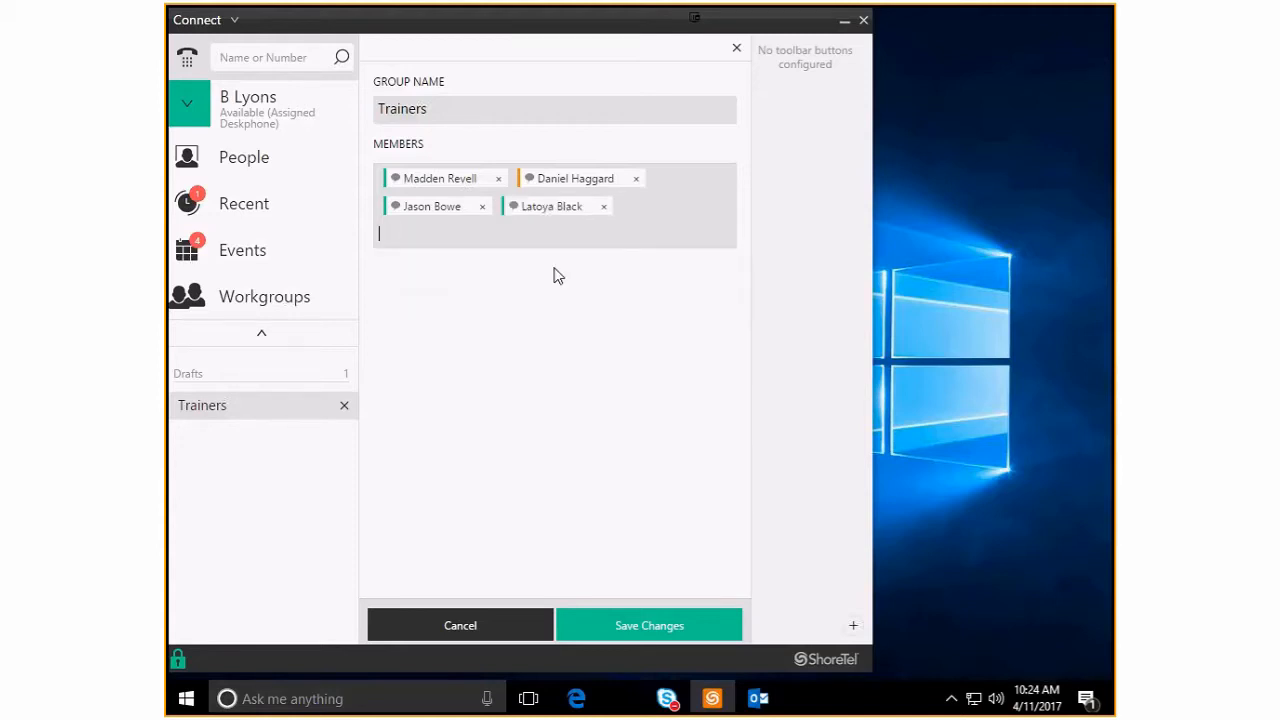
pyautogui.moveTo(528, 312)
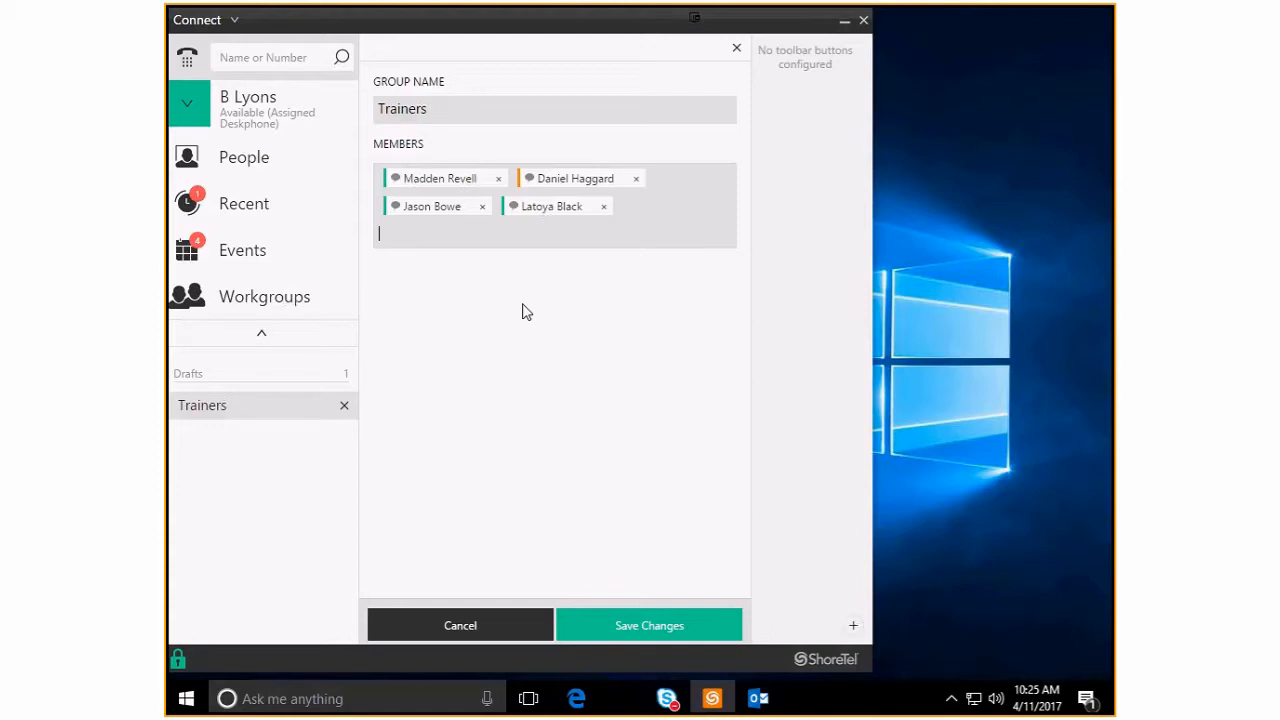
pyautogui.moveTo(528, 430)
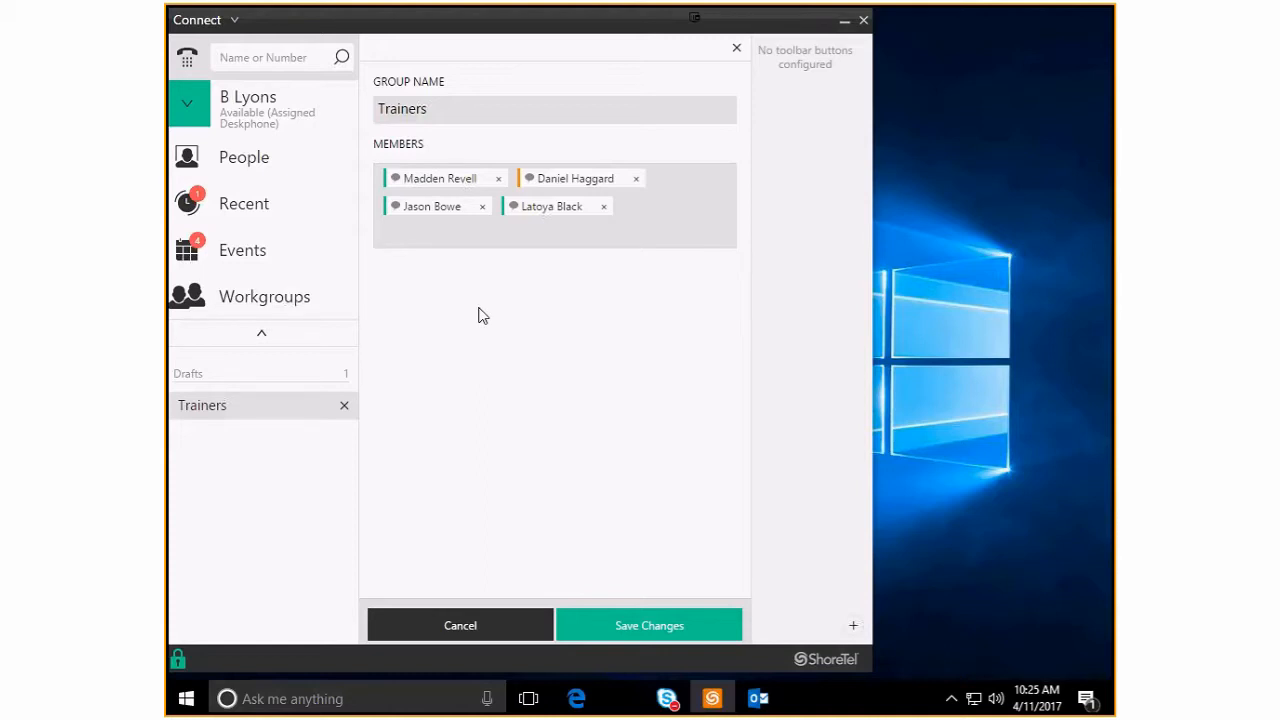
pyautogui.moveTo(438, 168)
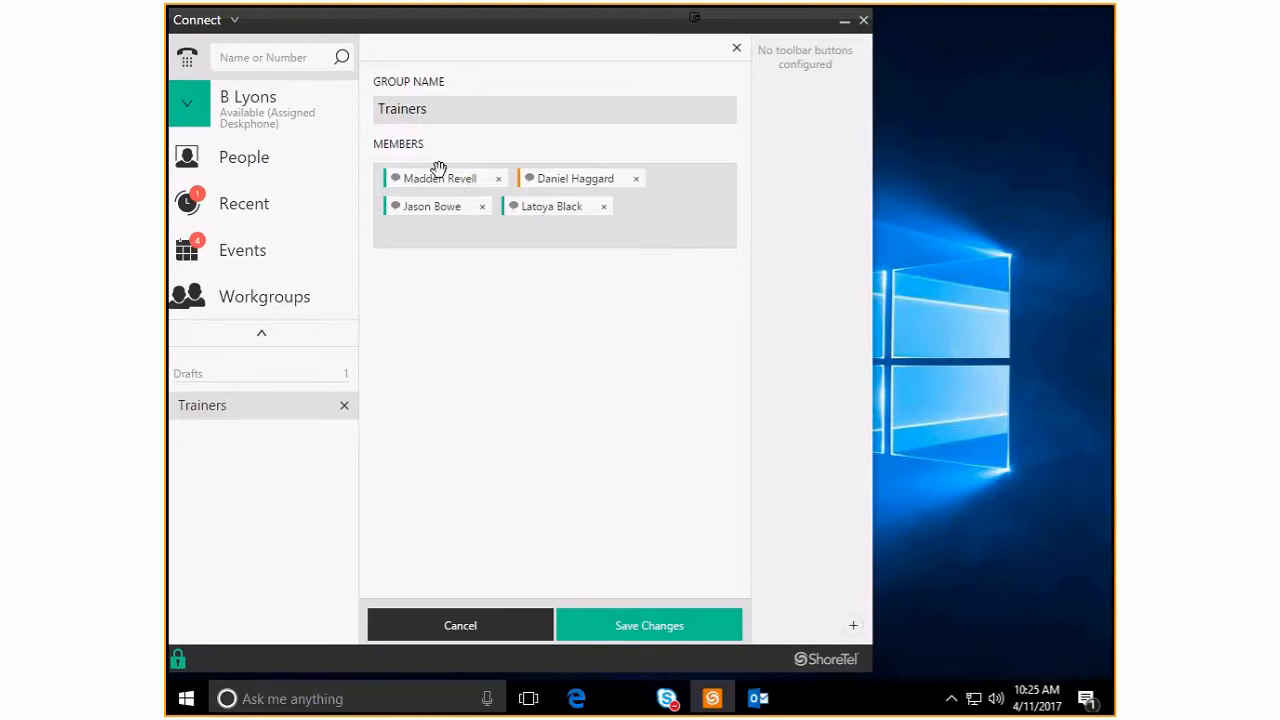
pyautogui.moveTo(410, 180)
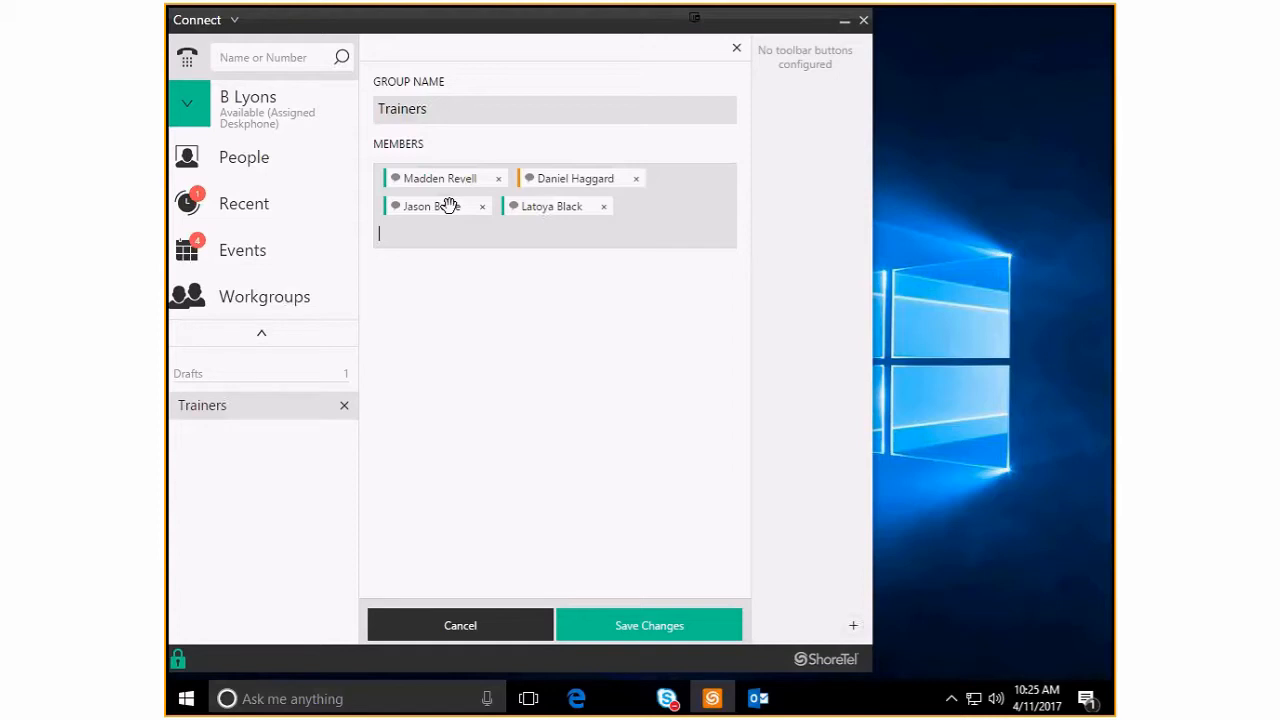
pyautogui.moveTo(600, 508)
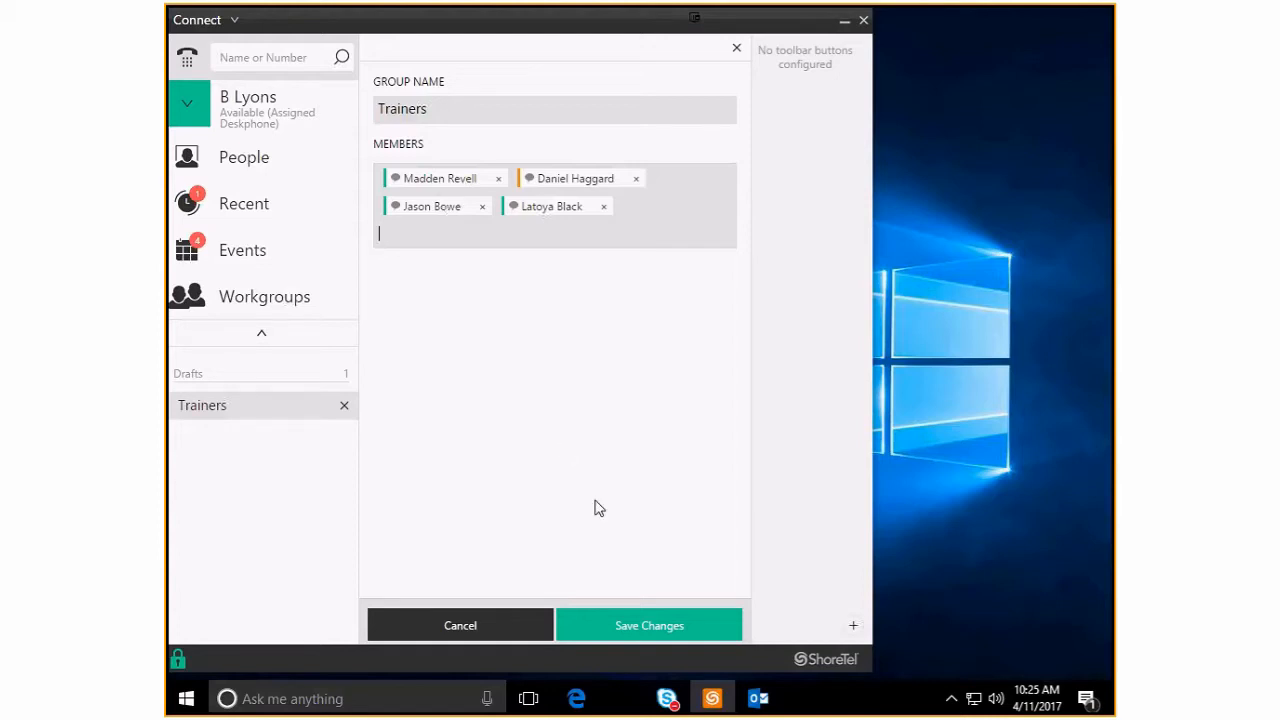
pyautogui.moveTo(564, 464)
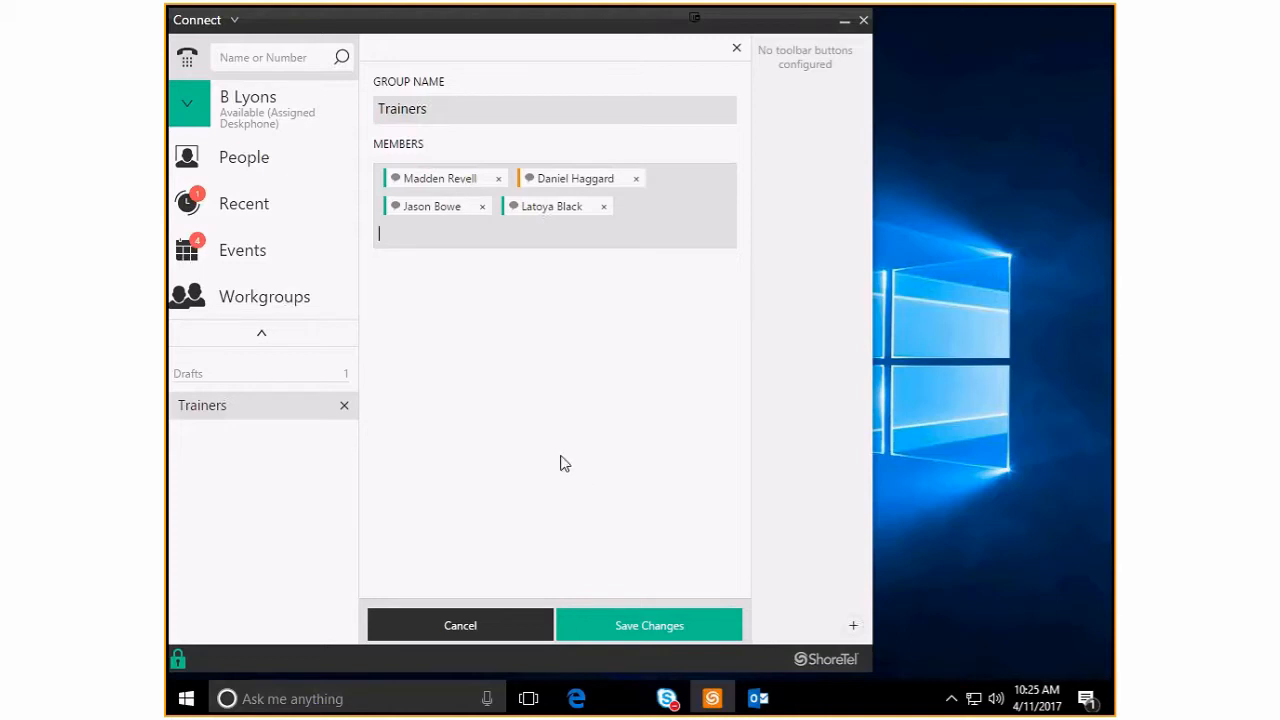
pyautogui.moveTo(576, 620)
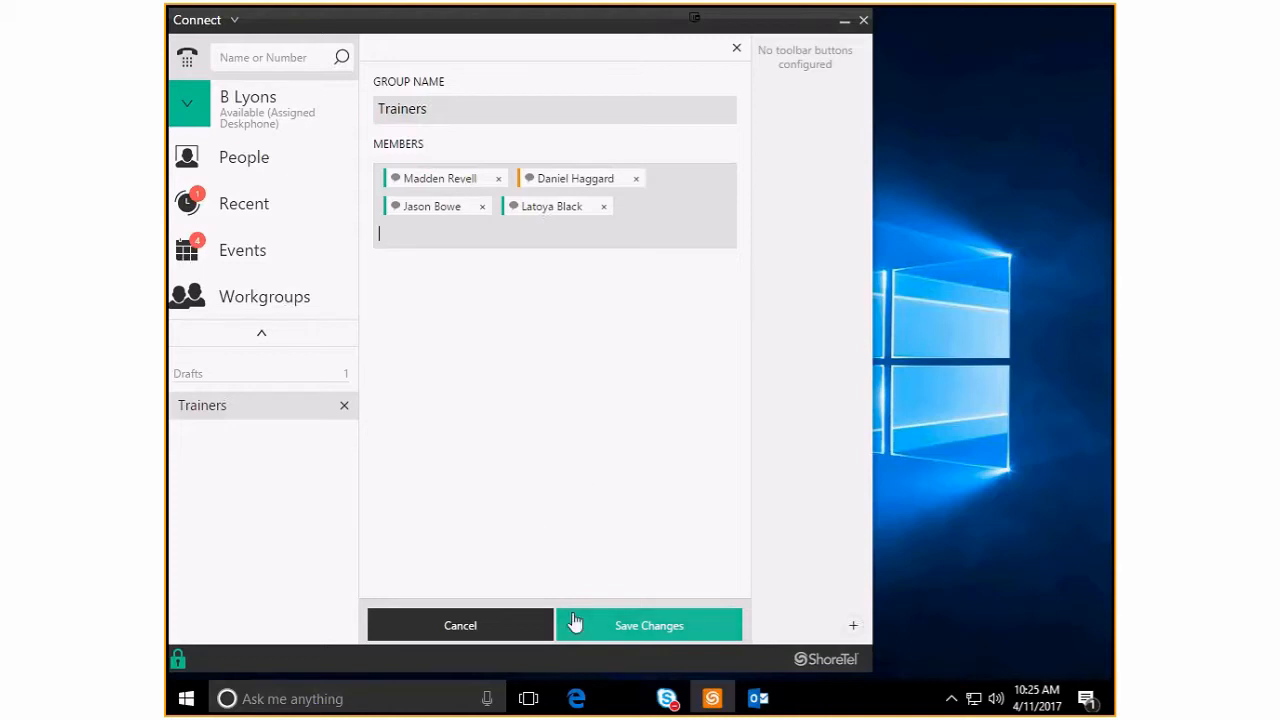
pyautogui.moveTo(616, 632)
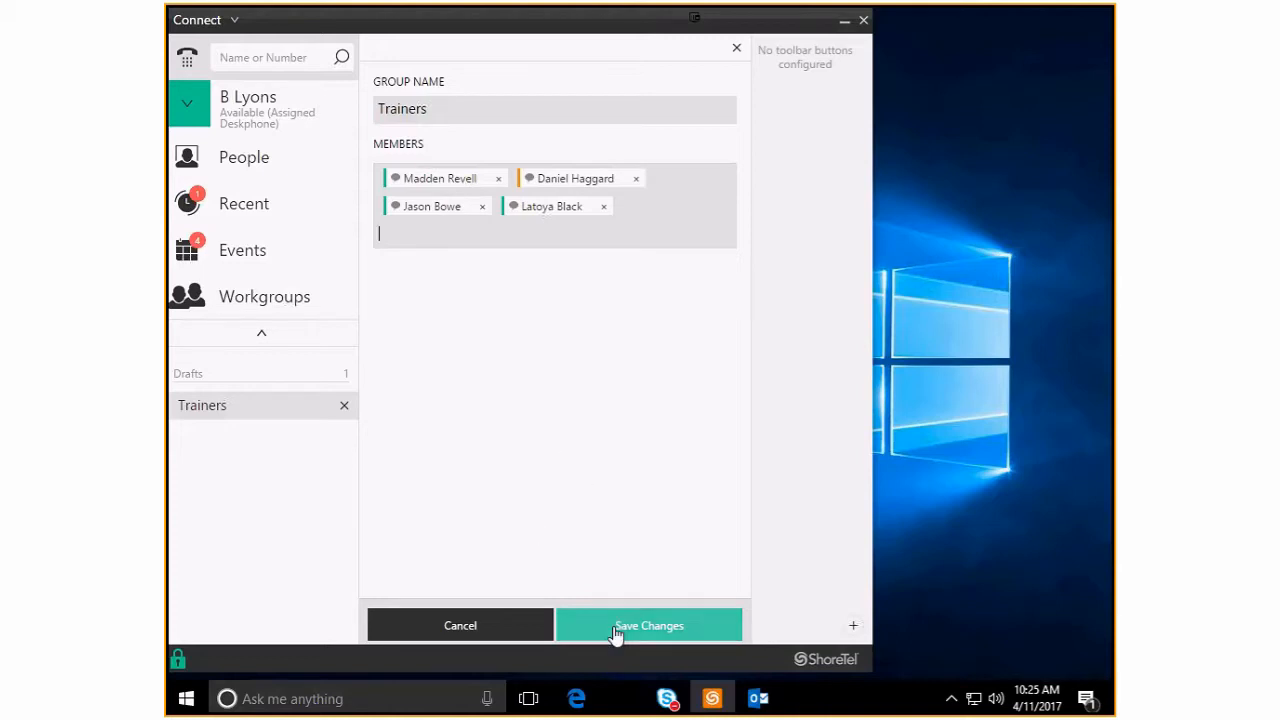
# Save the Trainers group and scroll the Groups list to Training Group, Trainers and Test
pyautogui.click(648, 624)
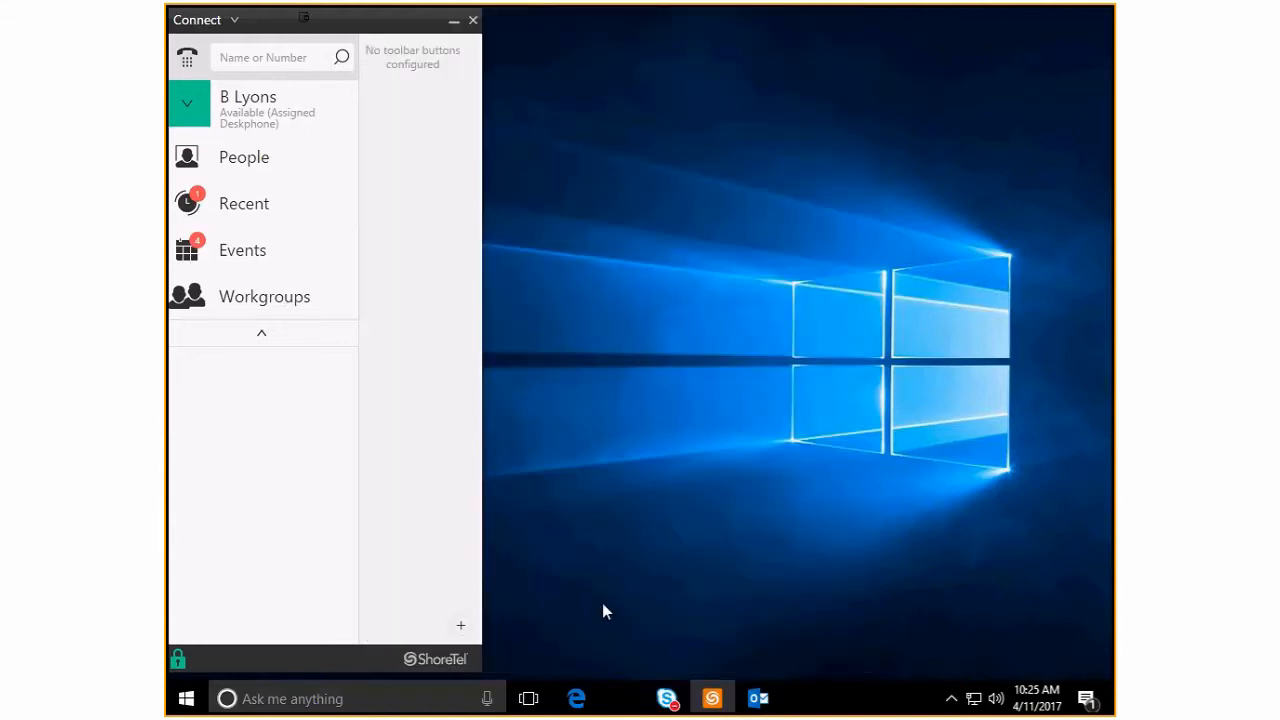
pyautogui.moveTo(222, 160)
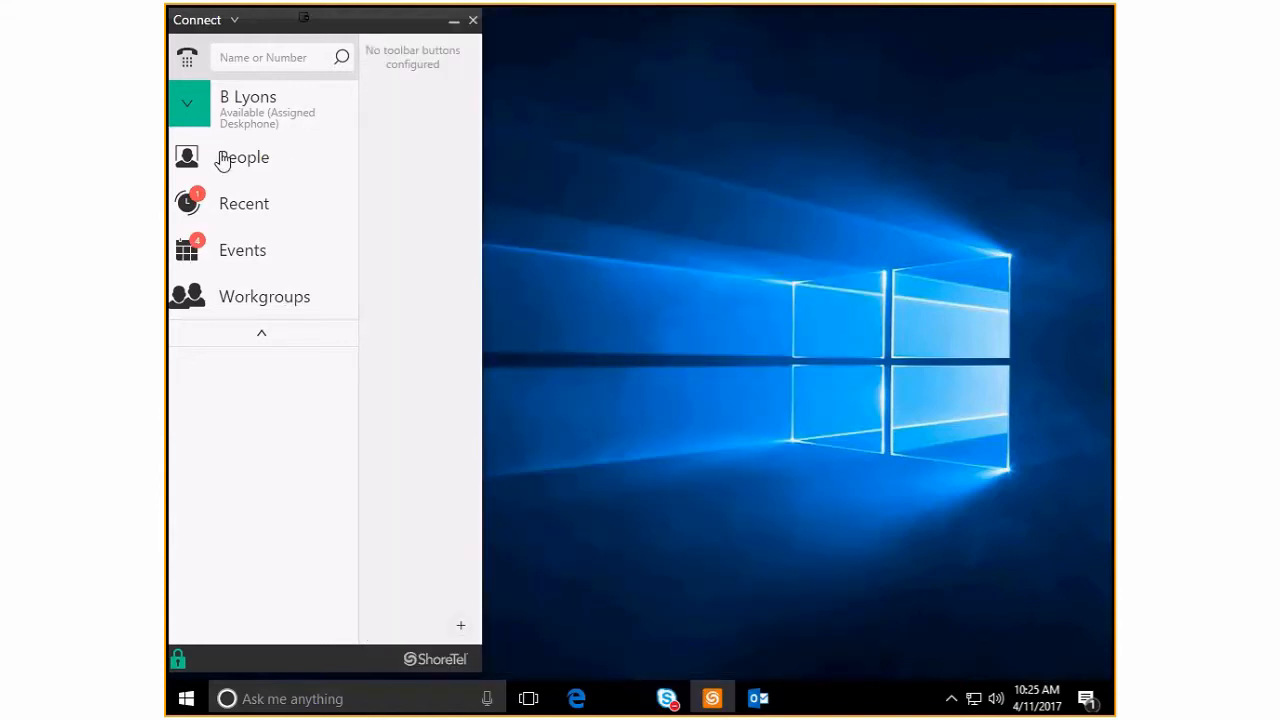
pyautogui.click(244, 156)
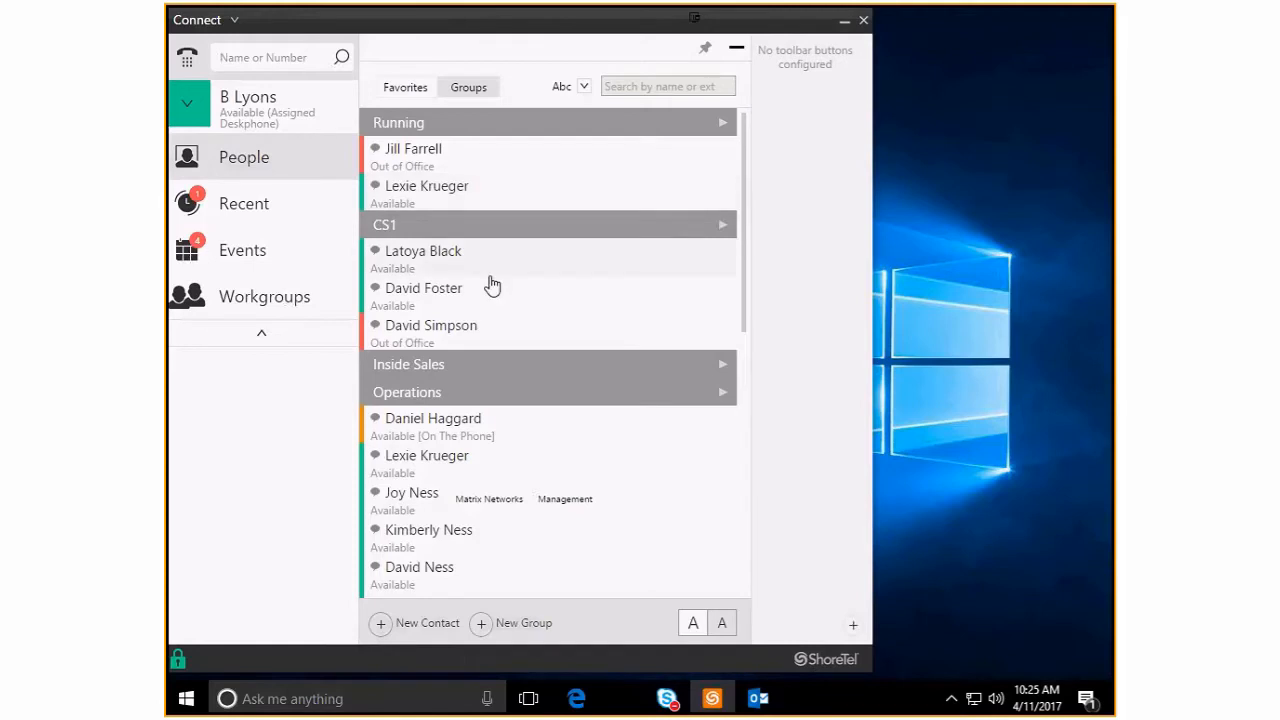
pyautogui.scroll(-3)
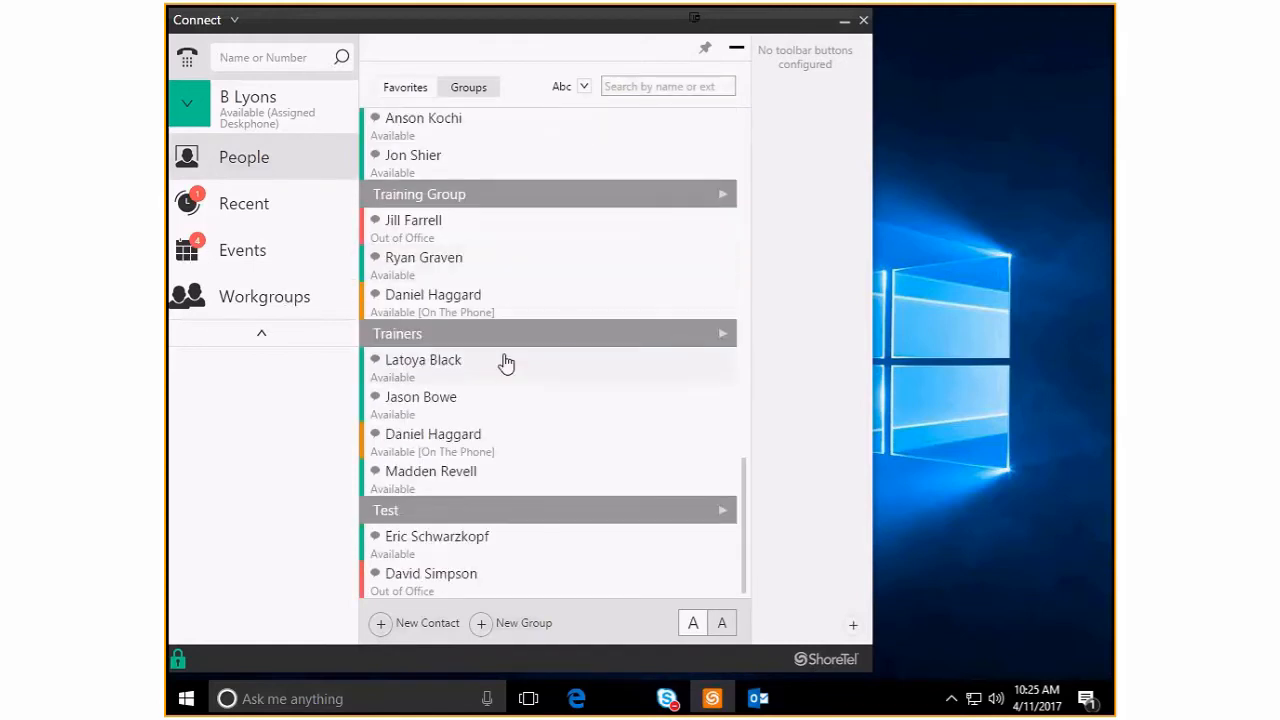
pyautogui.moveTo(448, 196)
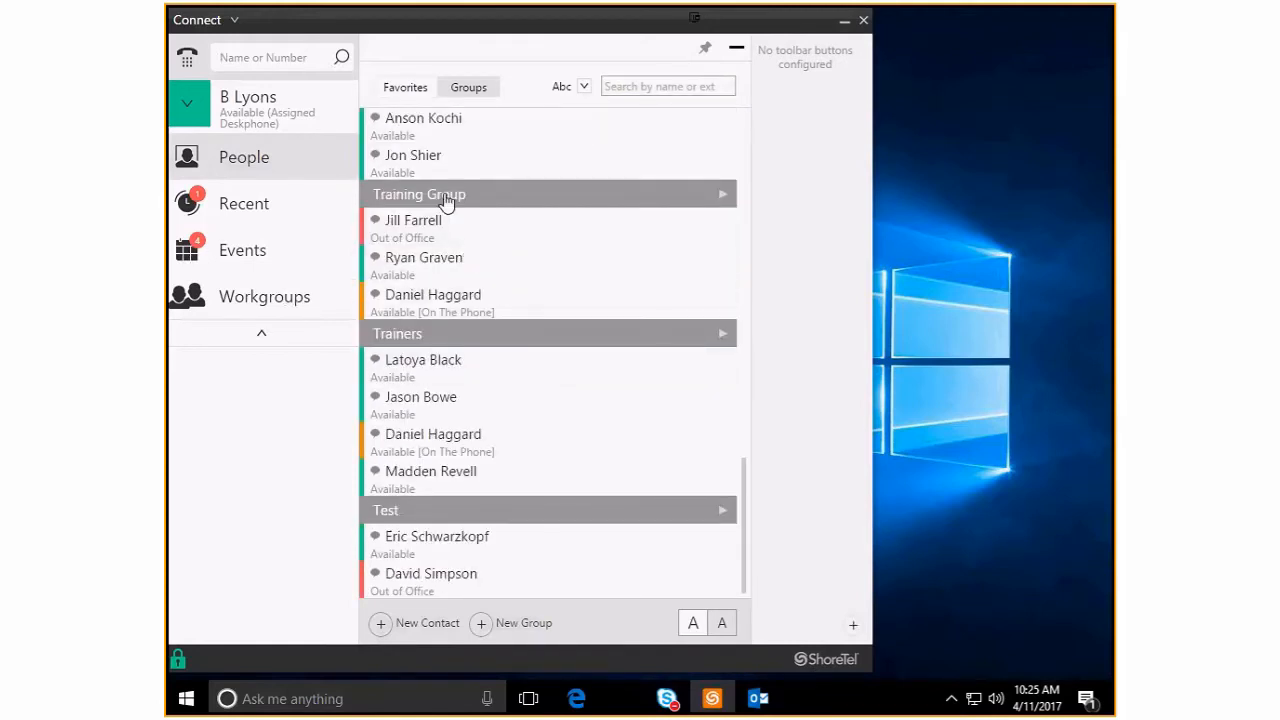
pyautogui.moveTo(416, 332)
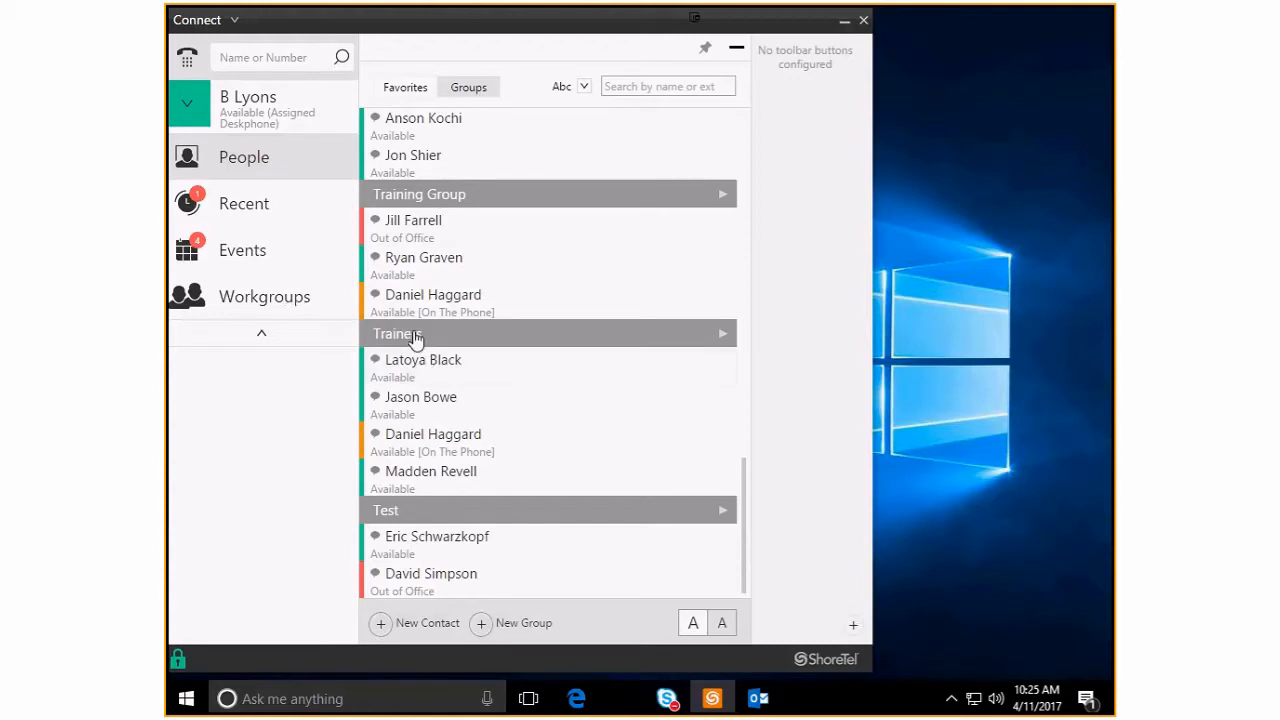
pyautogui.moveTo(440, 440)
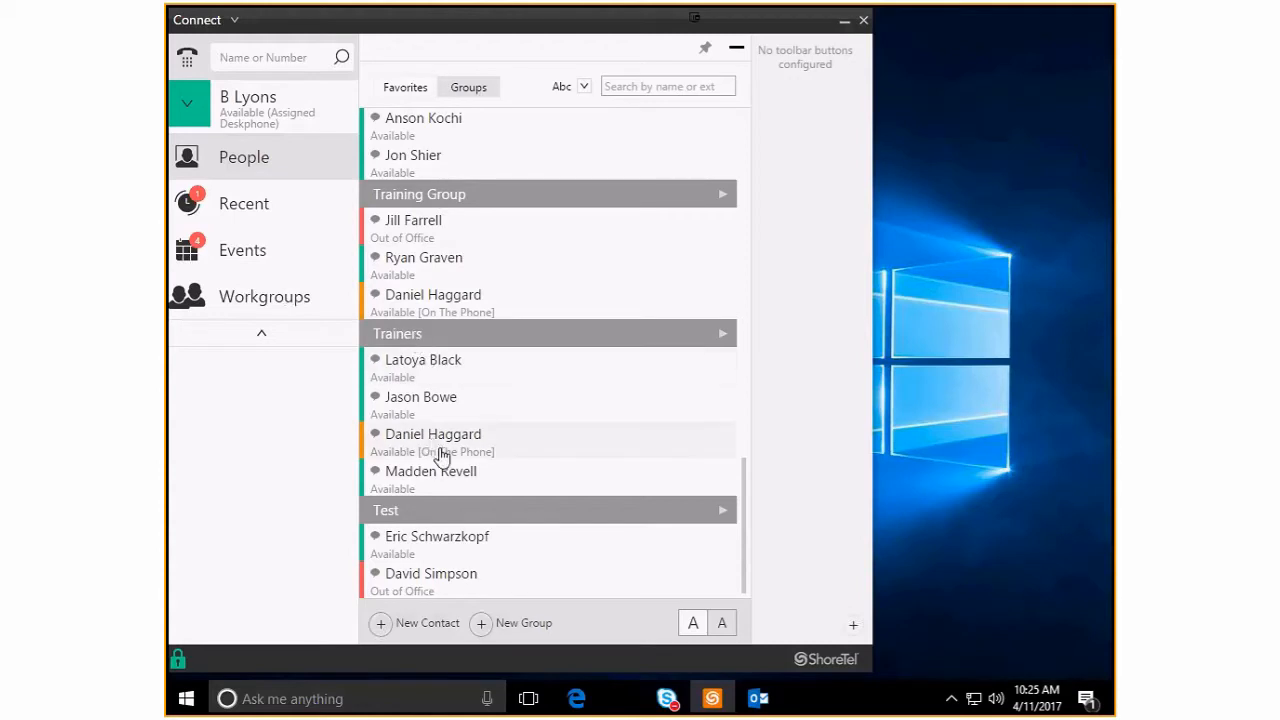
pyautogui.moveTo(420, 352)
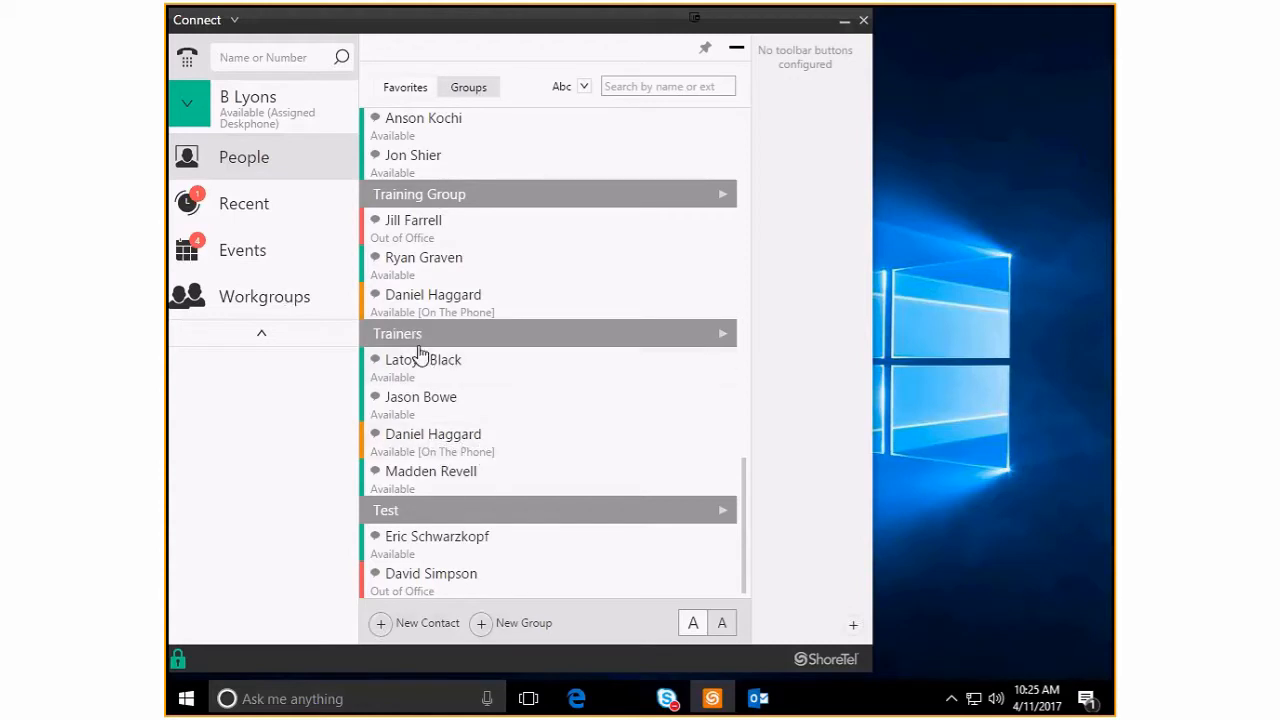
pyautogui.moveTo(430, 340)
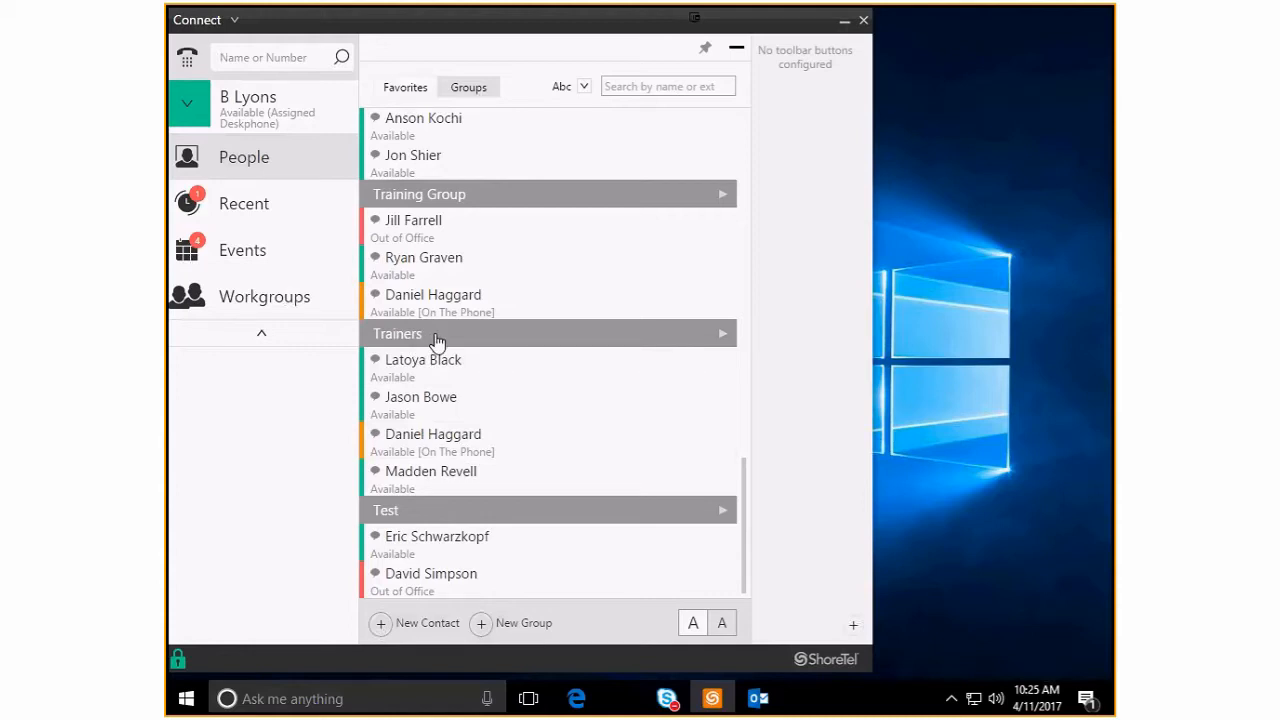
pyautogui.moveTo(428, 404)
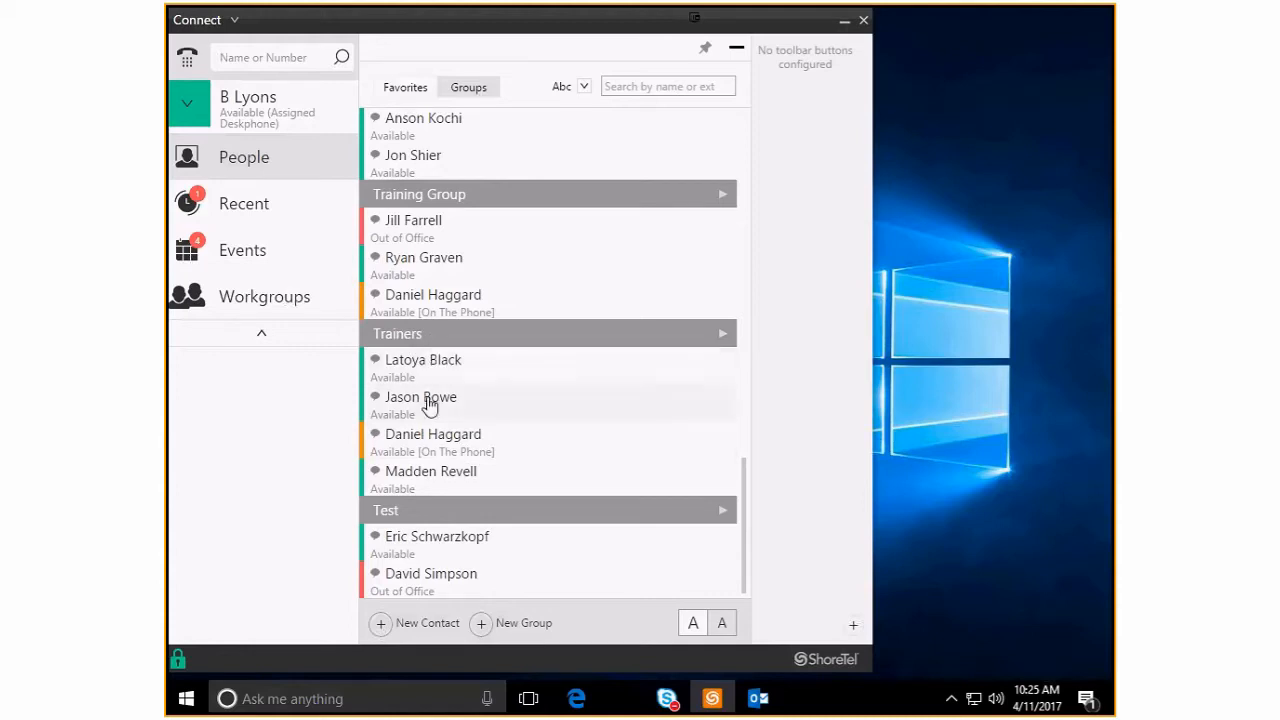
pyautogui.moveTo(460, 464)
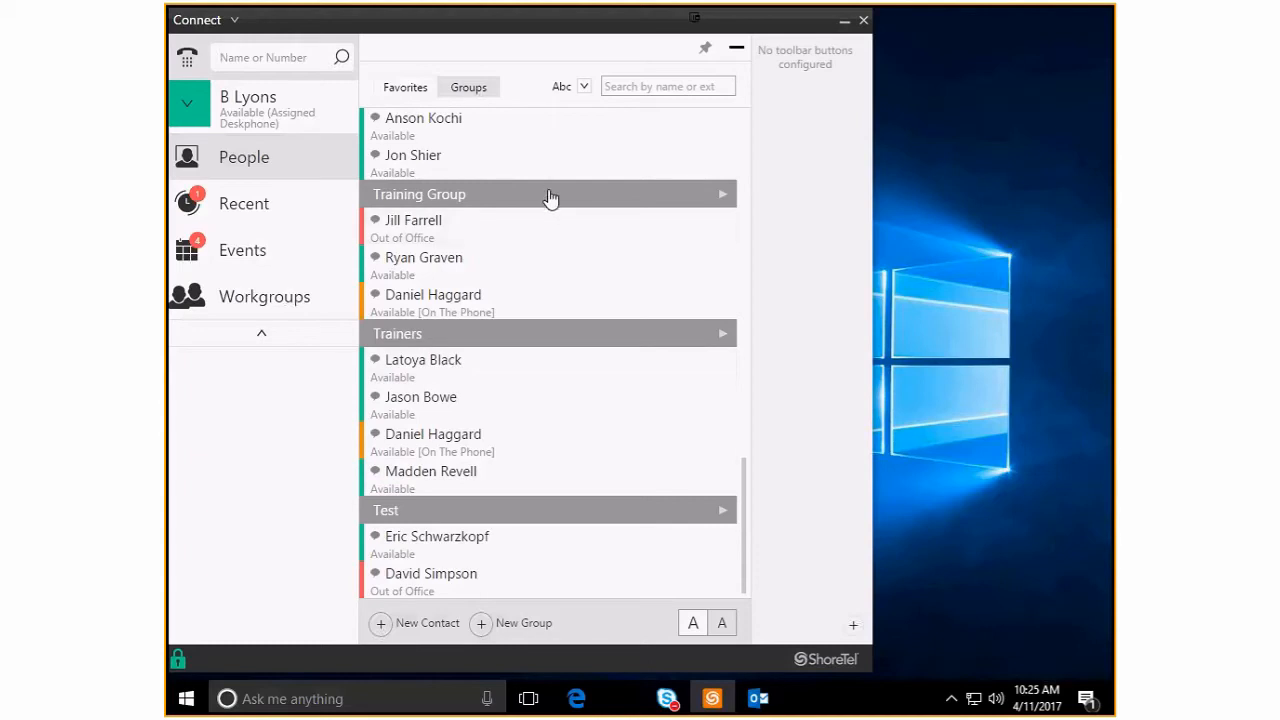
# Delete the Training Group from its edit form and confirm the deletion
pyautogui.click(548, 194)
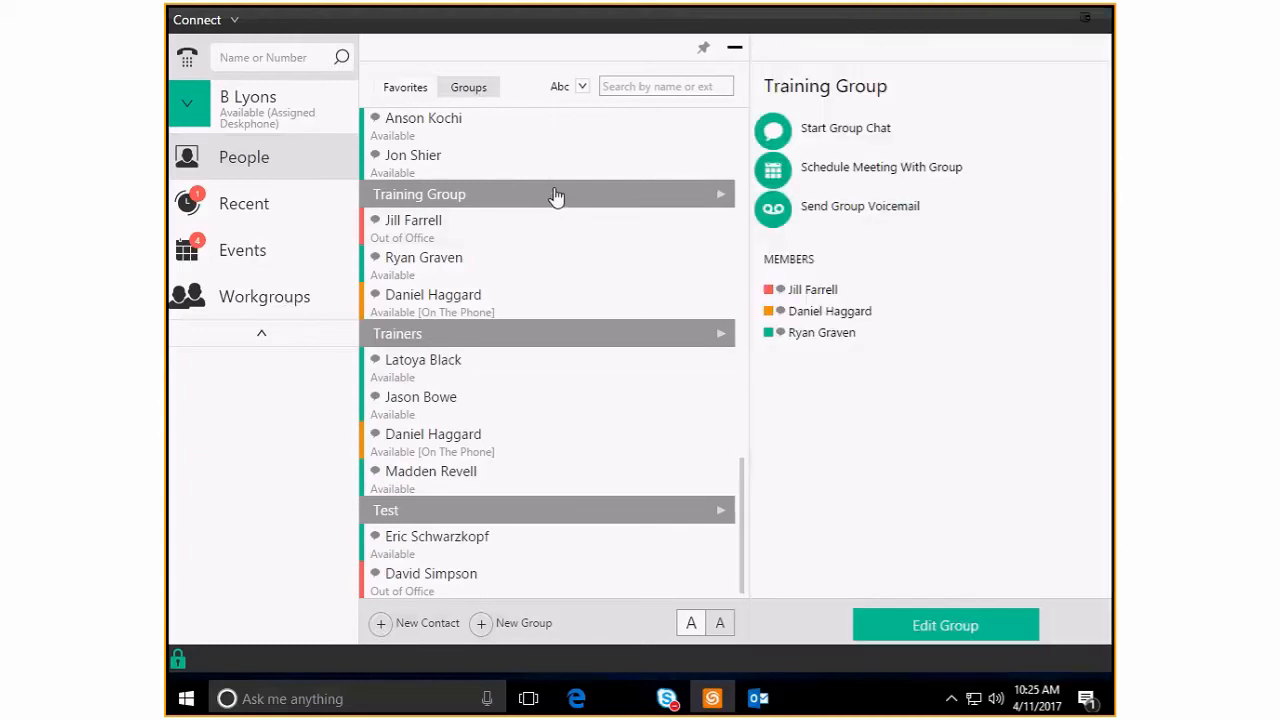
pyautogui.moveTo(736, 52)
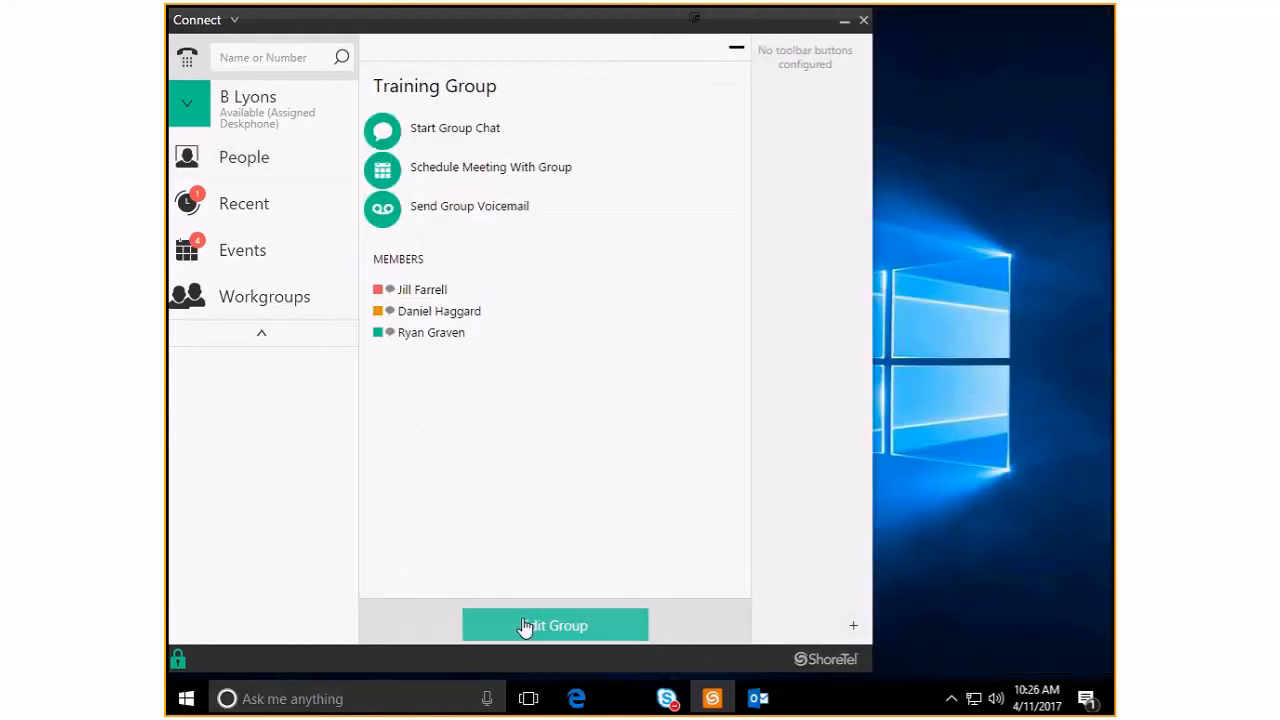
pyautogui.click(554, 624)
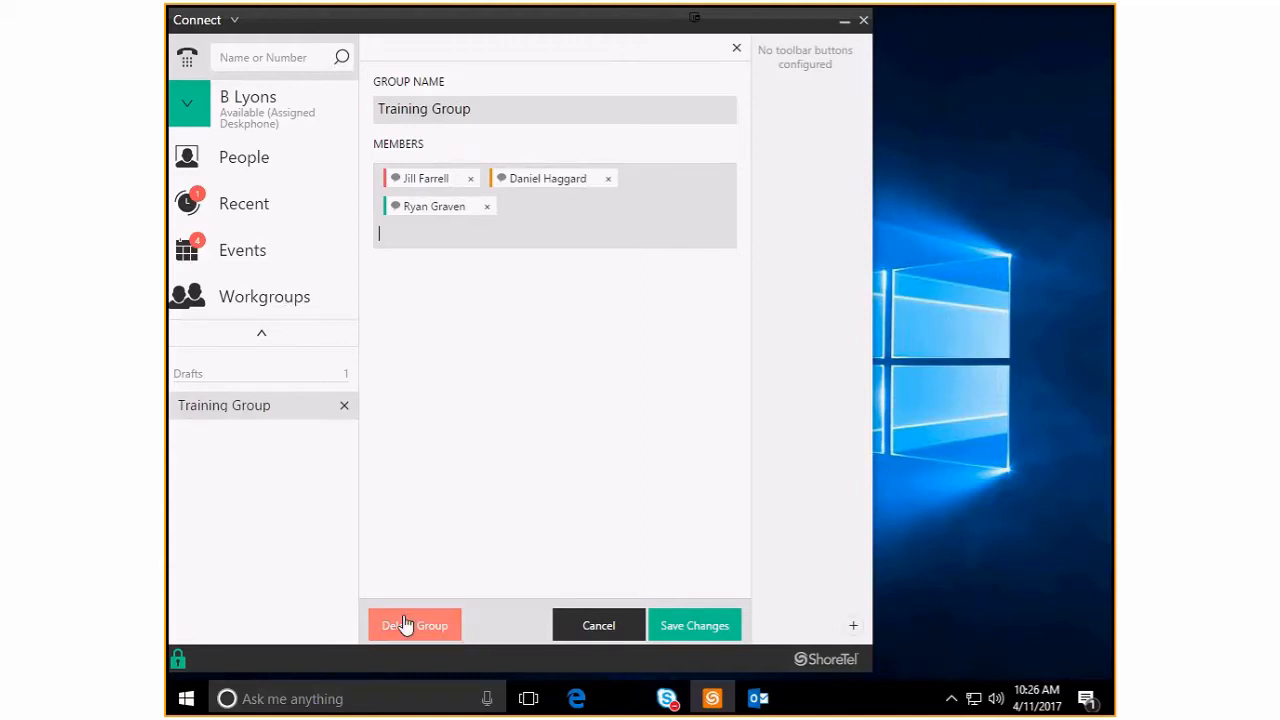
pyautogui.click(414, 624)
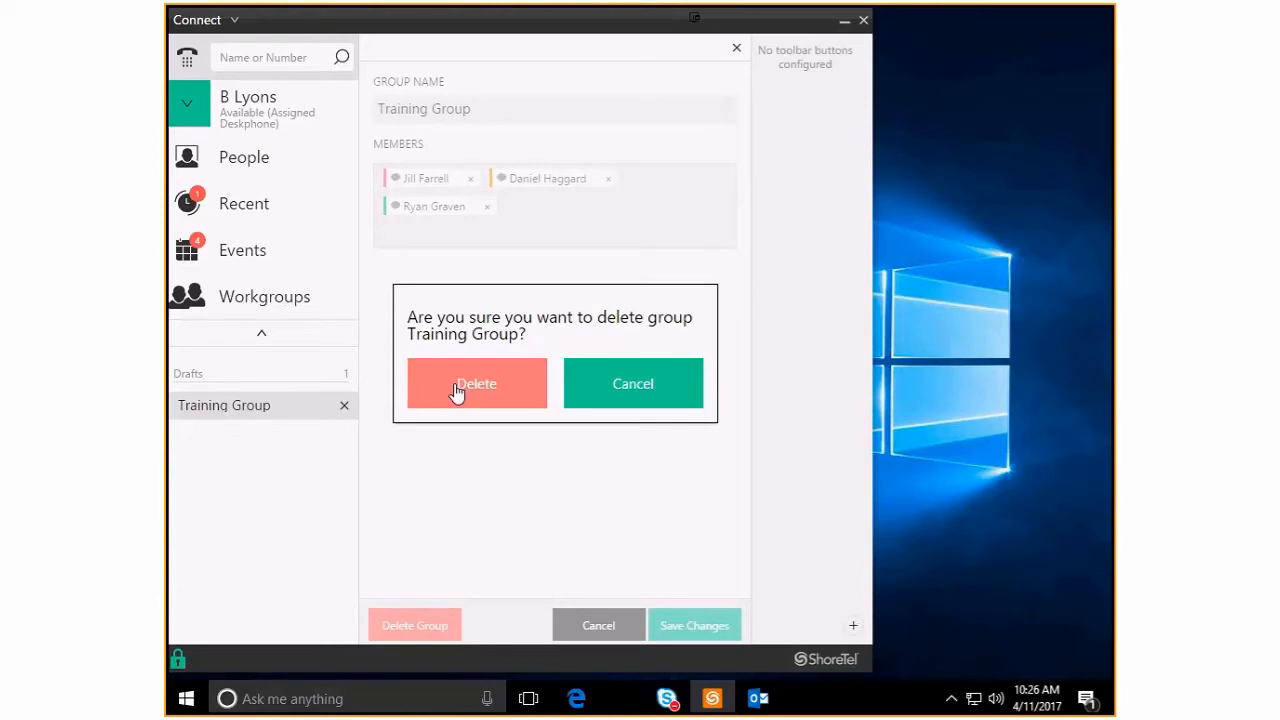
pyautogui.click(476, 384)
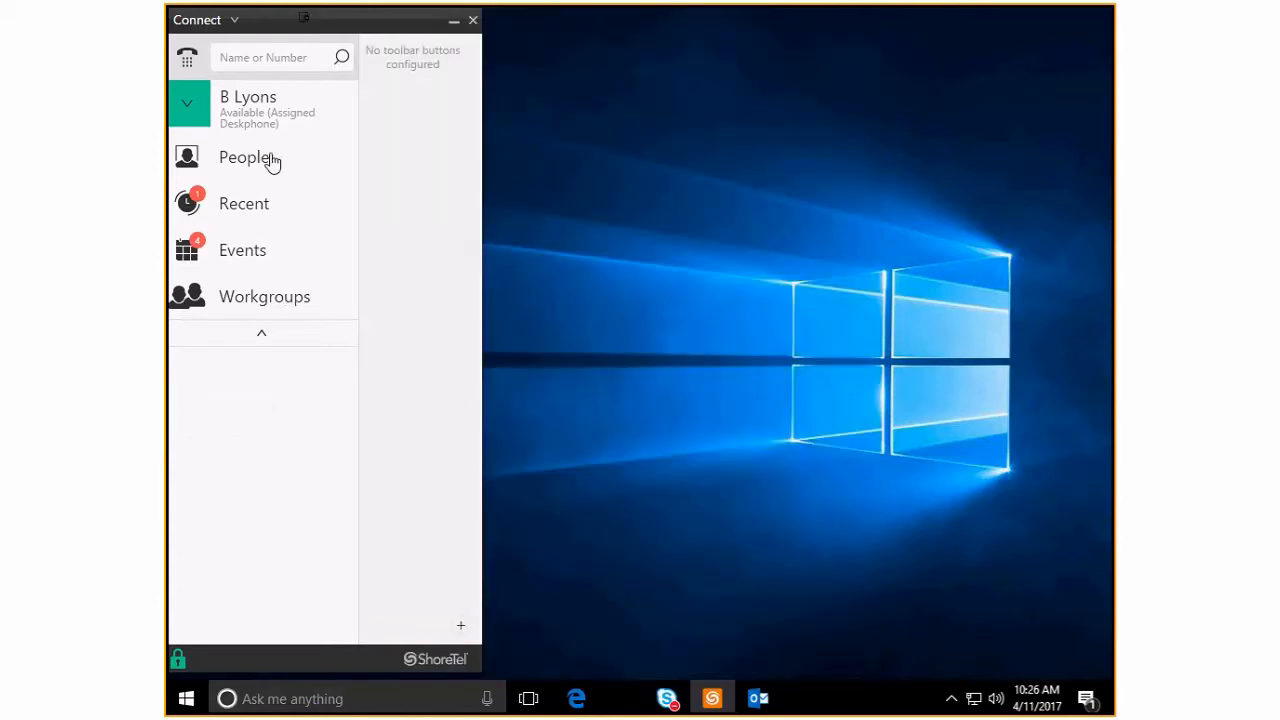
# Reopen the People list and scroll the Groups tab down to Trainers and Test
pyautogui.click(244, 156)
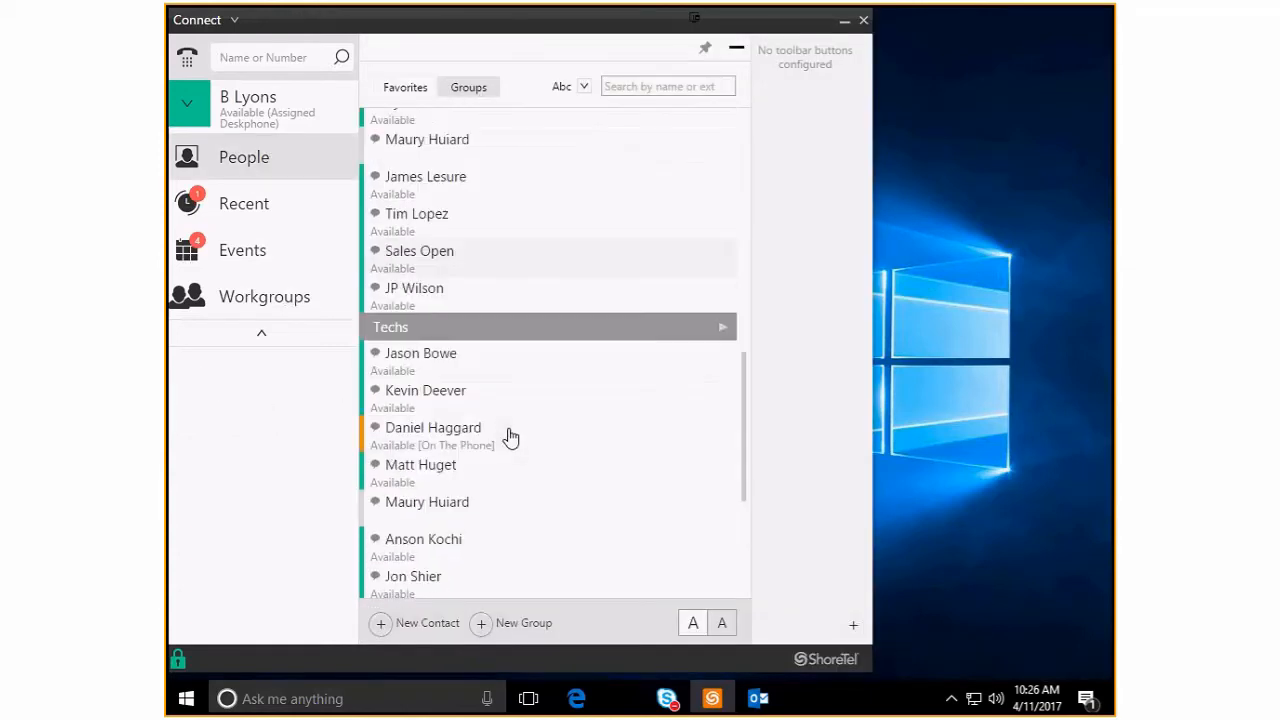
pyautogui.scroll(-3)
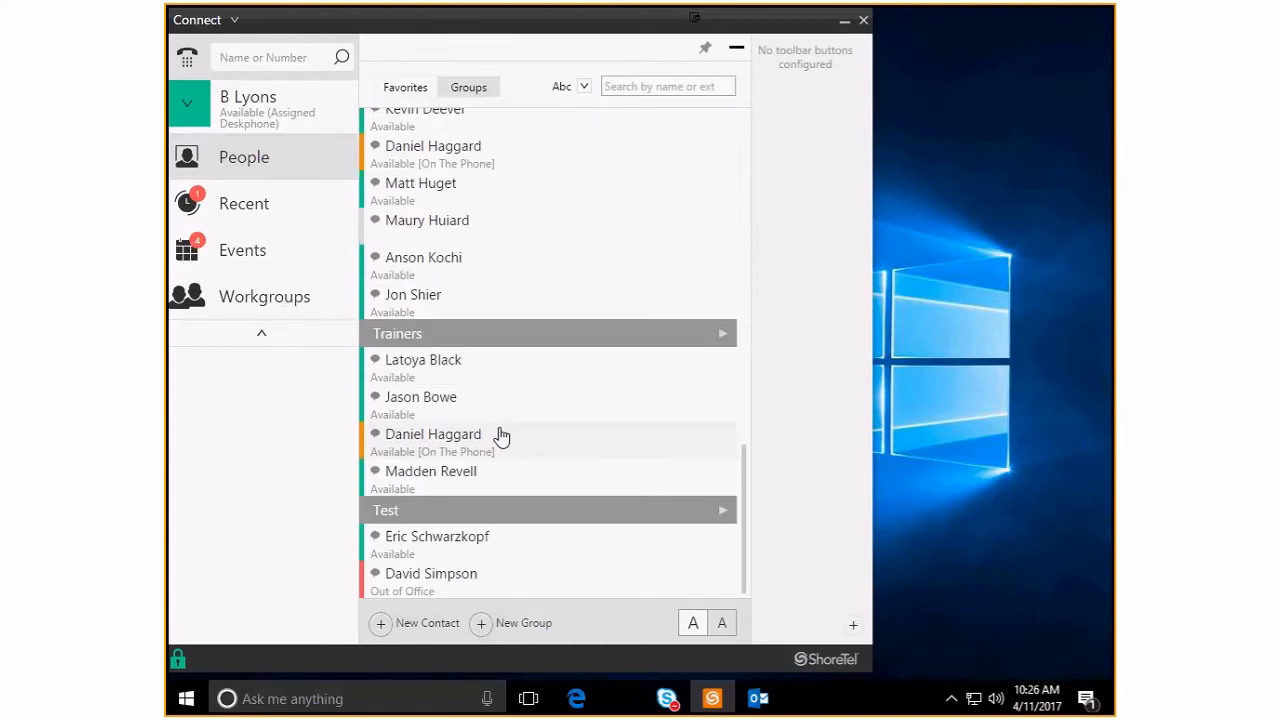
pyautogui.moveTo(516, 478)
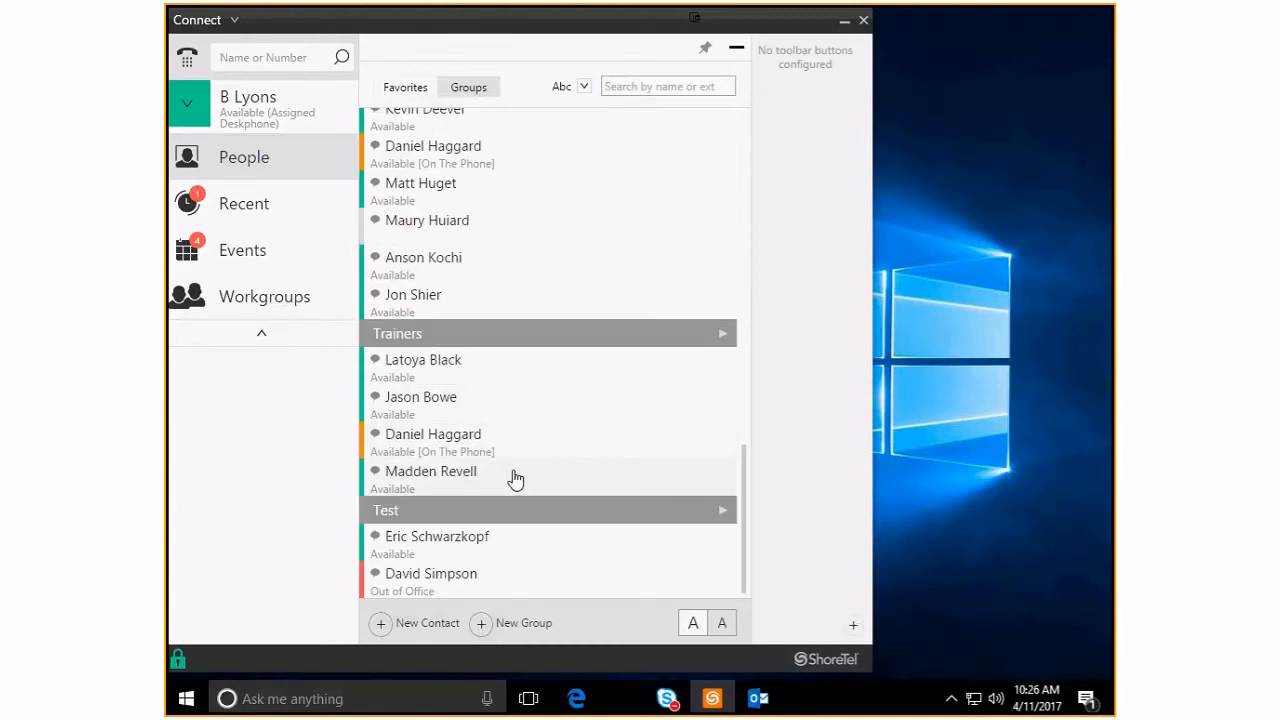
pyautogui.moveTo(510, 512)
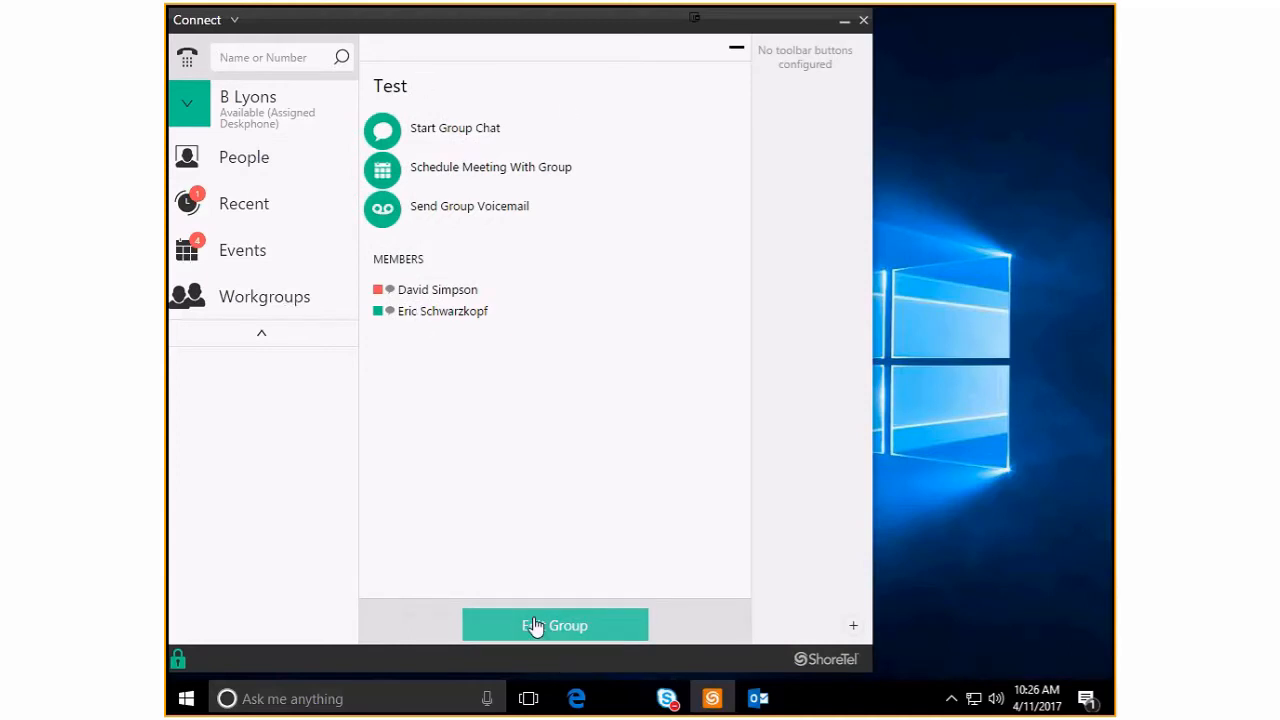
# Delete the Test group from its edit form and confirm the deletion
pyautogui.click(556, 624)
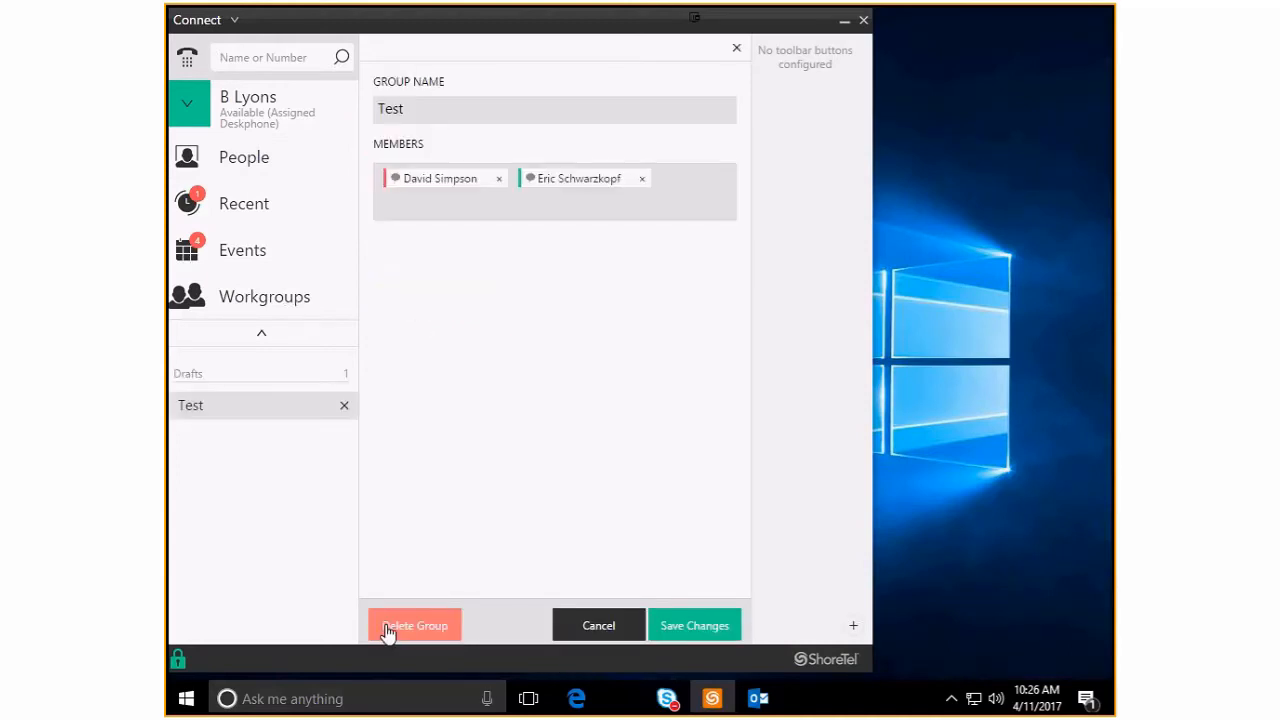
pyautogui.moveTo(412, 184)
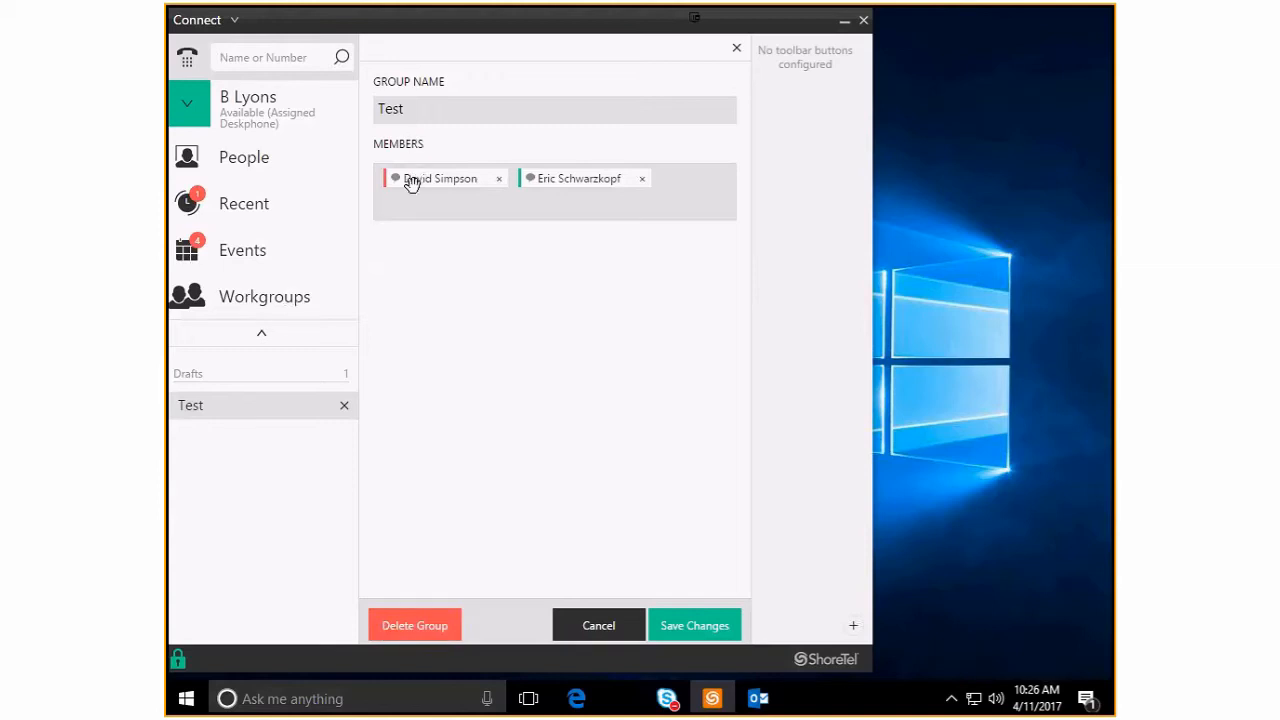
pyautogui.click(414, 624)
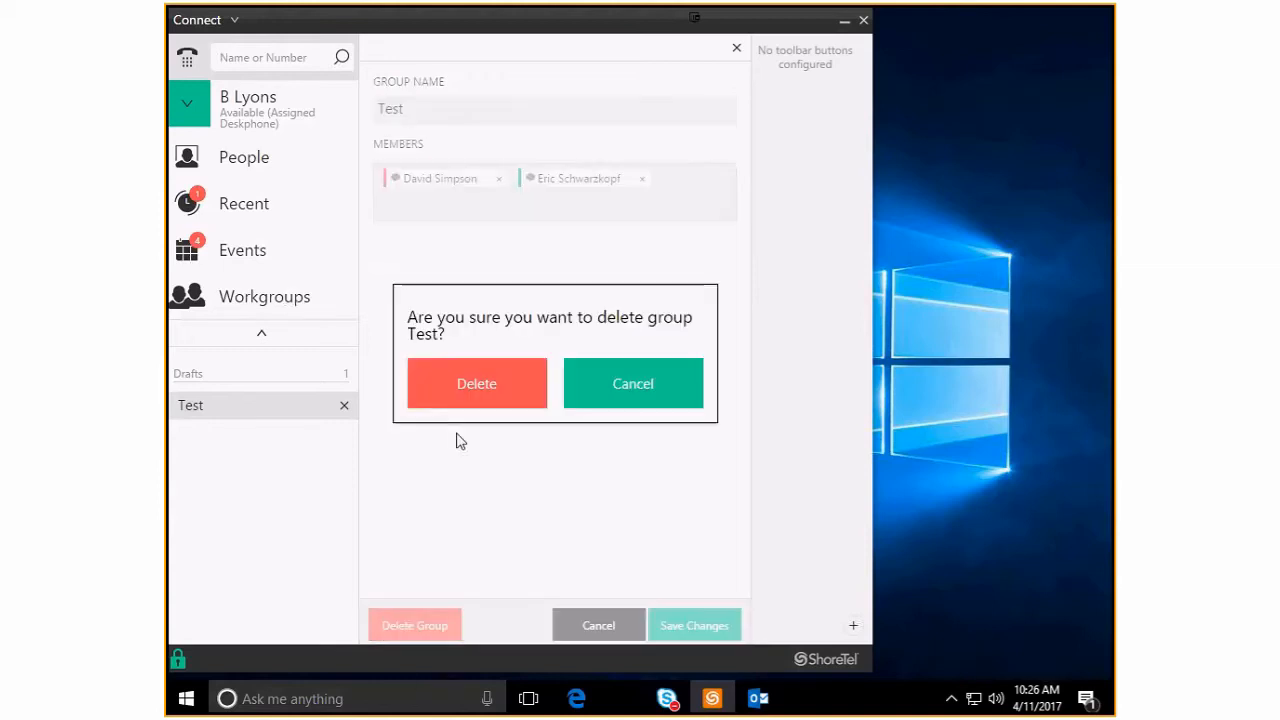
pyautogui.click(476, 384)
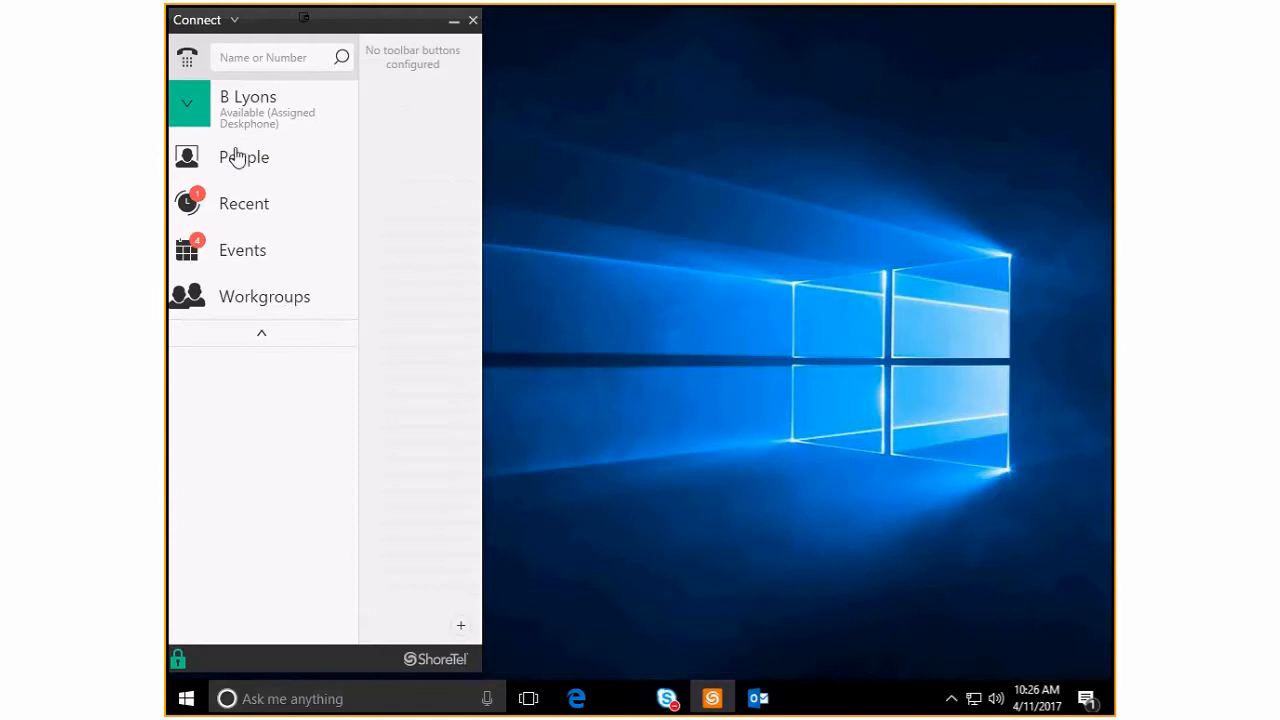
# Reopen the People groups list and scroll down to the final Trainers group
pyautogui.click(244, 156)
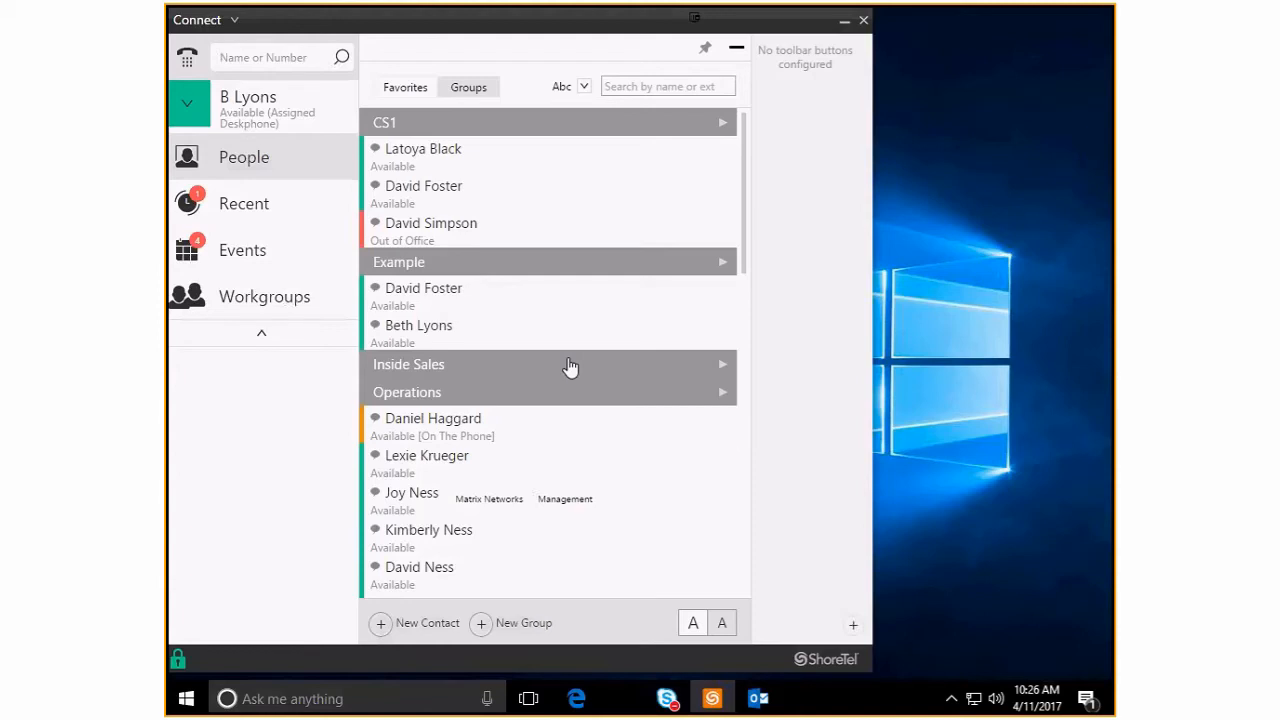
pyautogui.moveTo(558, 120)
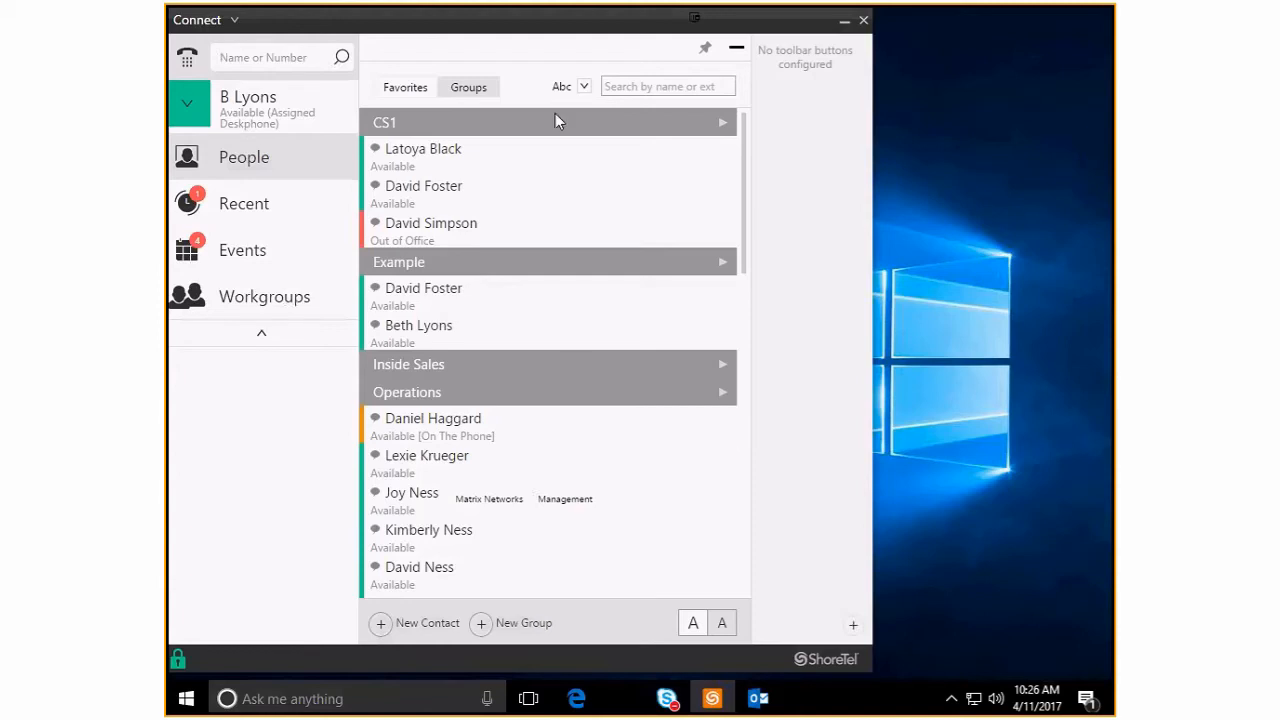
pyautogui.moveTo(508, 408)
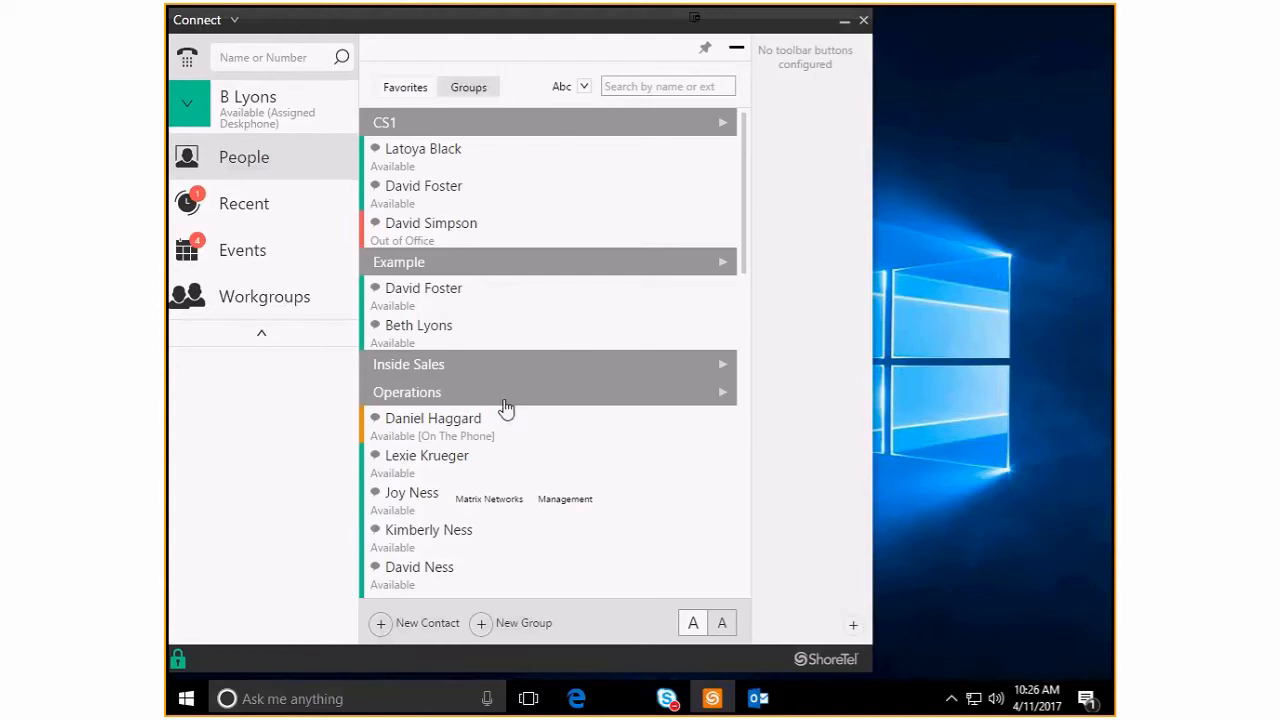
pyautogui.scroll(-3)
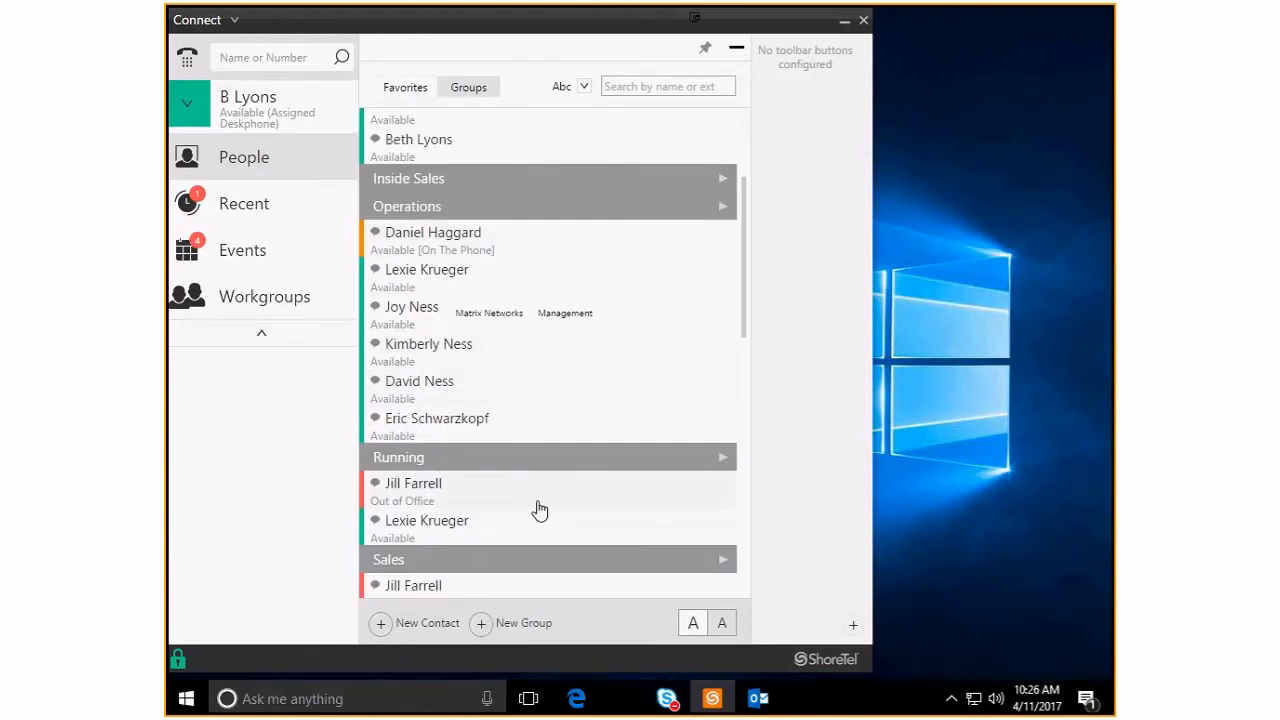
pyautogui.moveTo(476, 484)
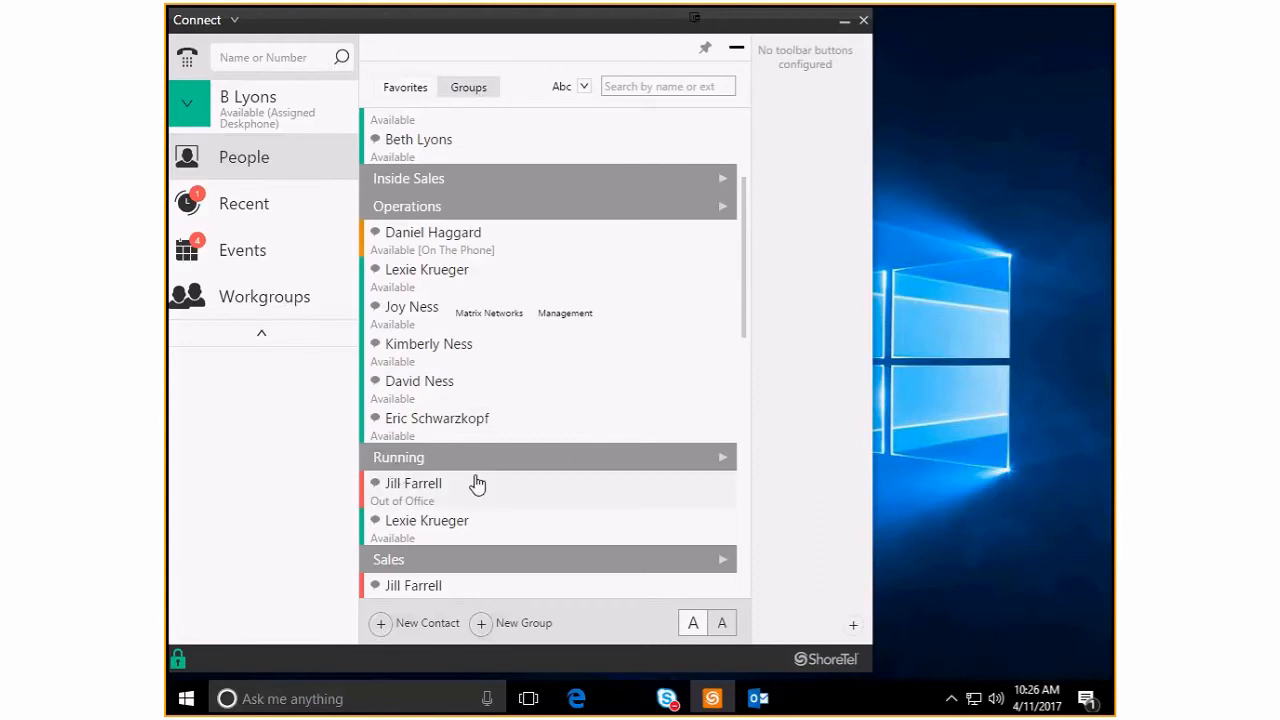
pyautogui.moveTo(476, 516)
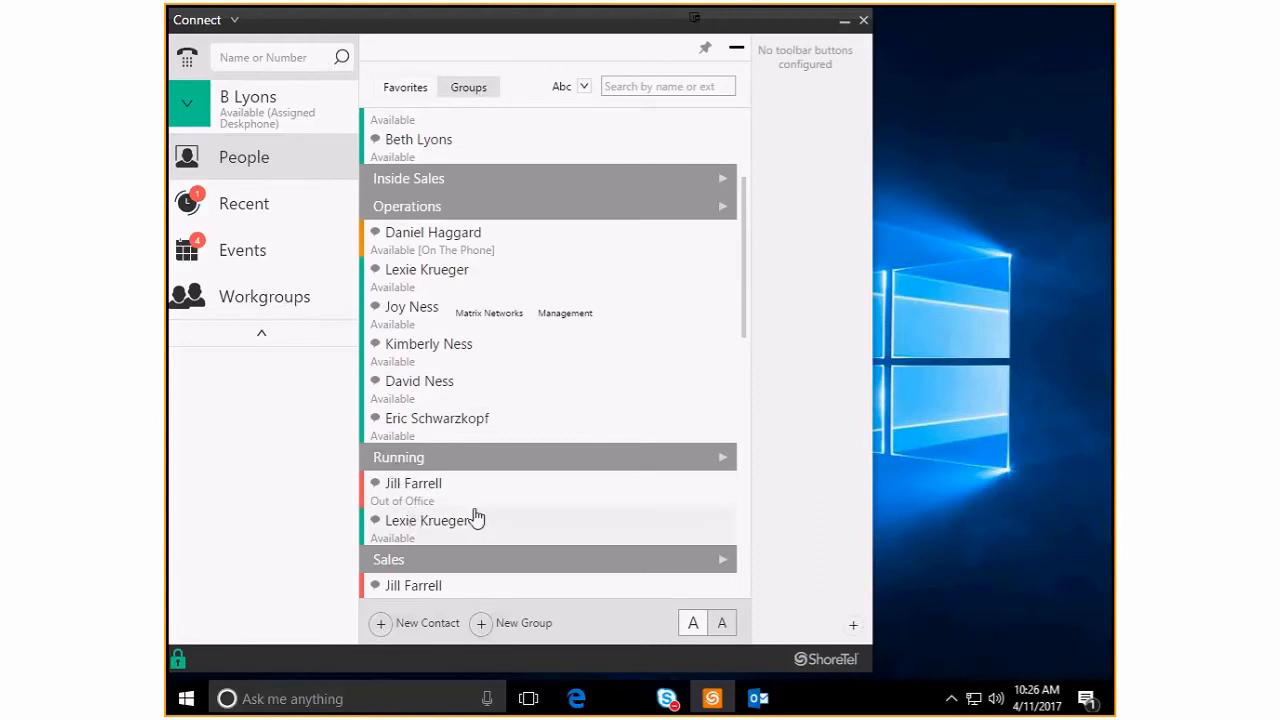
pyautogui.scroll(-3)
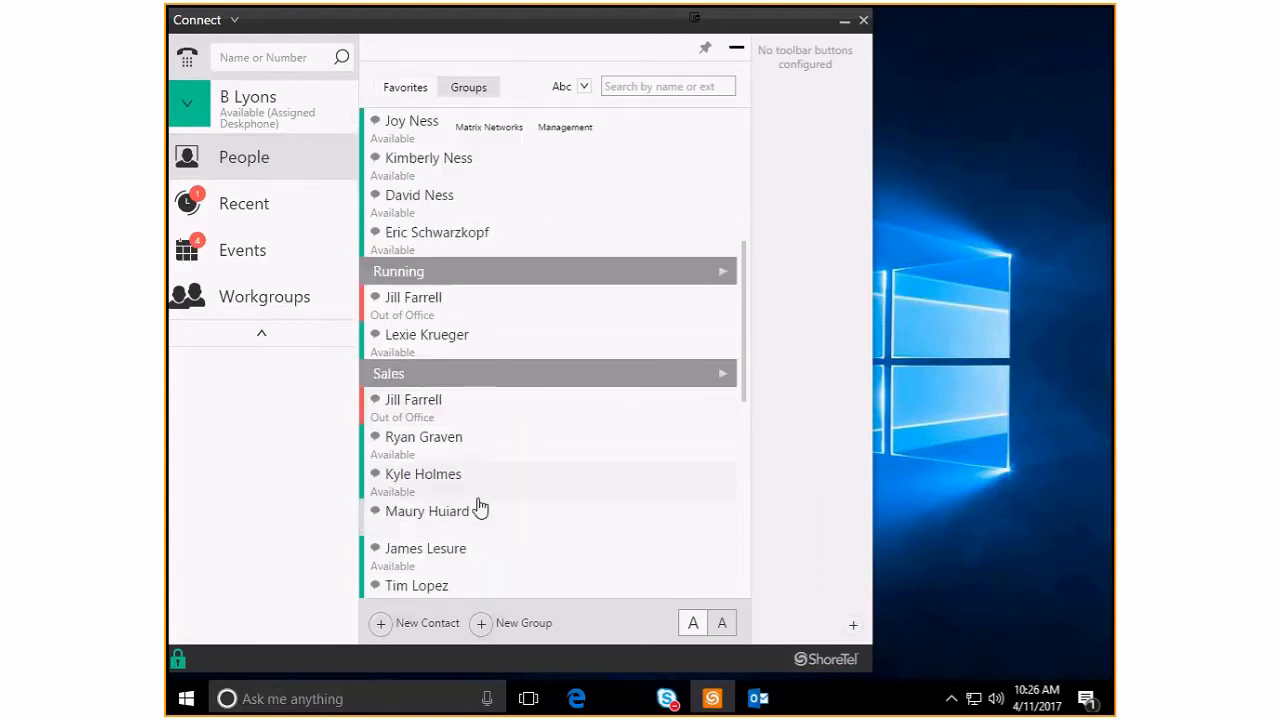
pyautogui.scroll(-3)
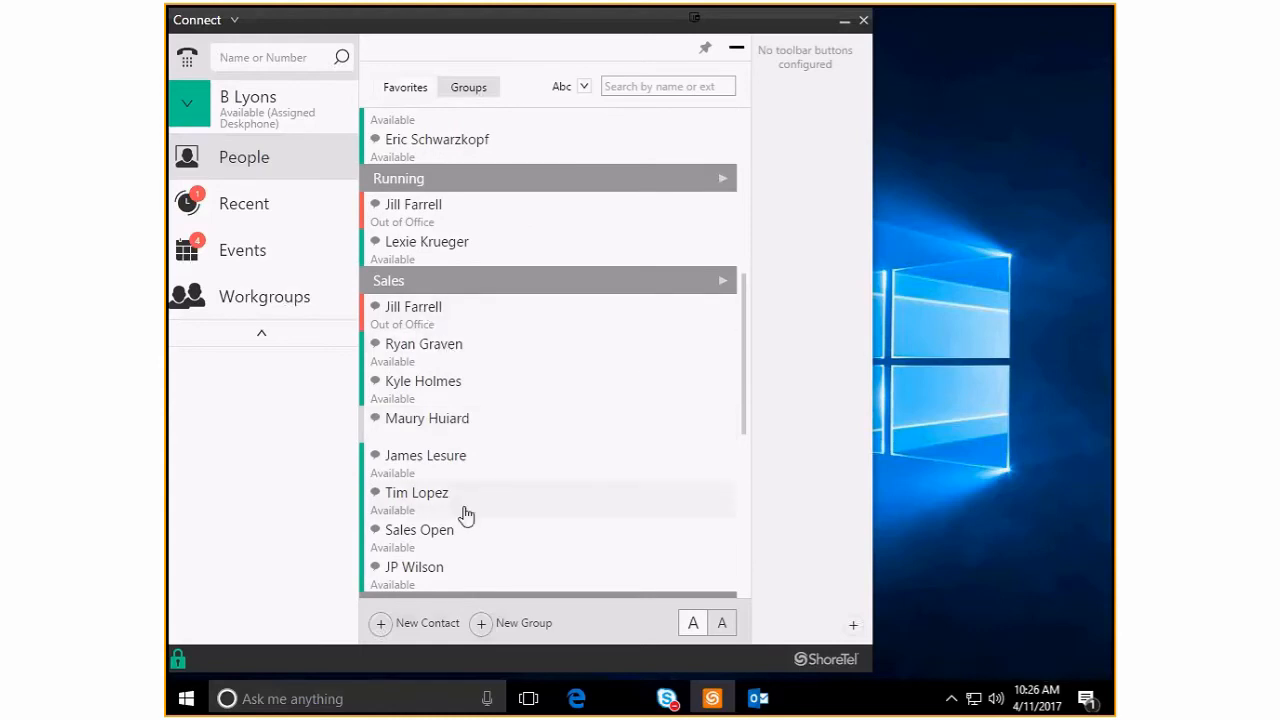
pyautogui.scroll(-3)
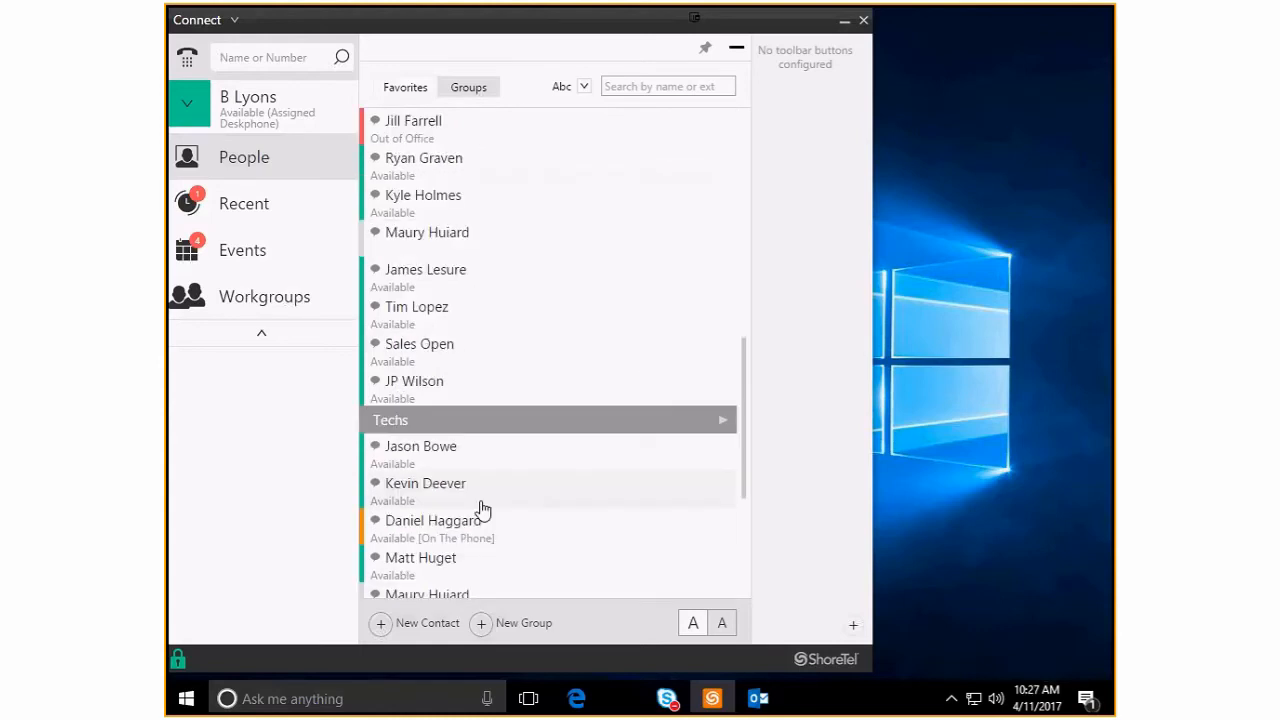
pyautogui.scroll(-3)
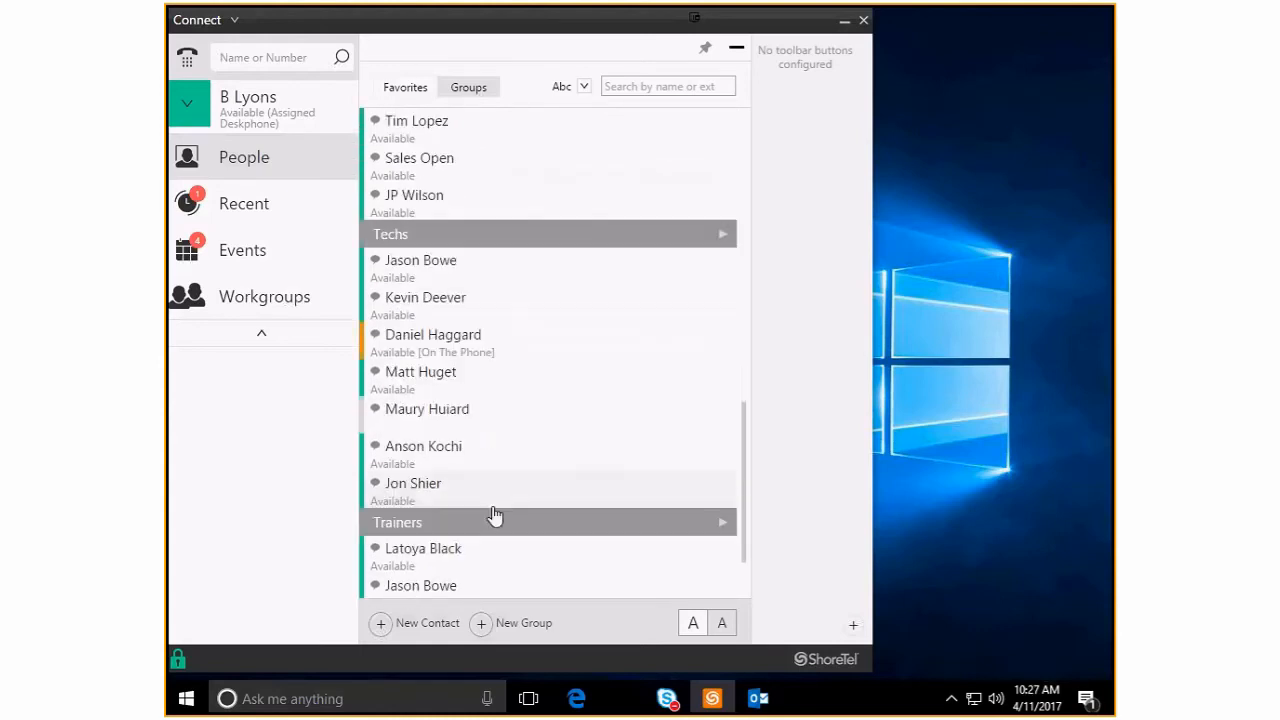
pyautogui.moveTo(500, 244)
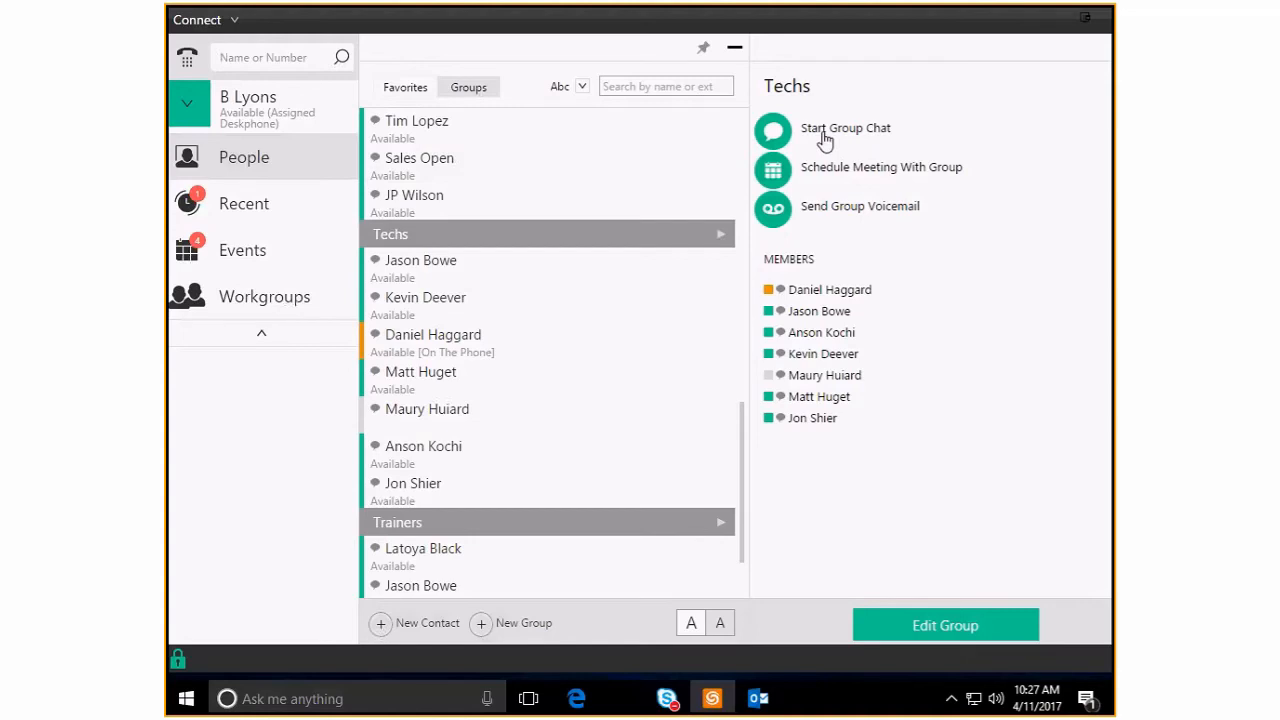
pyautogui.moveTo(810, 172)
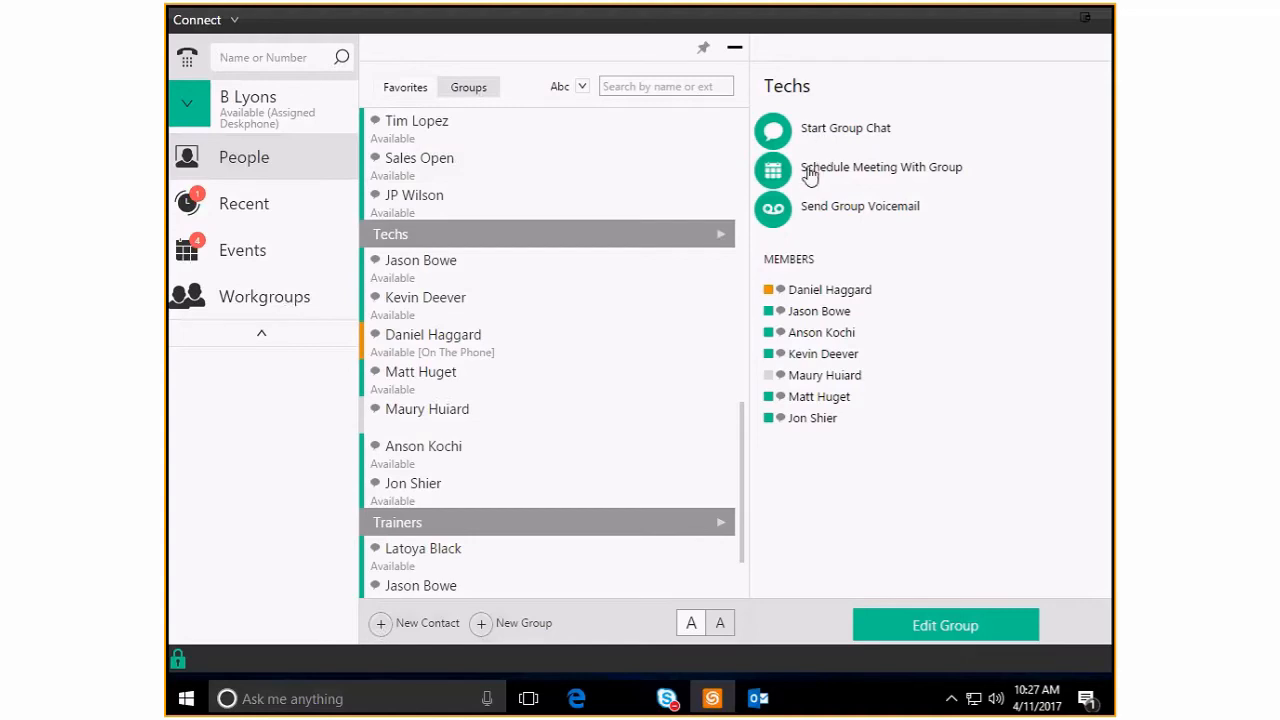
pyautogui.moveTo(810, 198)
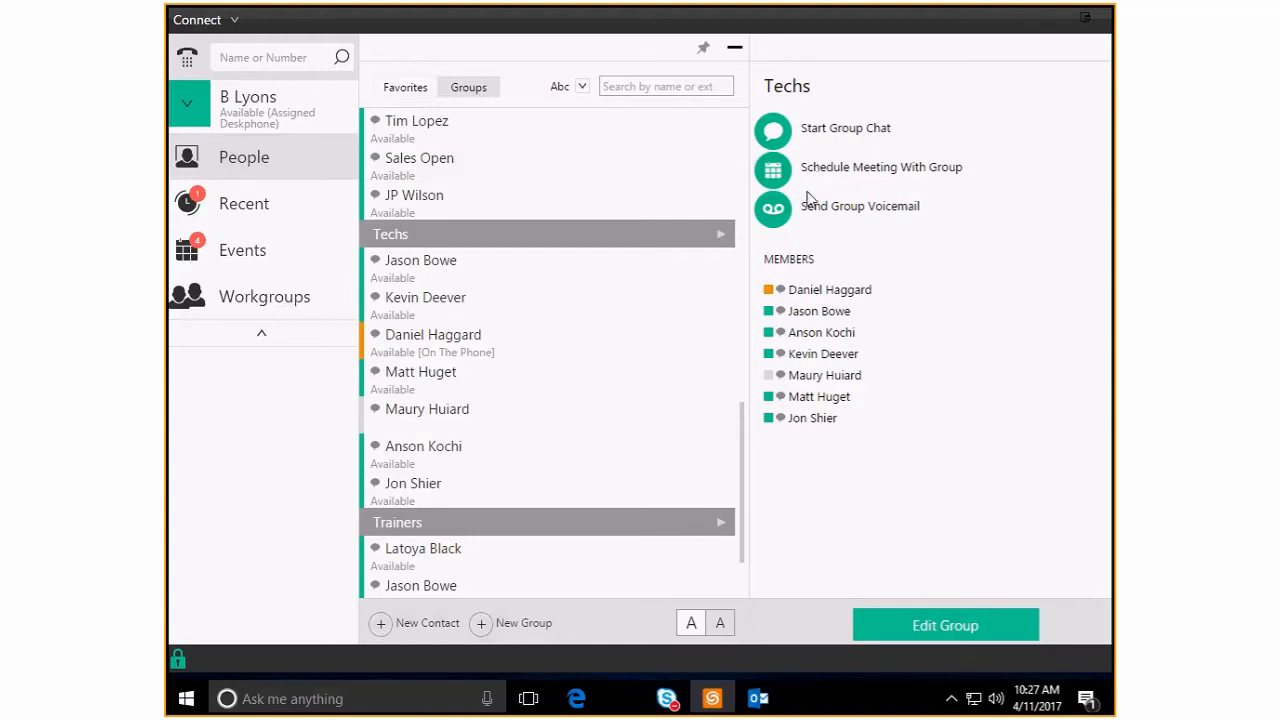
pyautogui.moveTo(810, 204)
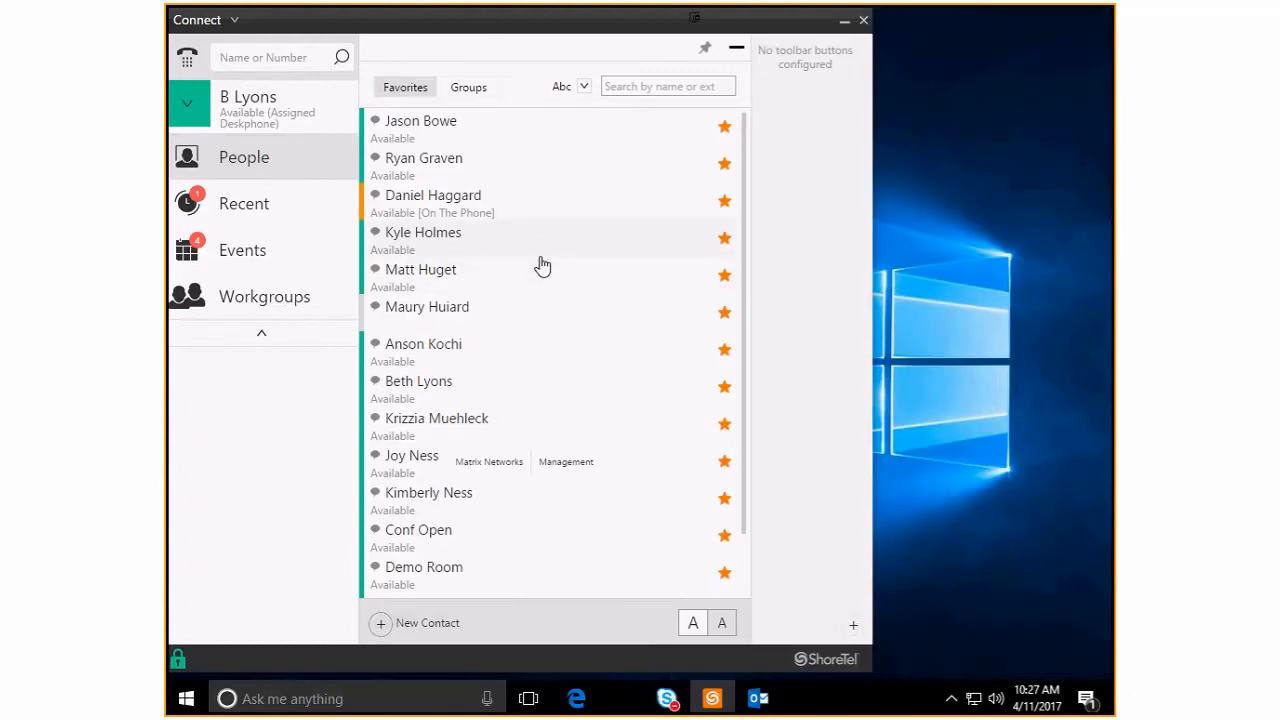
pyautogui.moveTo(556, 264)
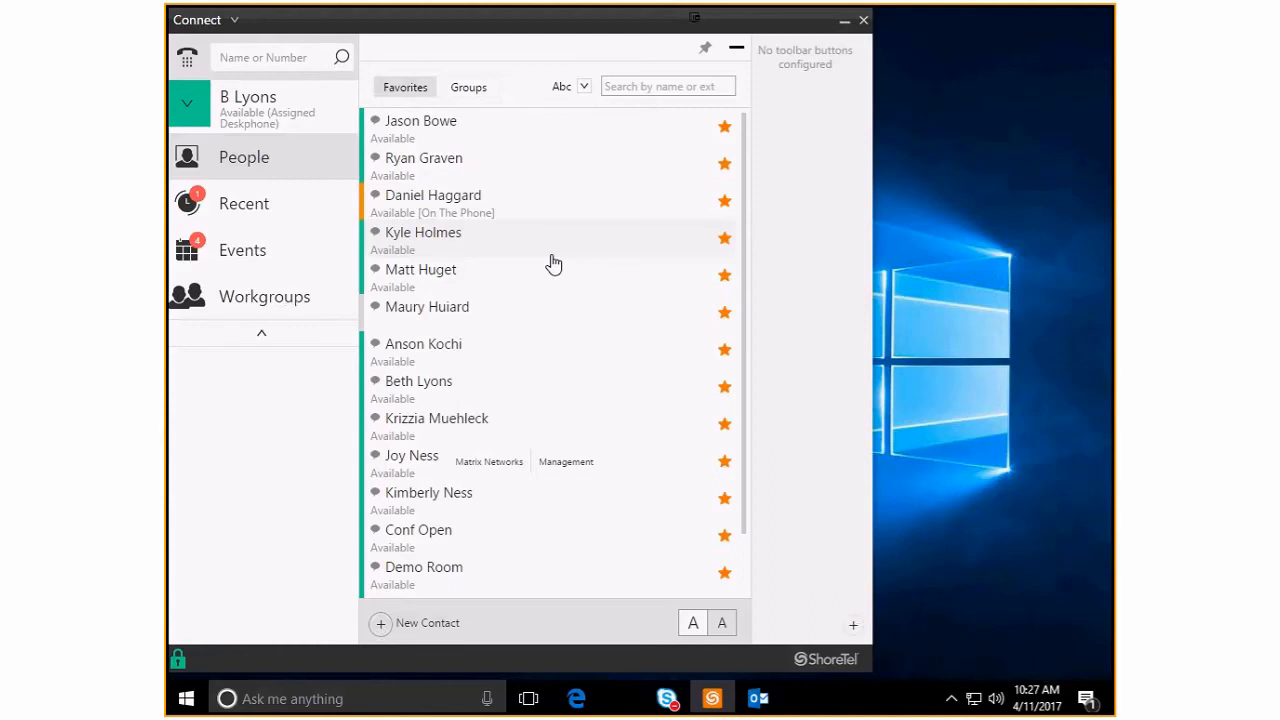
pyautogui.moveTo(476, 152)
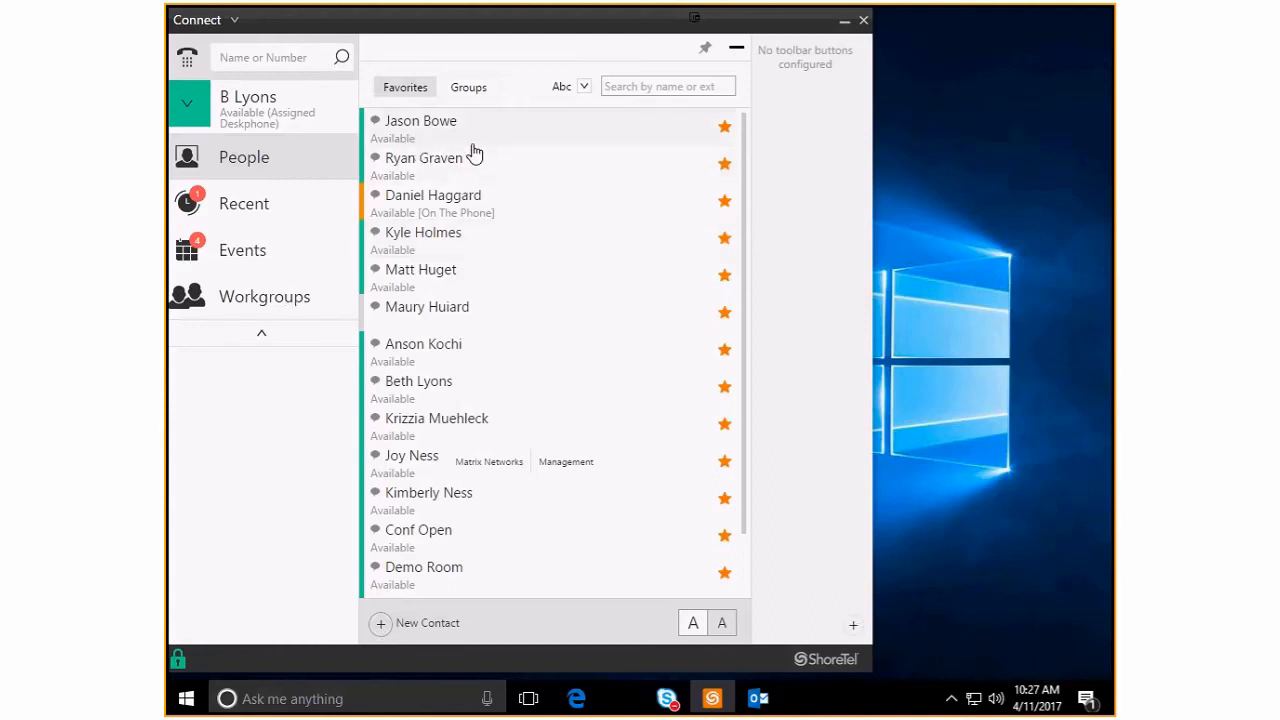
pyautogui.moveTo(710, 550)
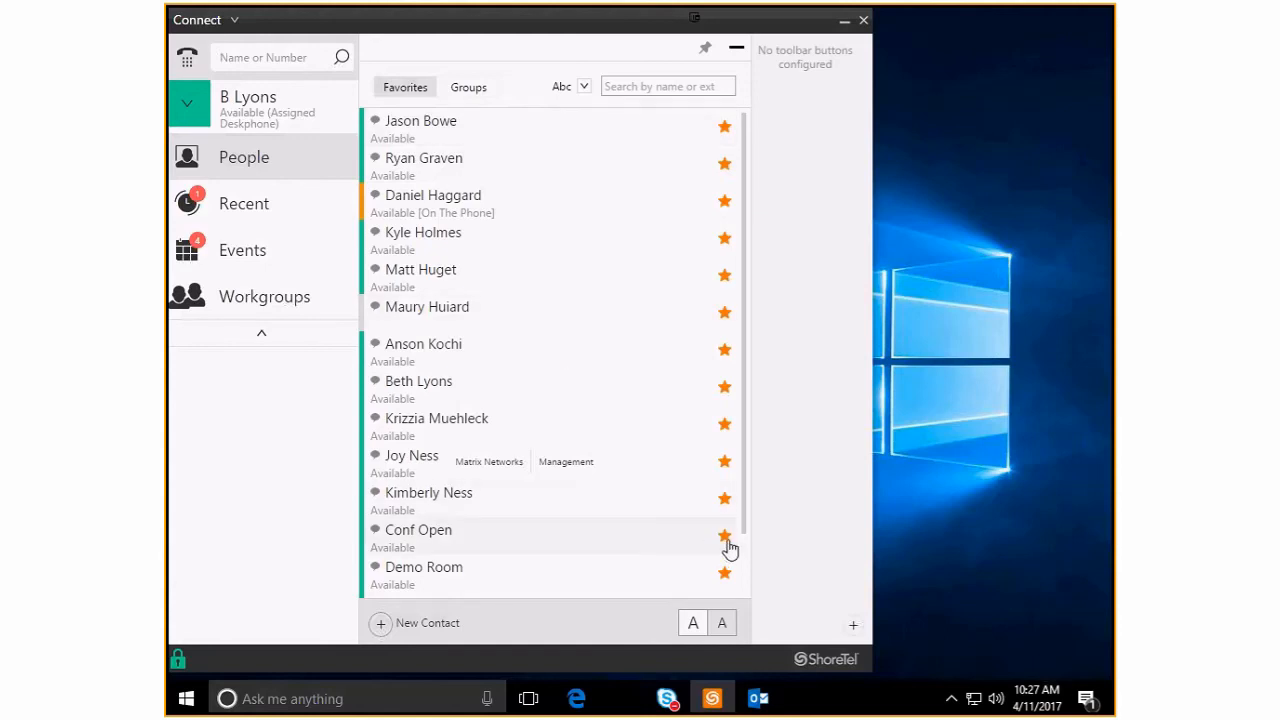
pyautogui.click(724, 536)
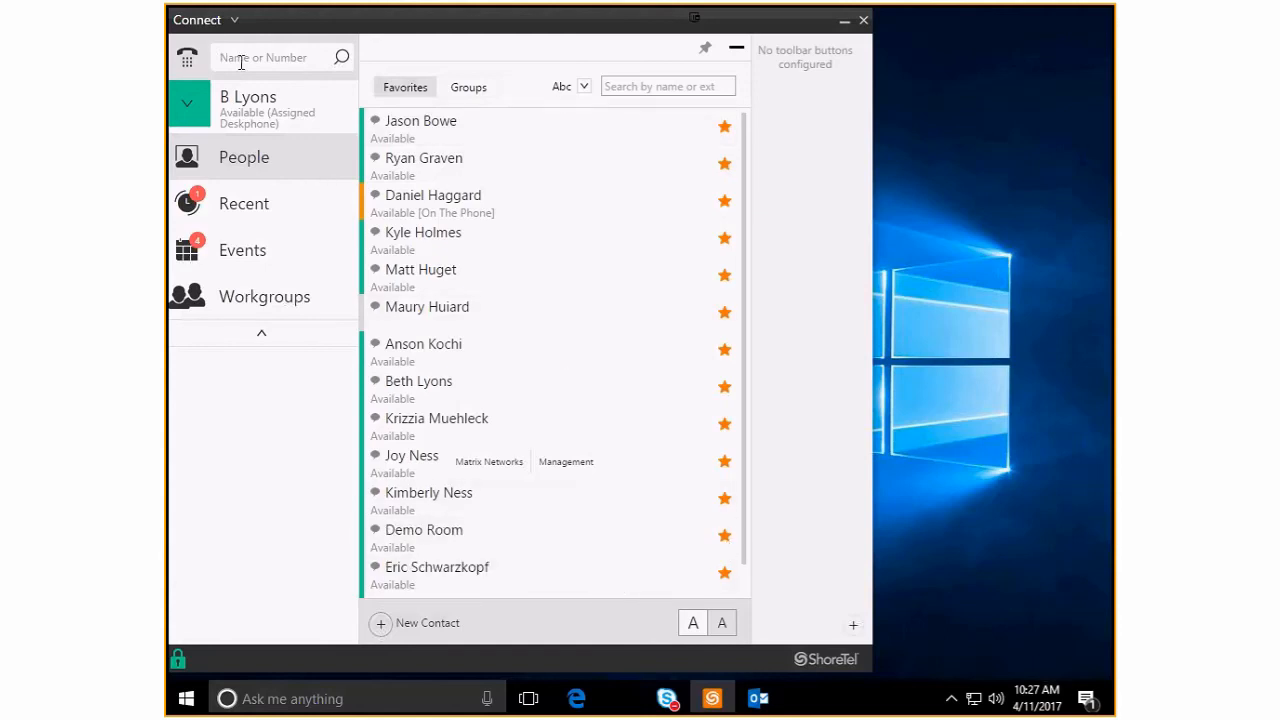
pyautogui.click(280, 56)
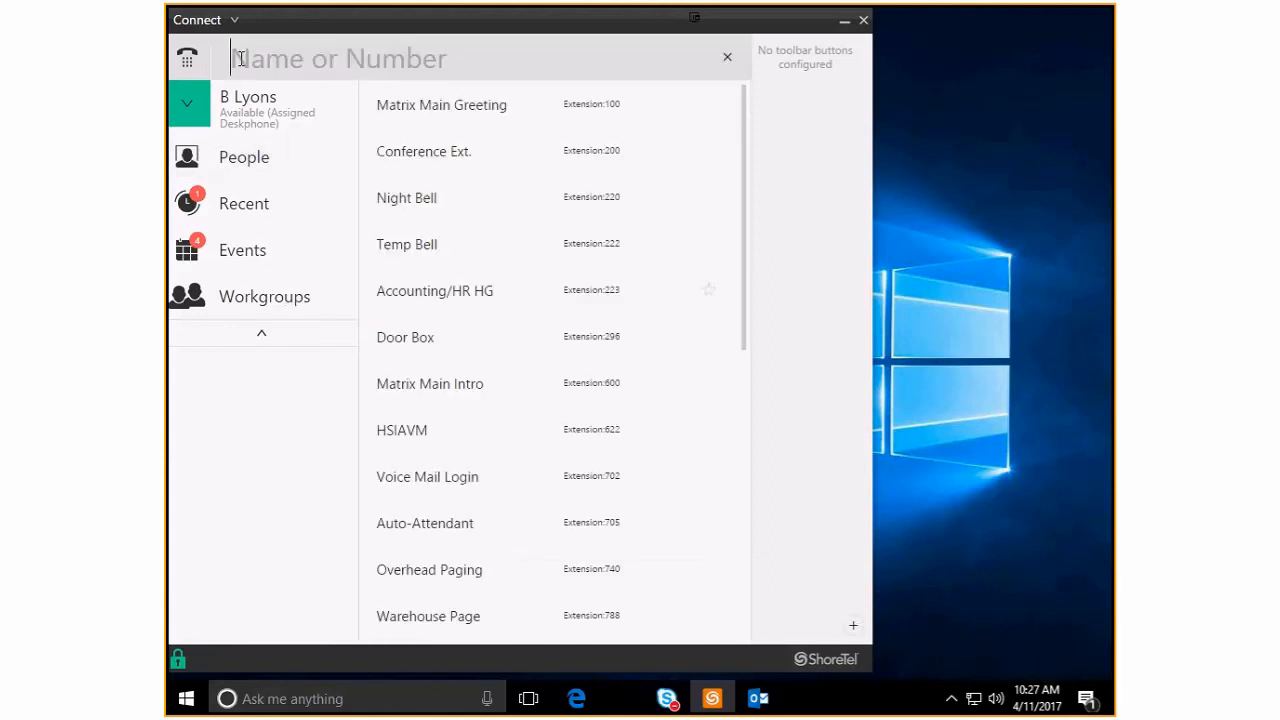
pyautogui.write('kriz')
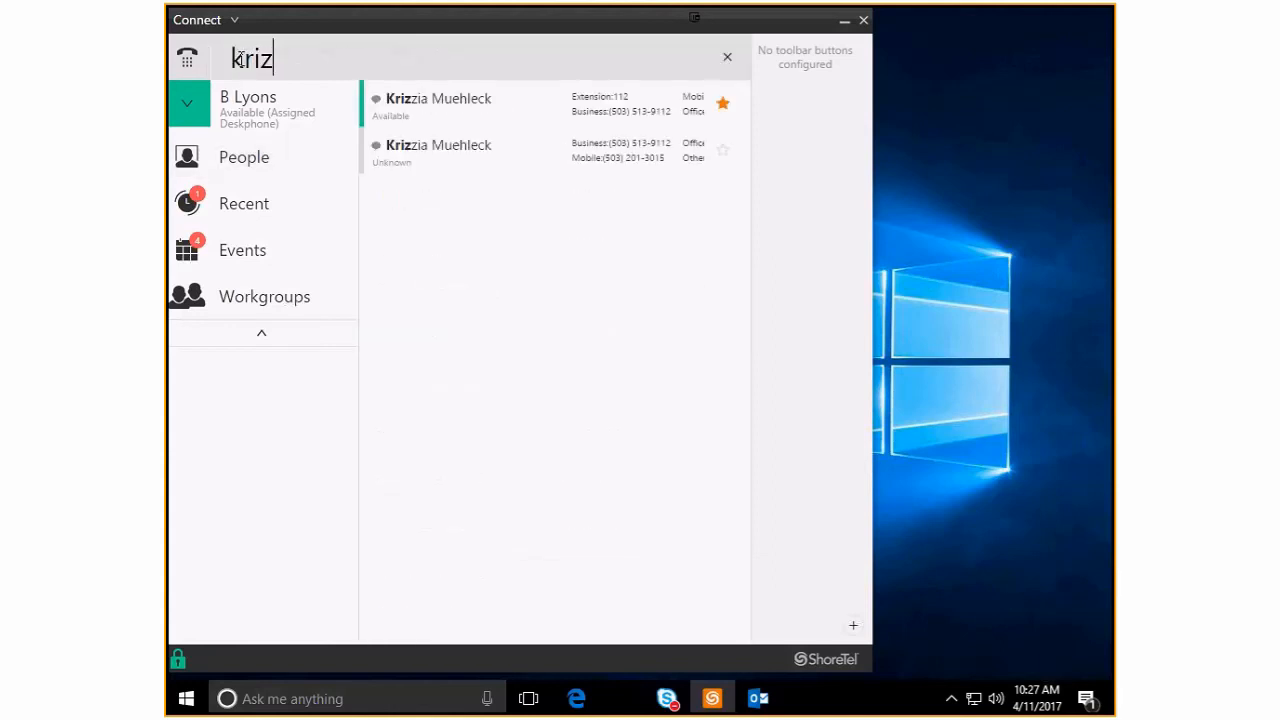
pyautogui.click(722, 104)
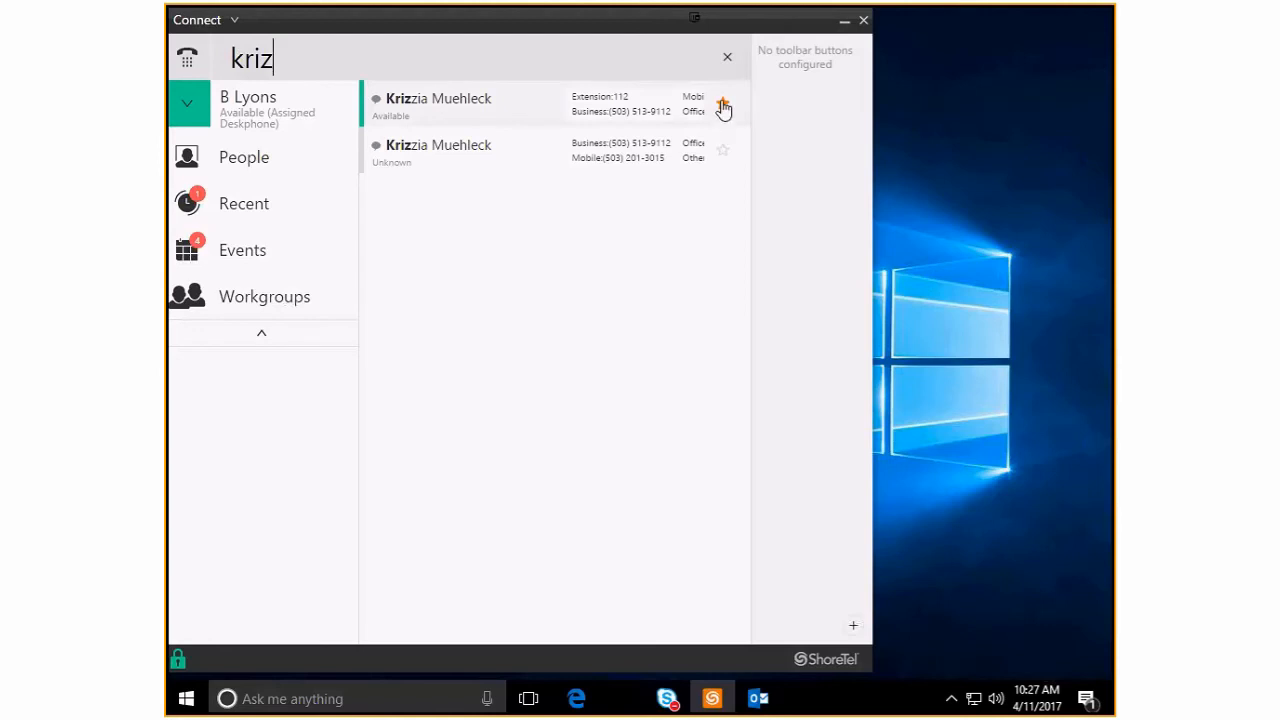
pyautogui.click(724, 104)
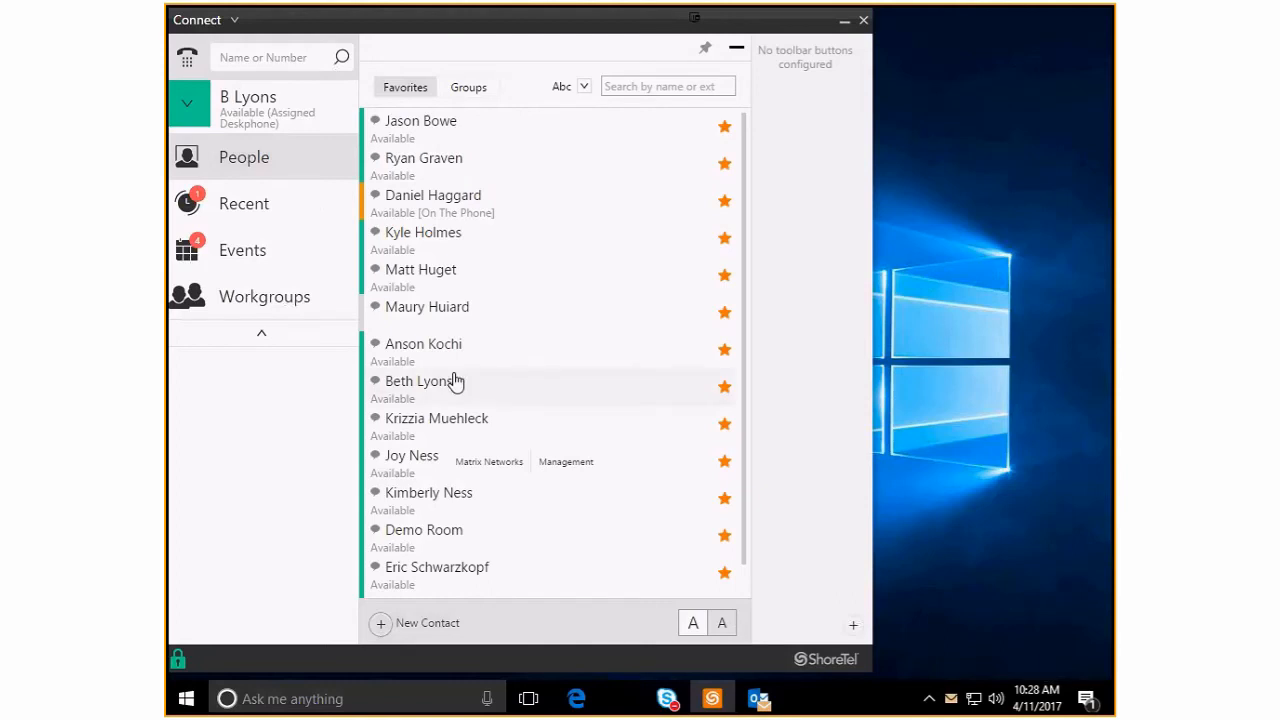
pyautogui.moveTo(452, 424)
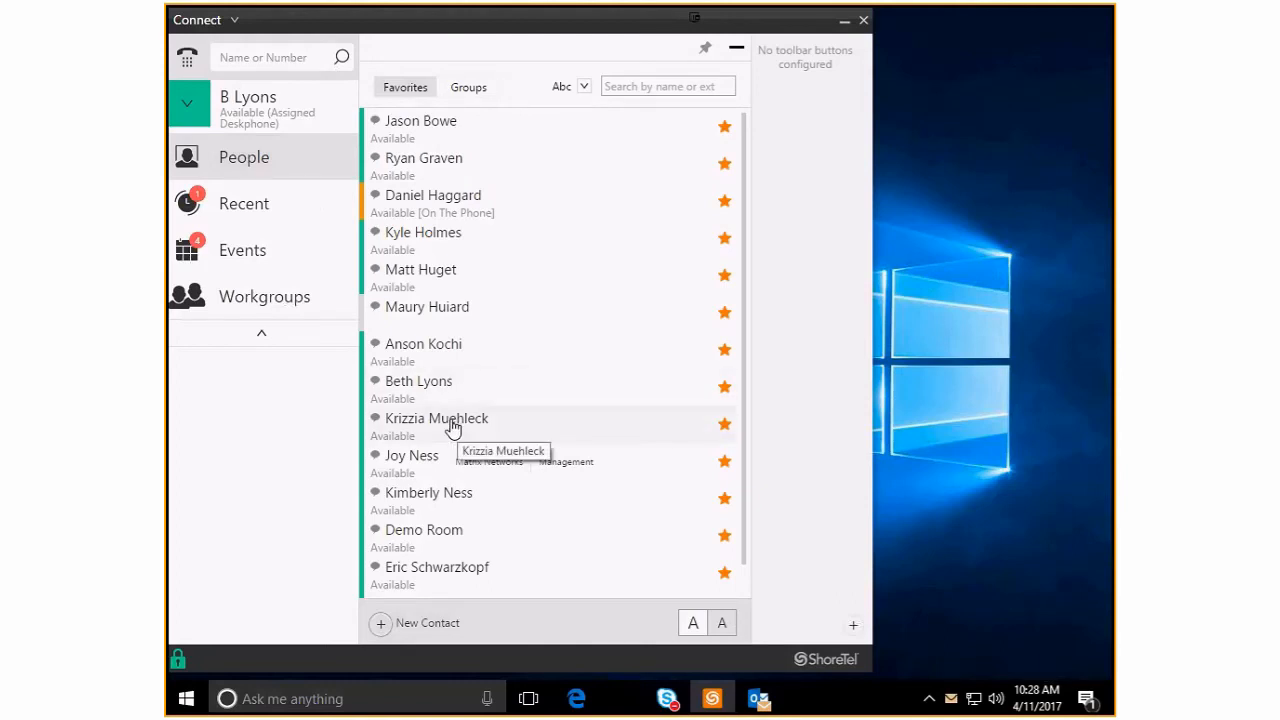